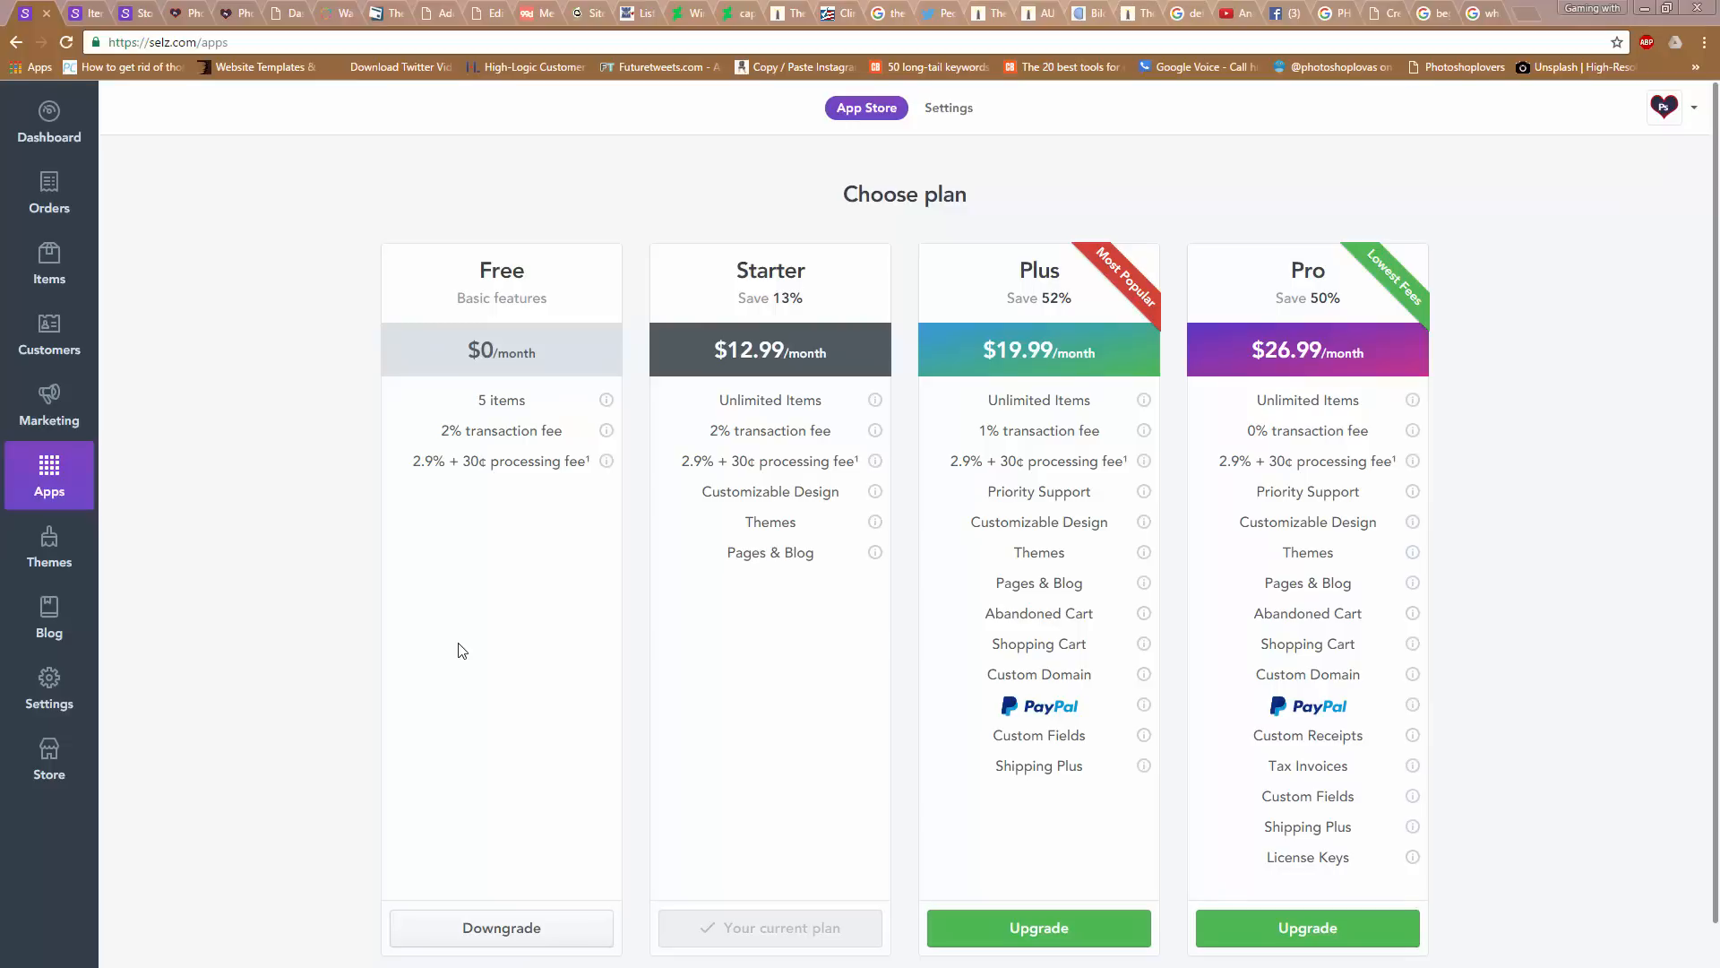
pyautogui.moveTo(552, 165)
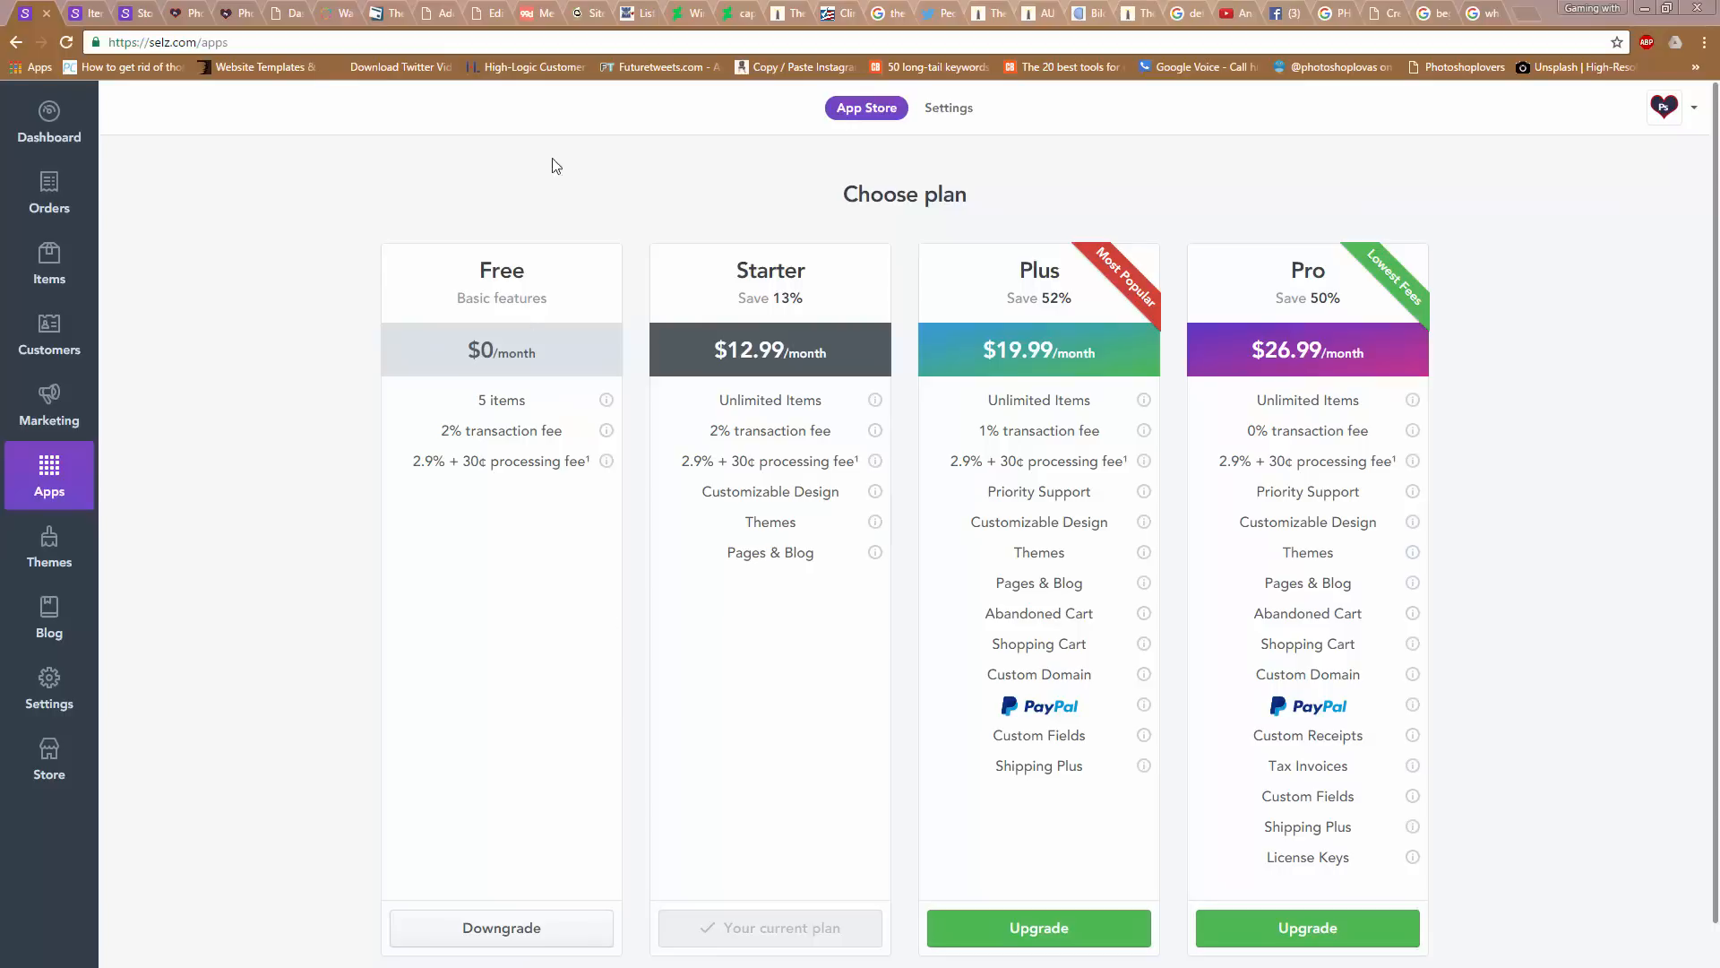
pyautogui.moveTo(767, 289)
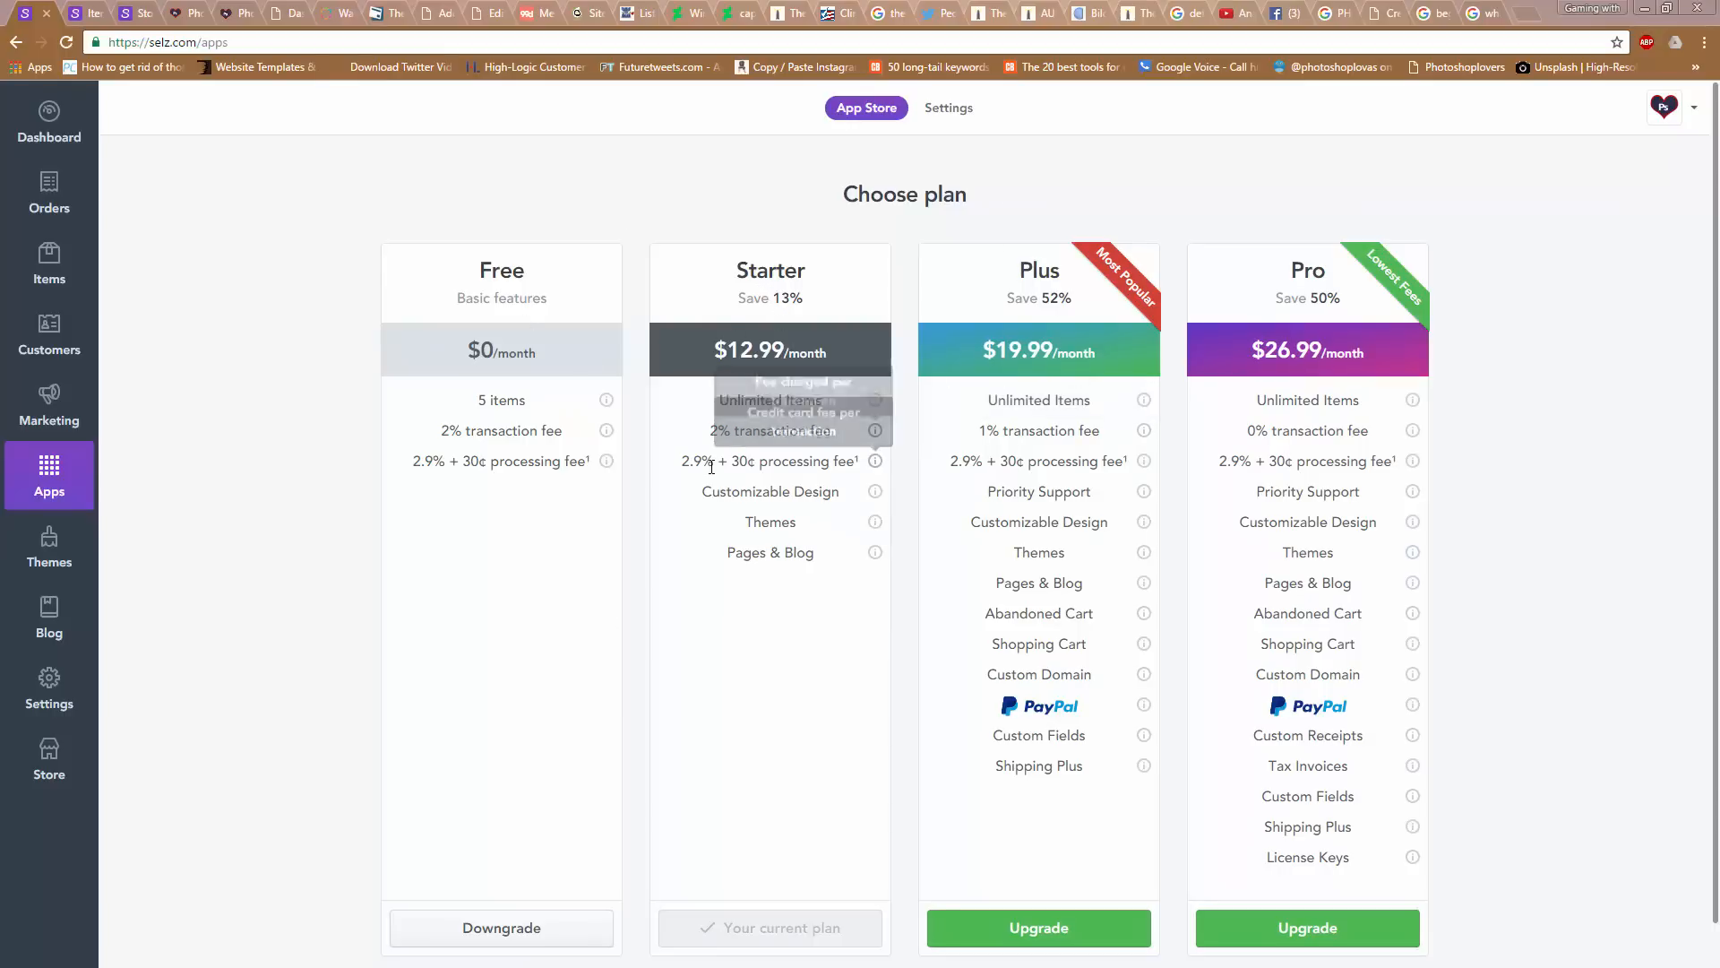
pyautogui.moveTo(874, 430)
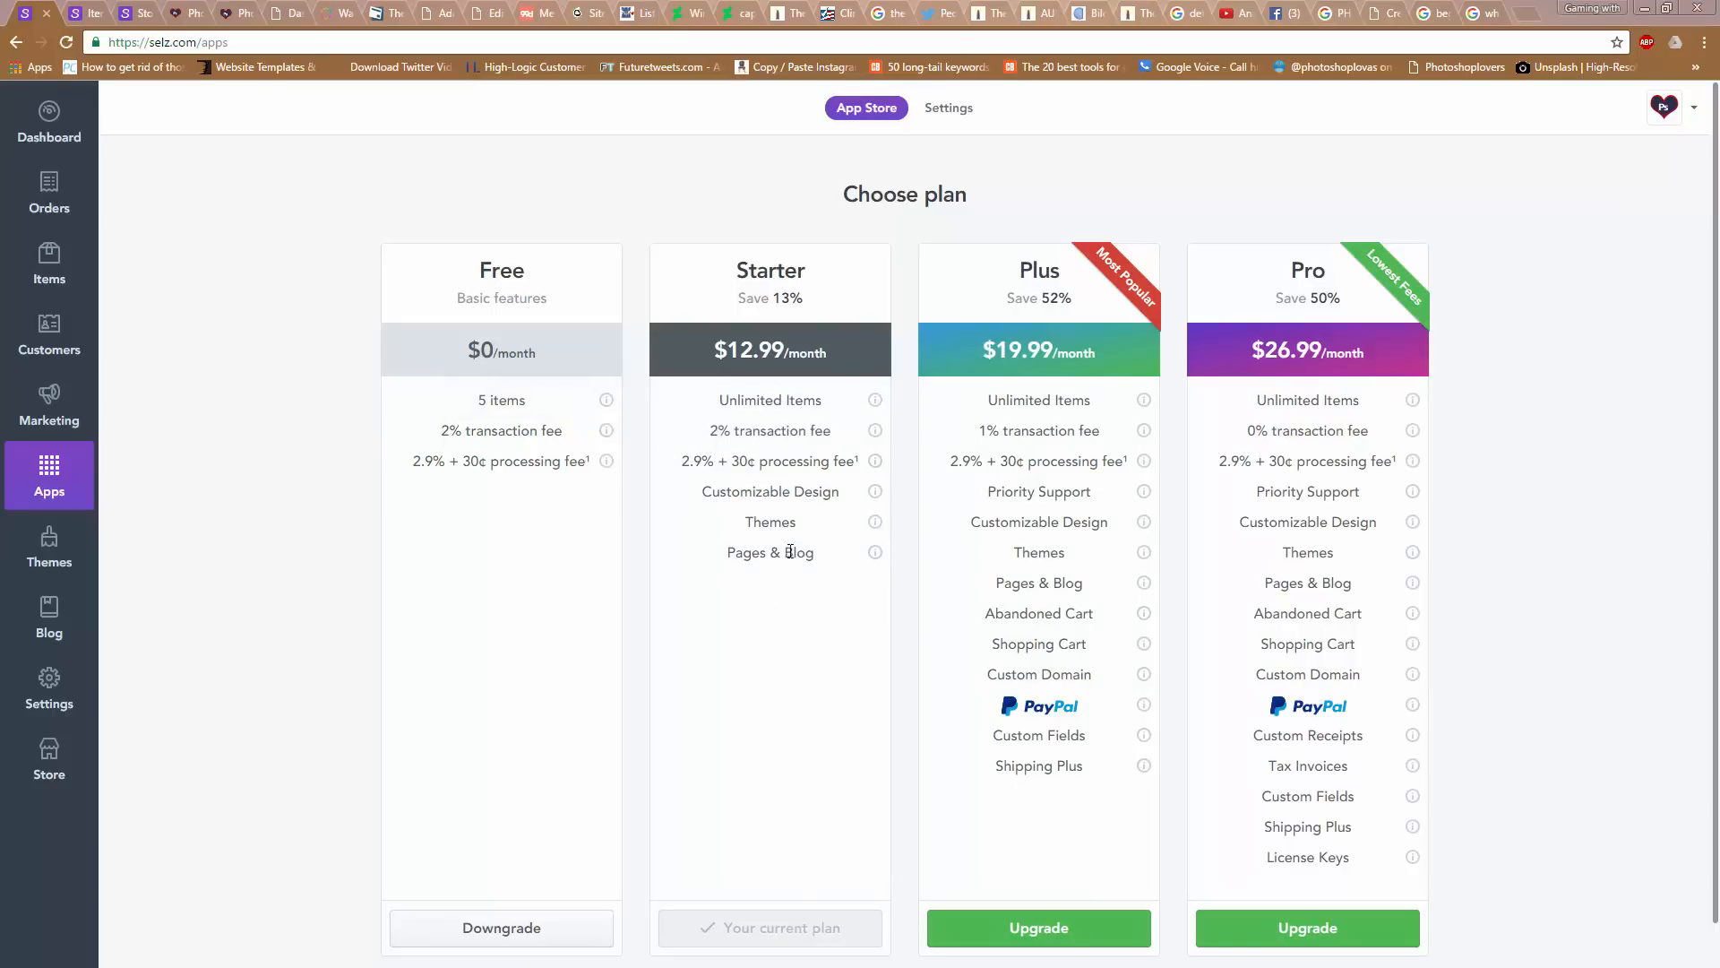
# Scroll through the Selz store dashboard overview
pyautogui.scroll(-3)
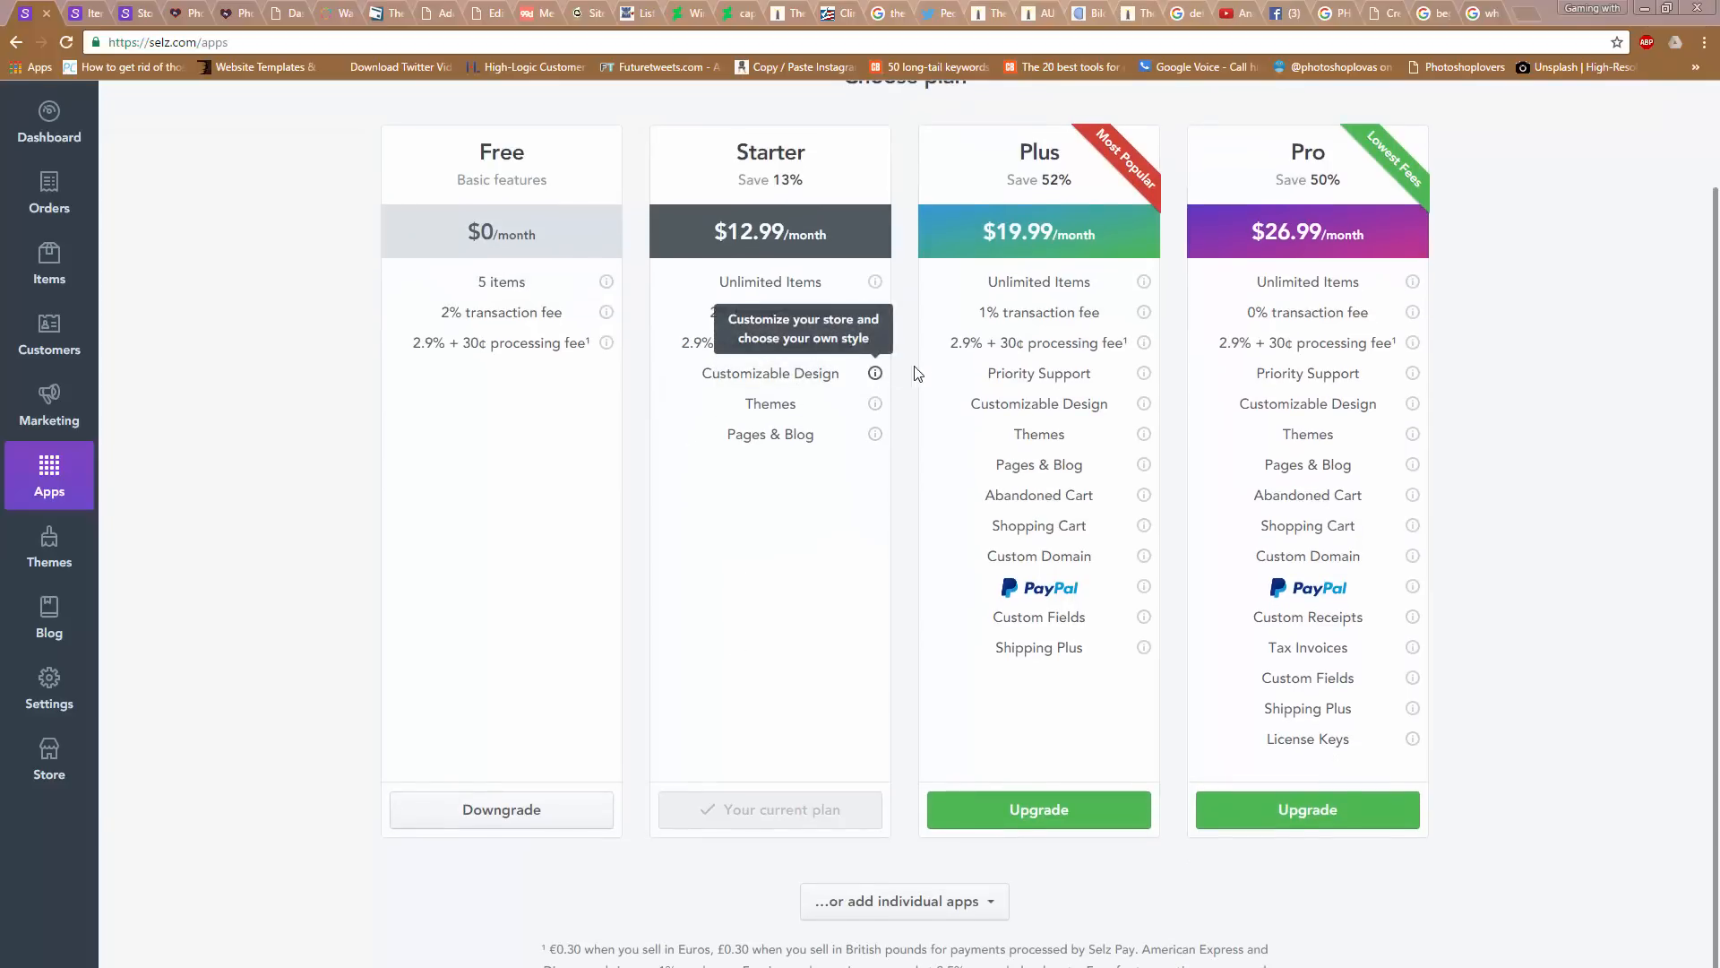
pyautogui.moveTo(919, 468)
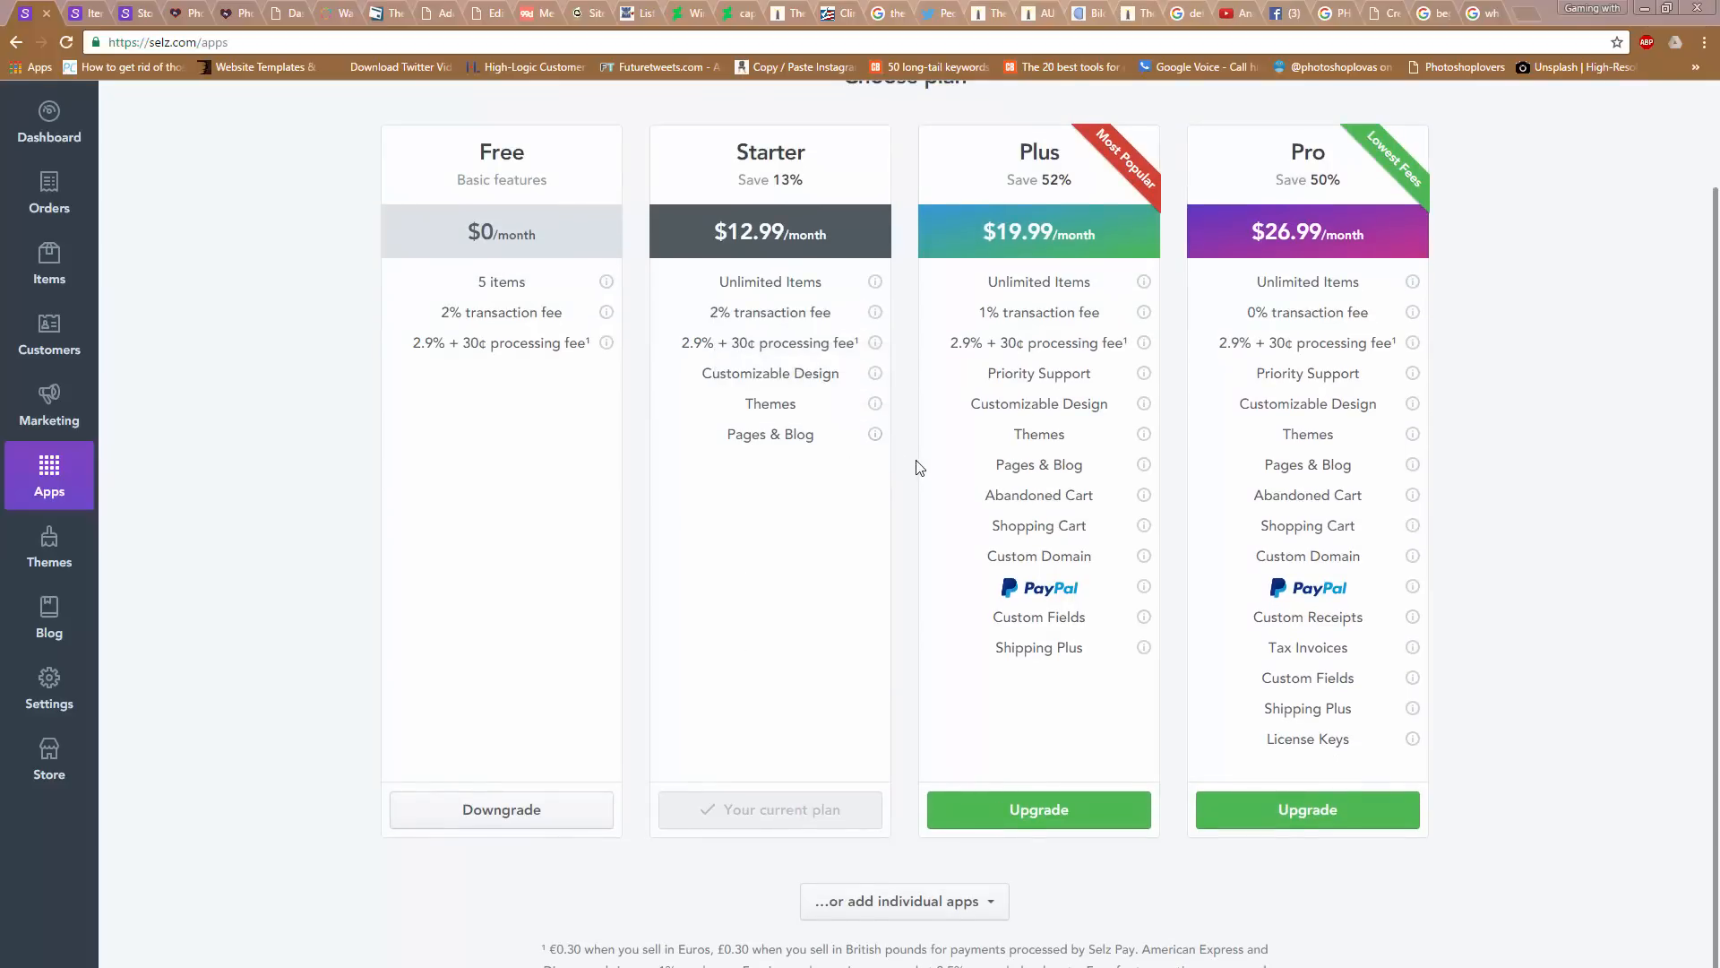
pyautogui.moveTo(929, 33)
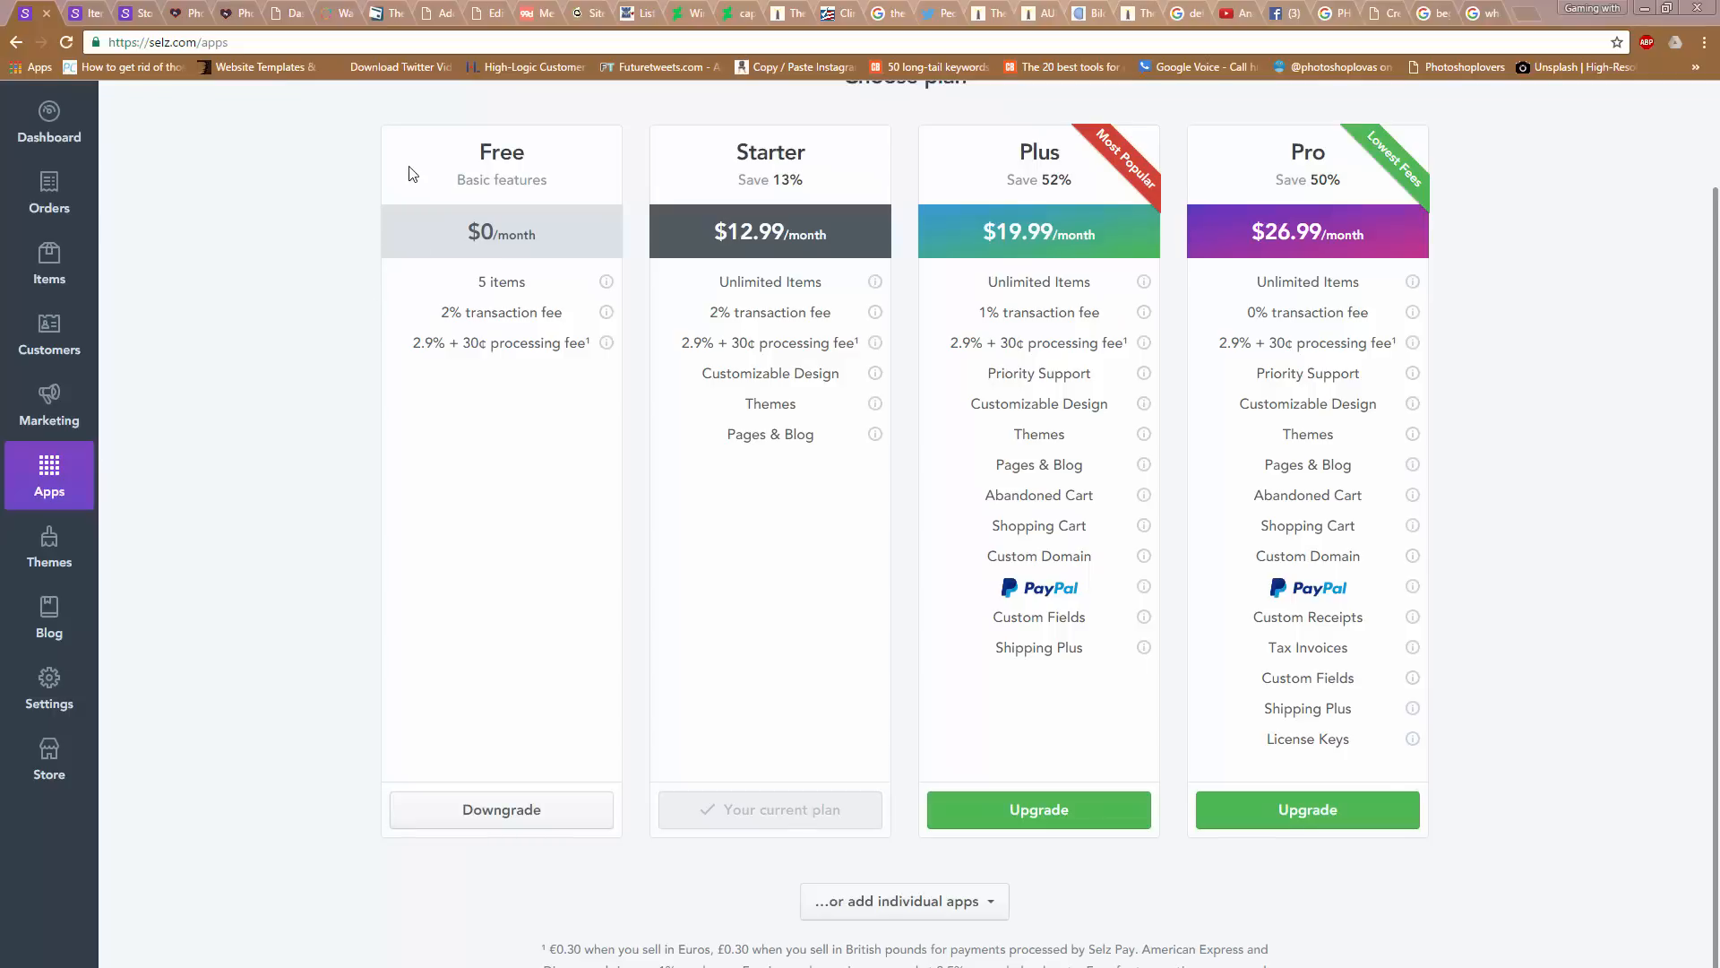
pyautogui.moveTo(537, 176)
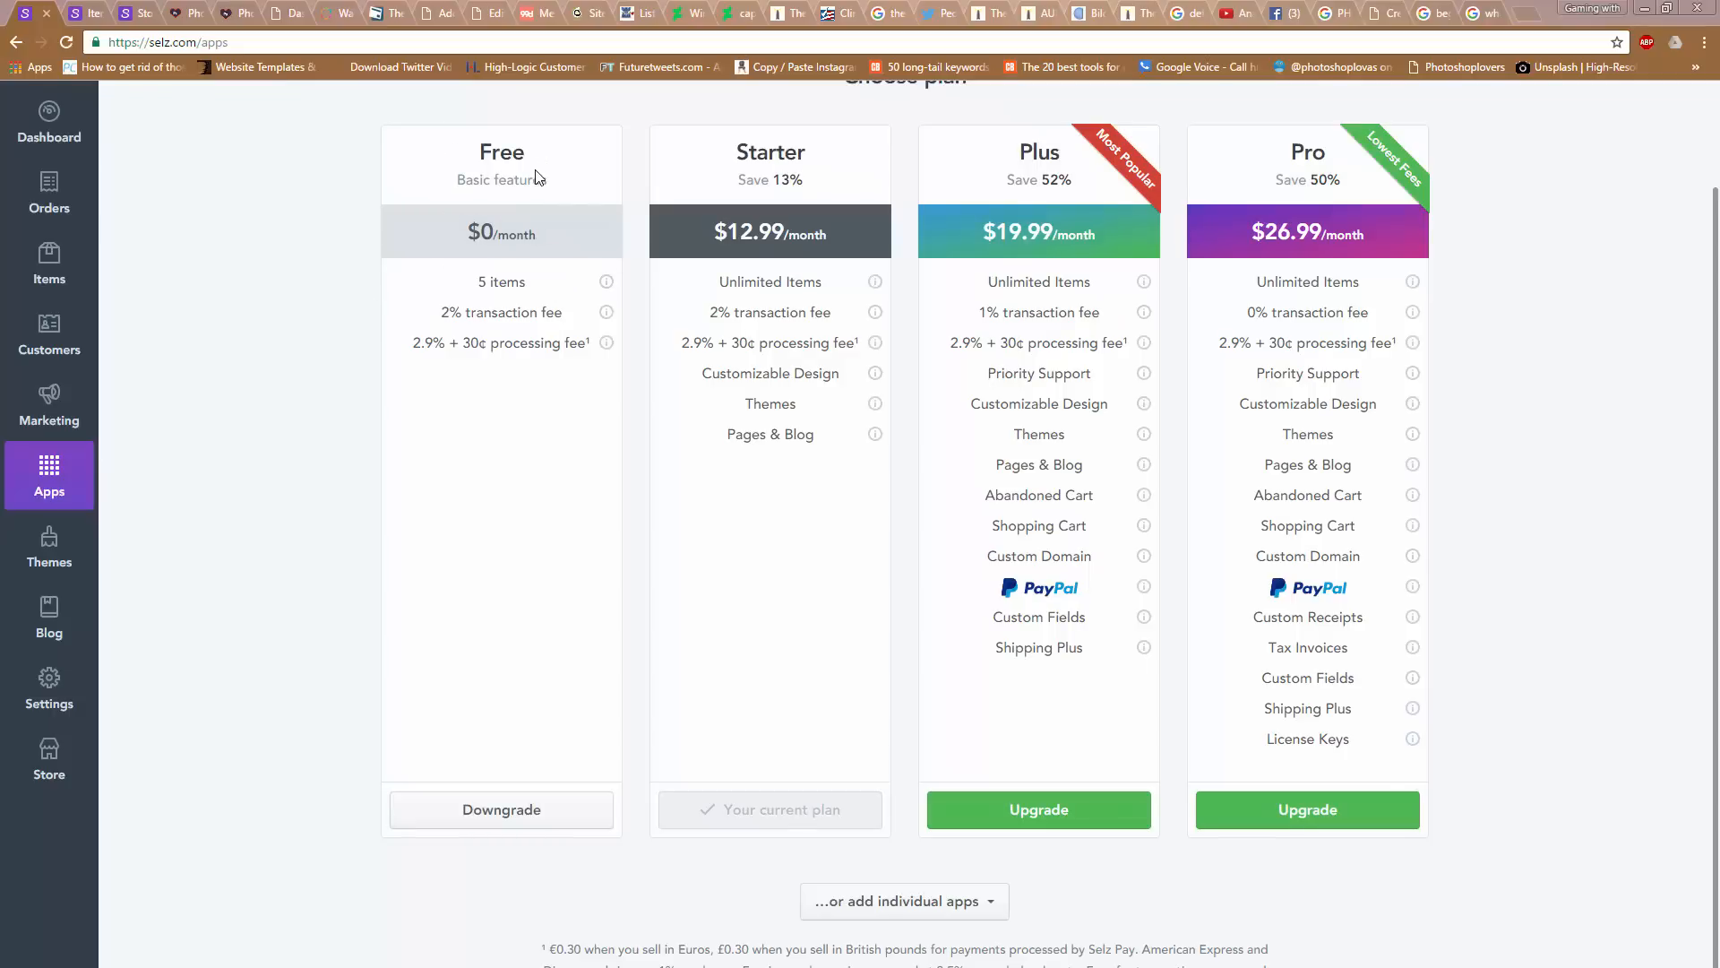
pyautogui.moveTo(606, 280)
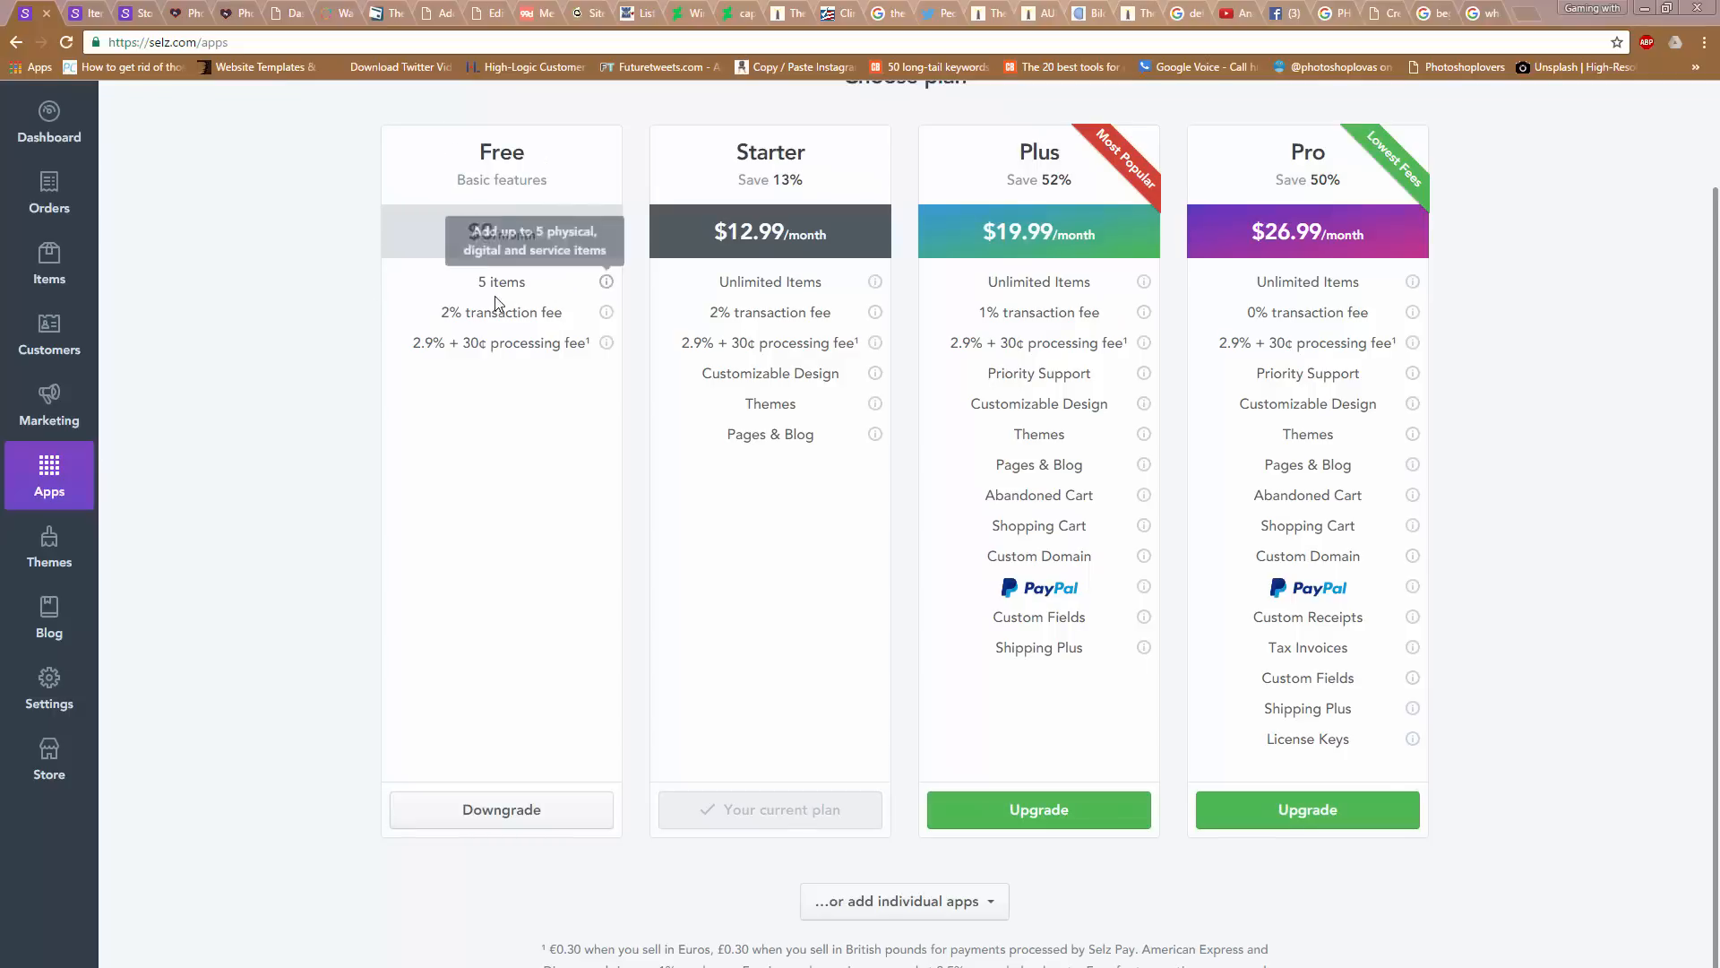
pyautogui.moveTo(810, 167)
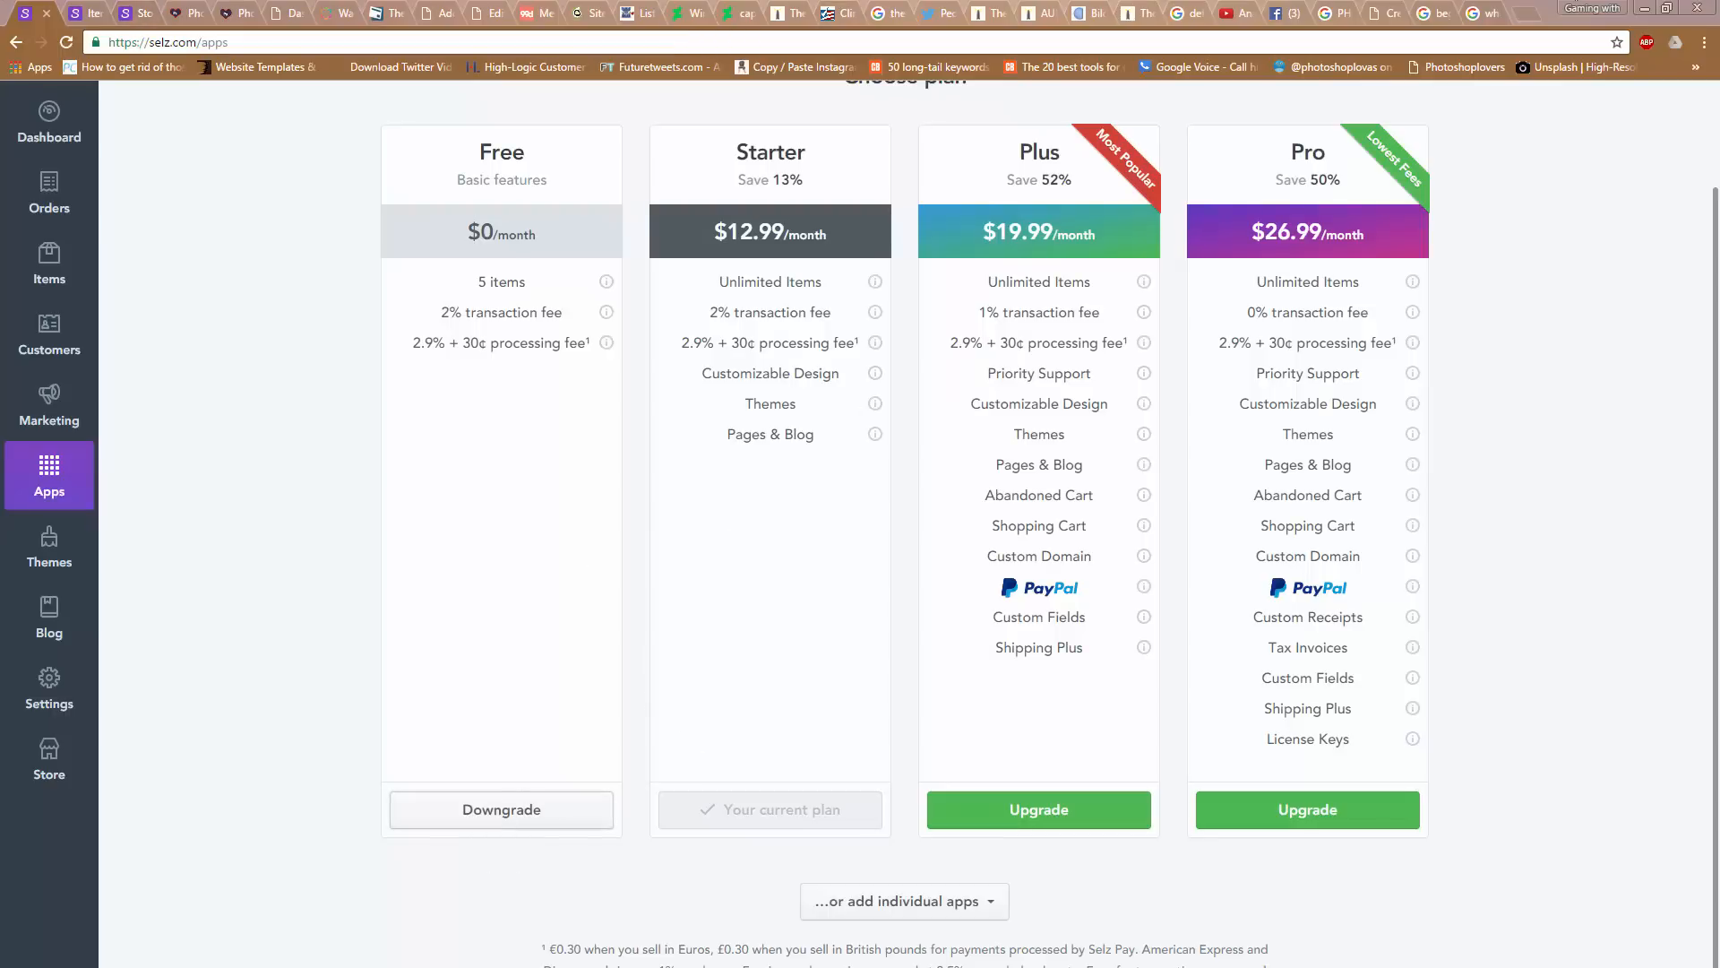
pyautogui.scroll(3)
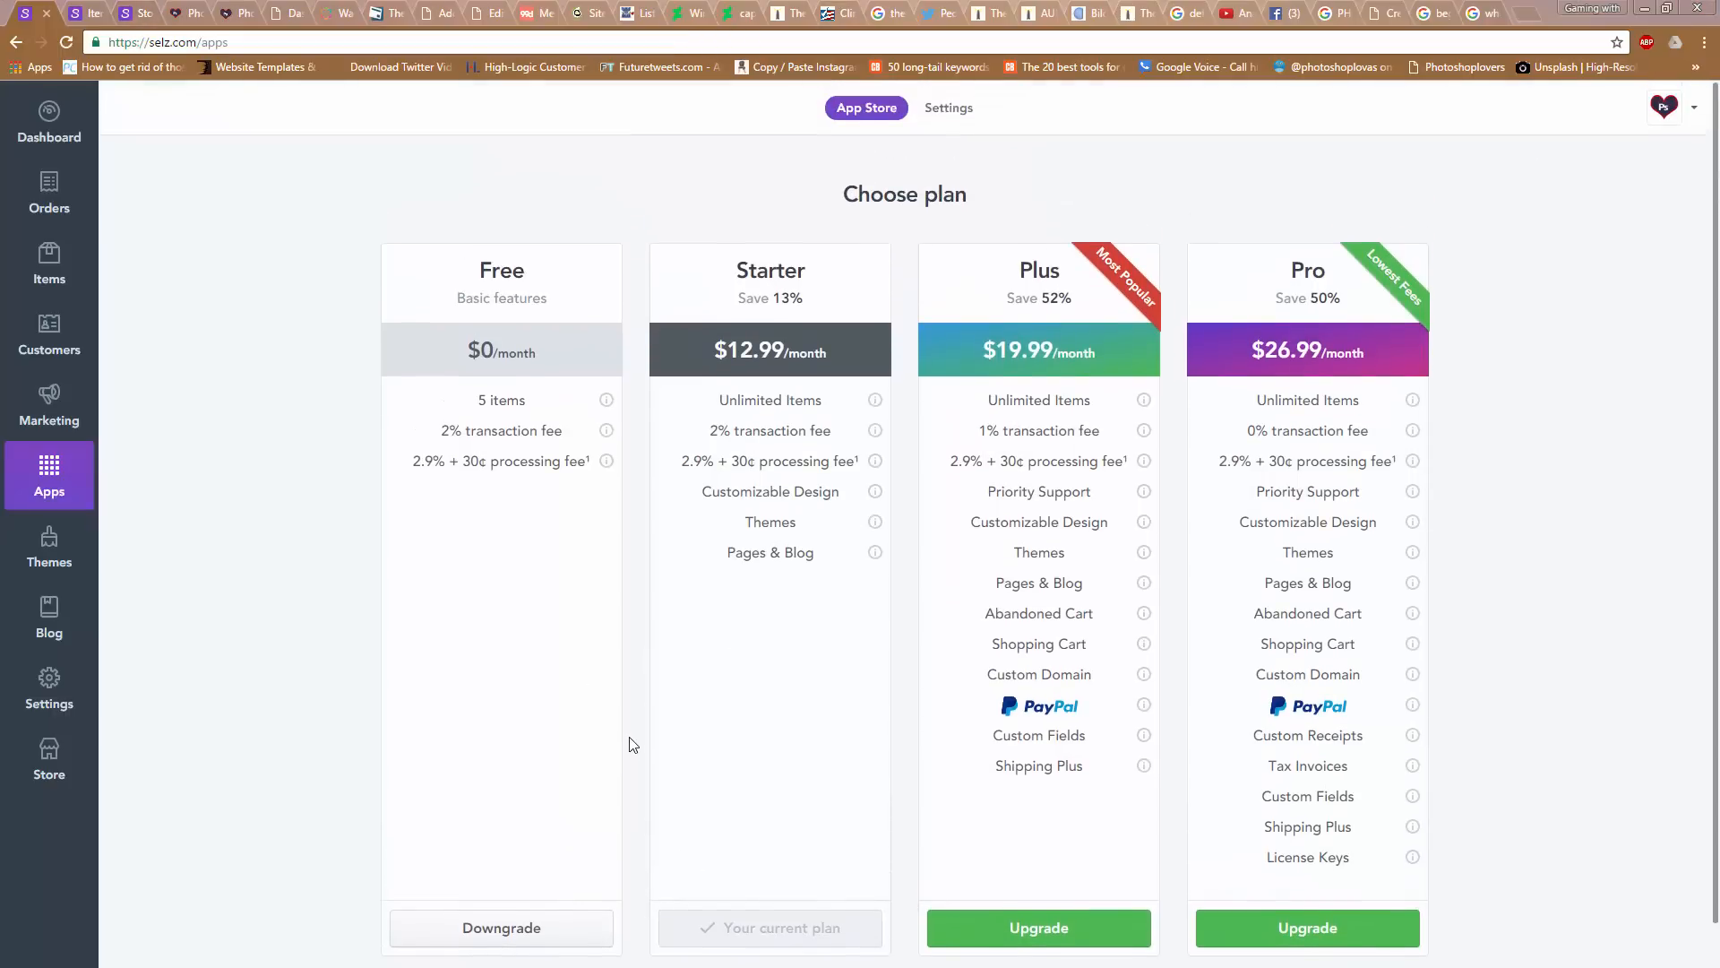
pyautogui.moveTo(917, 288)
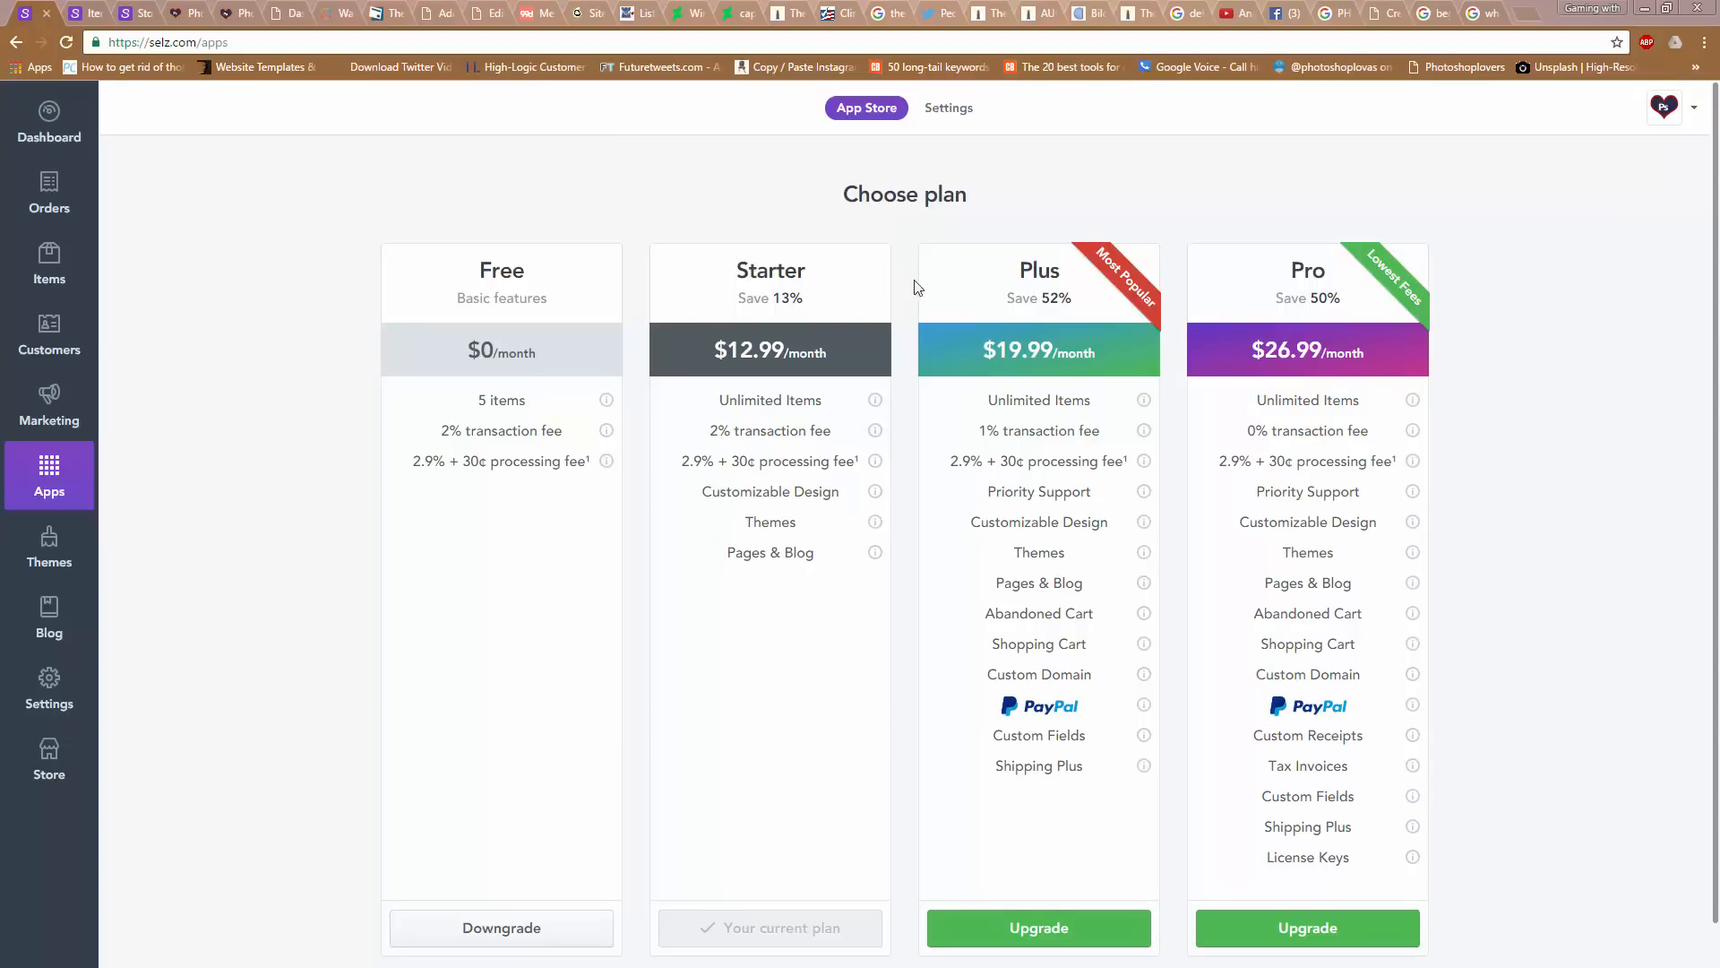
pyautogui.scroll(-3)
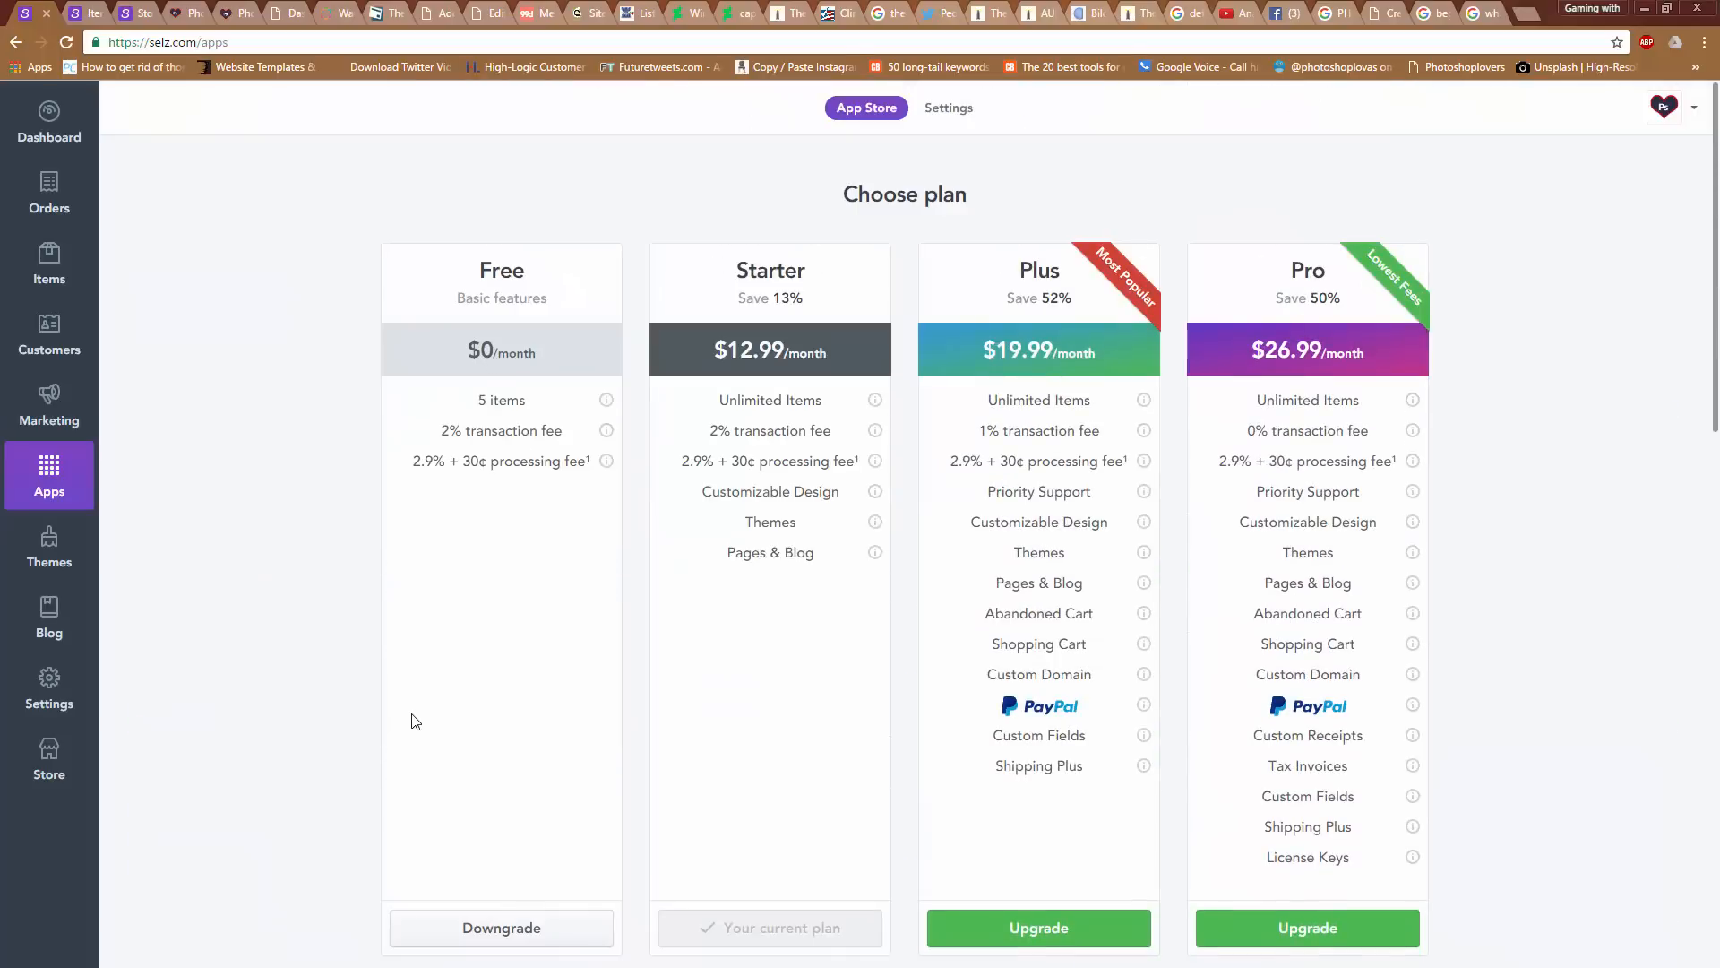
pyautogui.moveTo(874, 399)
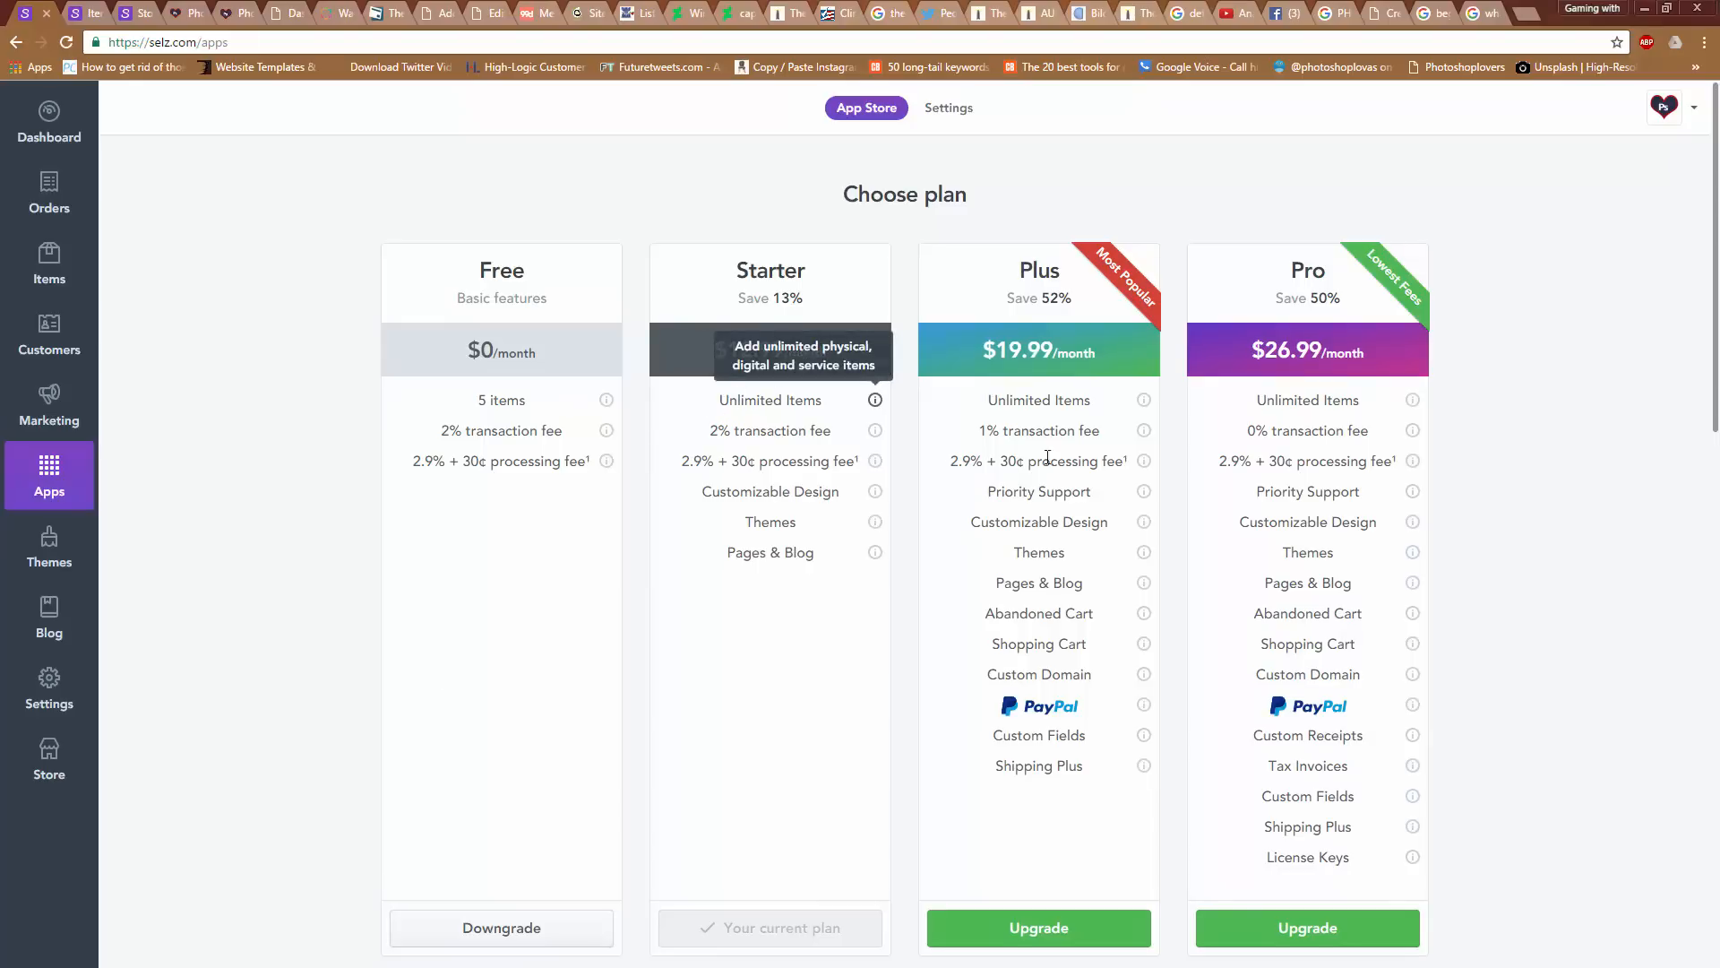
pyautogui.scroll(-3)
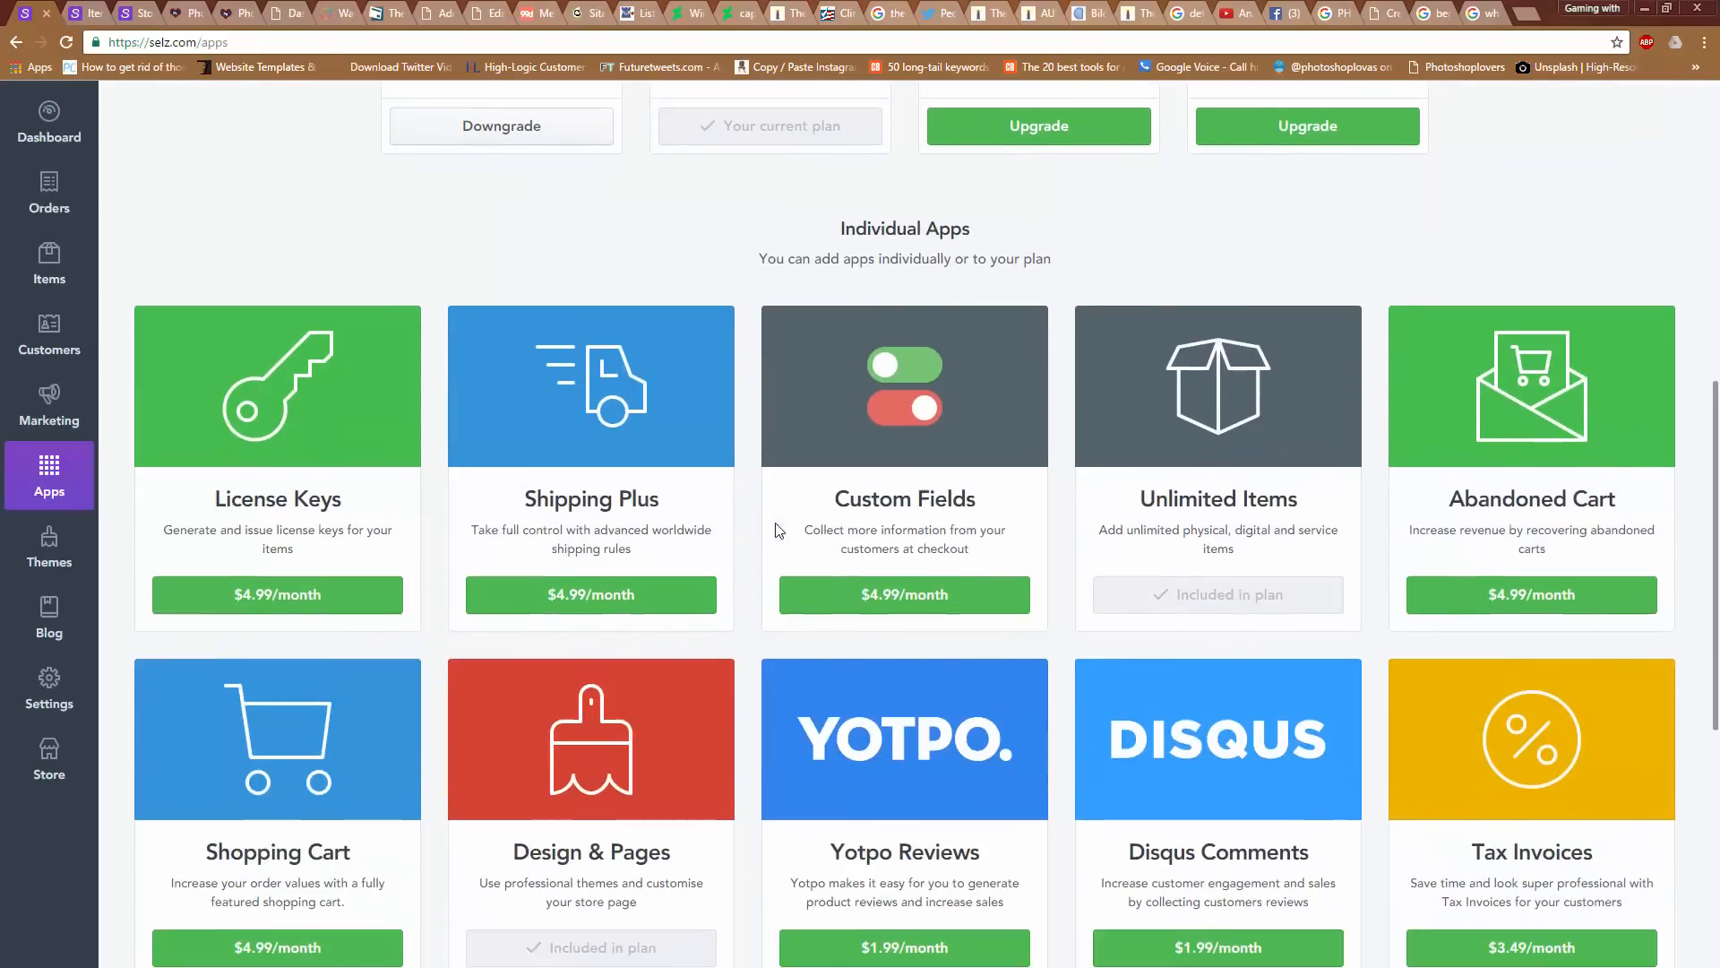
pyautogui.scroll(3)
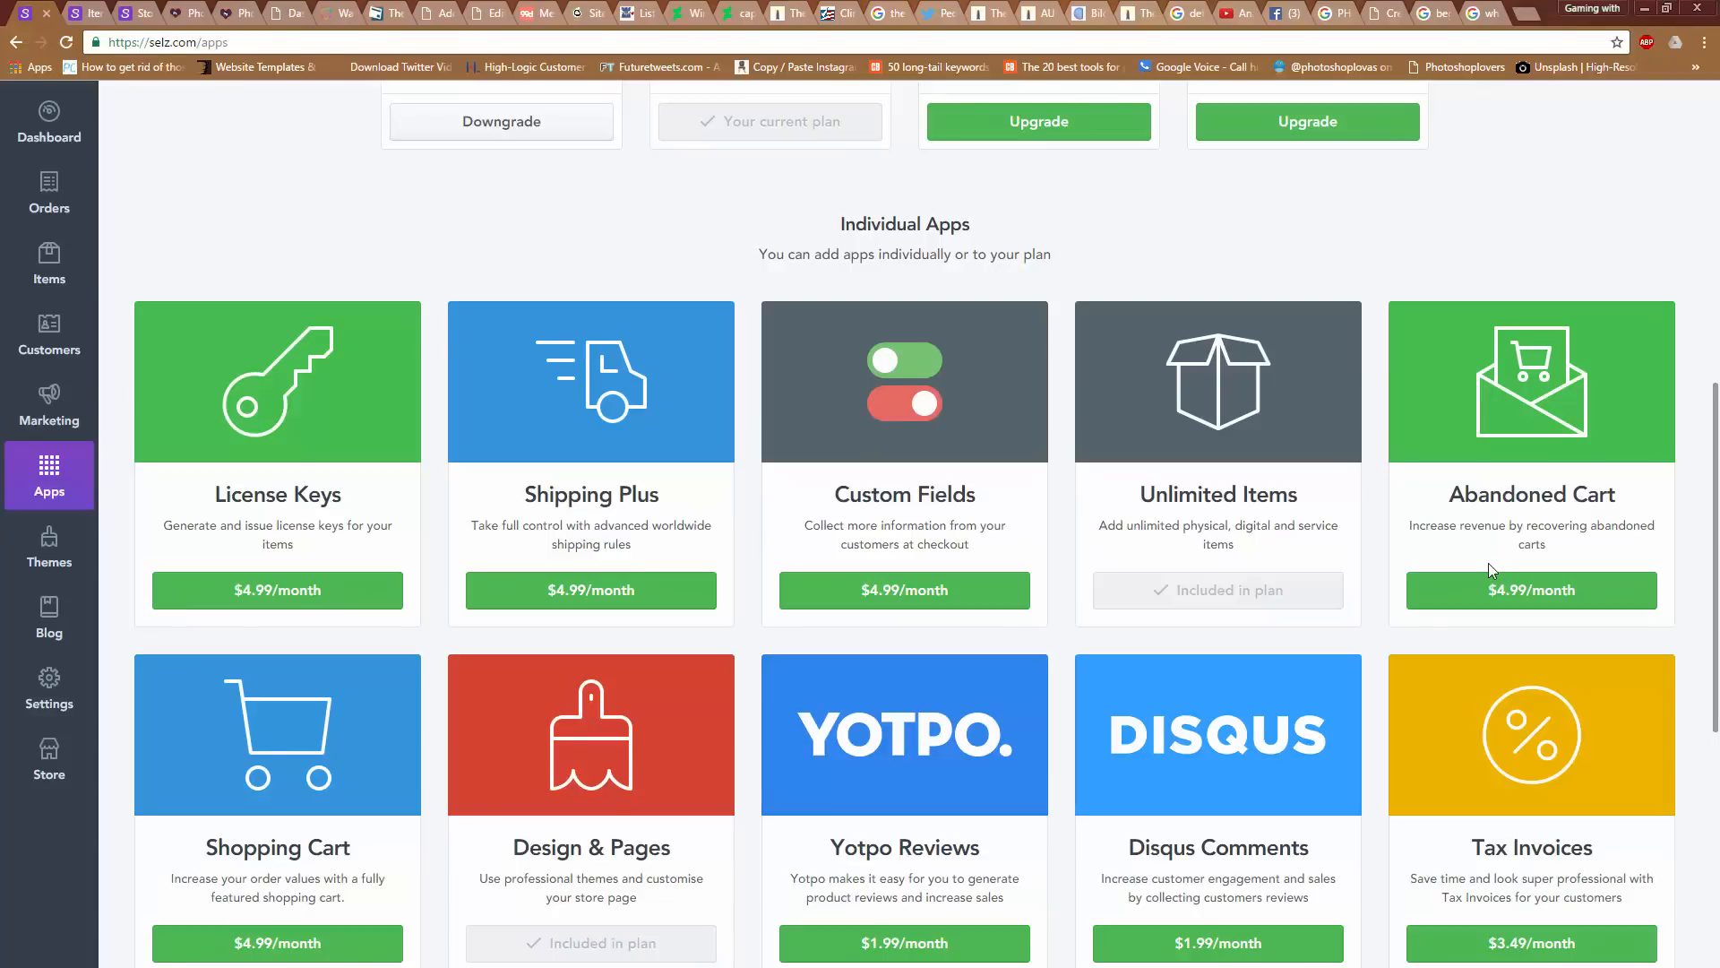
pyautogui.moveTo(1276, 601)
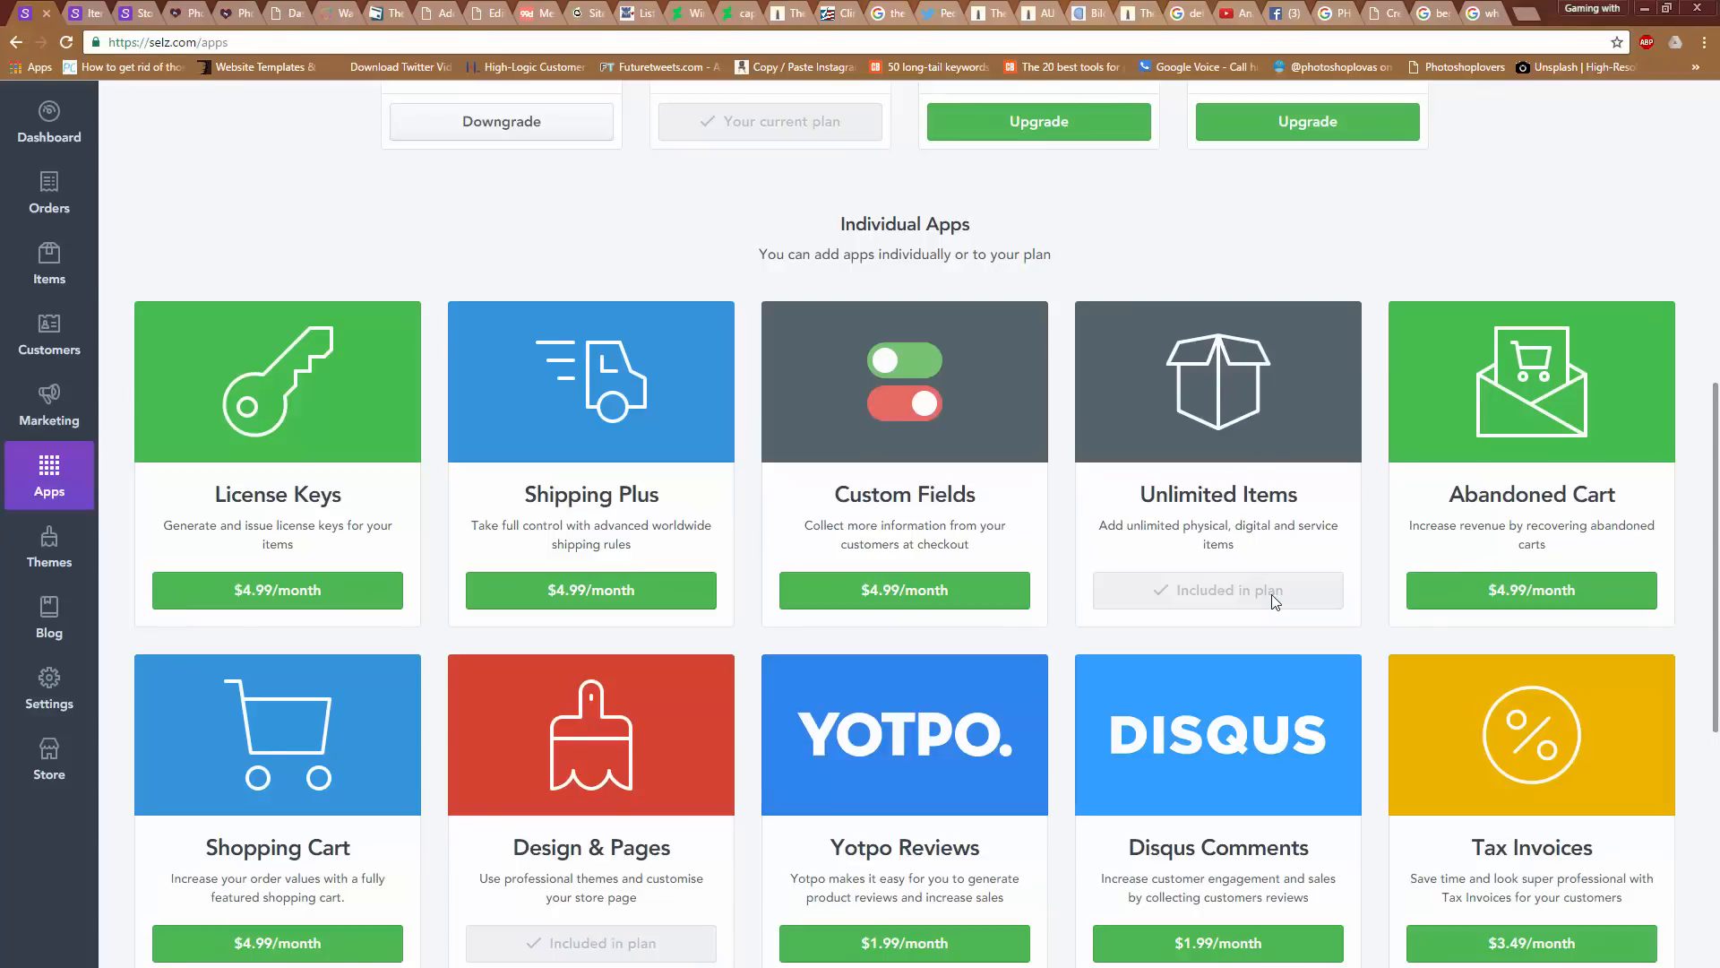
pyautogui.moveTo(1314, 626)
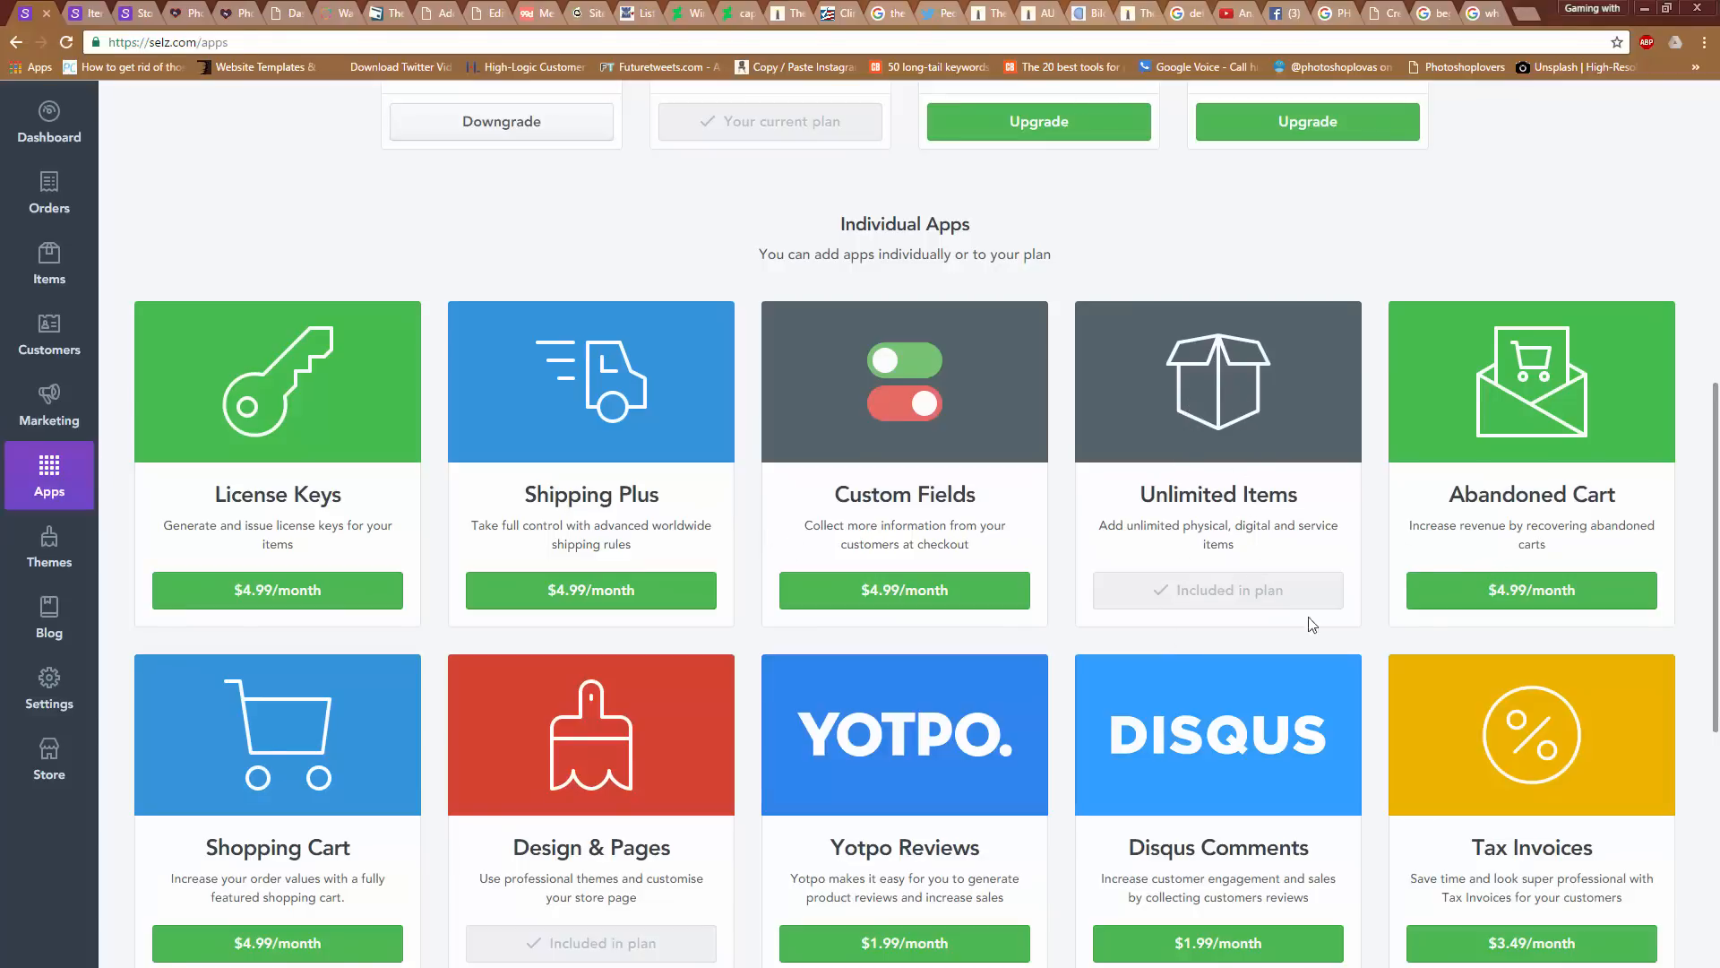
pyautogui.scroll(-3)
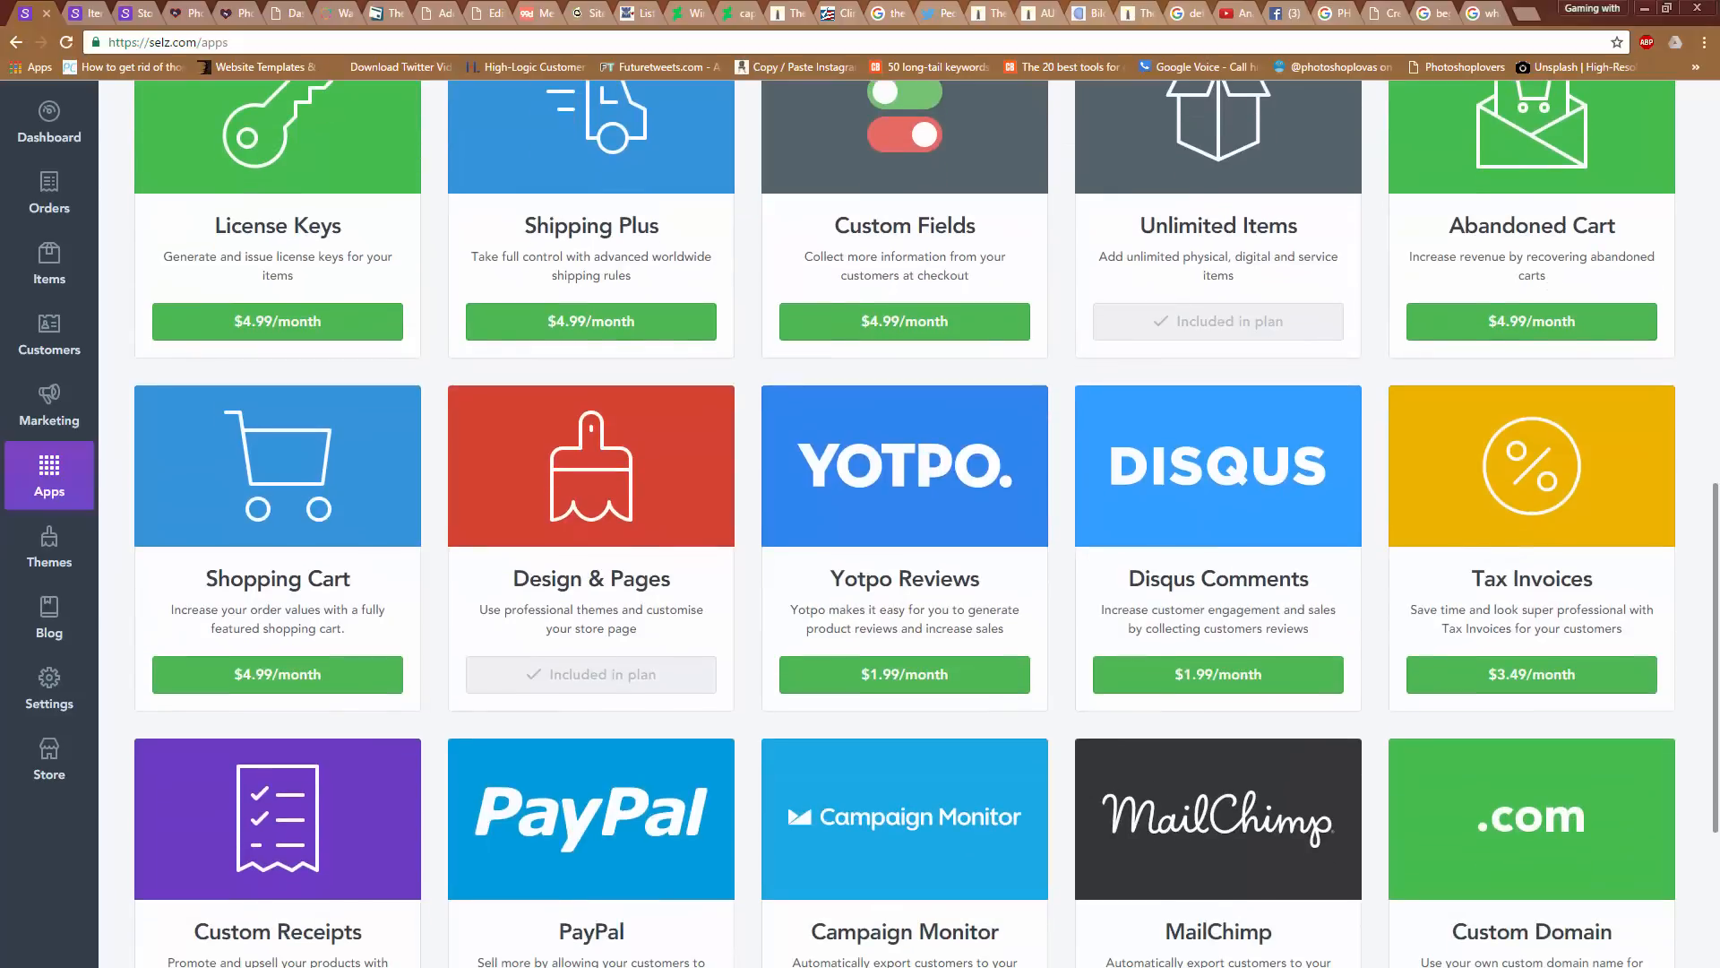
pyautogui.scroll(-3)
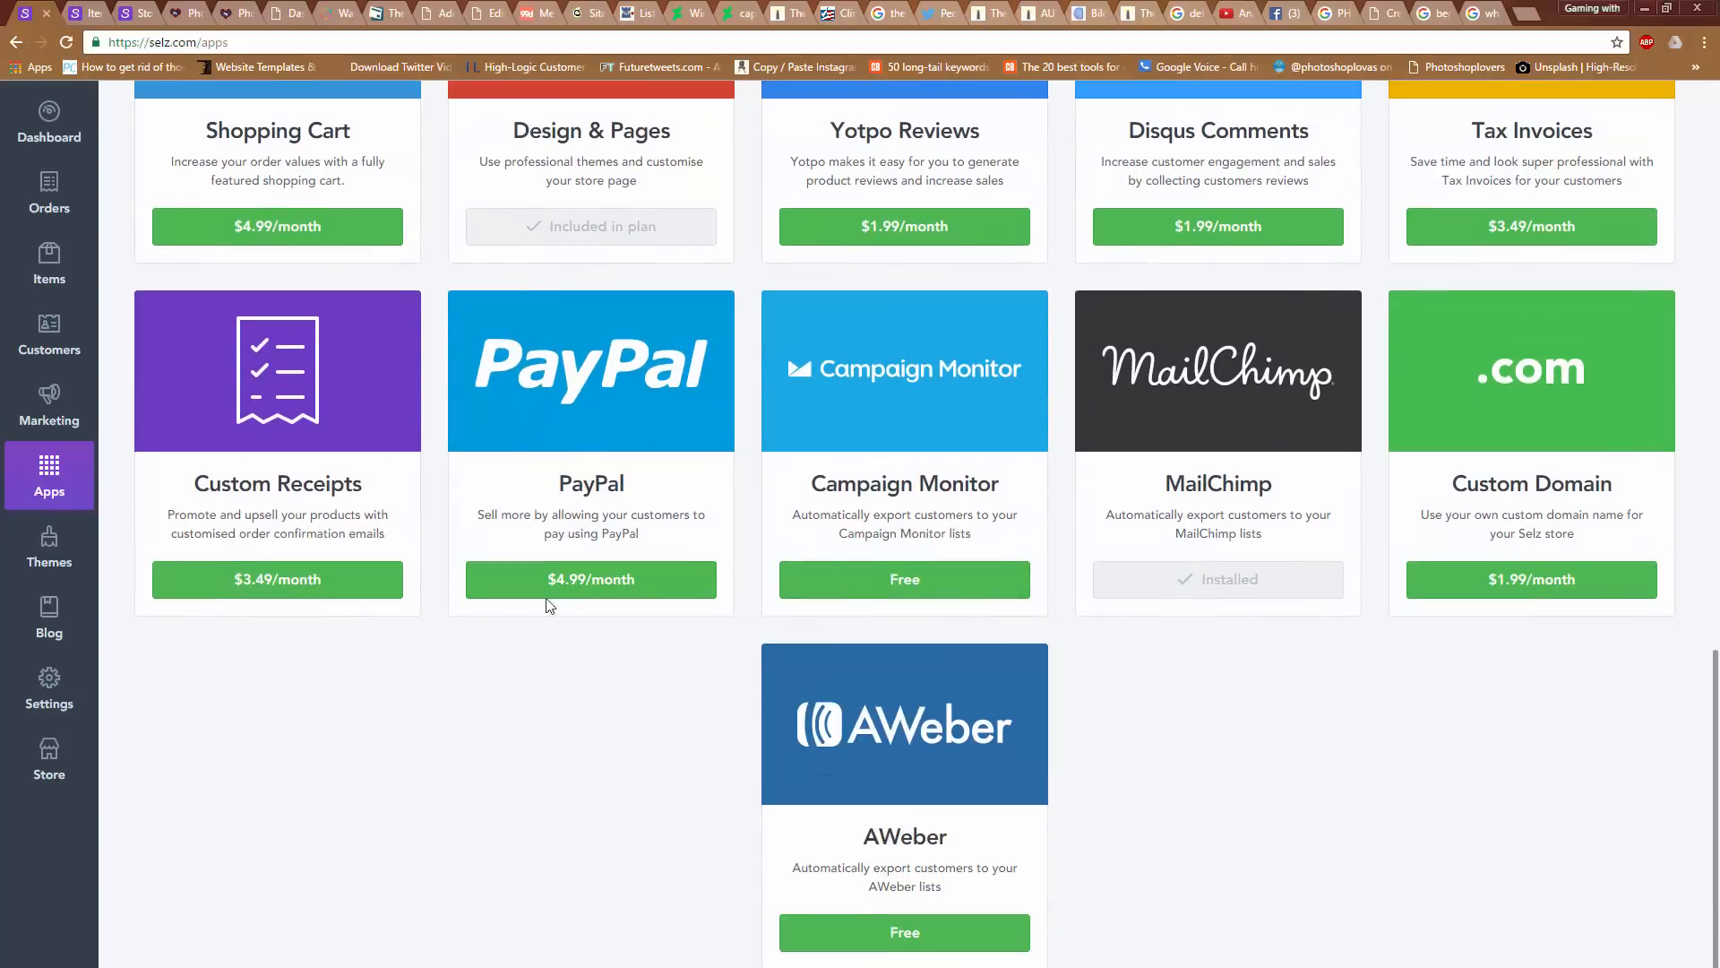
pyautogui.scroll(3)
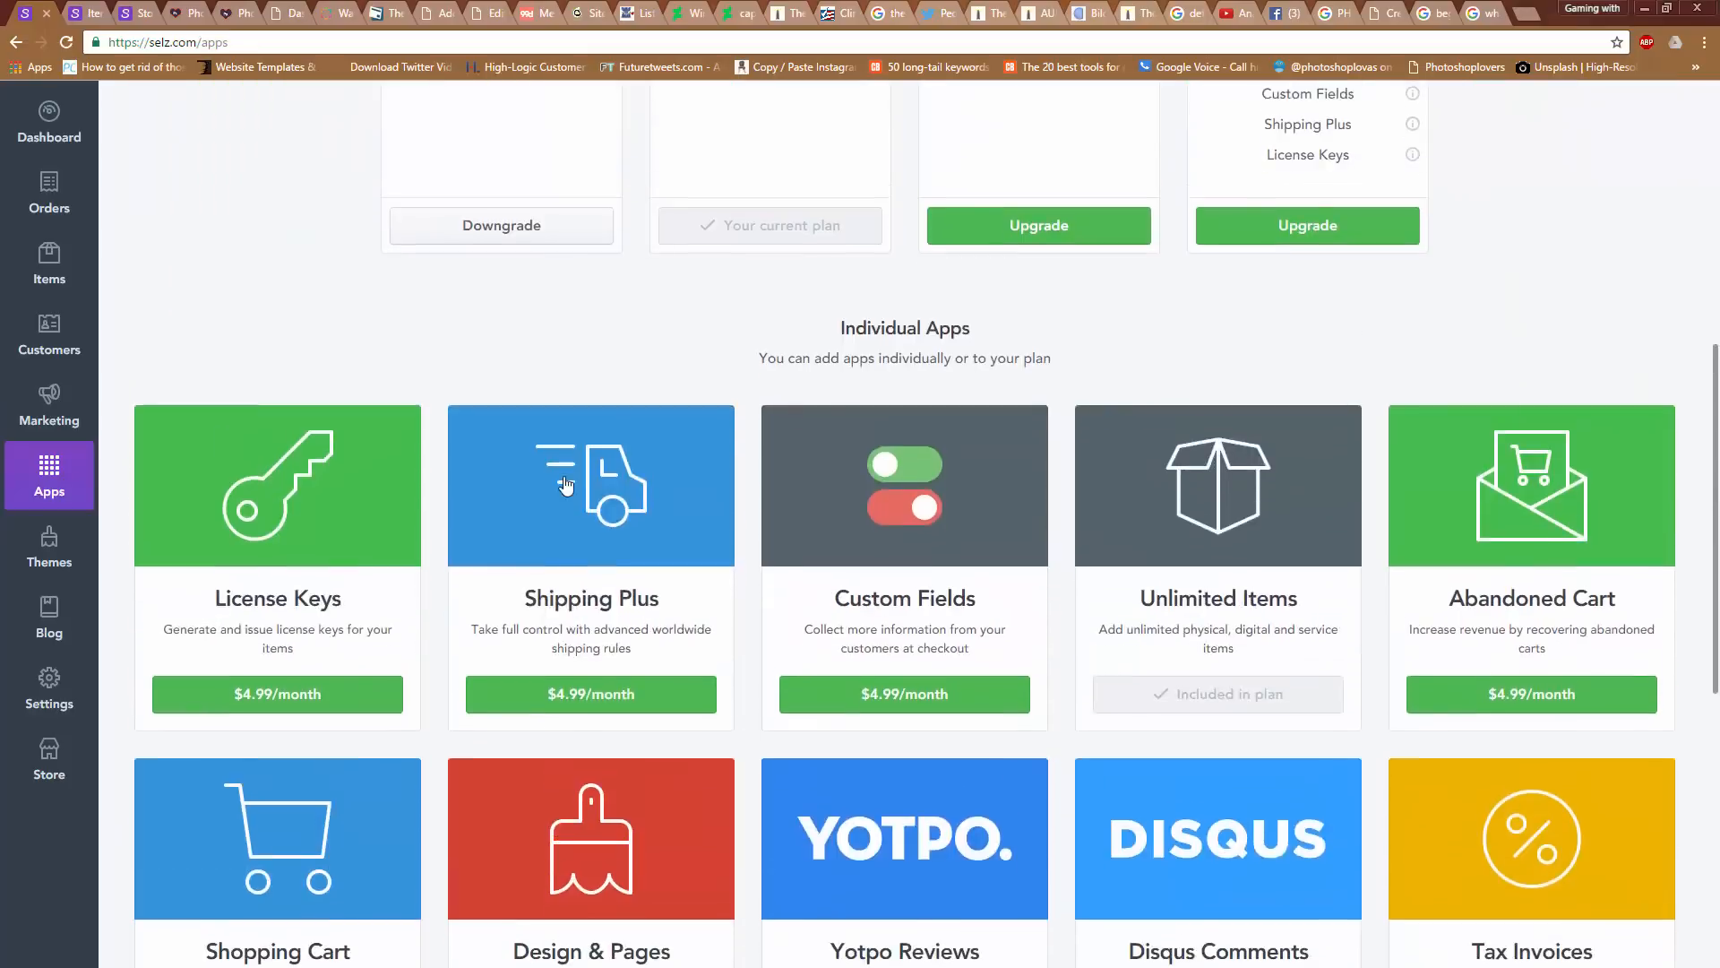
pyautogui.scroll(3)
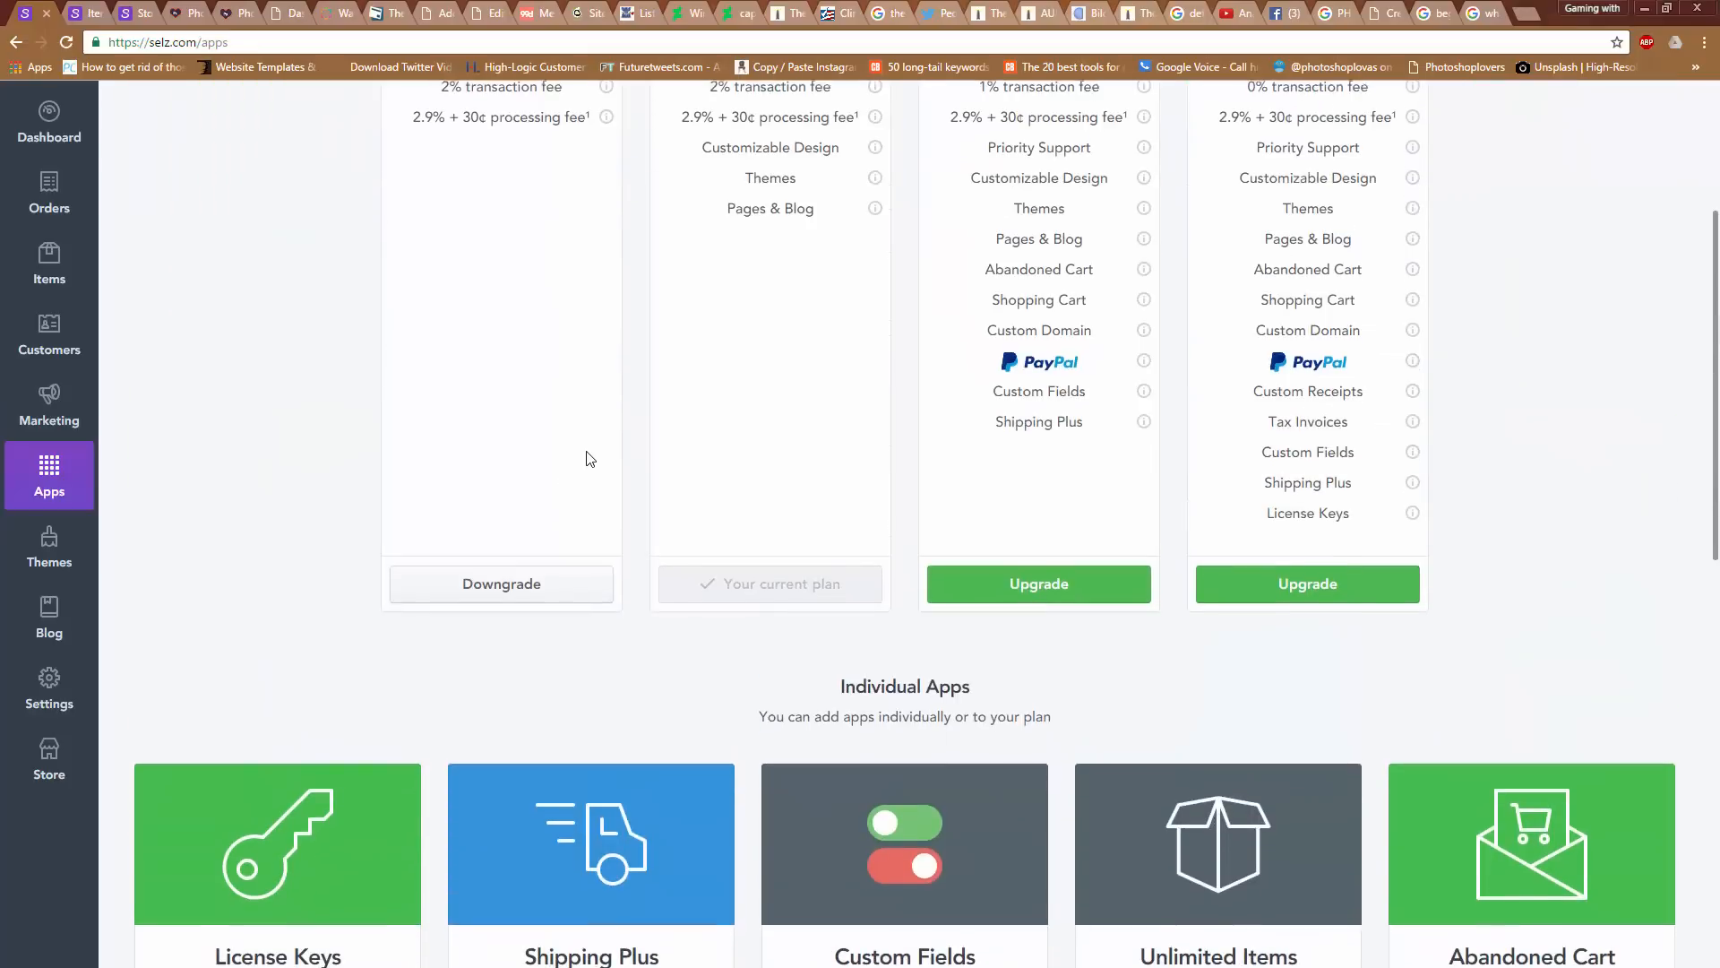
pyautogui.scroll(3)
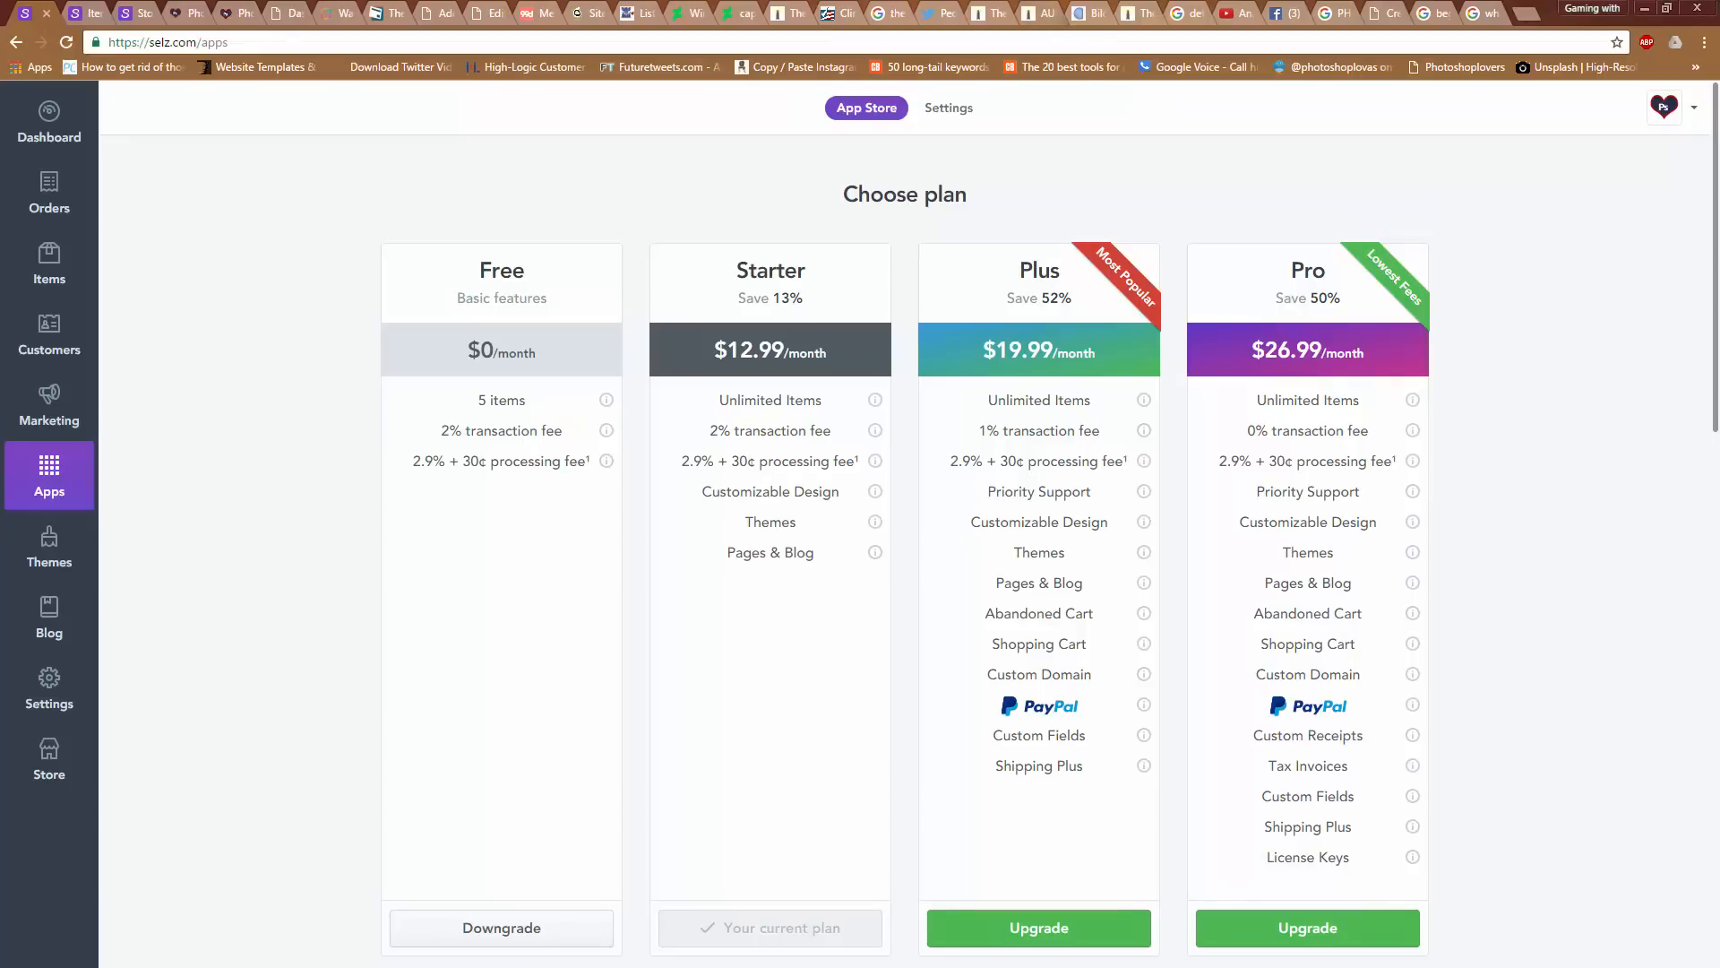
pyautogui.moveTo(1438, 360)
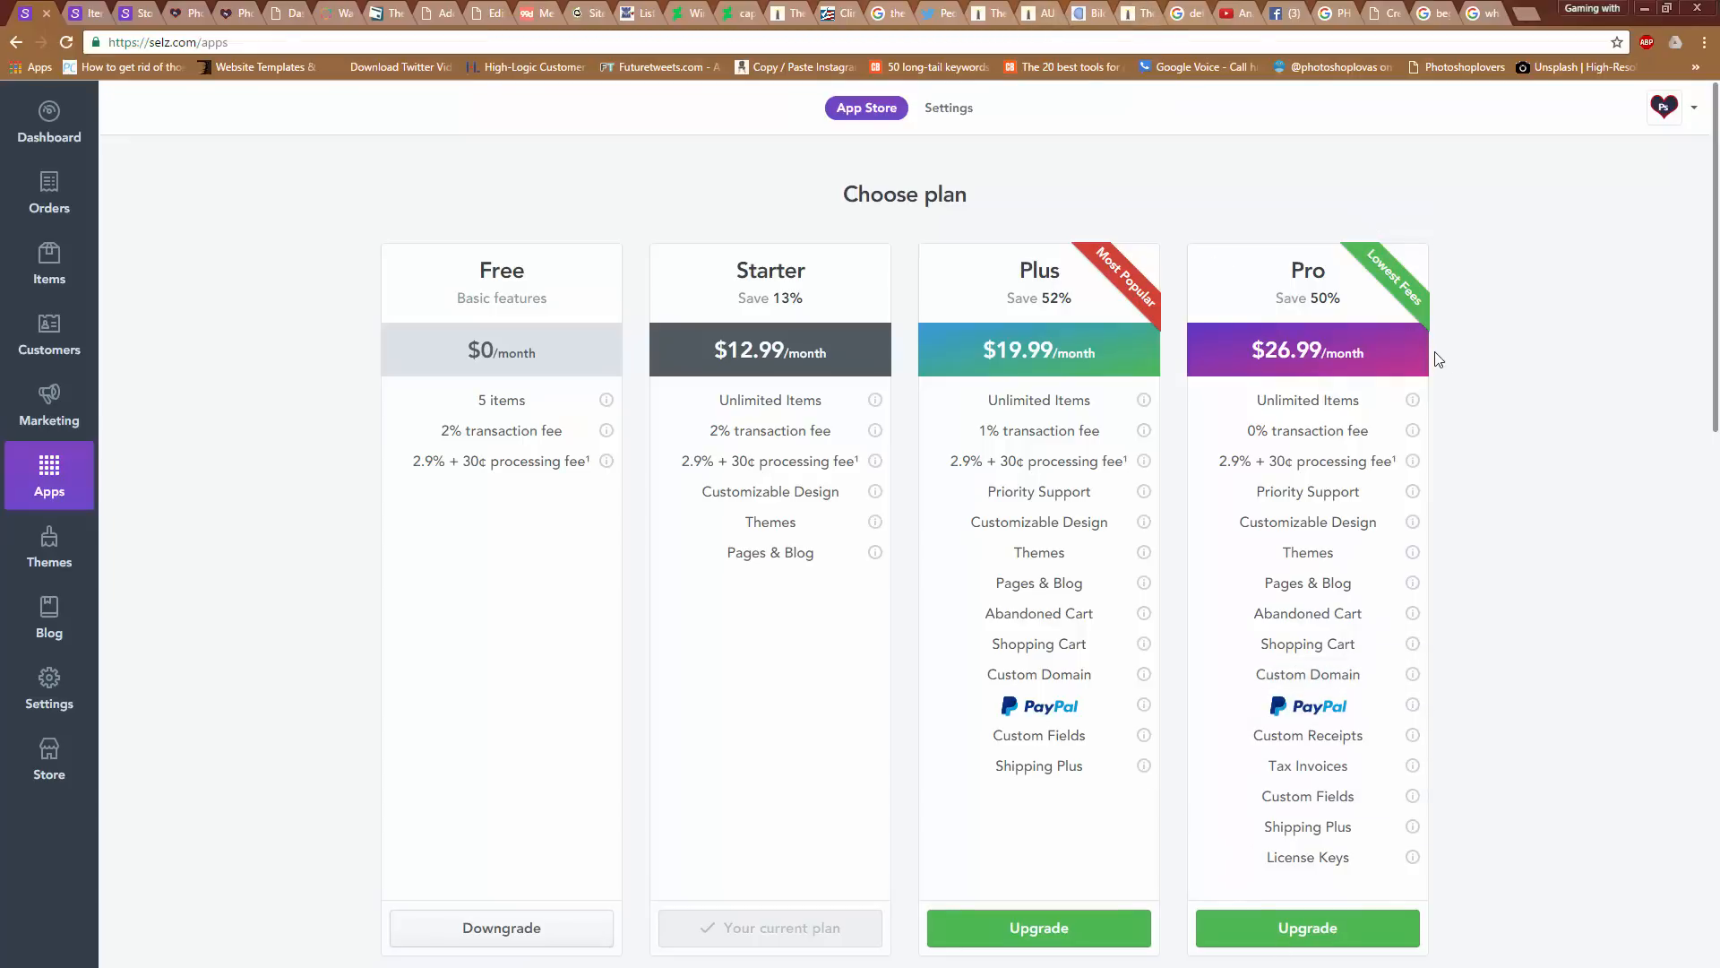
pyautogui.moveTo(5, 488)
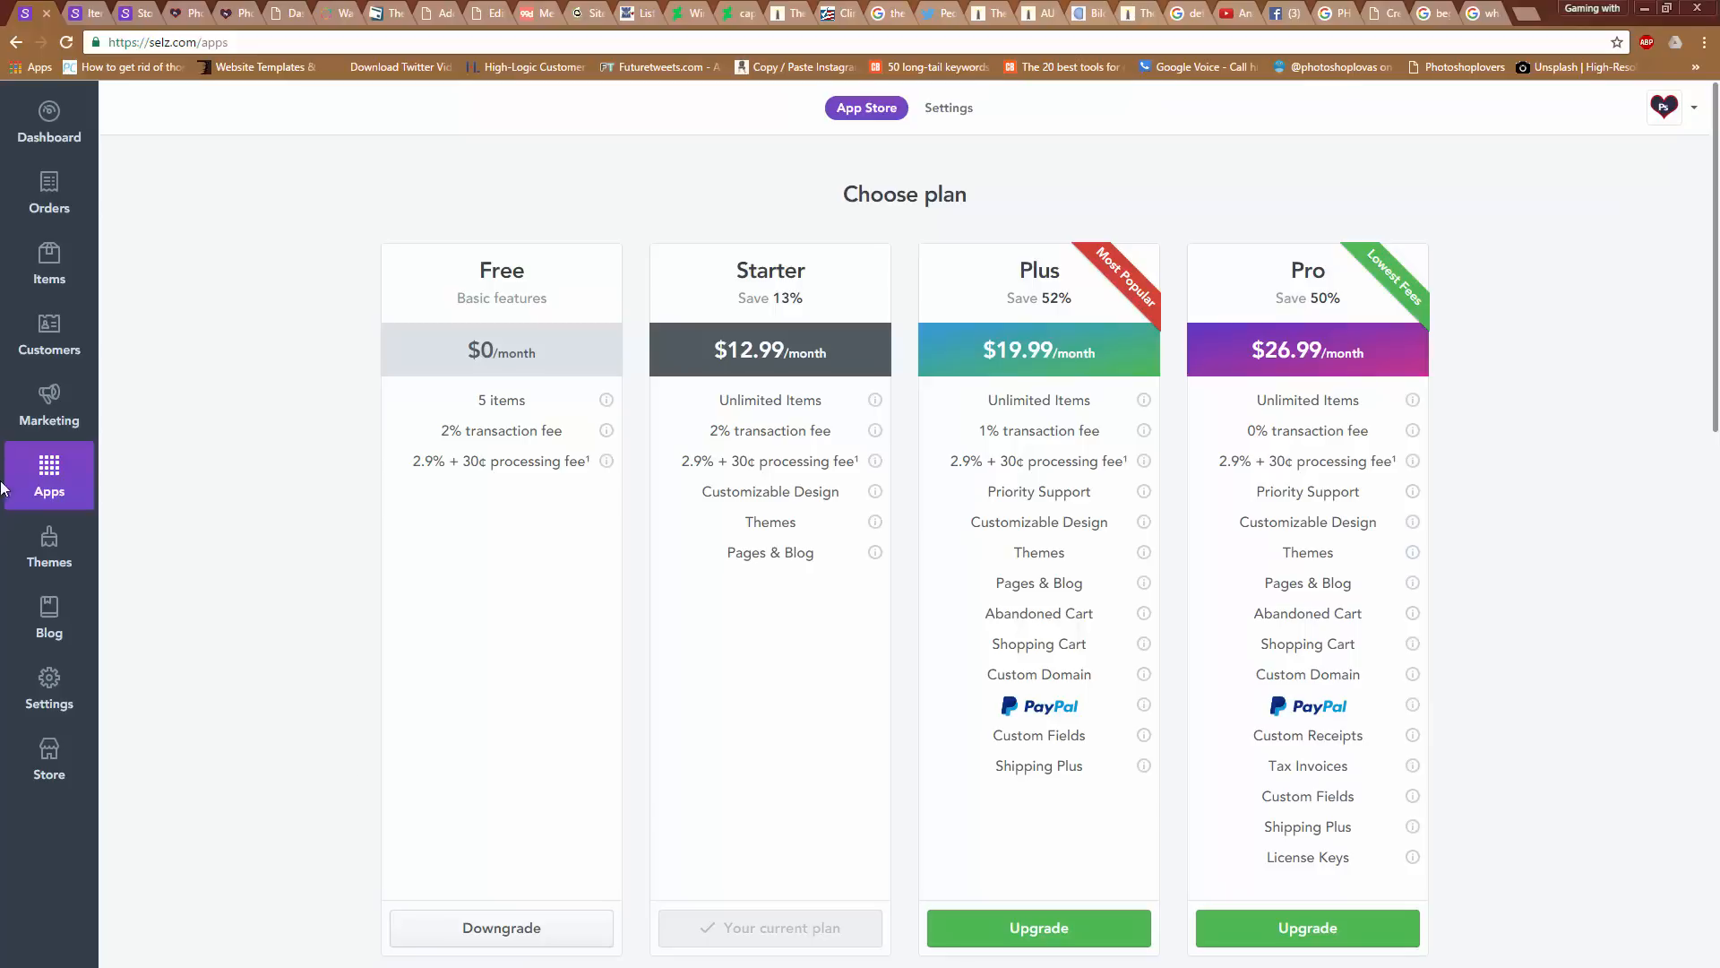
pyautogui.moveTo(538, 290)
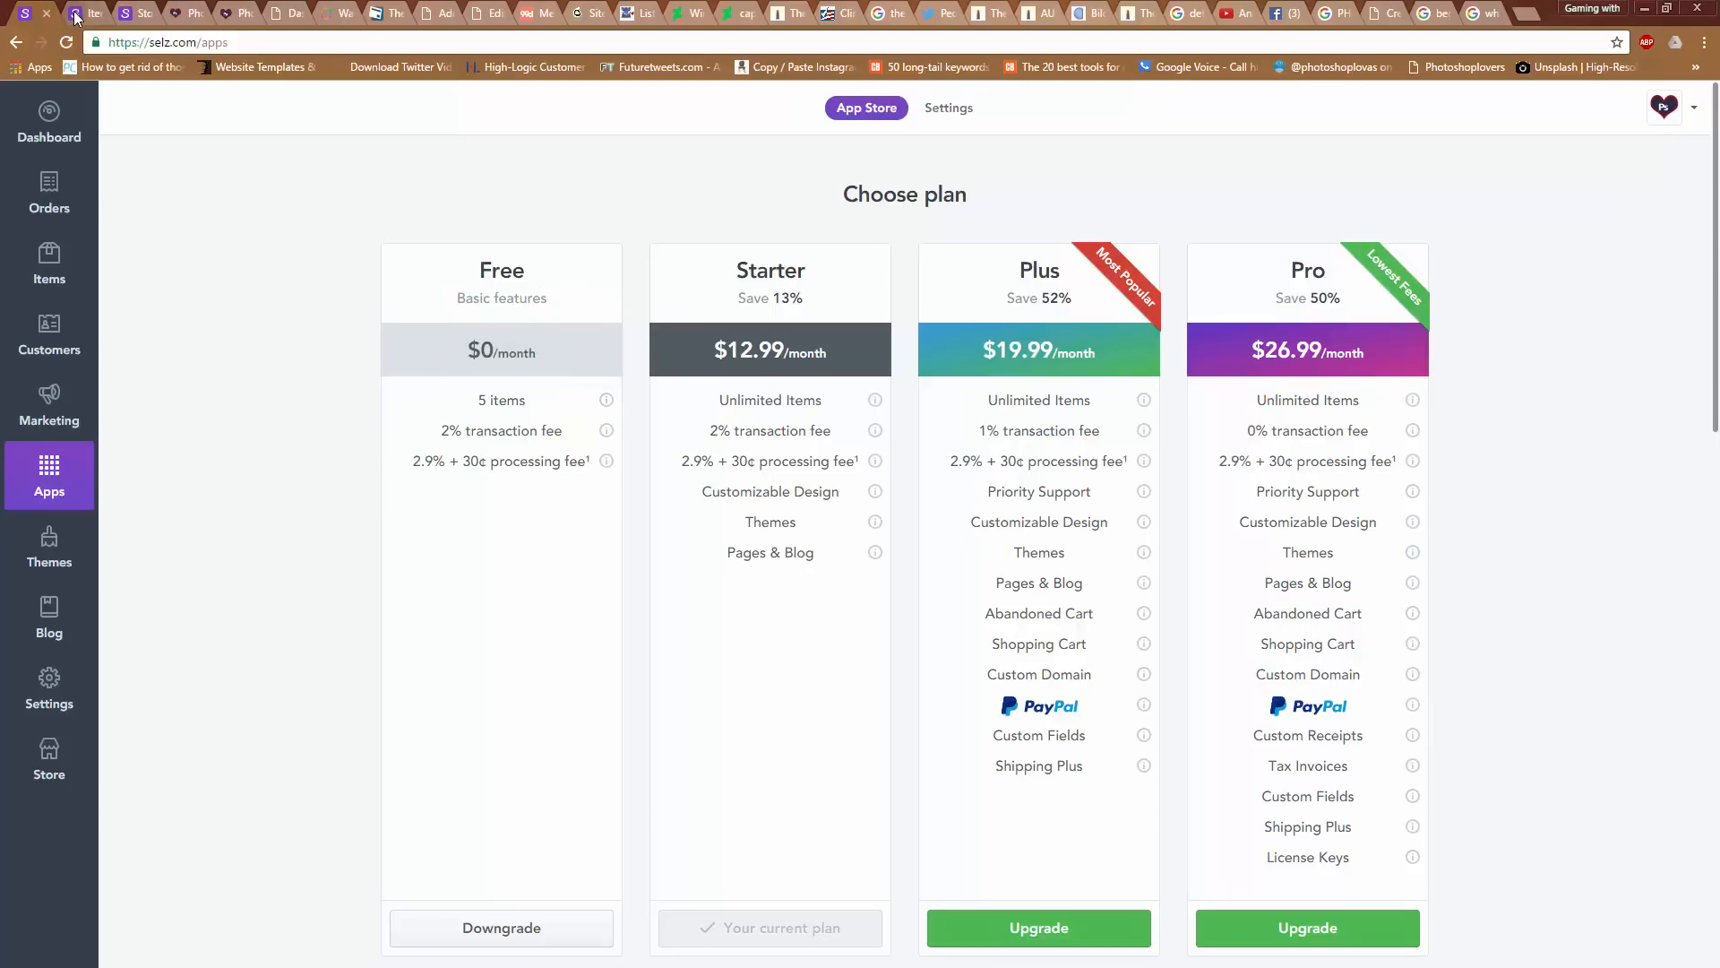
# Open the Items list and check where the Diamond & Gold kit's views came from
pyautogui.click(48, 263)
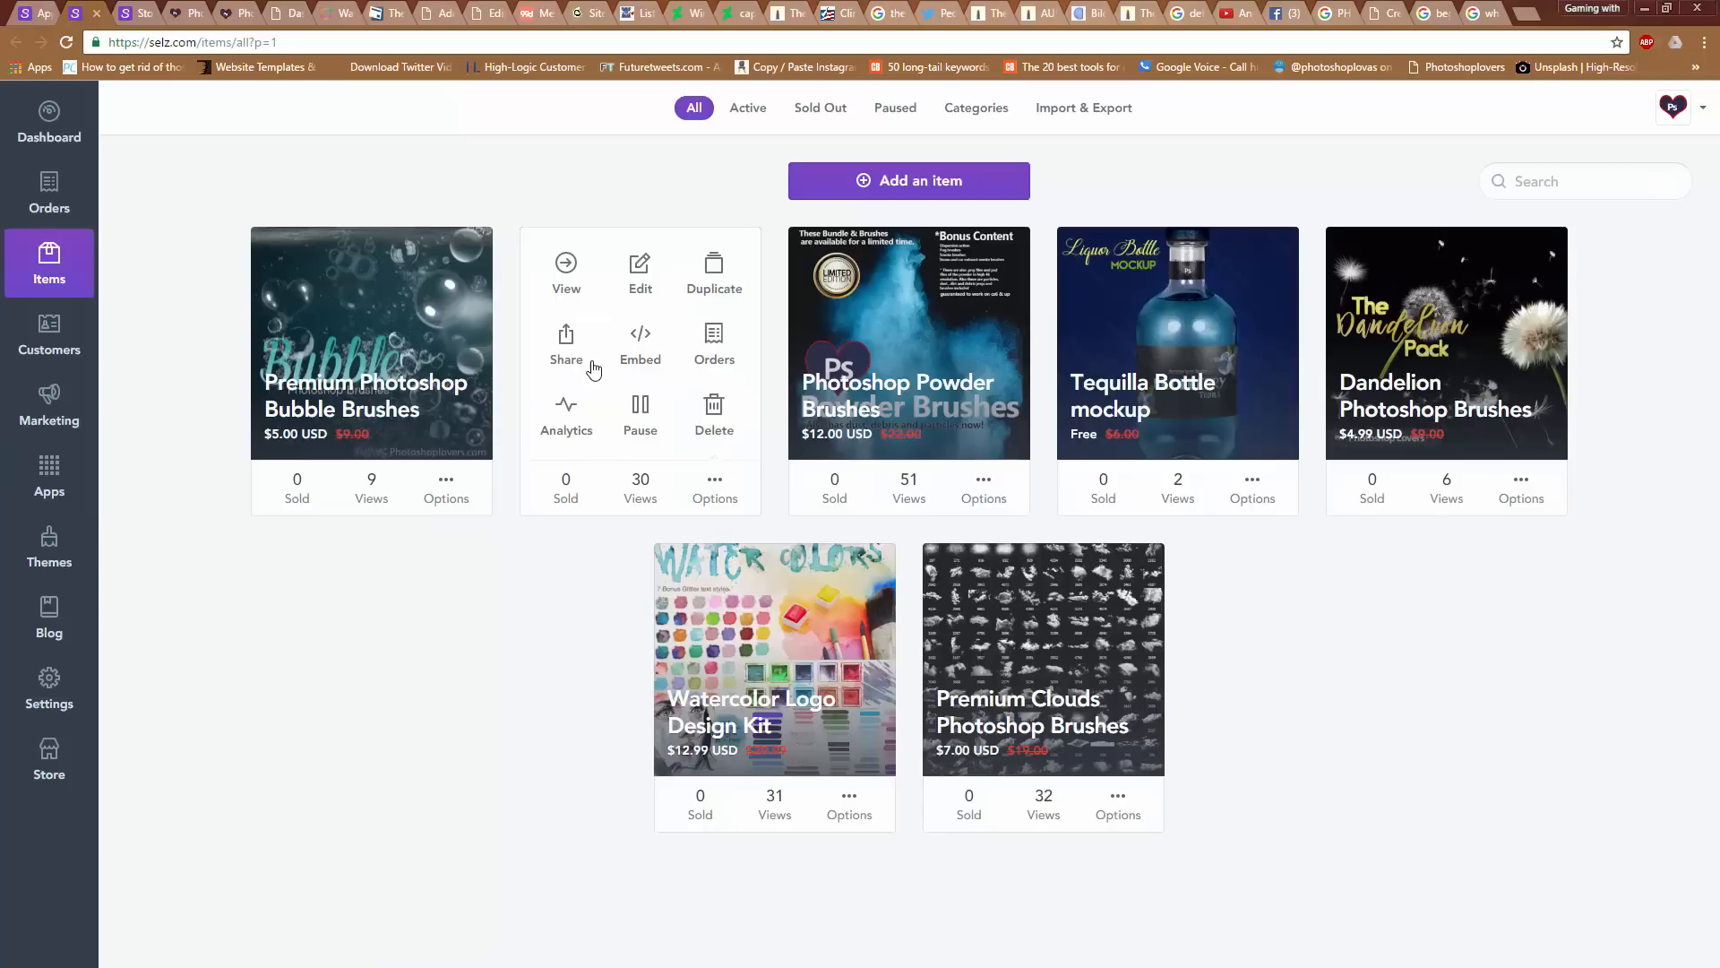
pyautogui.moveTo(713, 273)
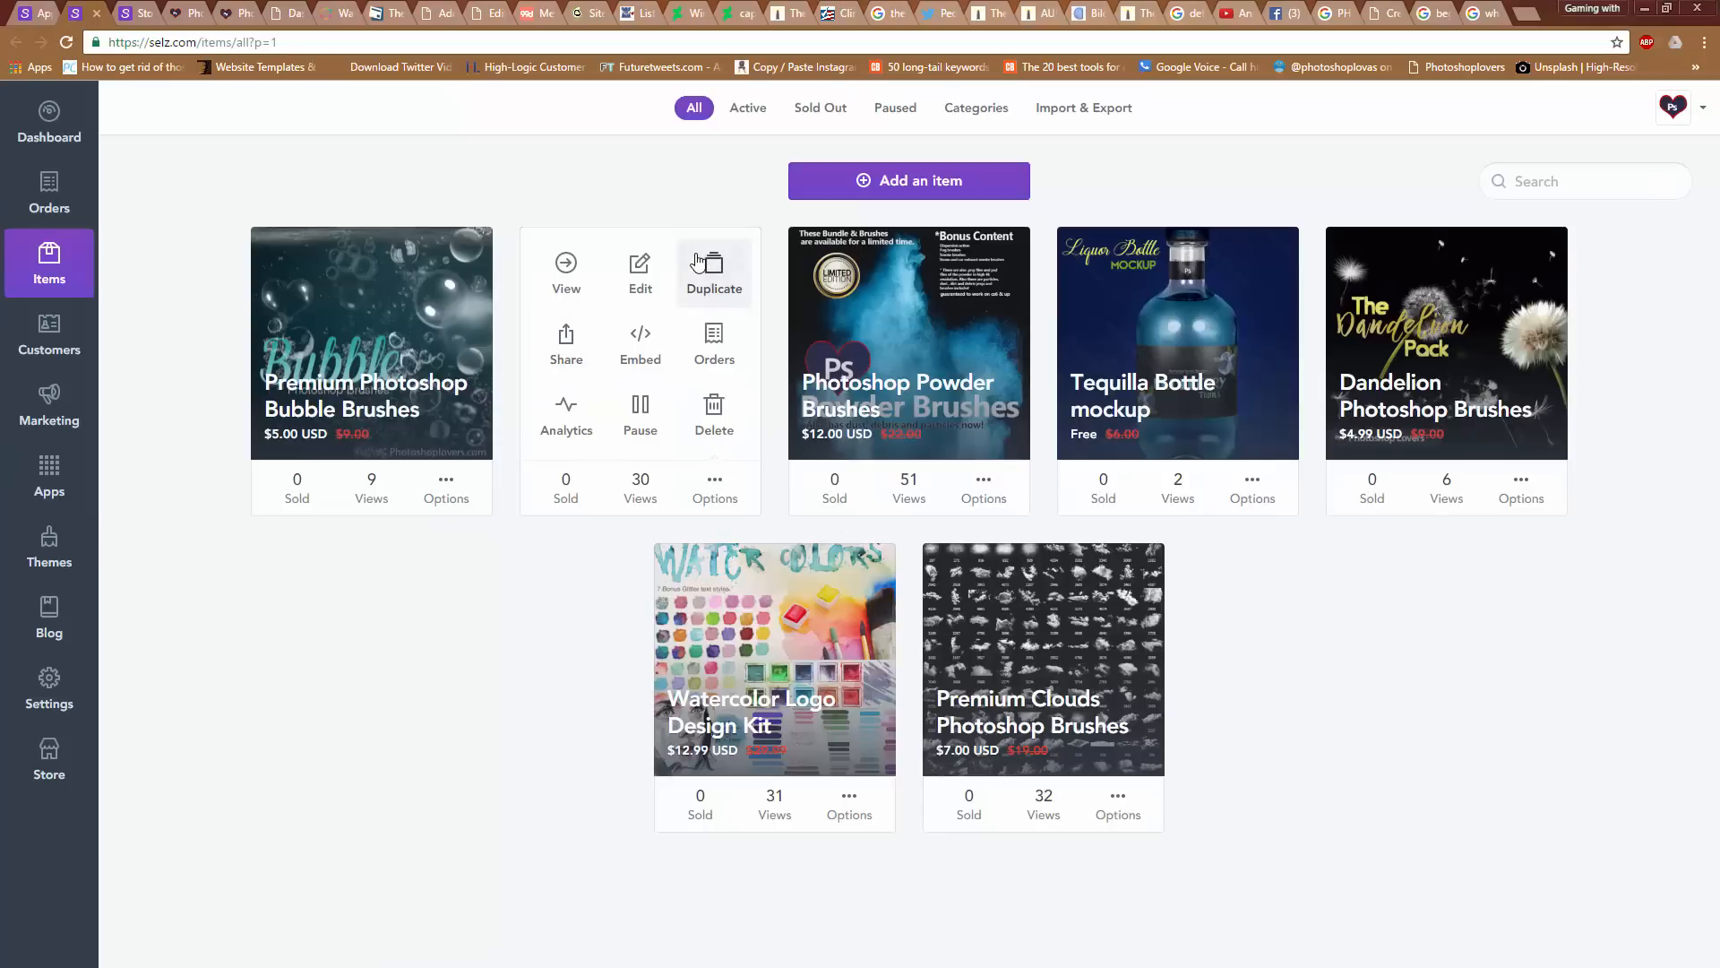
pyautogui.moveTo(486, 406)
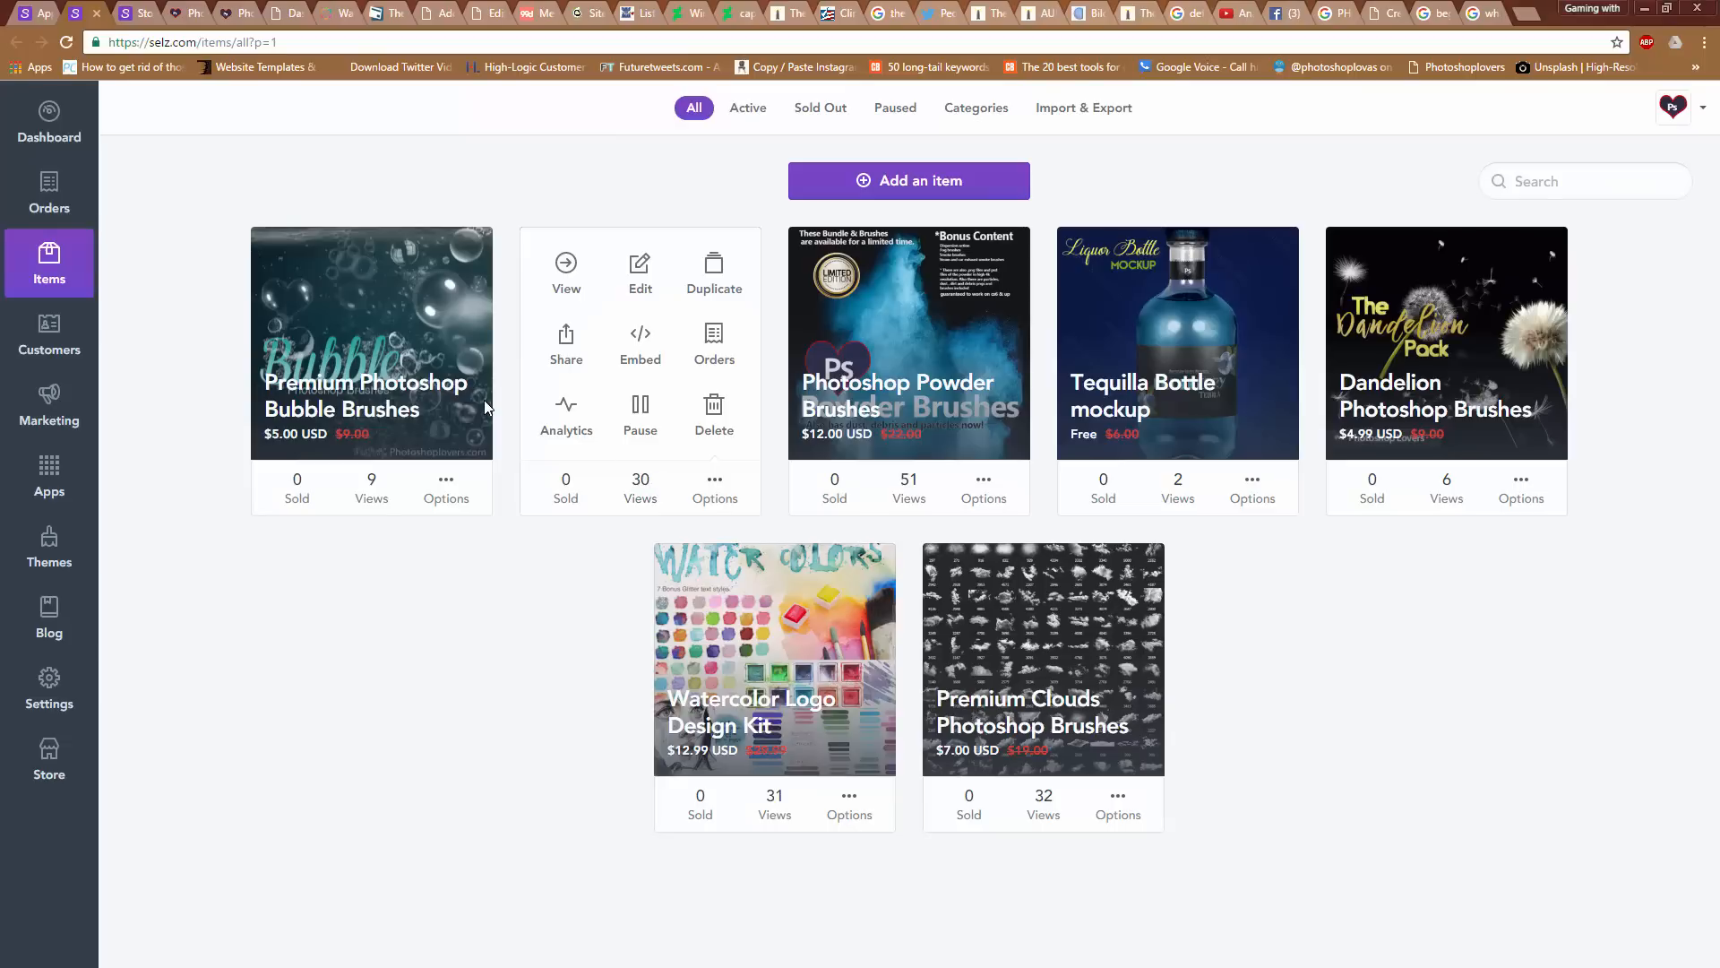
pyautogui.moveTo(713, 274)
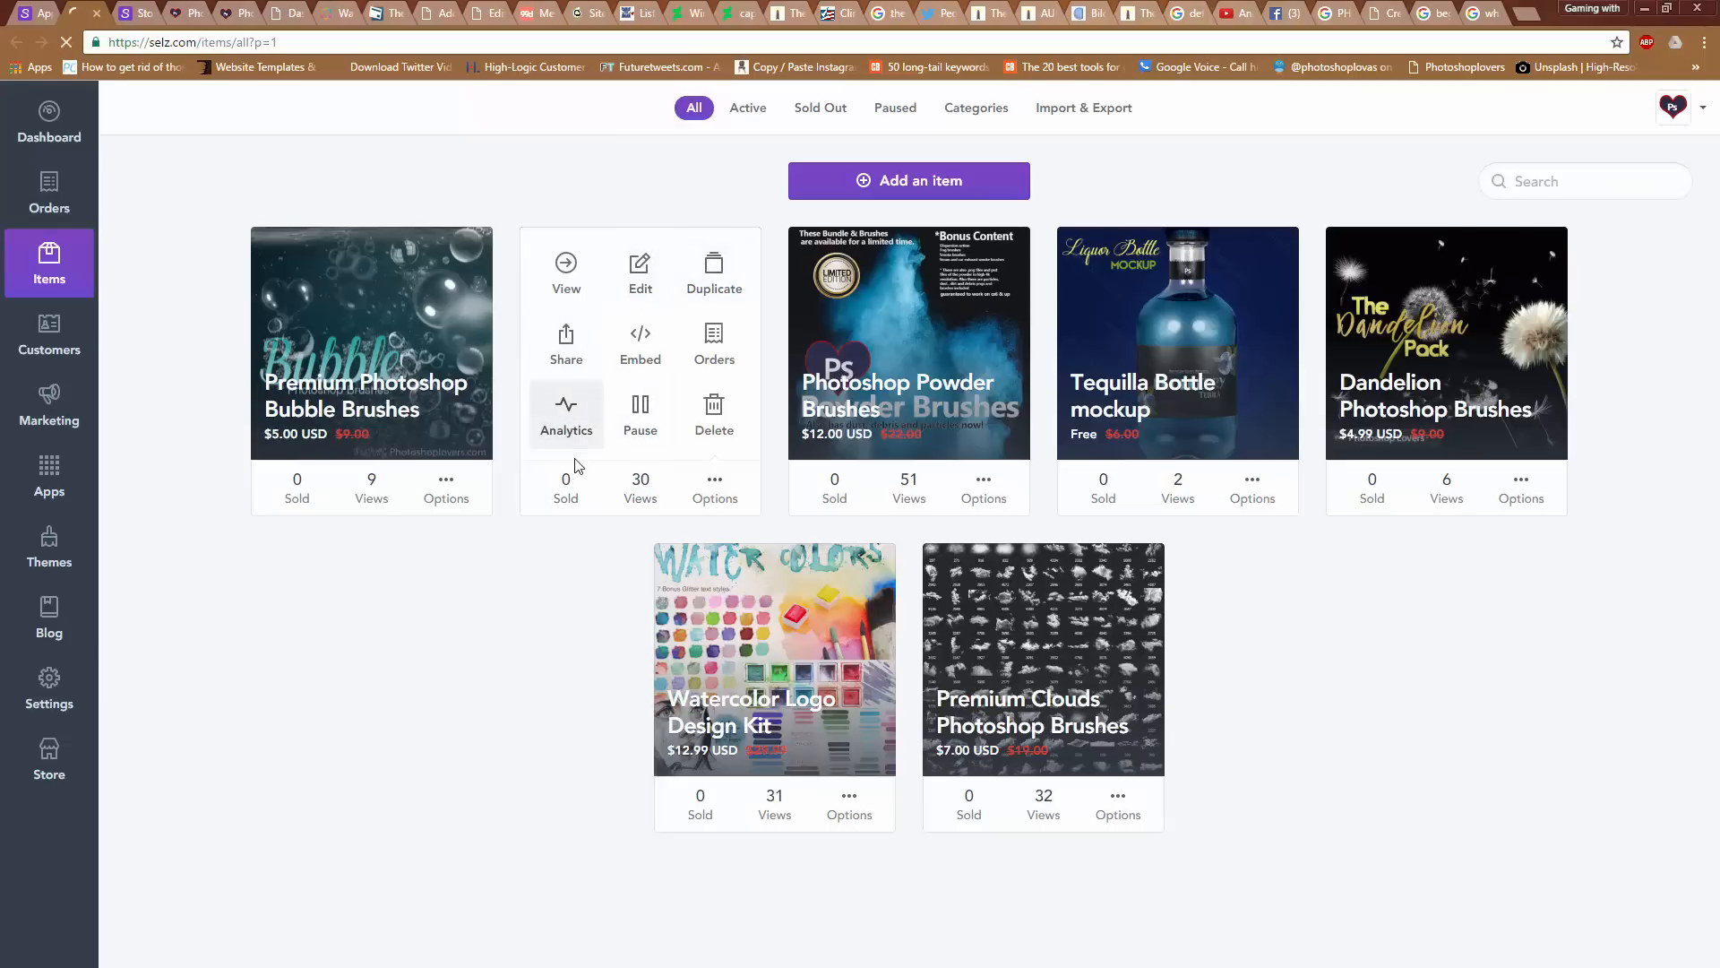
pyautogui.click(49, 121)
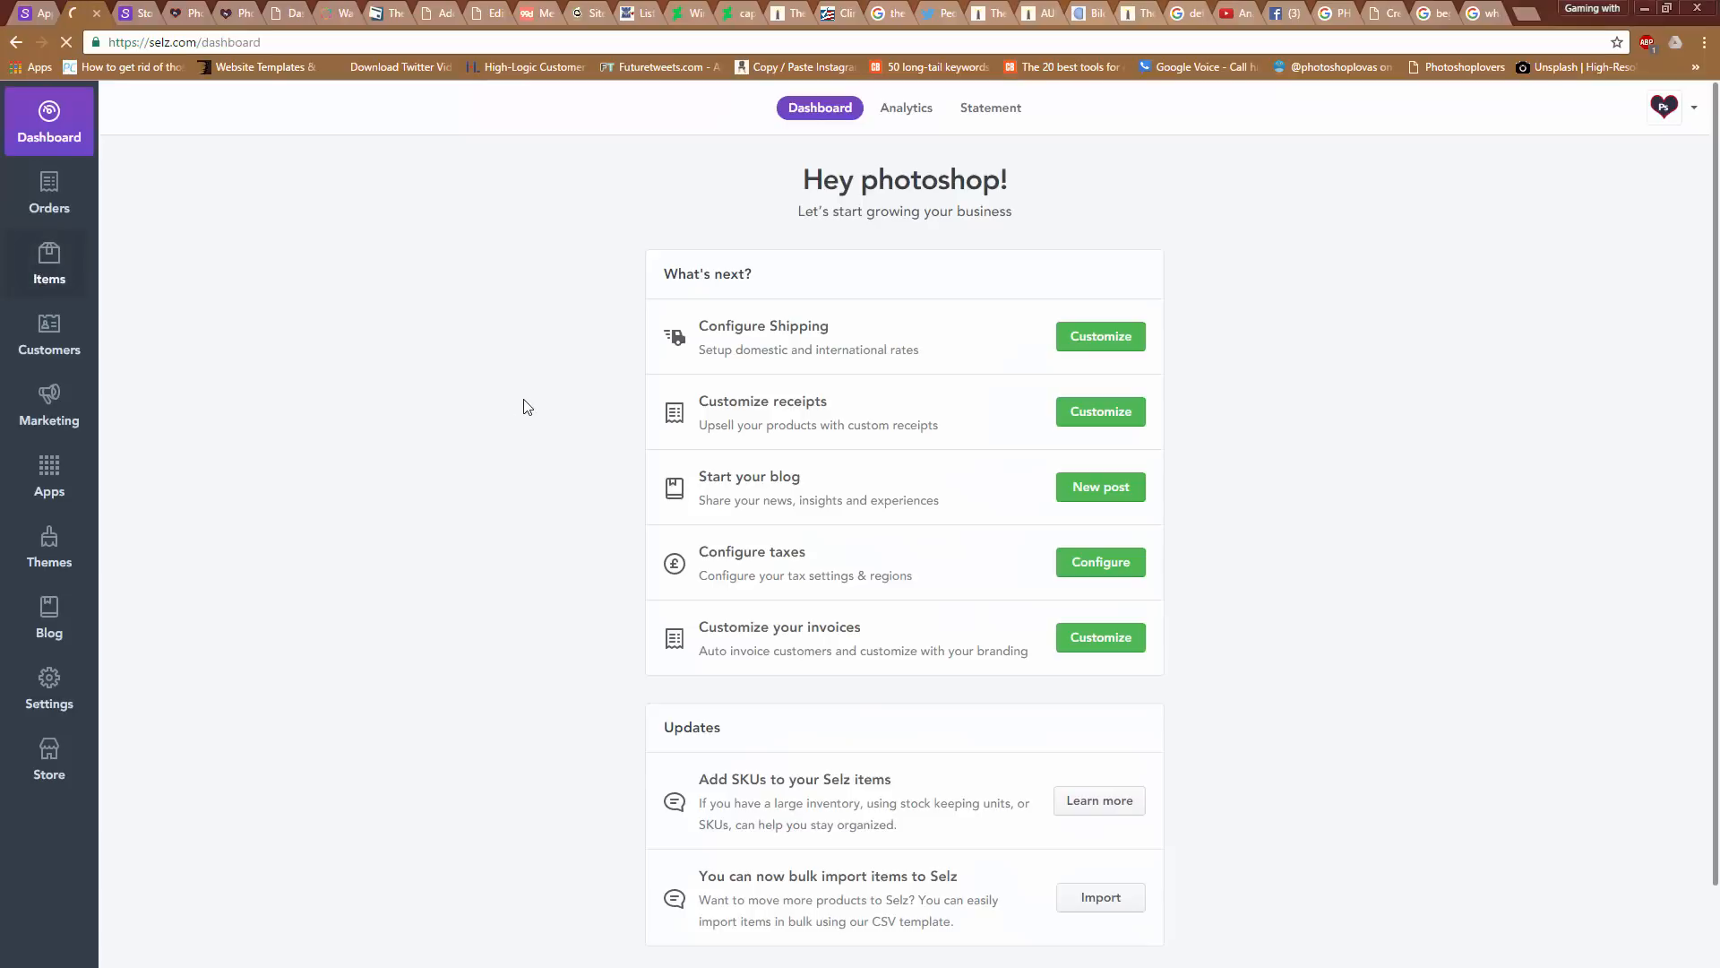
pyautogui.click(48, 263)
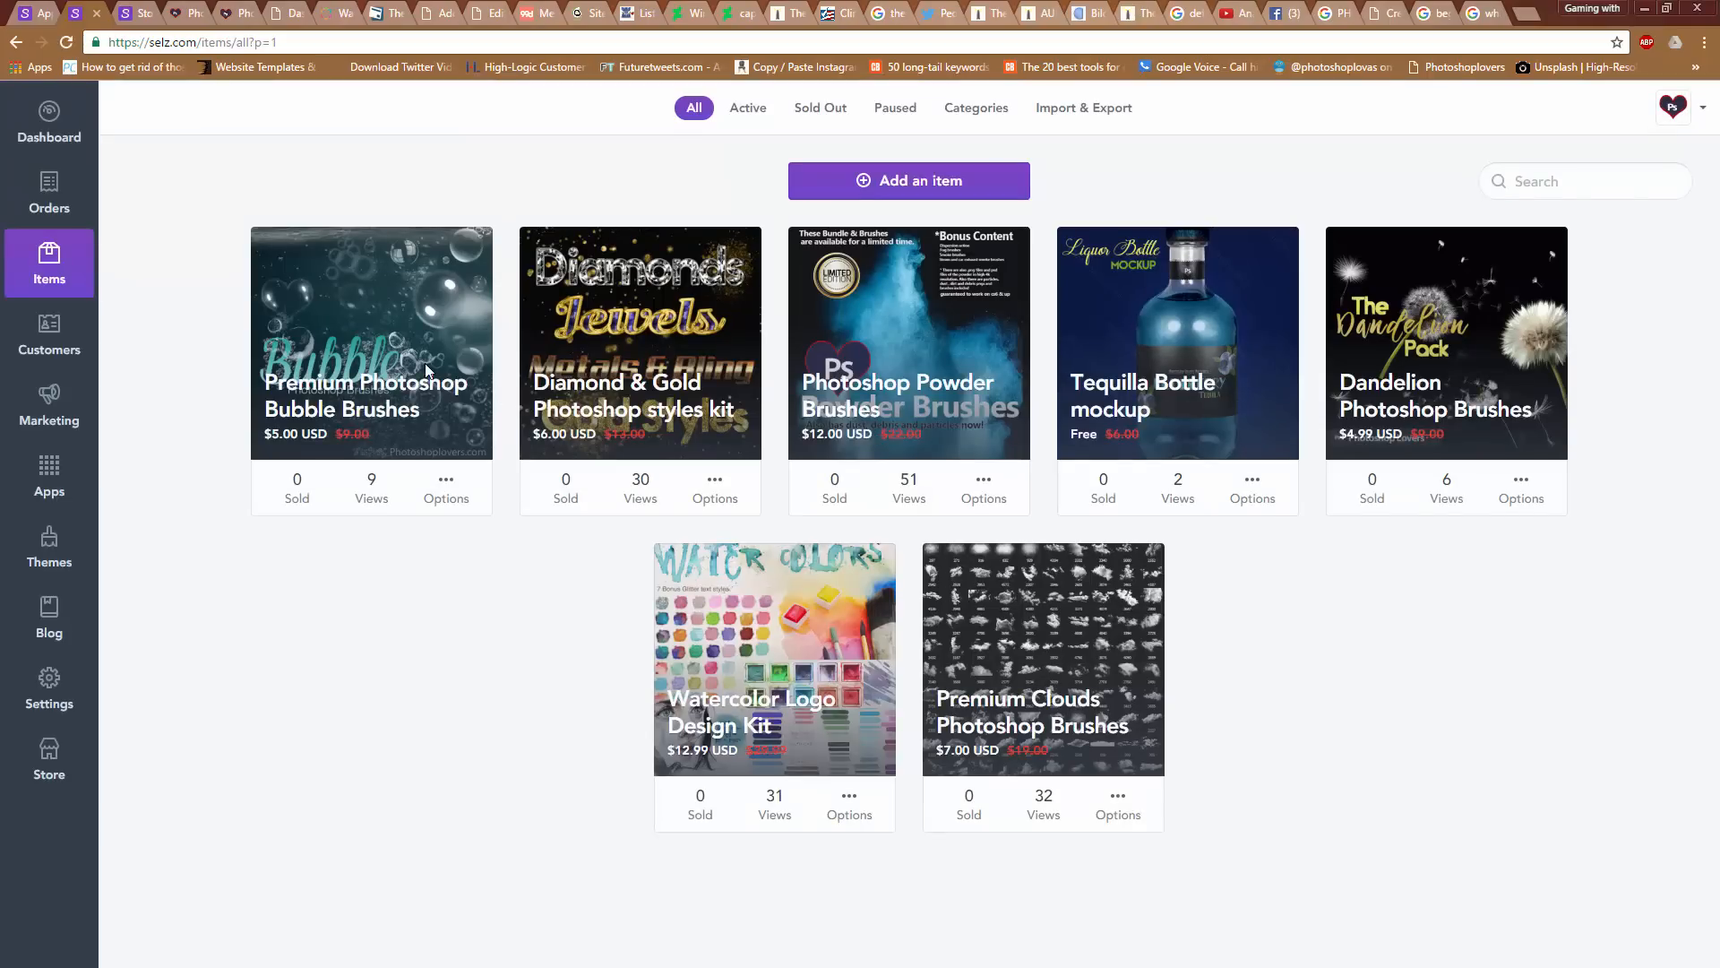
pyautogui.moveTo(854, 578)
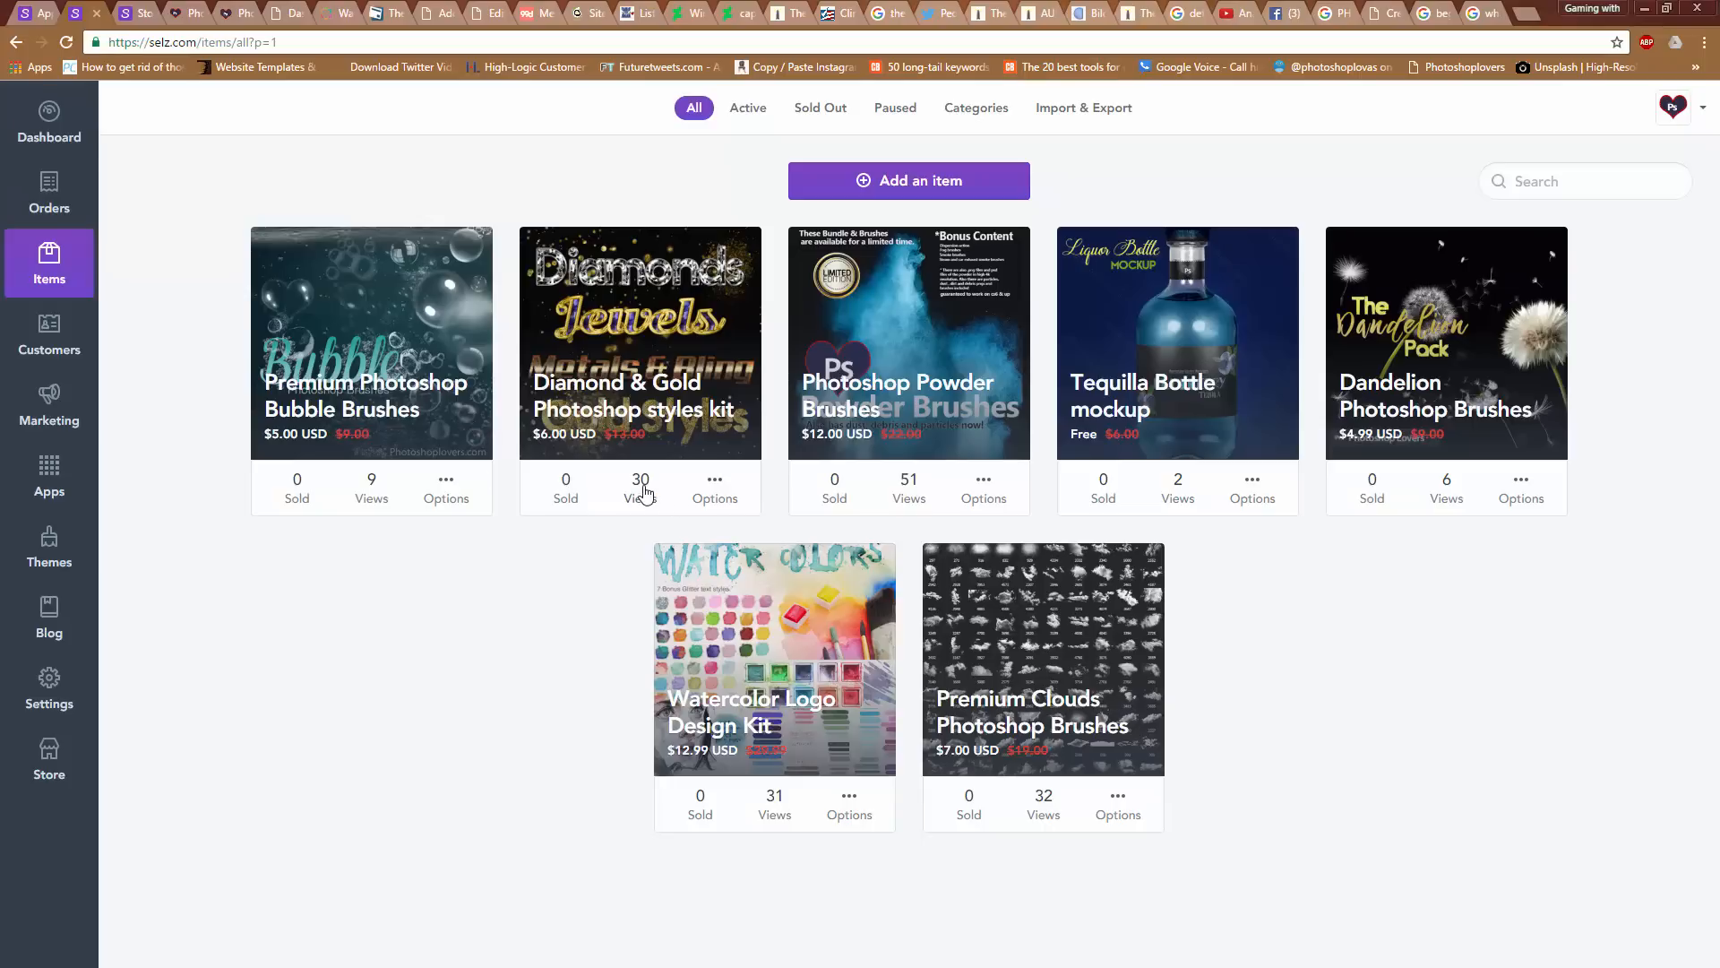
pyautogui.moveTo(661, 497)
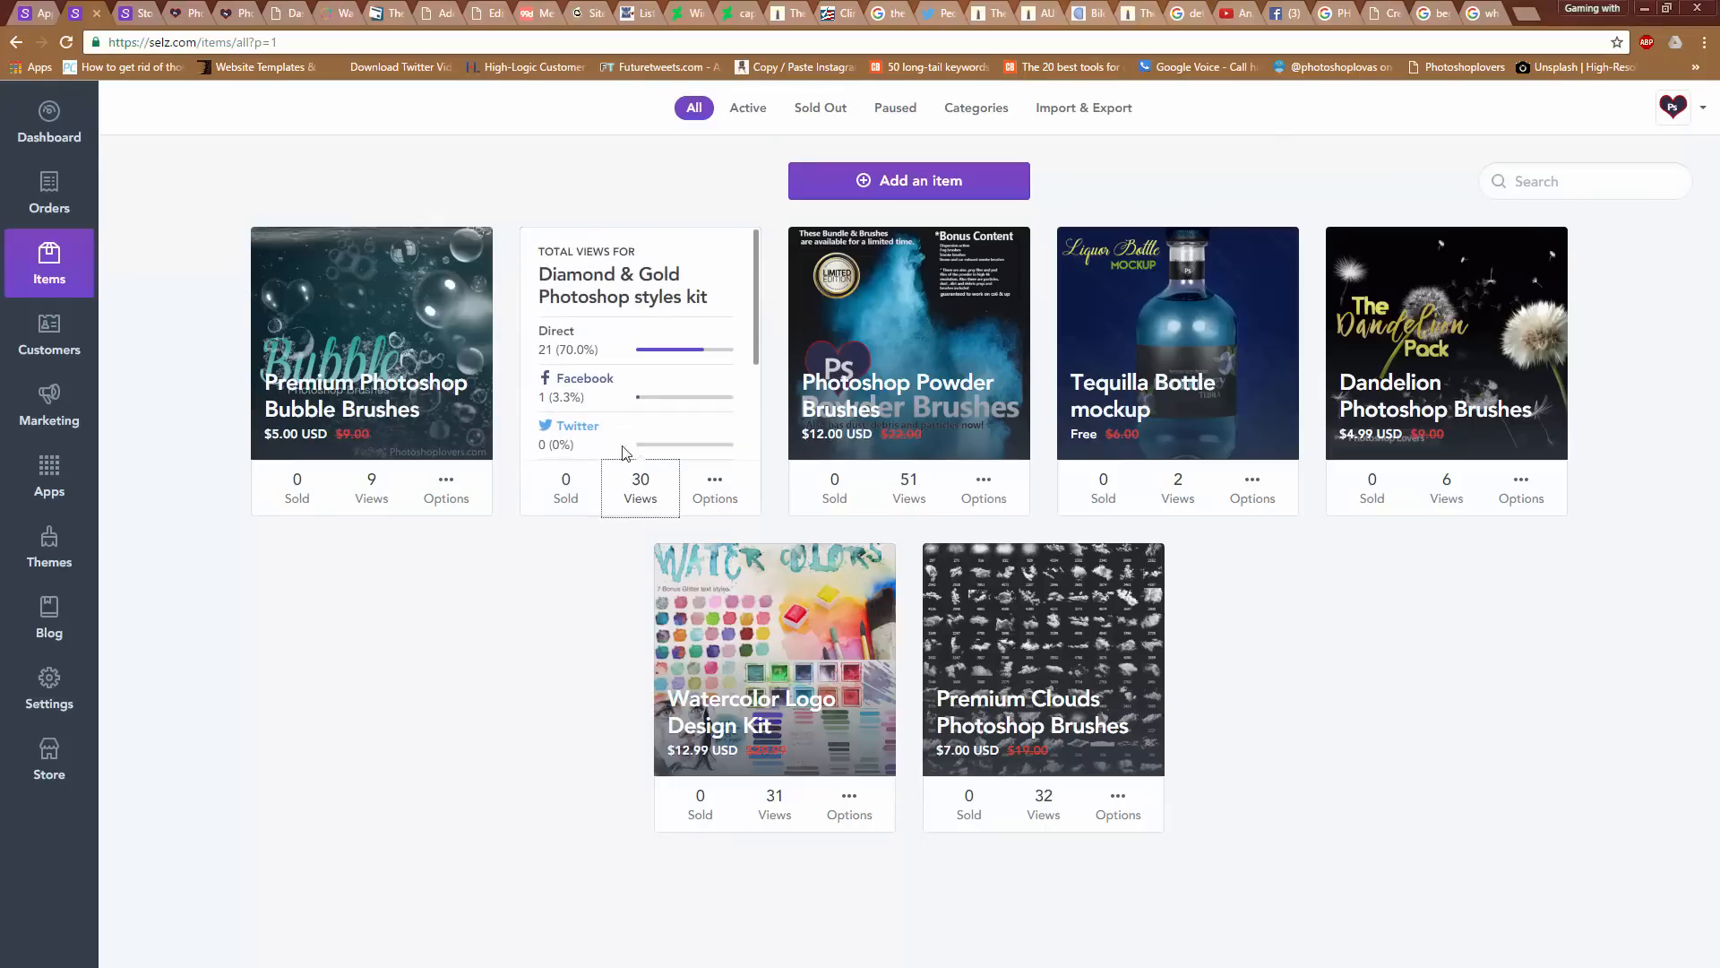
pyautogui.scroll(-3)
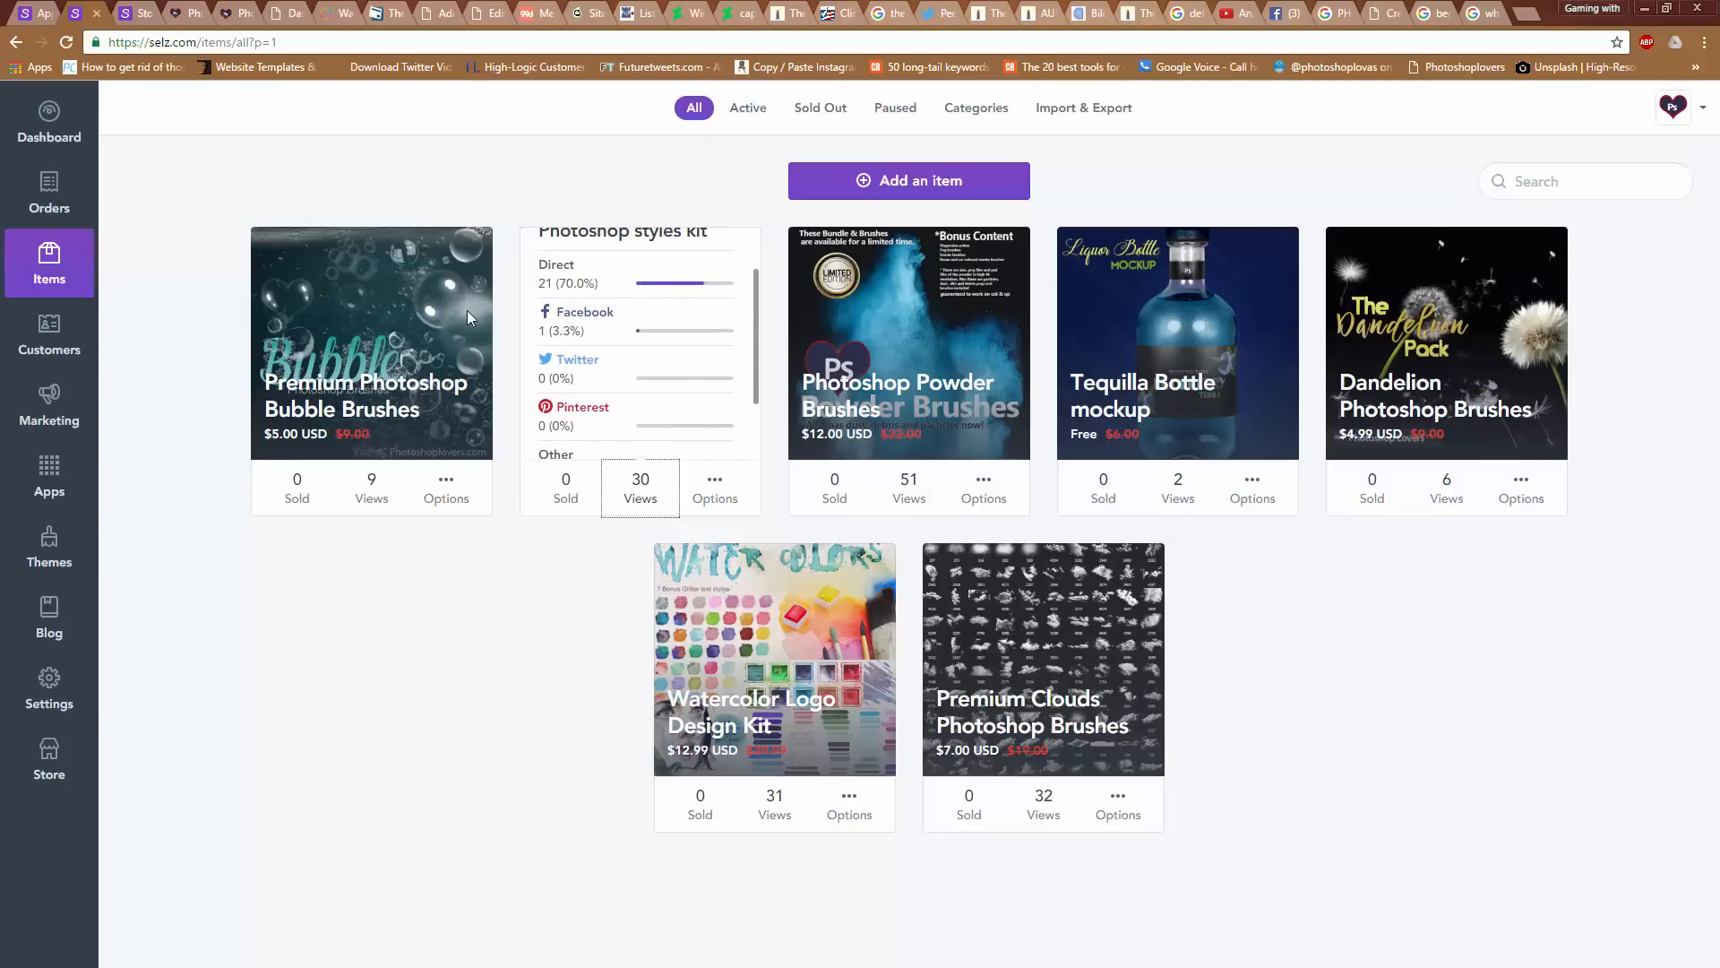
pyautogui.moveTo(568, 305)
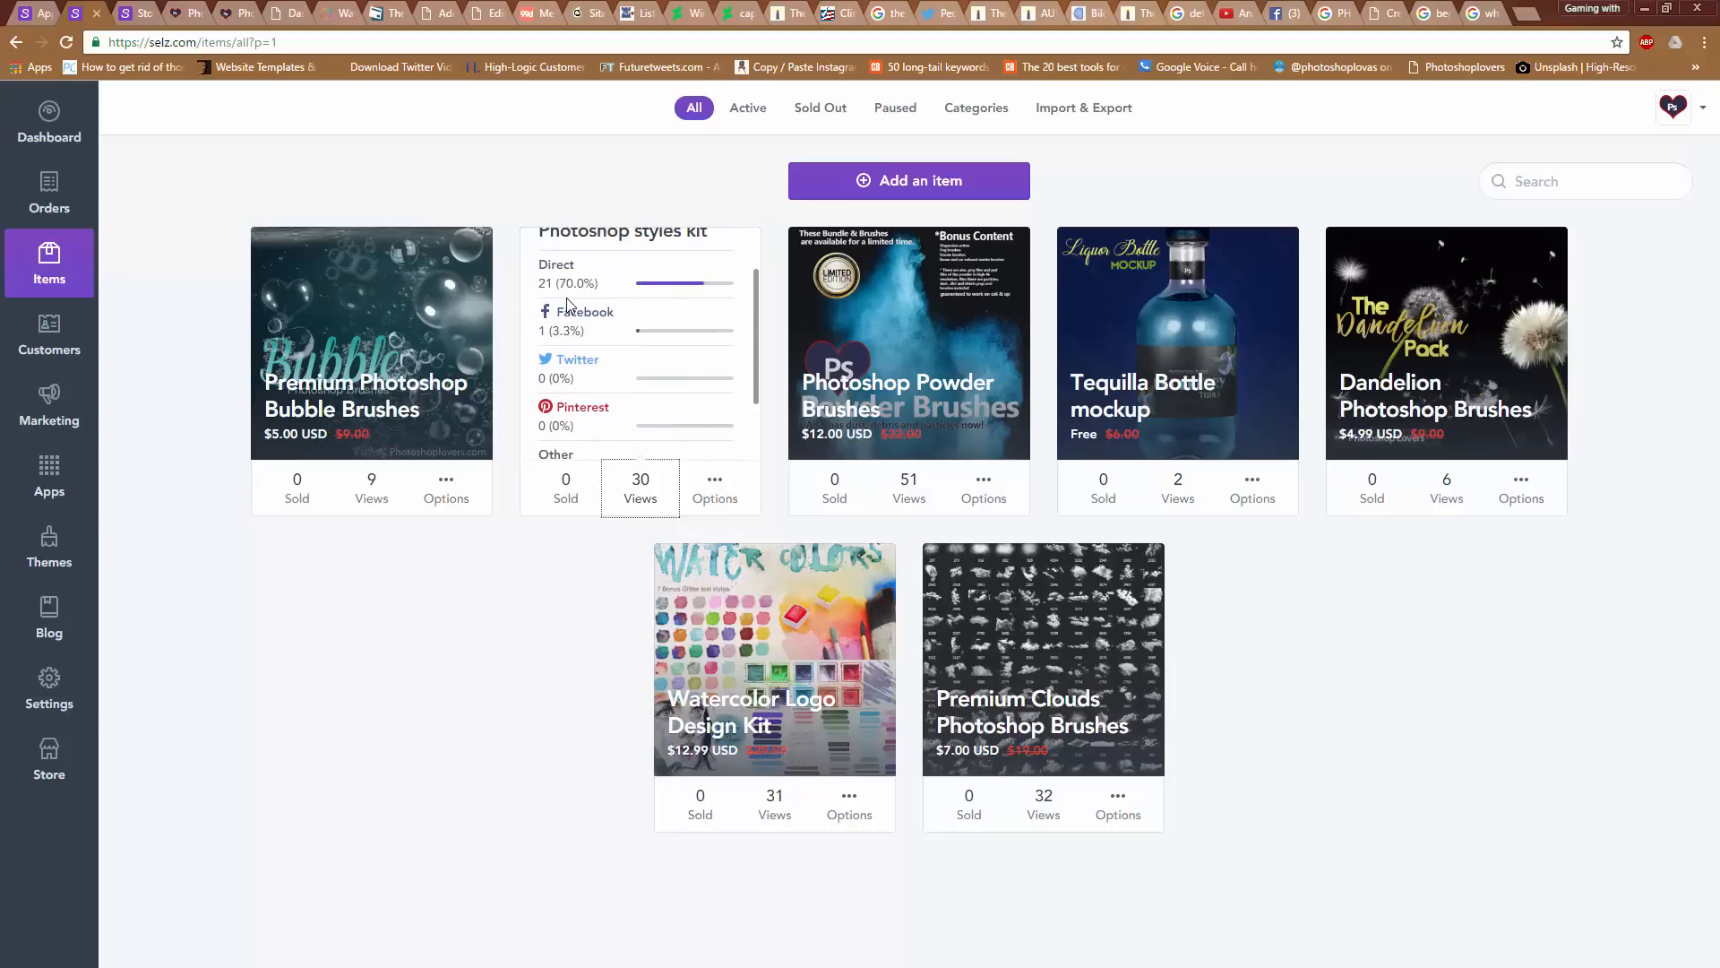
pyautogui.moveTo(605, 293)
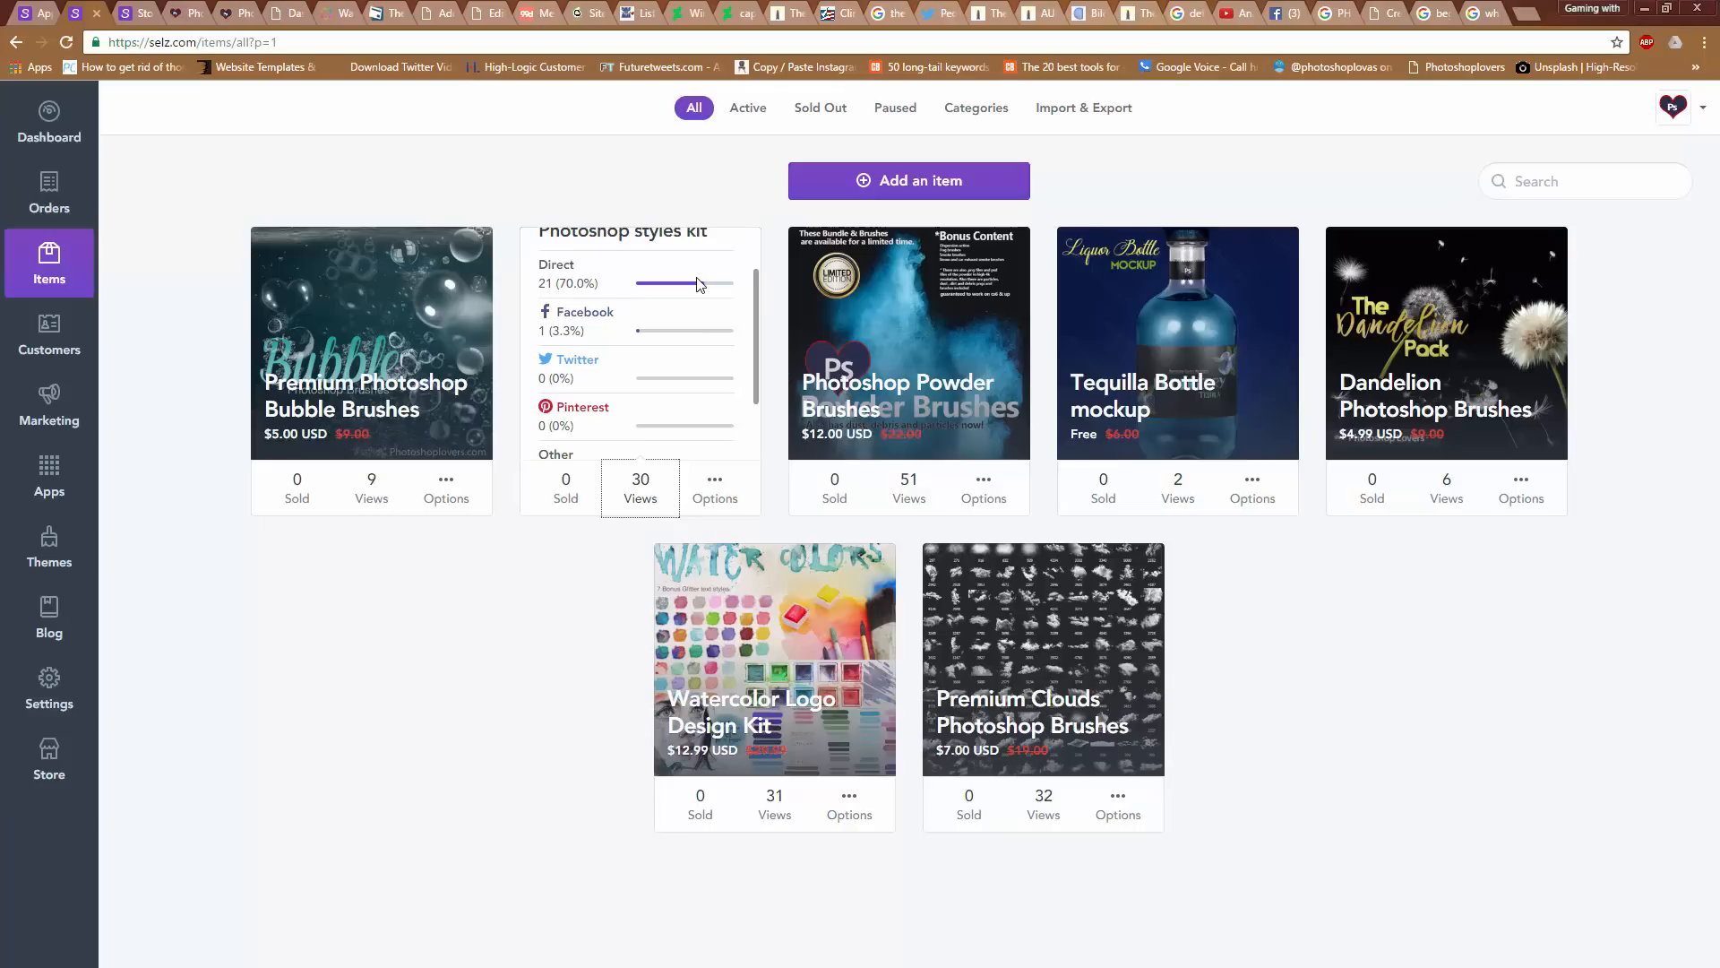
pyautogui.scroll(3)
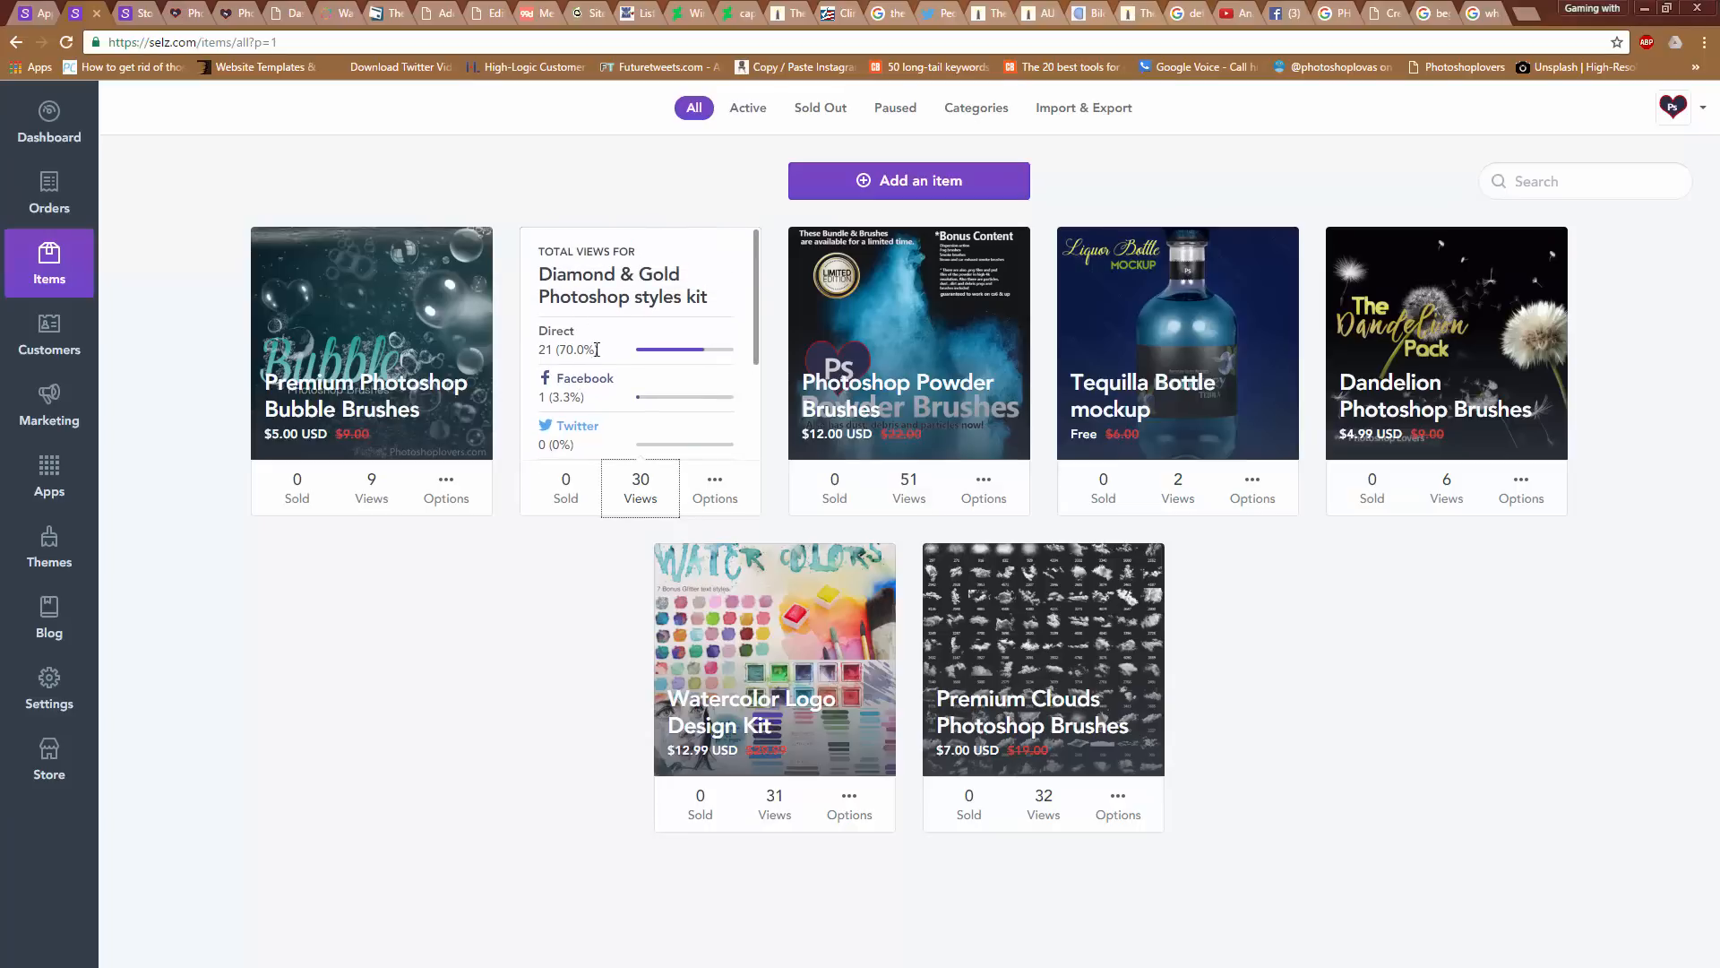
pyautogui.moveTo(616, 425)
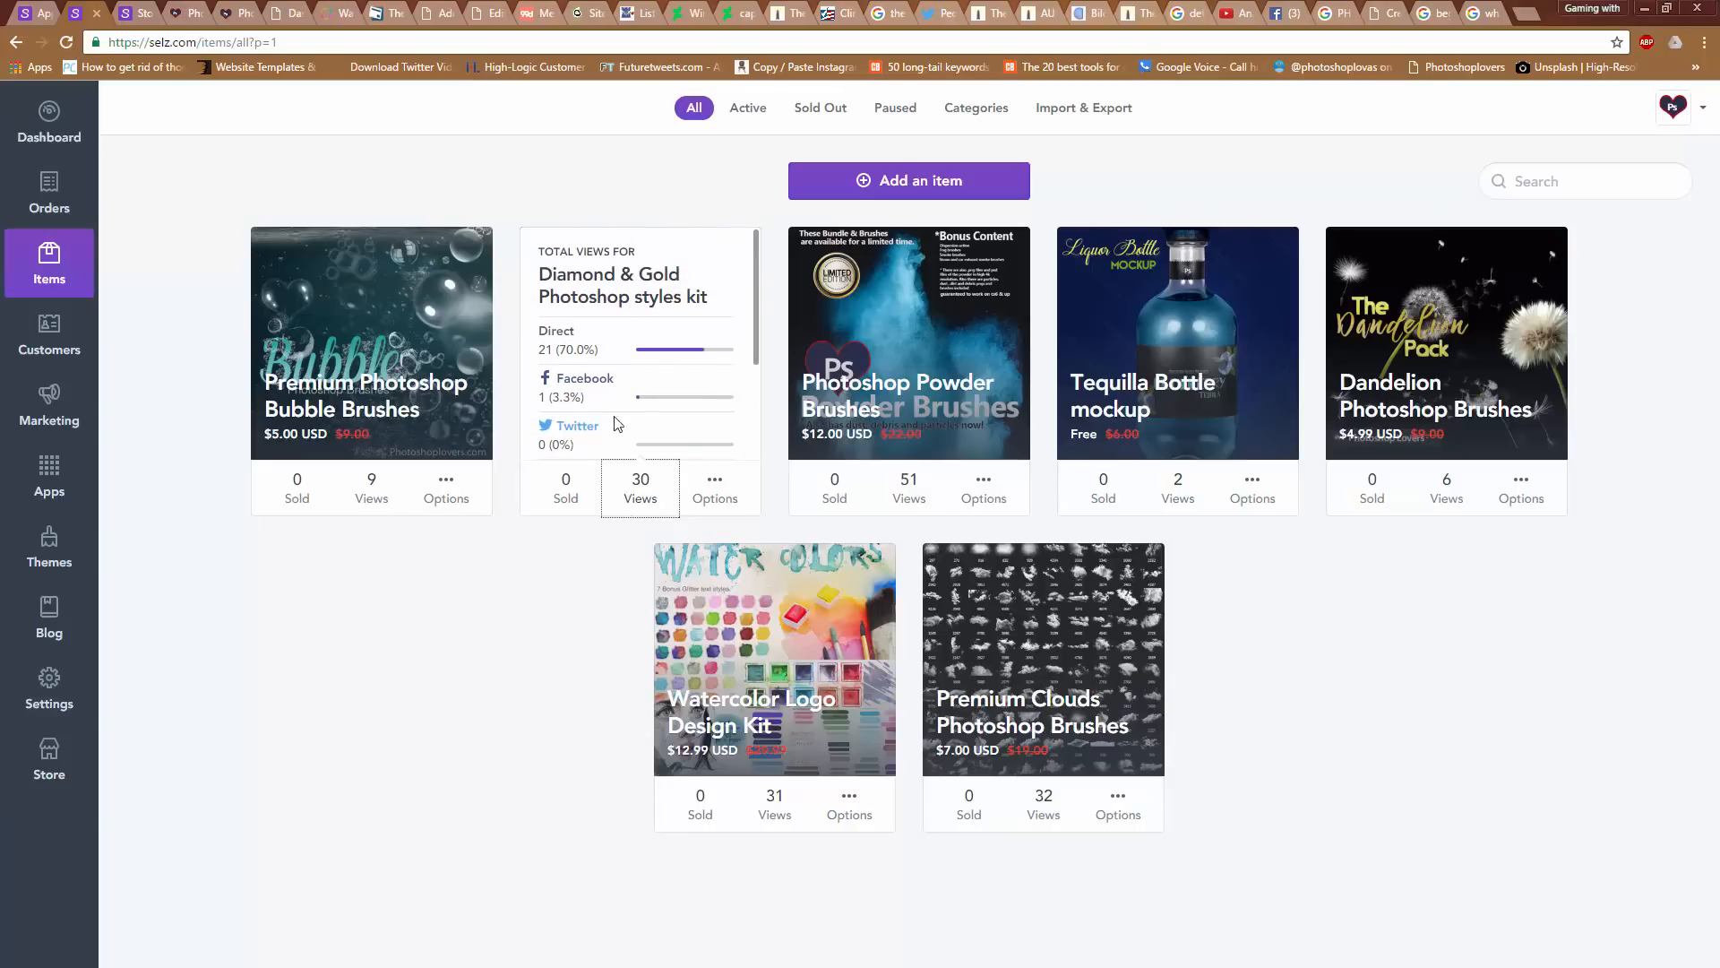
pyautogui.scroll(-3)
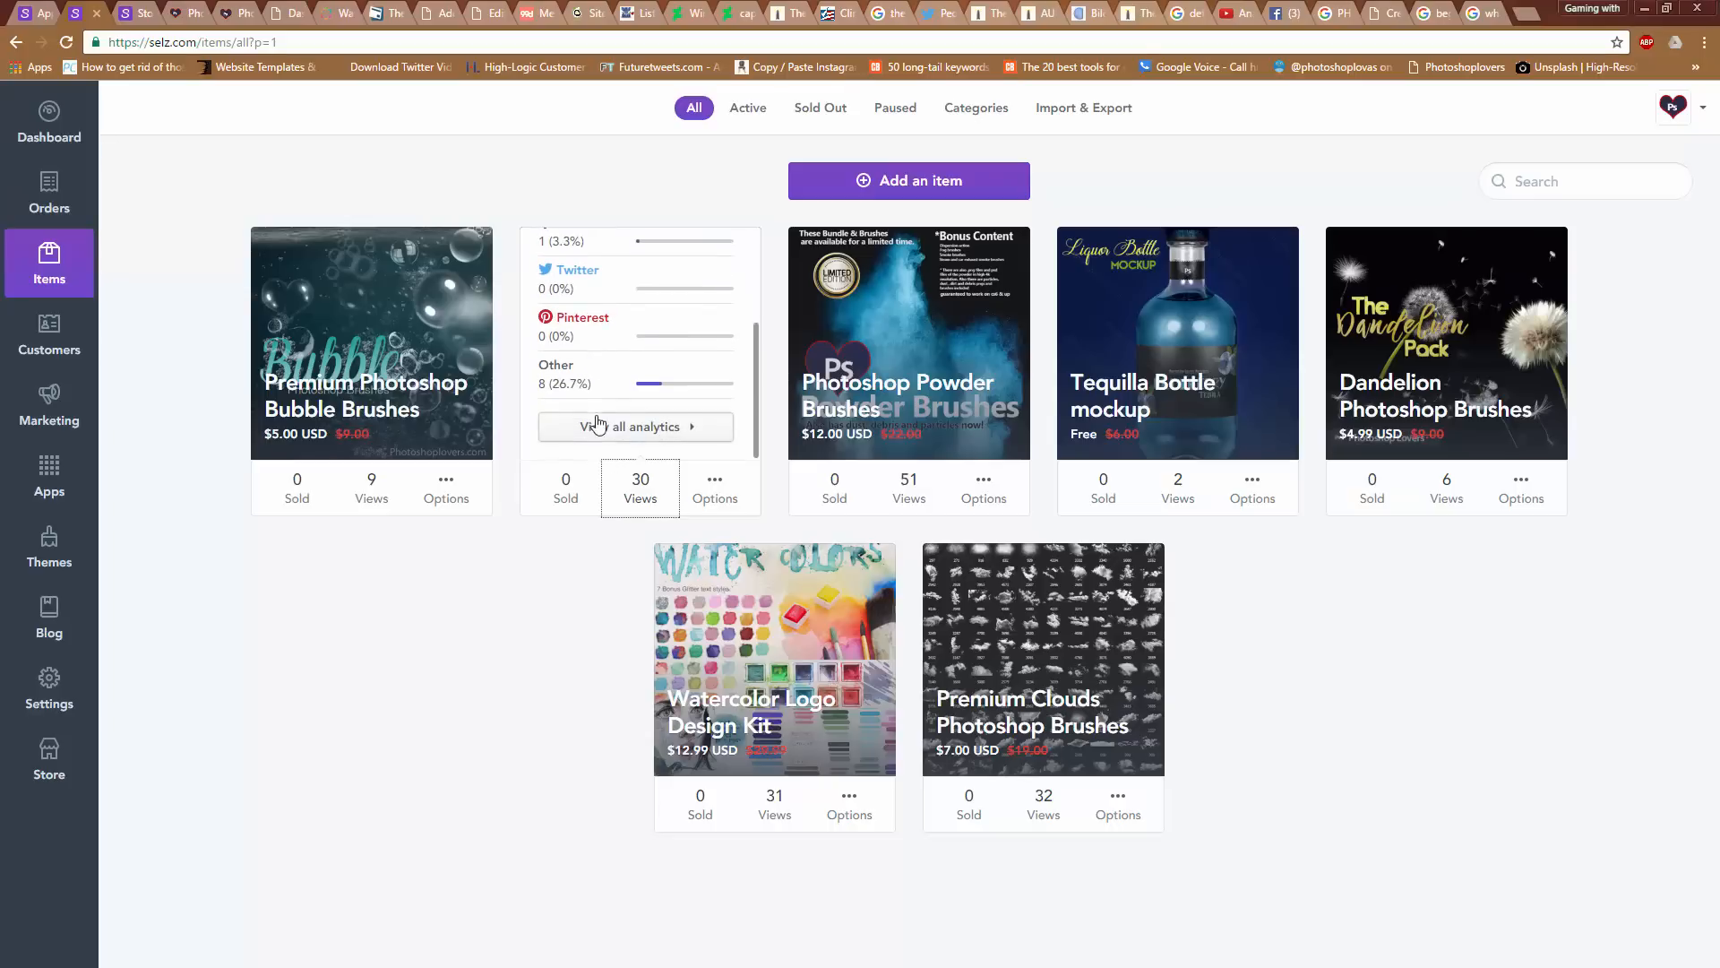
# Open the Diamond & Gold kit's Last 14 days analytics, showing zero orders and sales
pyautogui.click(635, 427)
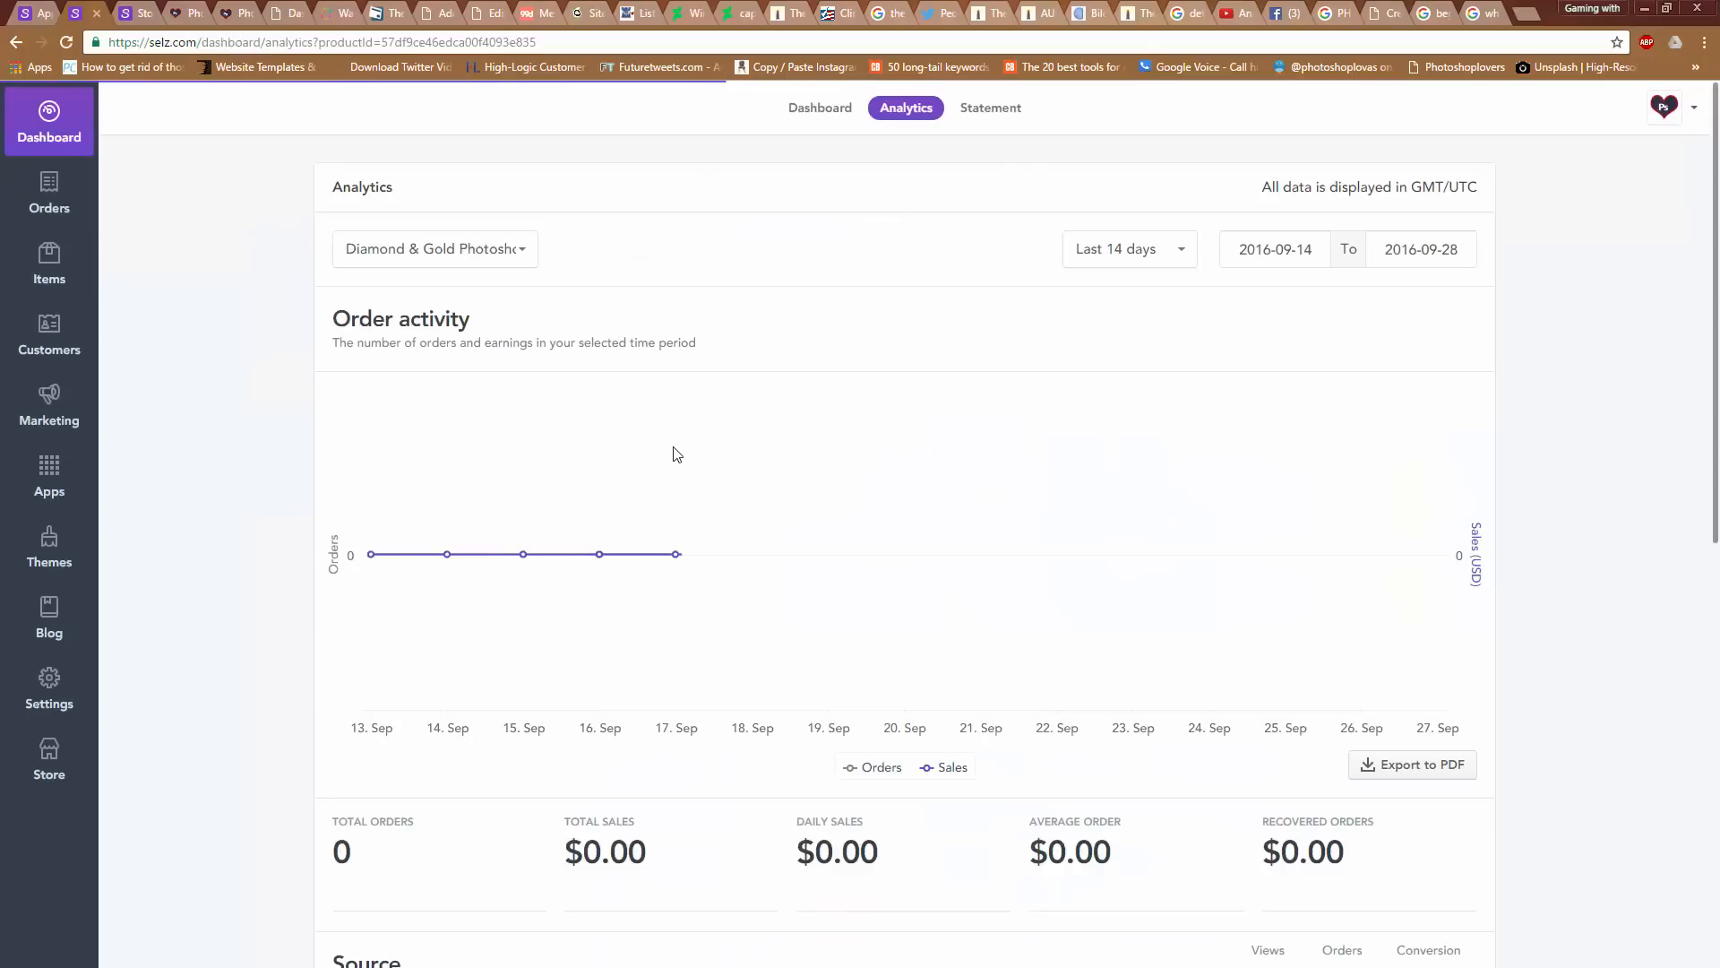
pyautogui.scroll(-3)
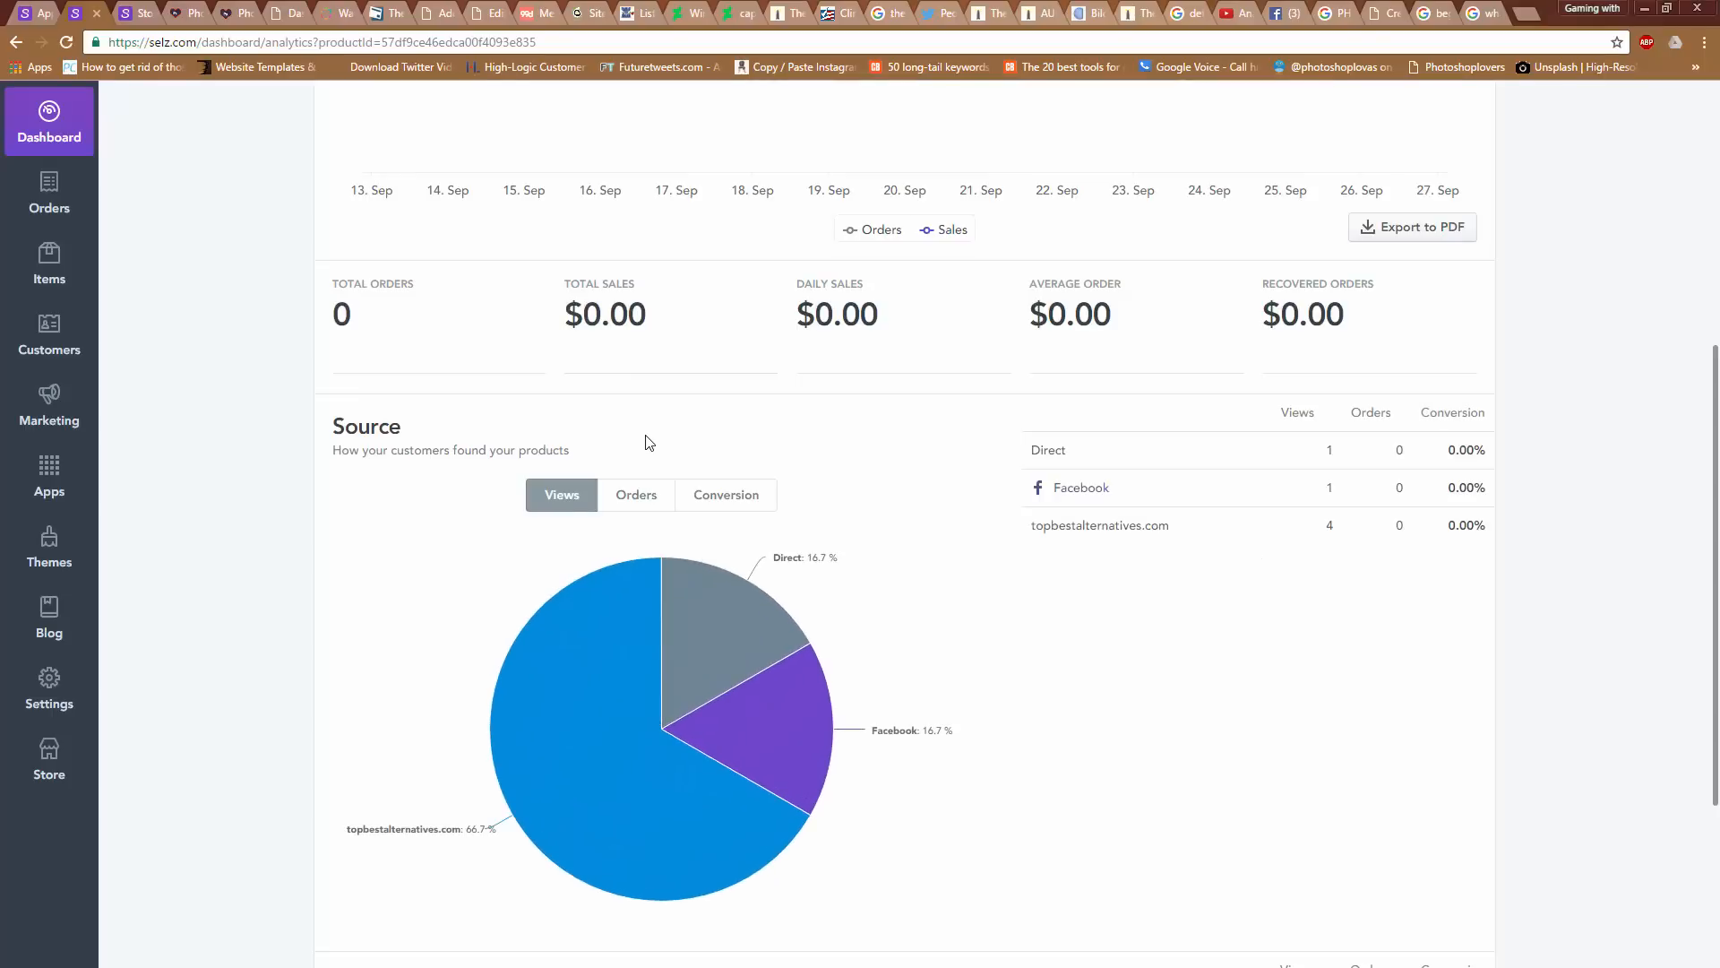
pyautogui.moveTo(646, 861)
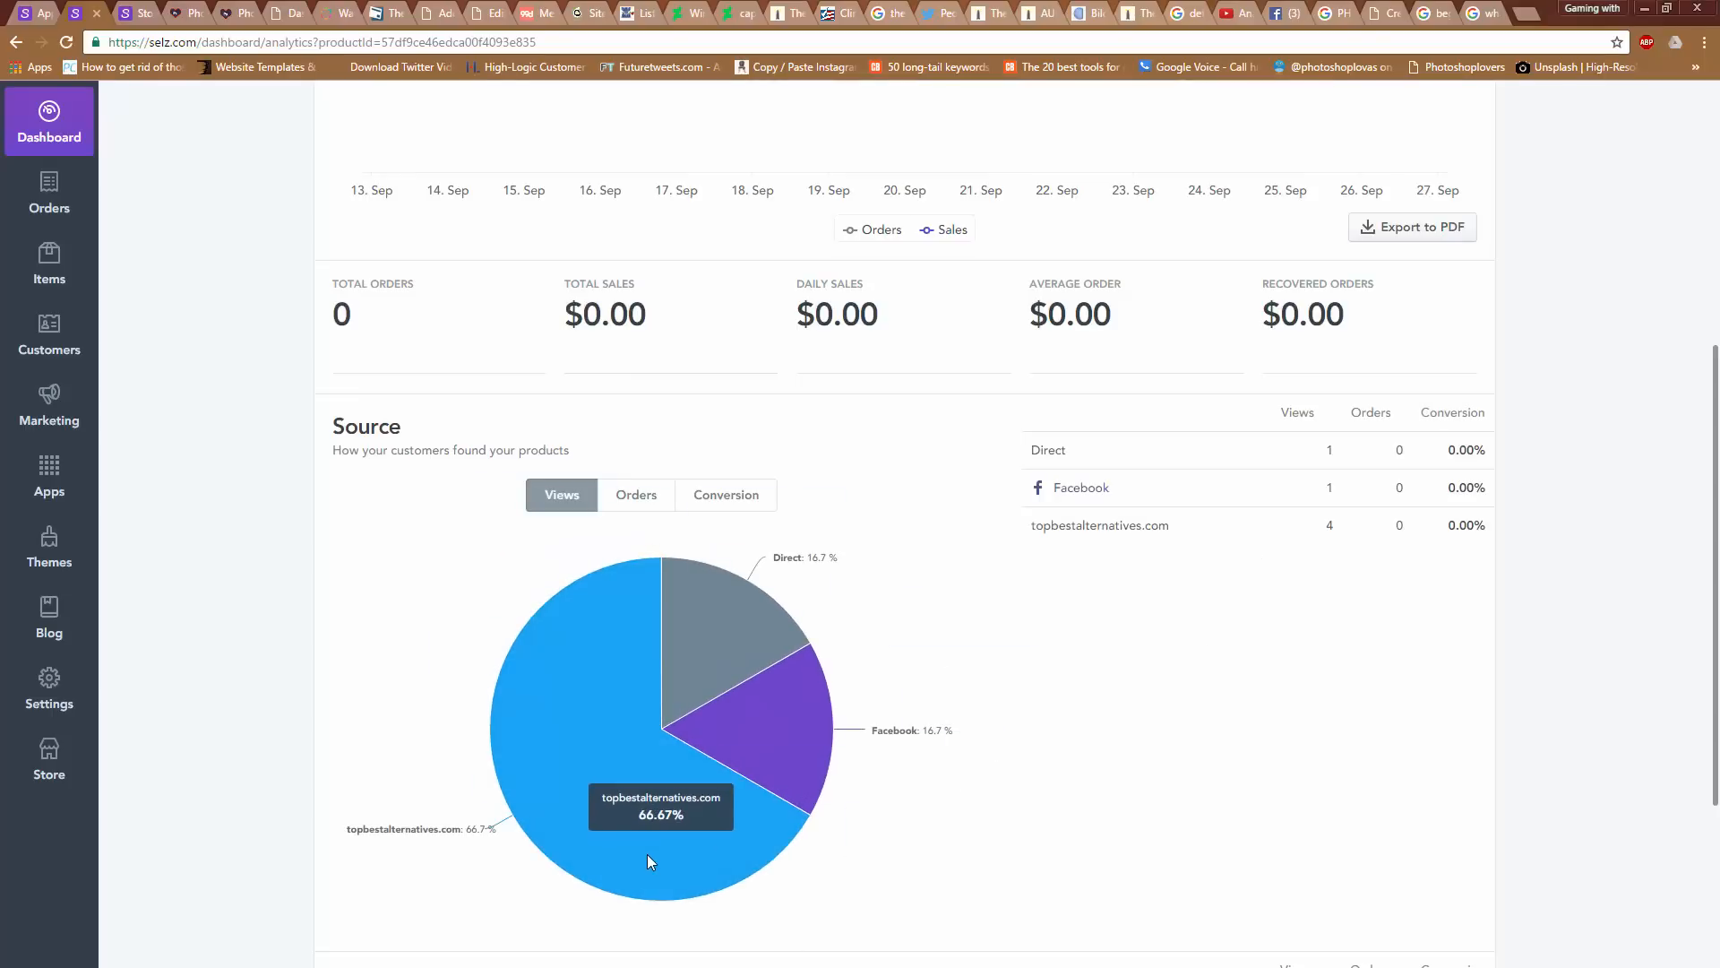
pyautogui.scroll(-3)
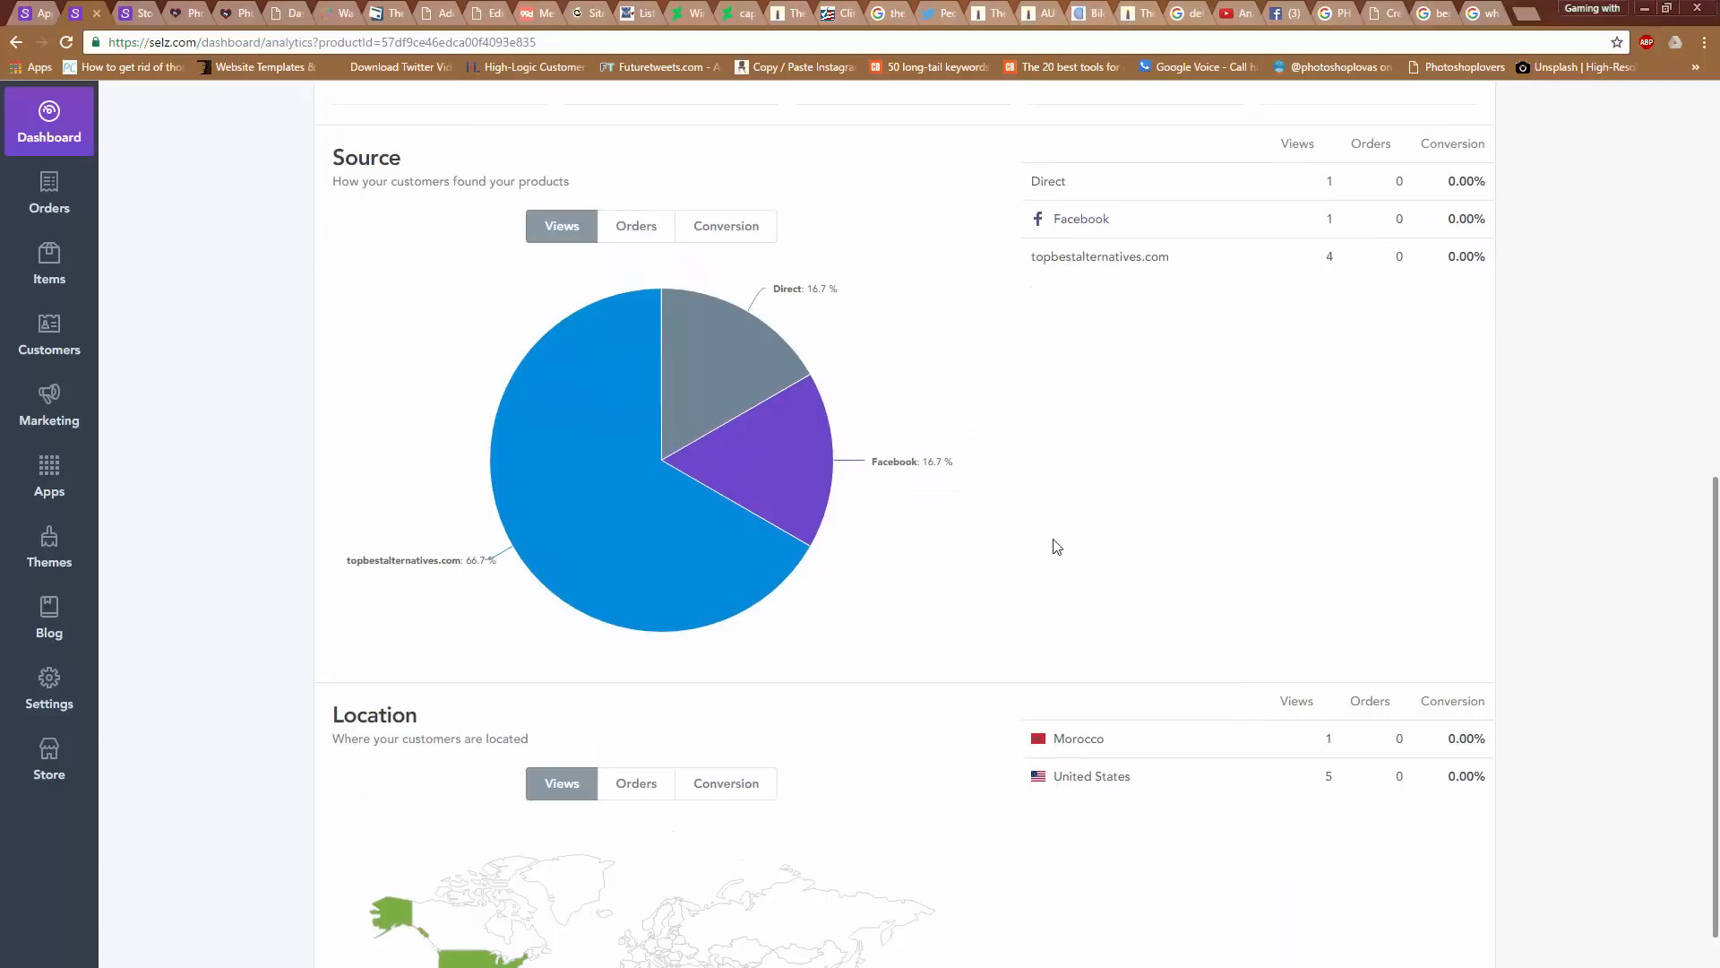
pyautogui.scroll(3)
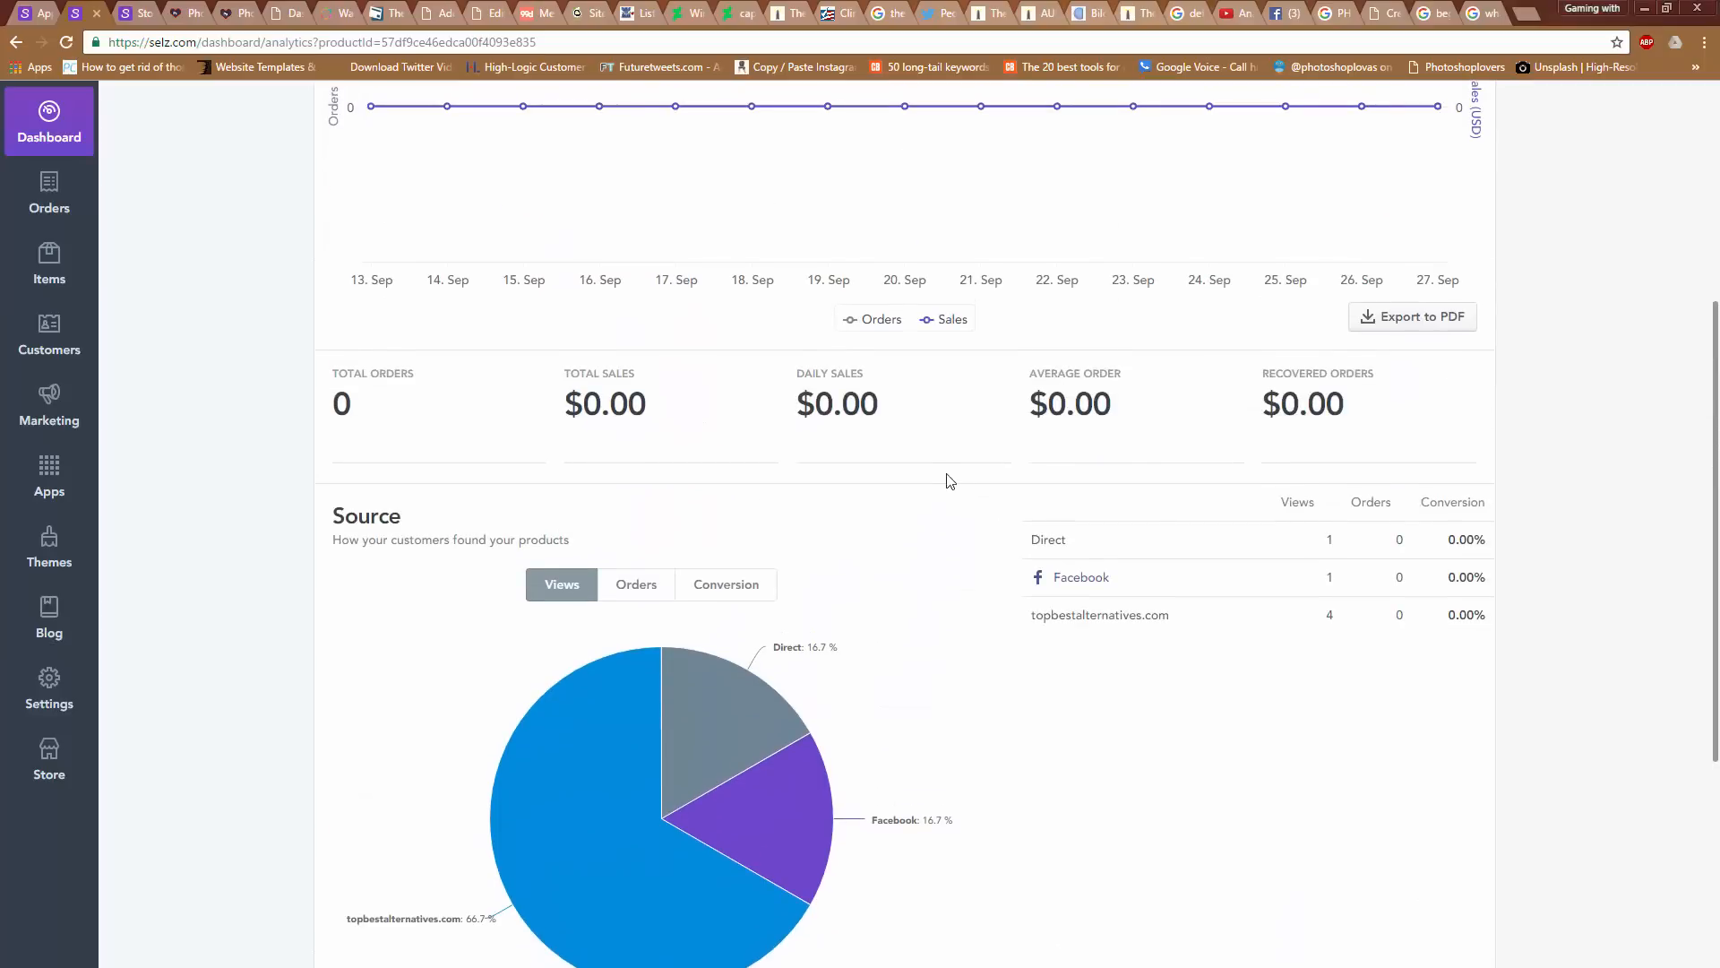
pyautogui.scroll(3)
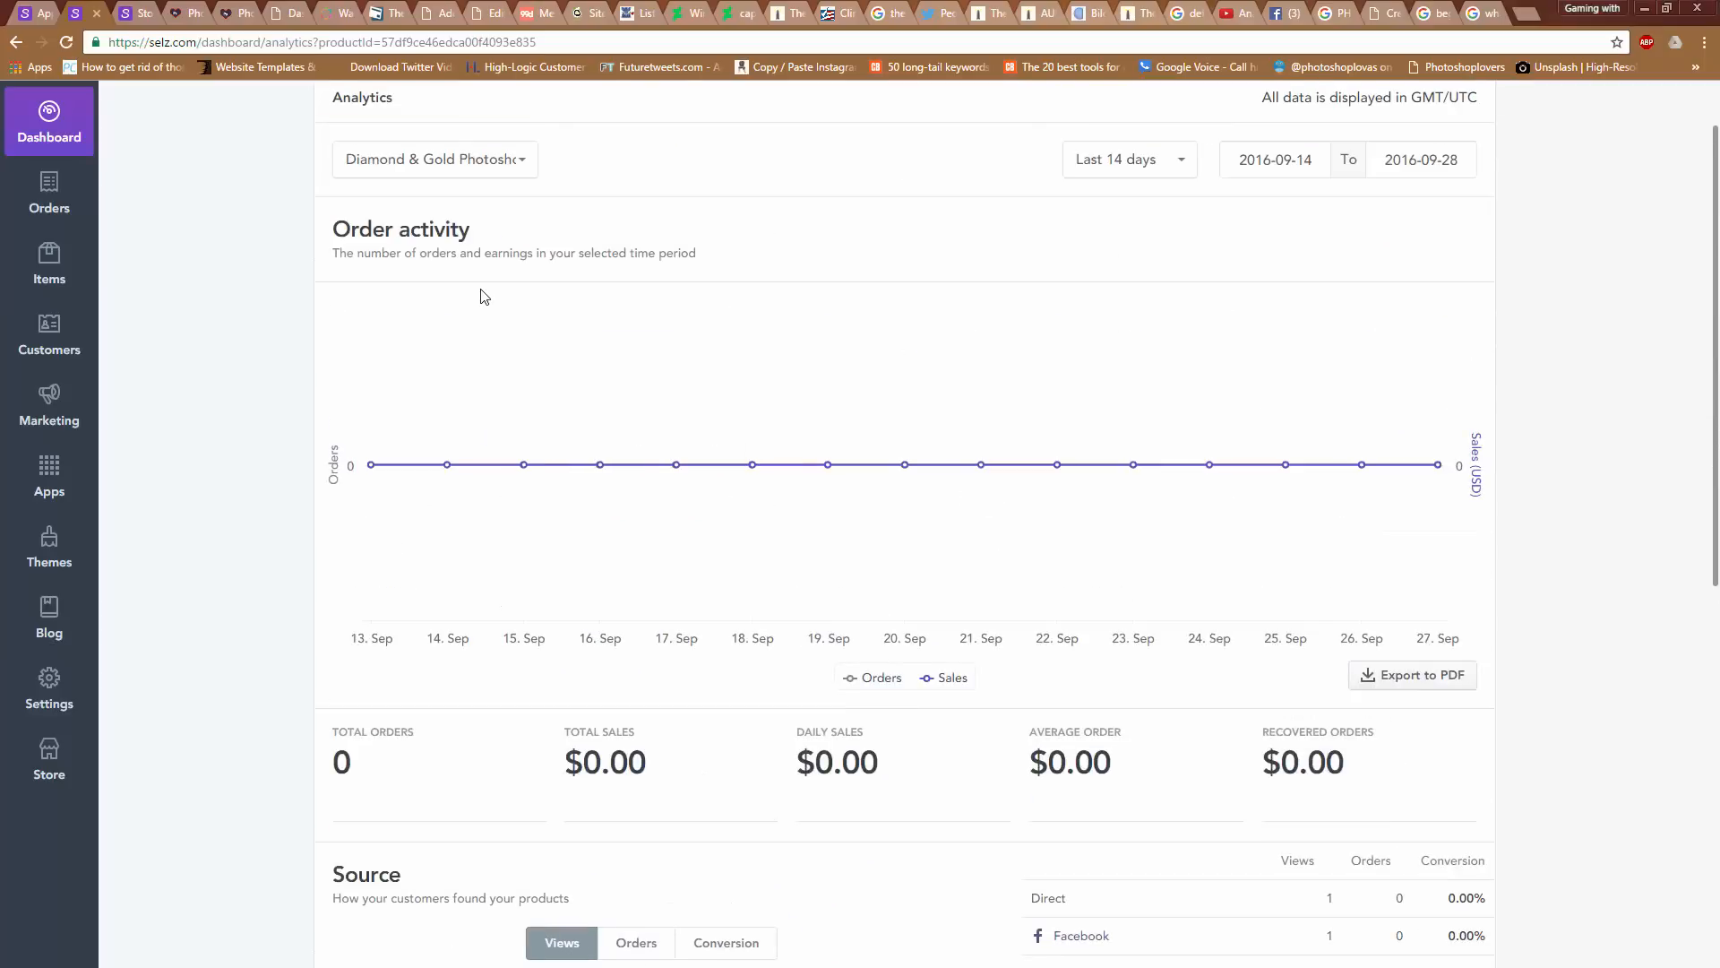
pyautogui.scroll(-3)
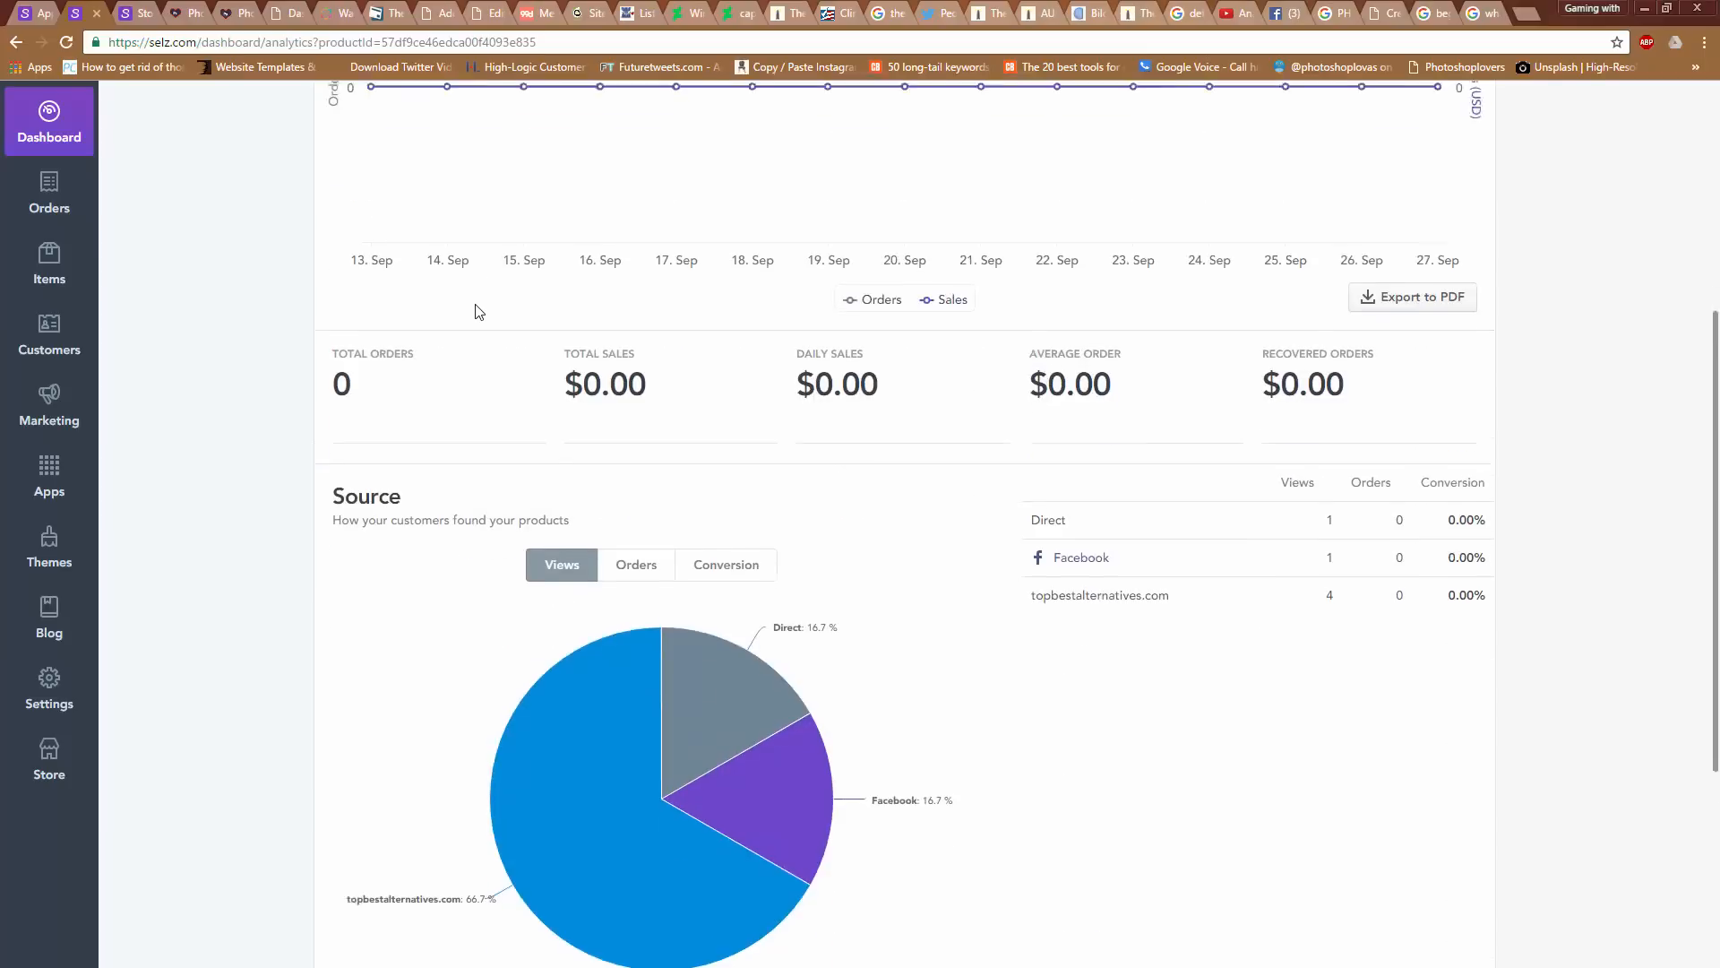
pyautogui.scroll(-3)
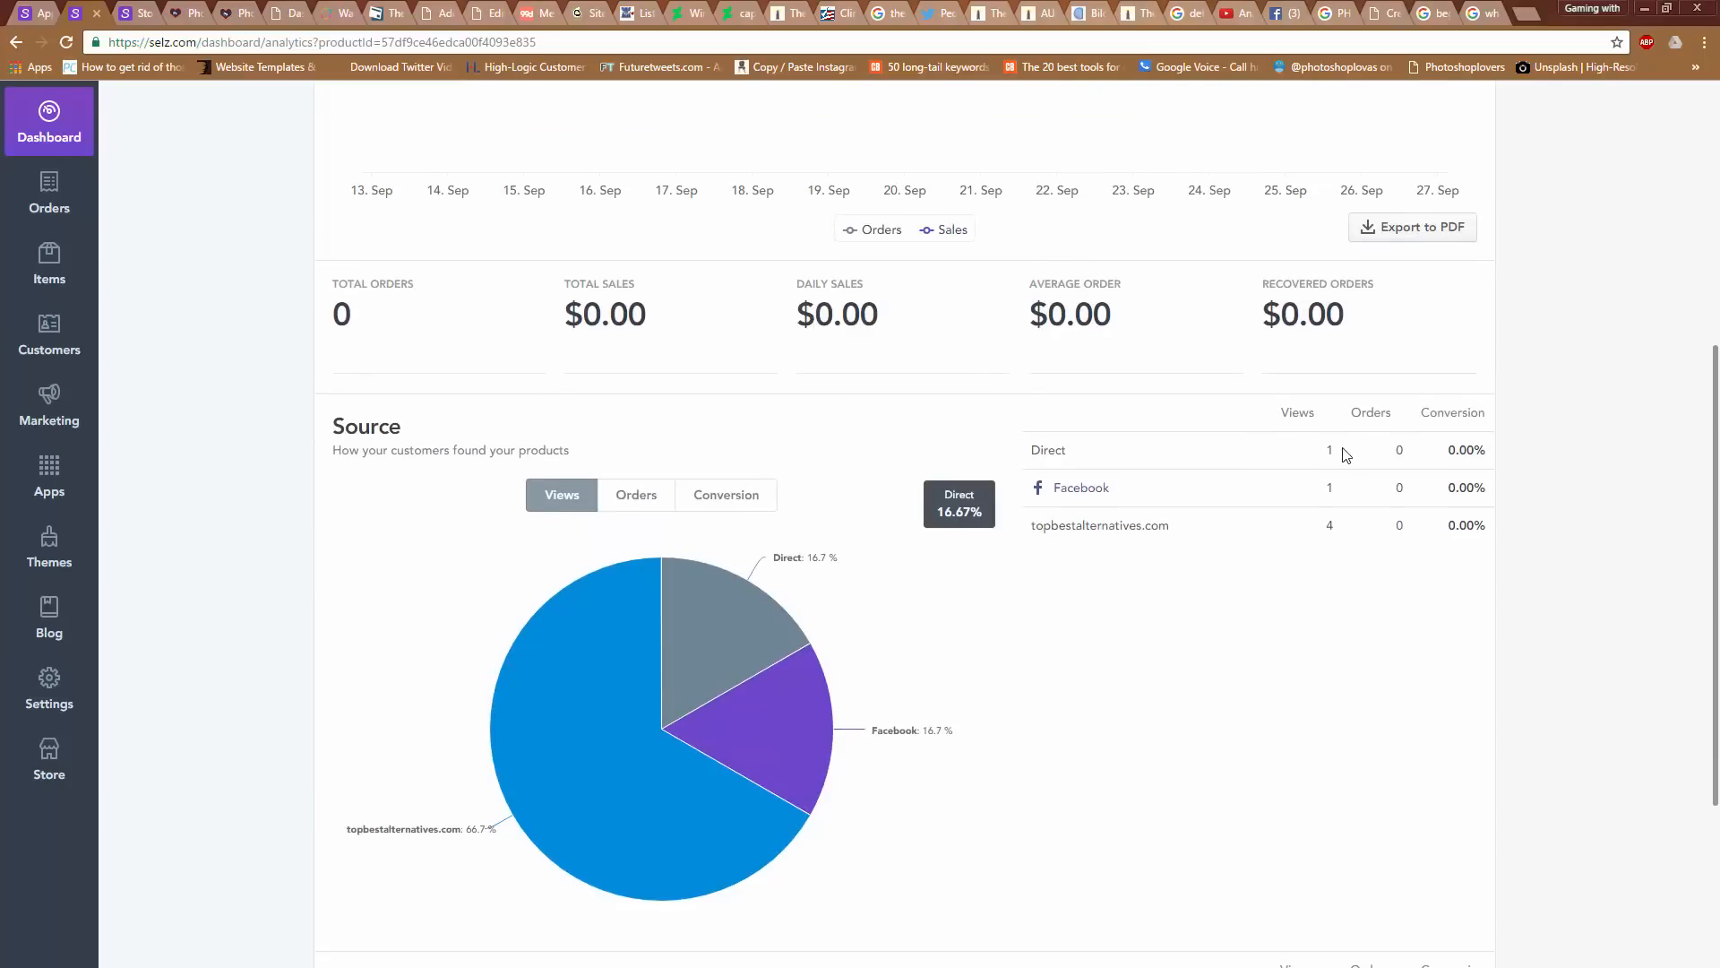
pyautogui.scroll(-3)
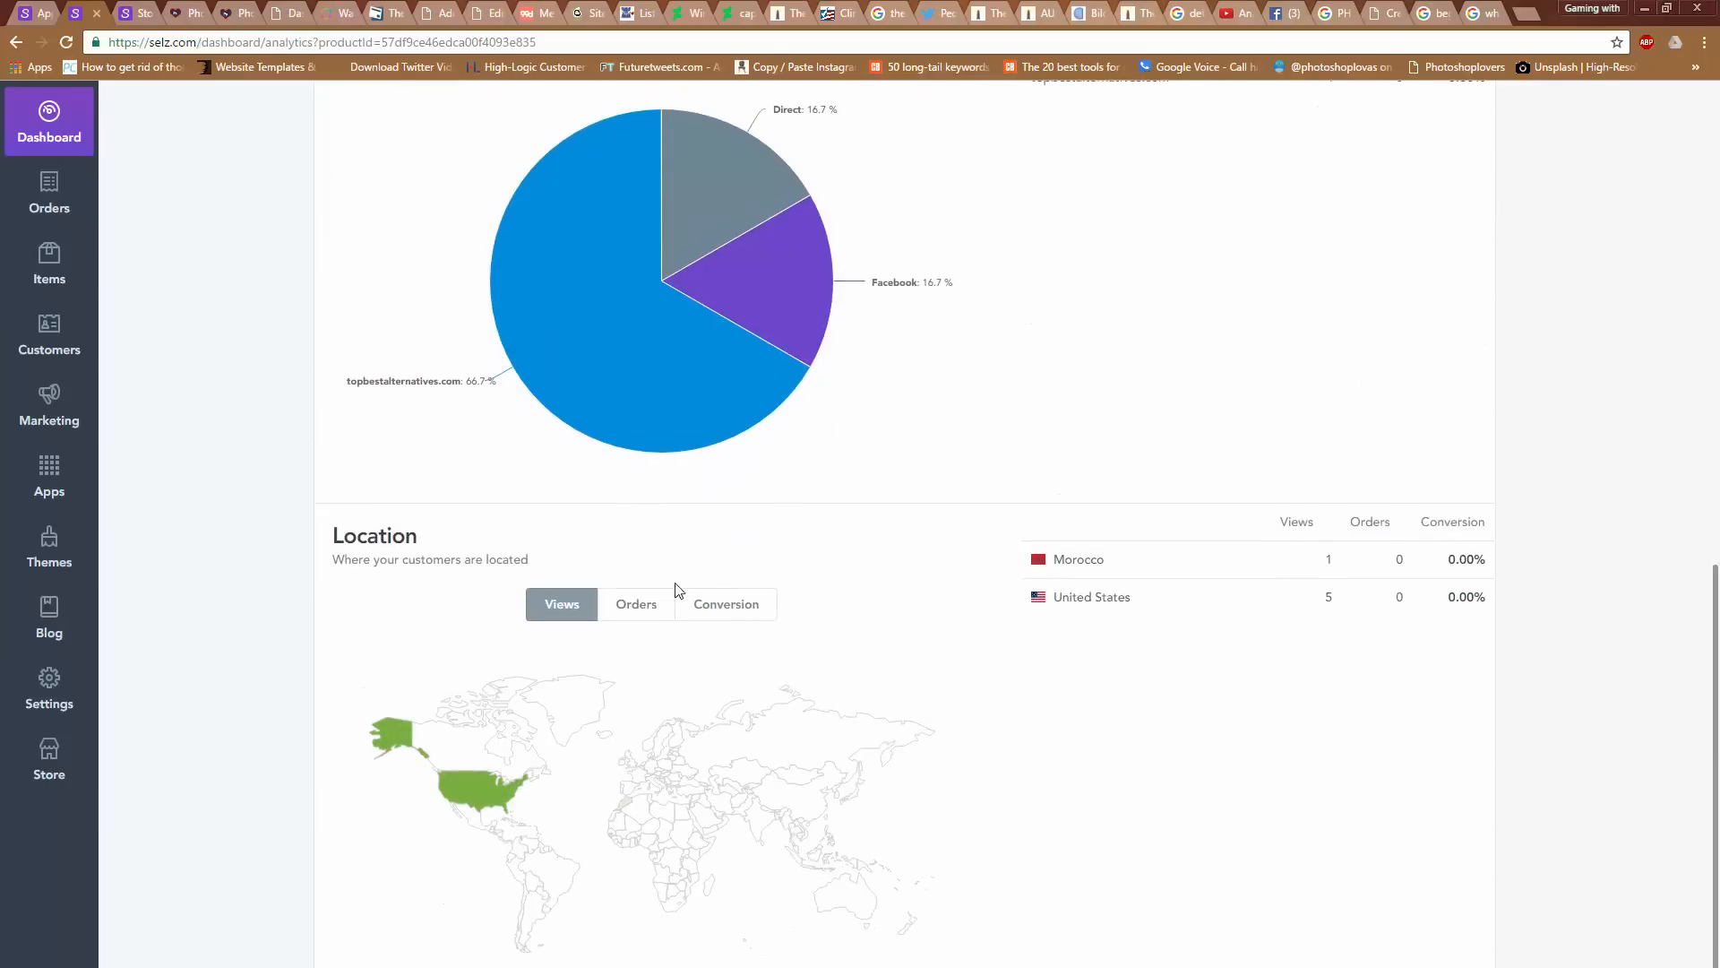
pyautogui.scroll(3)
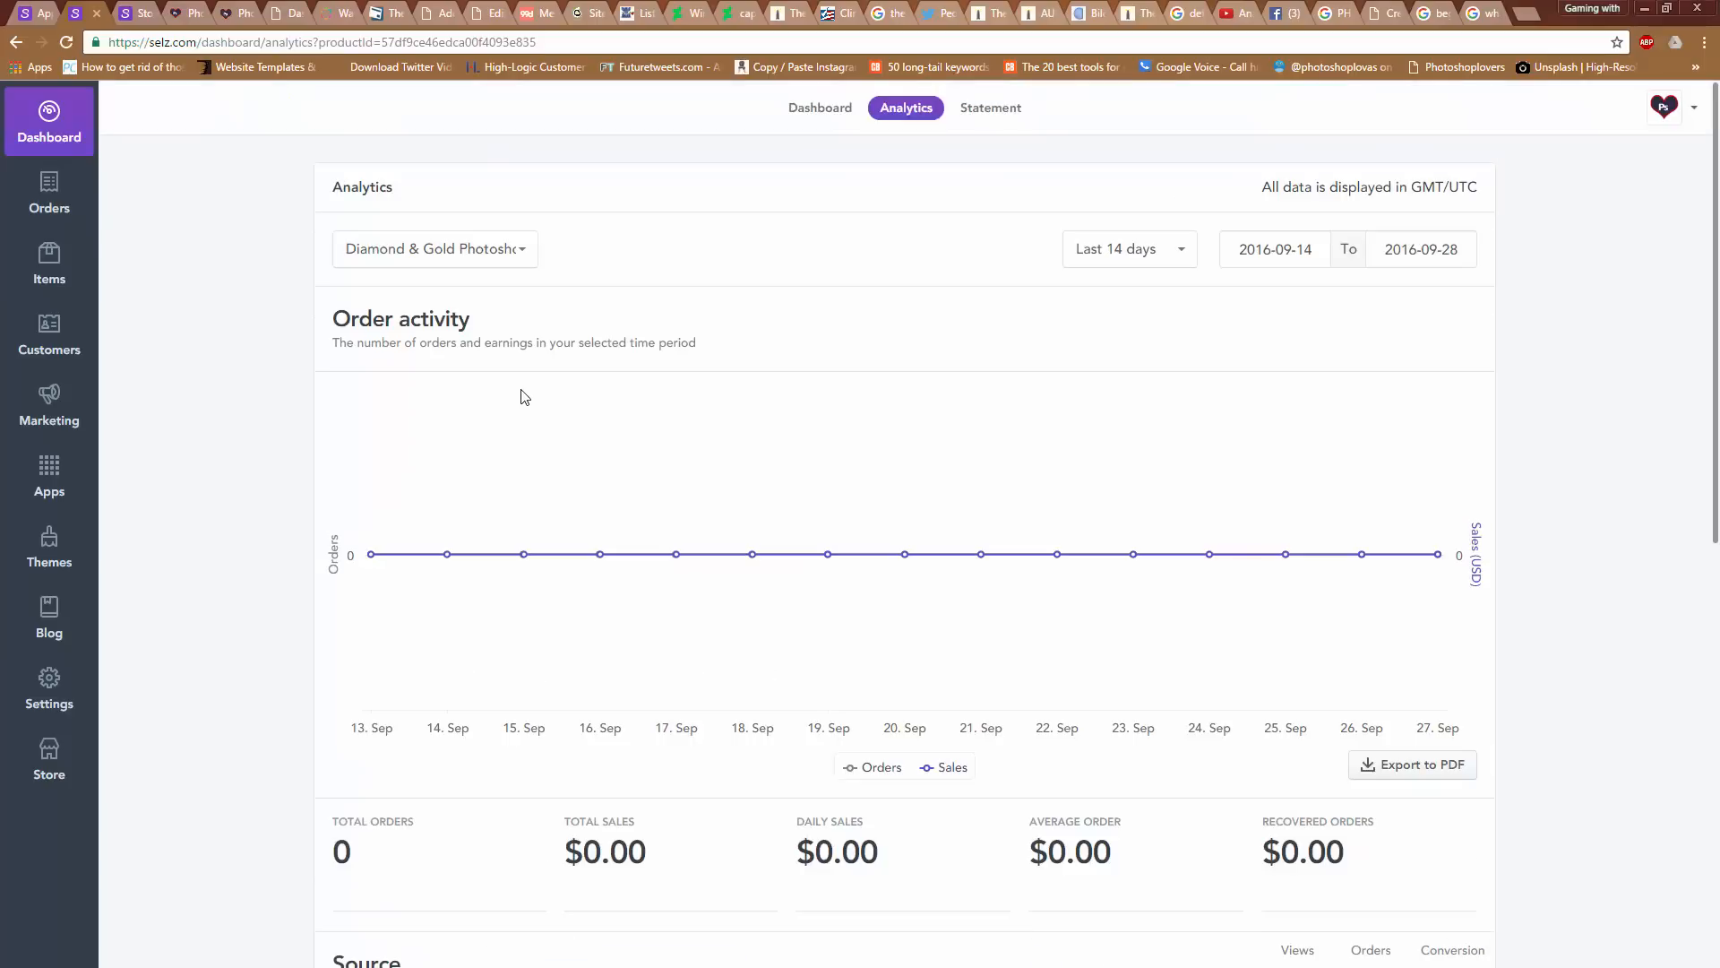
pyautogui.moveTo(784, 114)
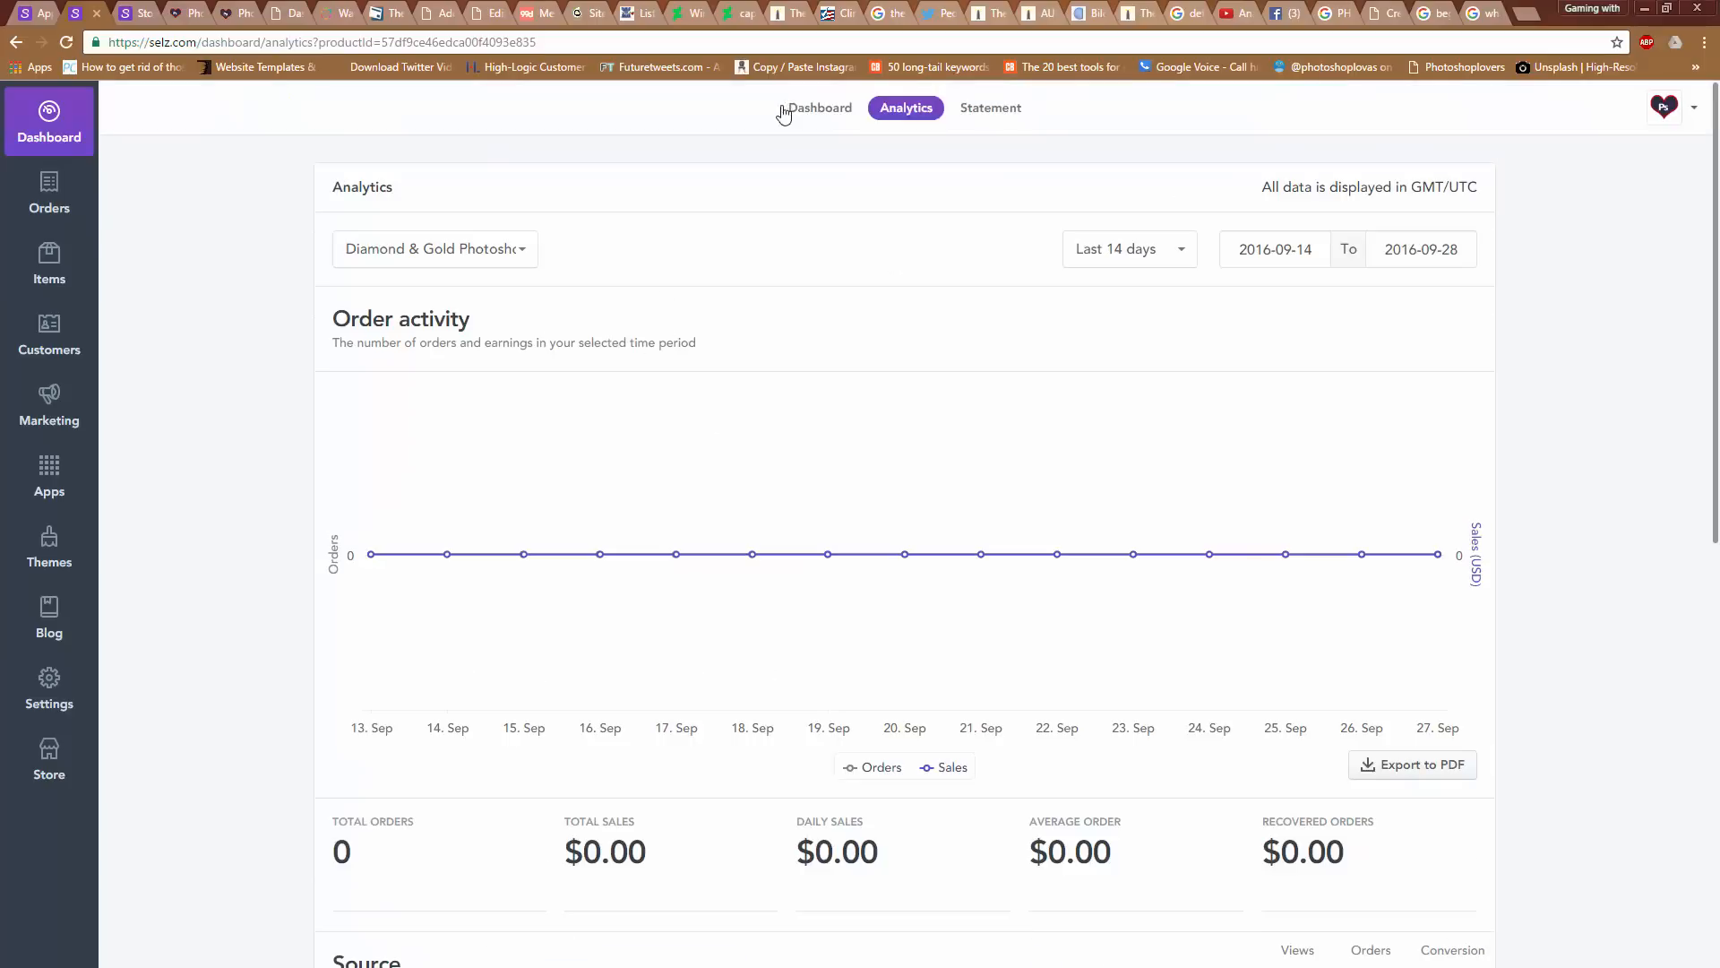
pyautogui.moveTo(808, 121)
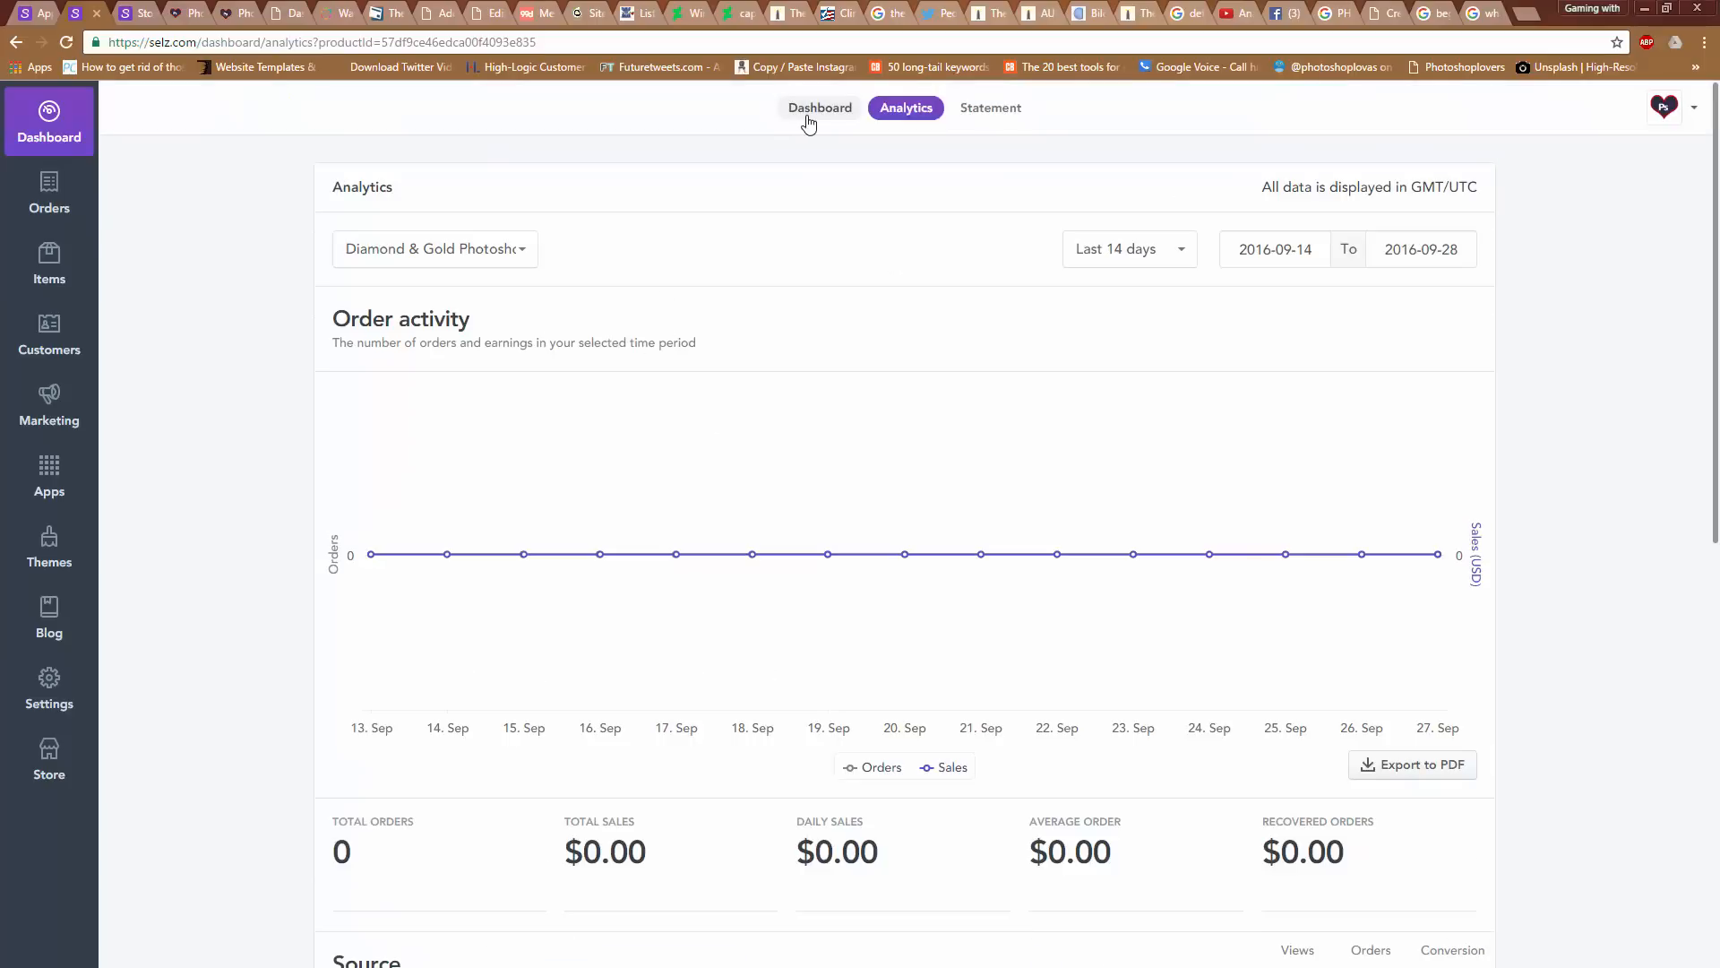
pyautogui.moveTo(63, 250)
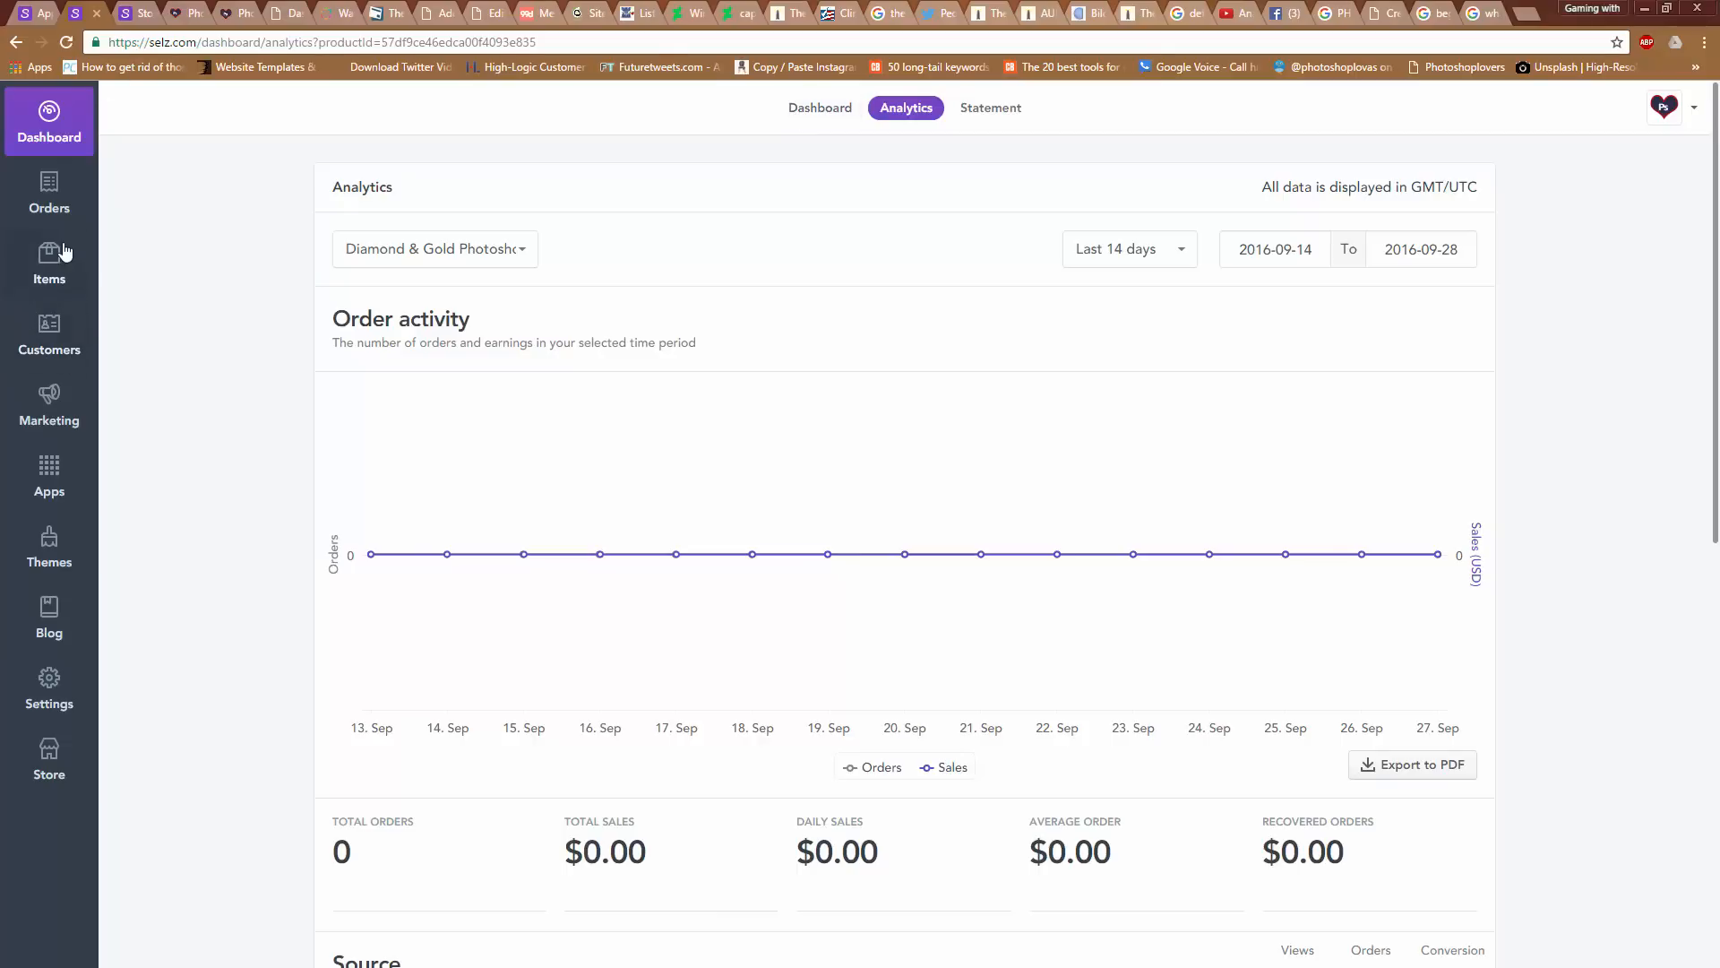
pyautogui.scroll(-3)
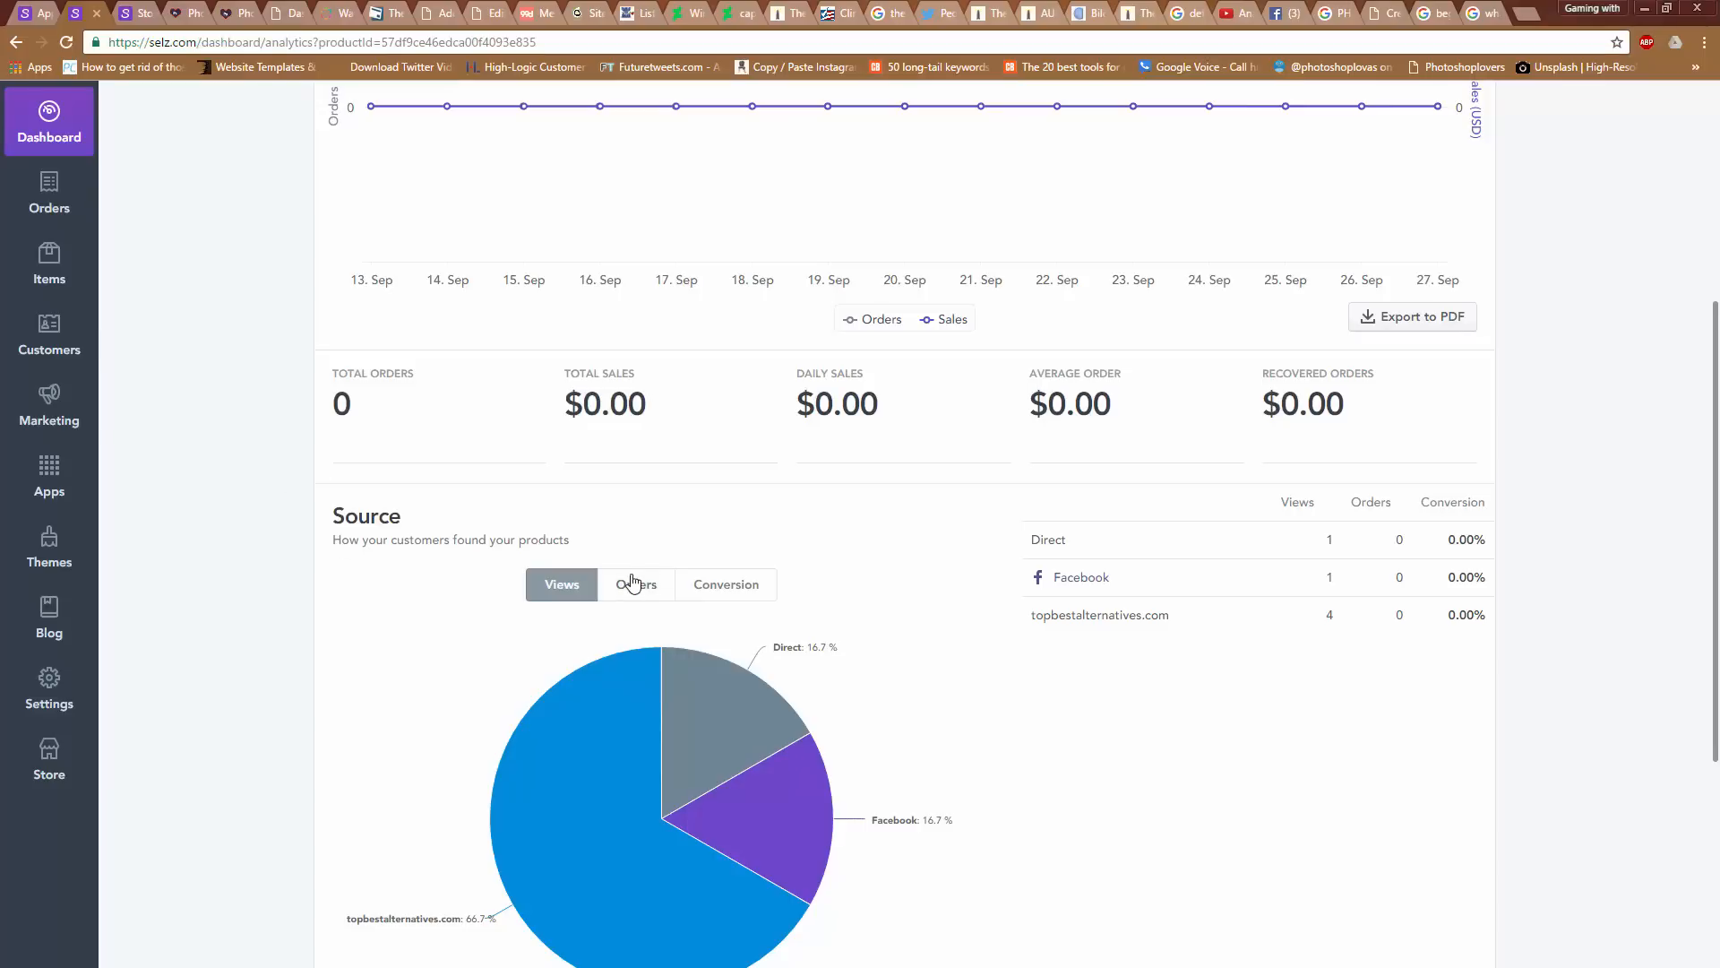
# Break down the kit's traffic sources by orders and by conversion rate
pyautogui.click(636, 583)
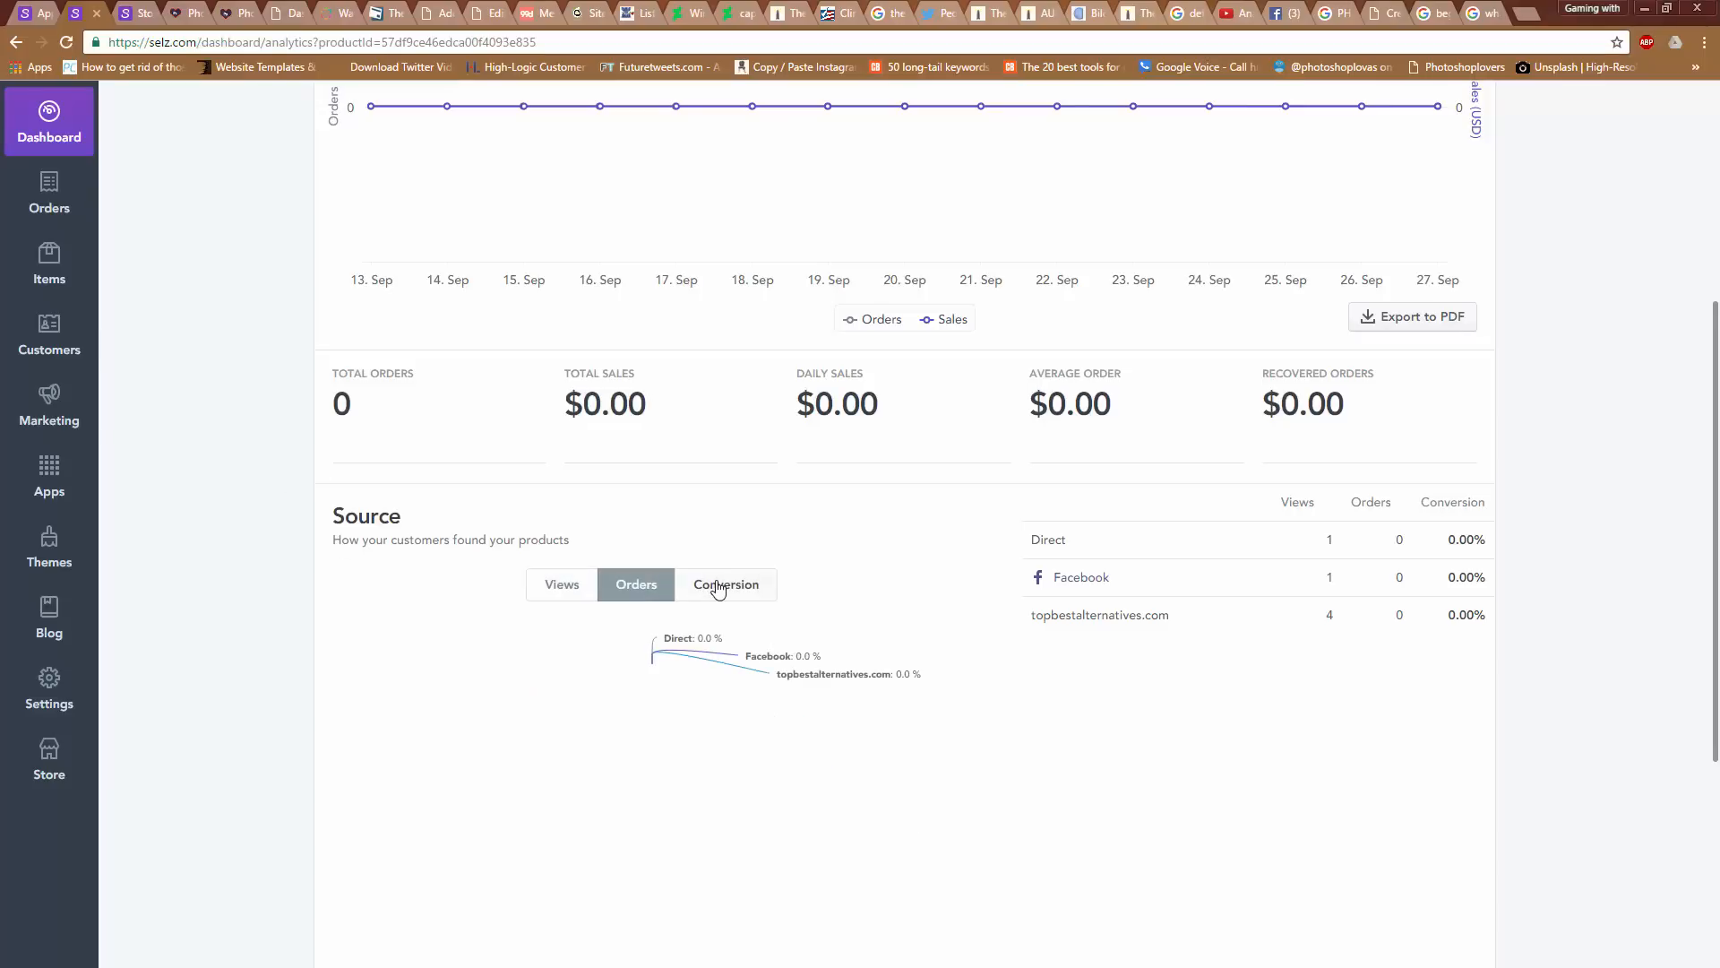
pyautogui.click(725, 584)
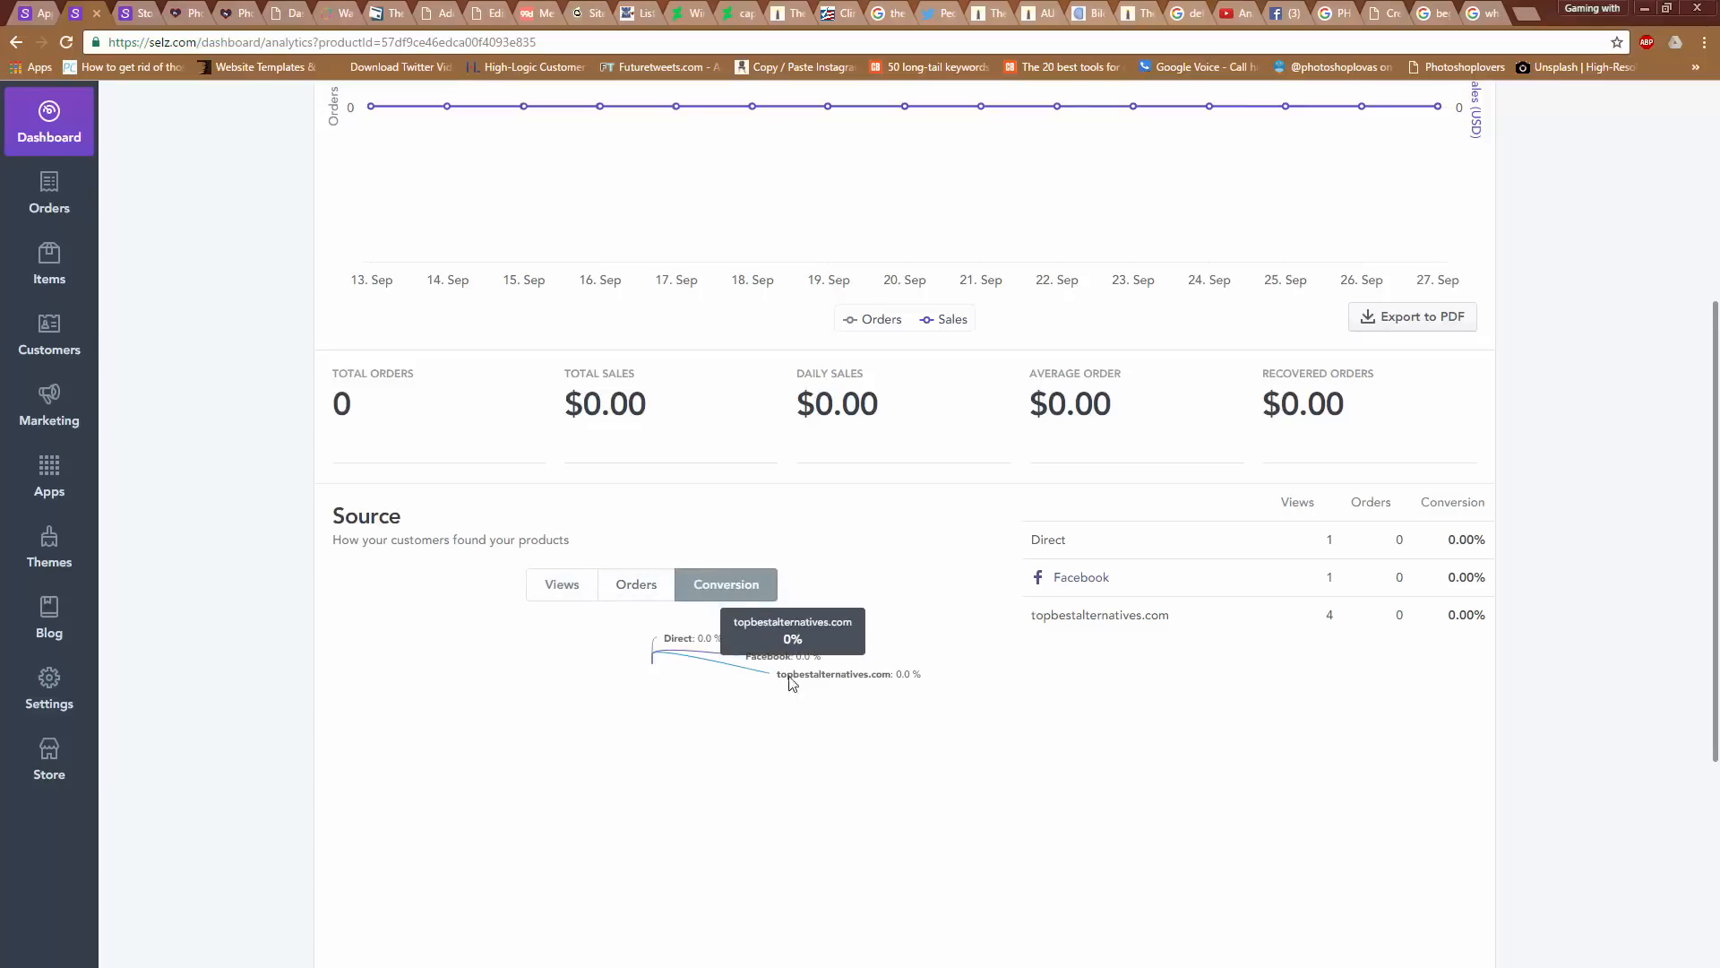
pyautogui.moveTo(713, 642)
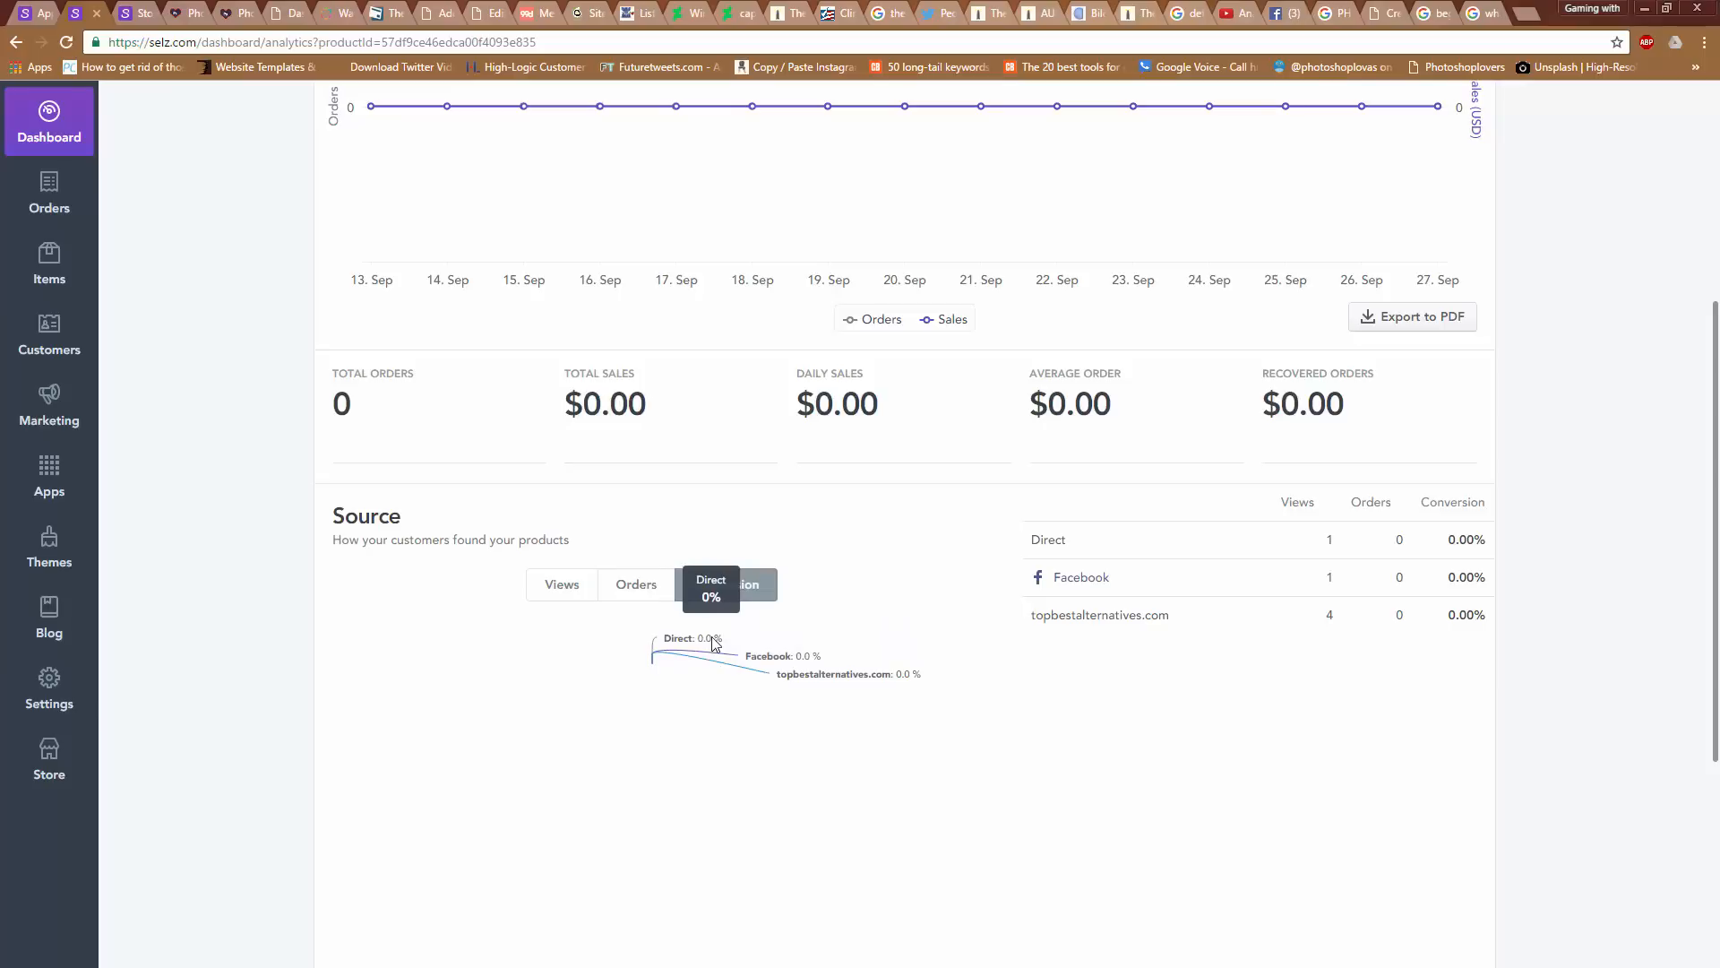
pyautogui.scroll(3)
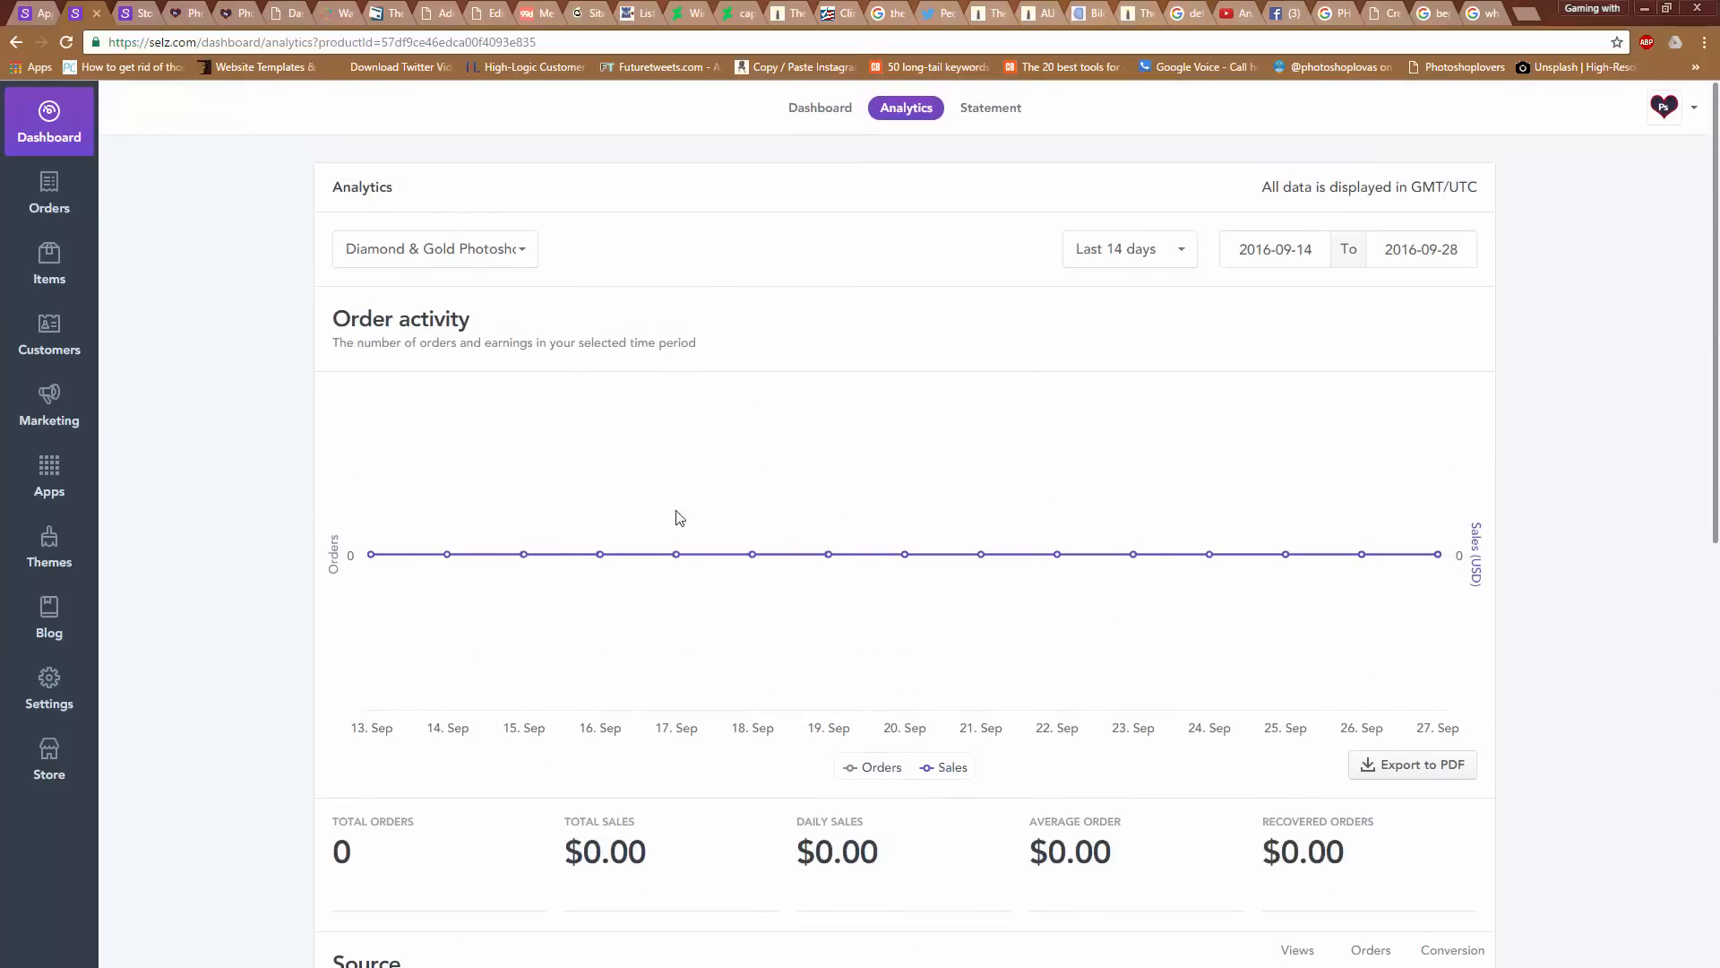
pyautogui.moveTo(68, 231)
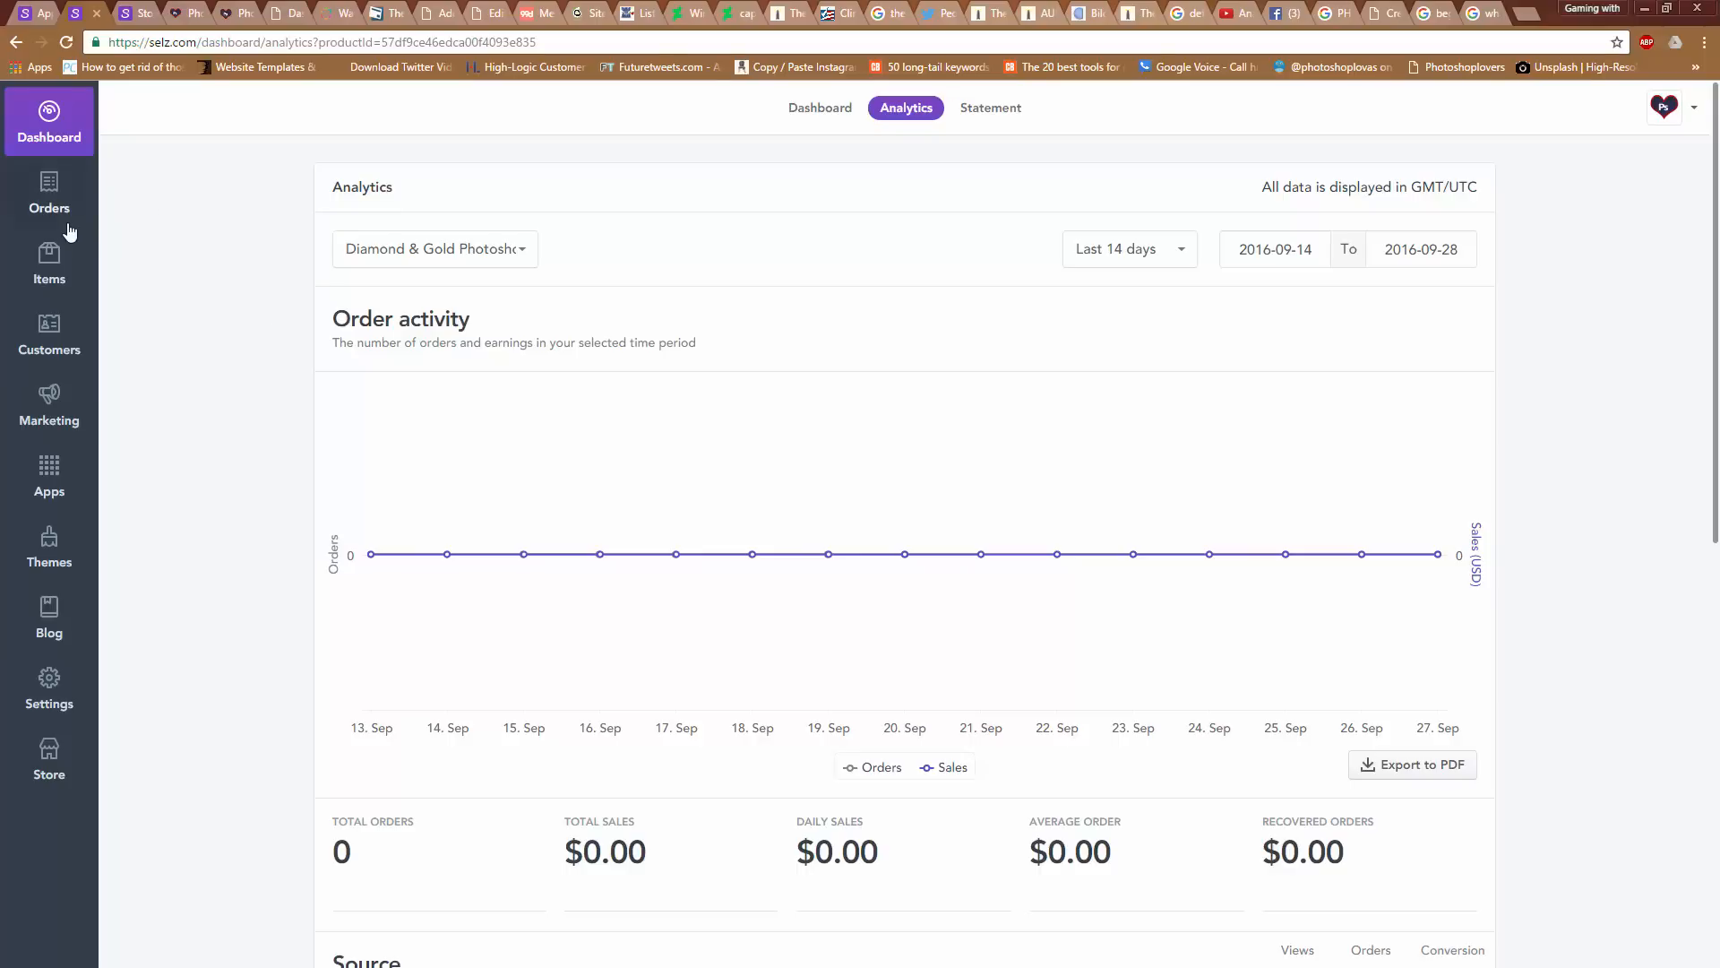
pyautogui.moveTo(217, 303)
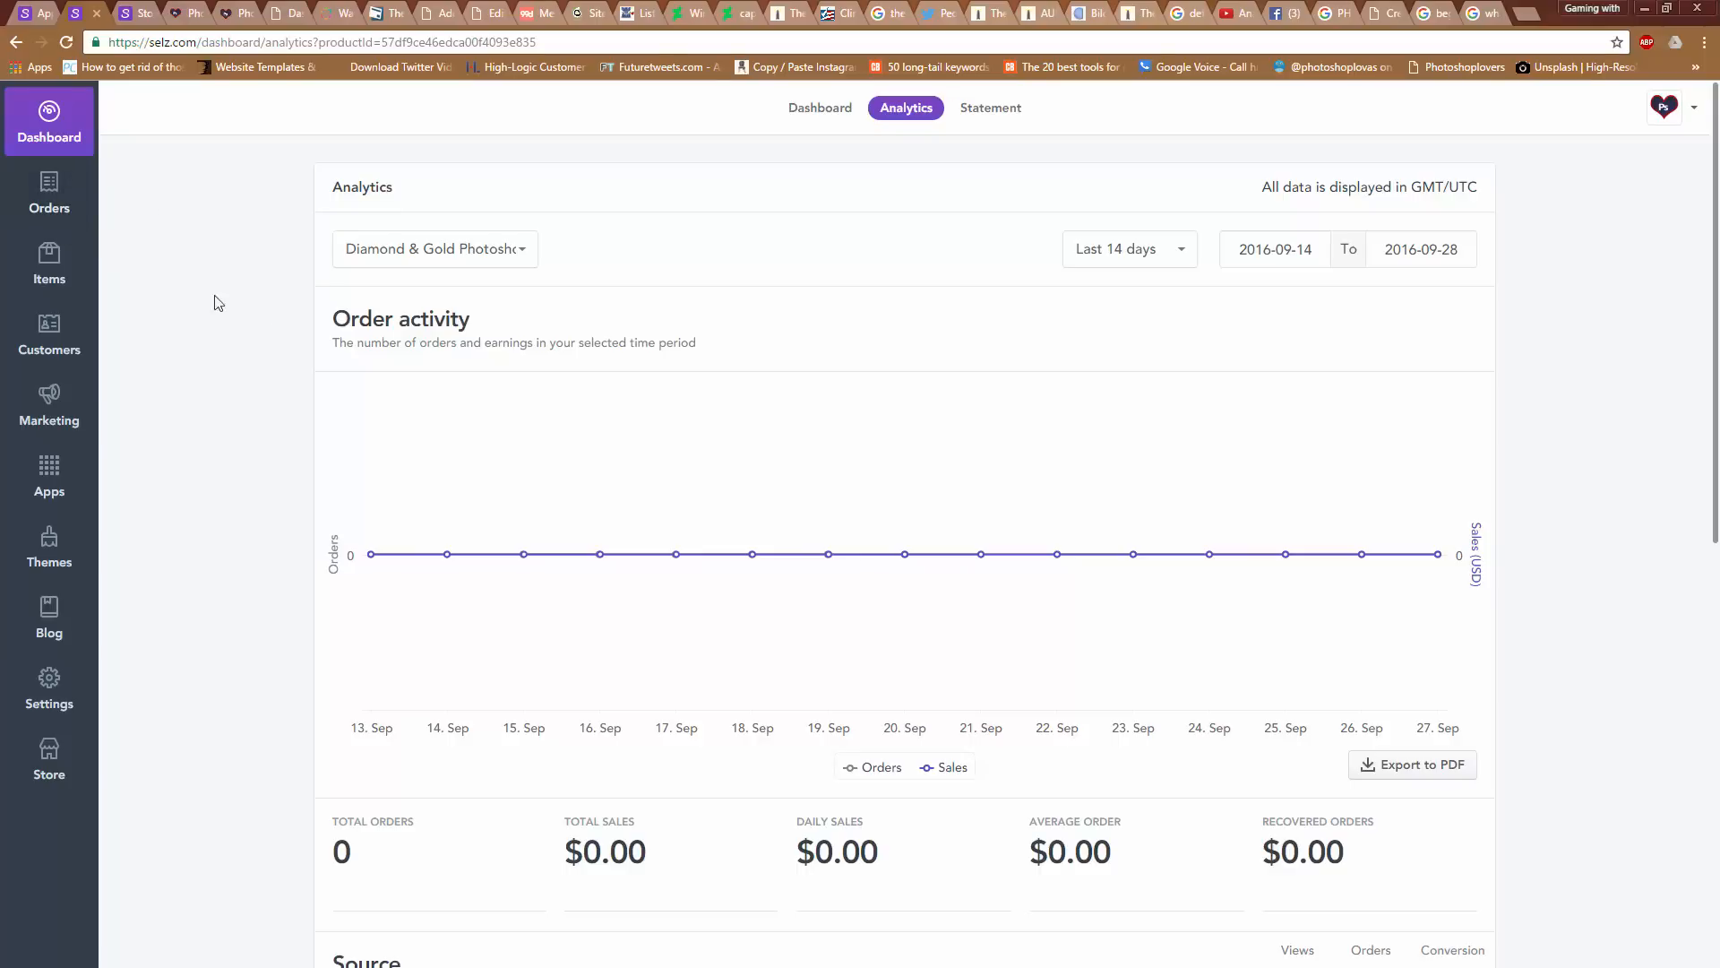
pyautogui.moveTo(474, 250)
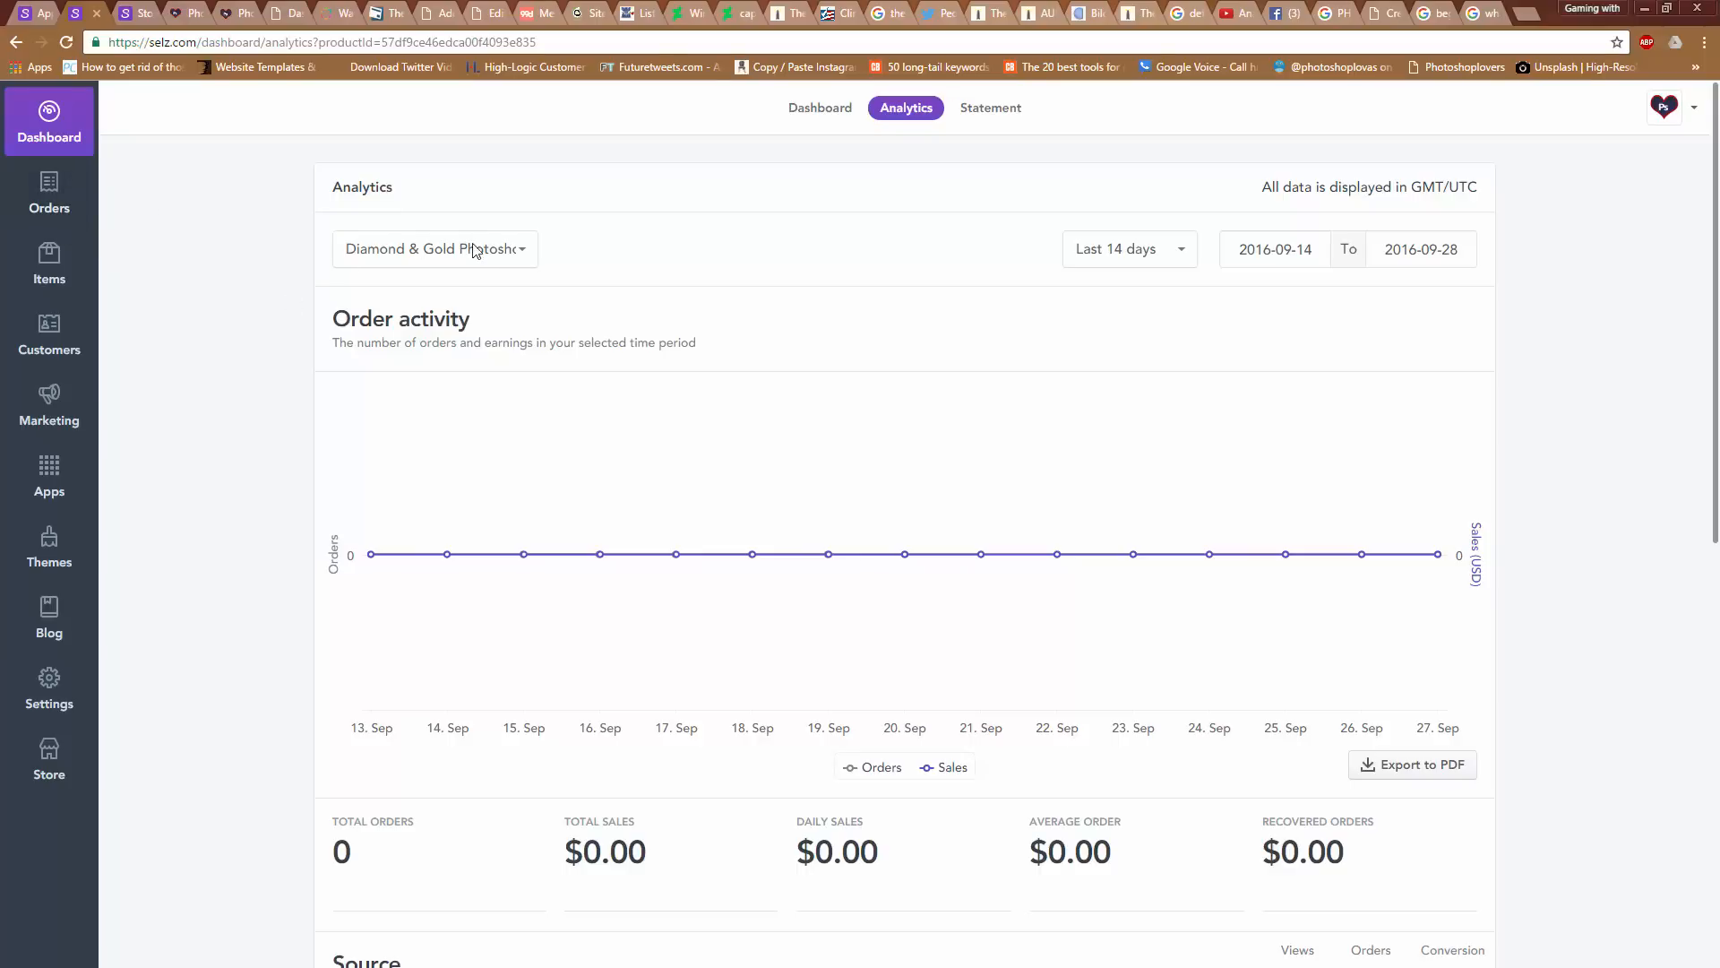
pyautogui.moveTo(3, 338)
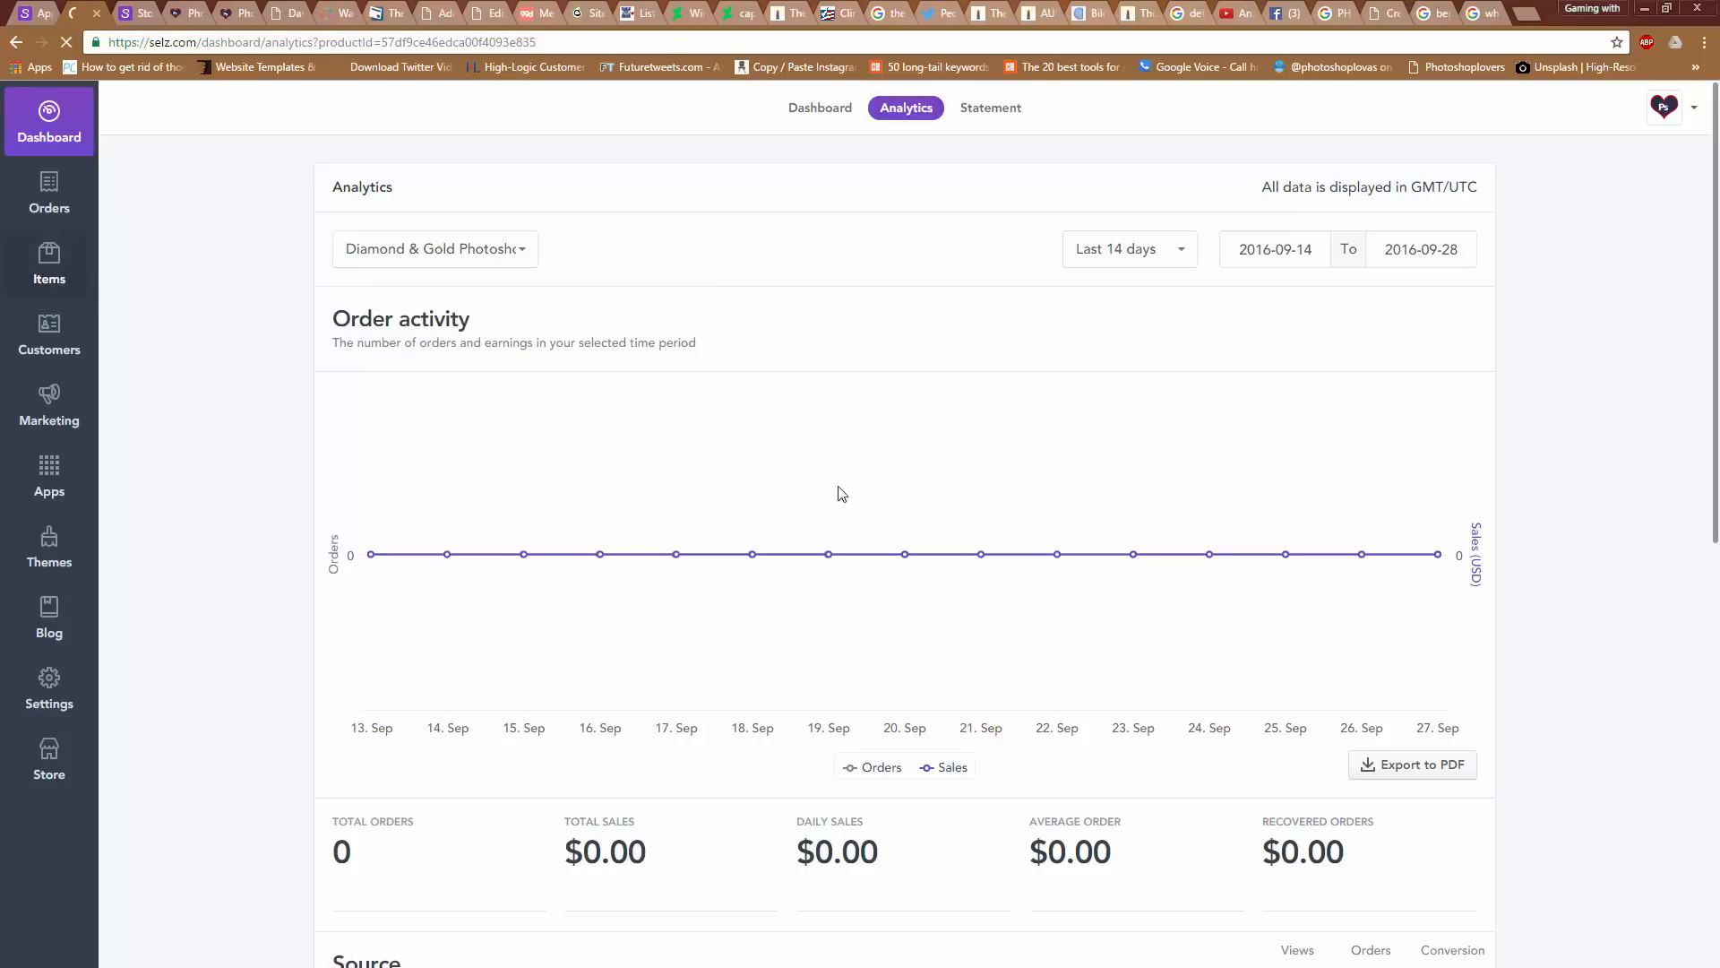
# Return to Items and open the Diamond & Gold kit's options menu
pyautogui.click(48, 264)
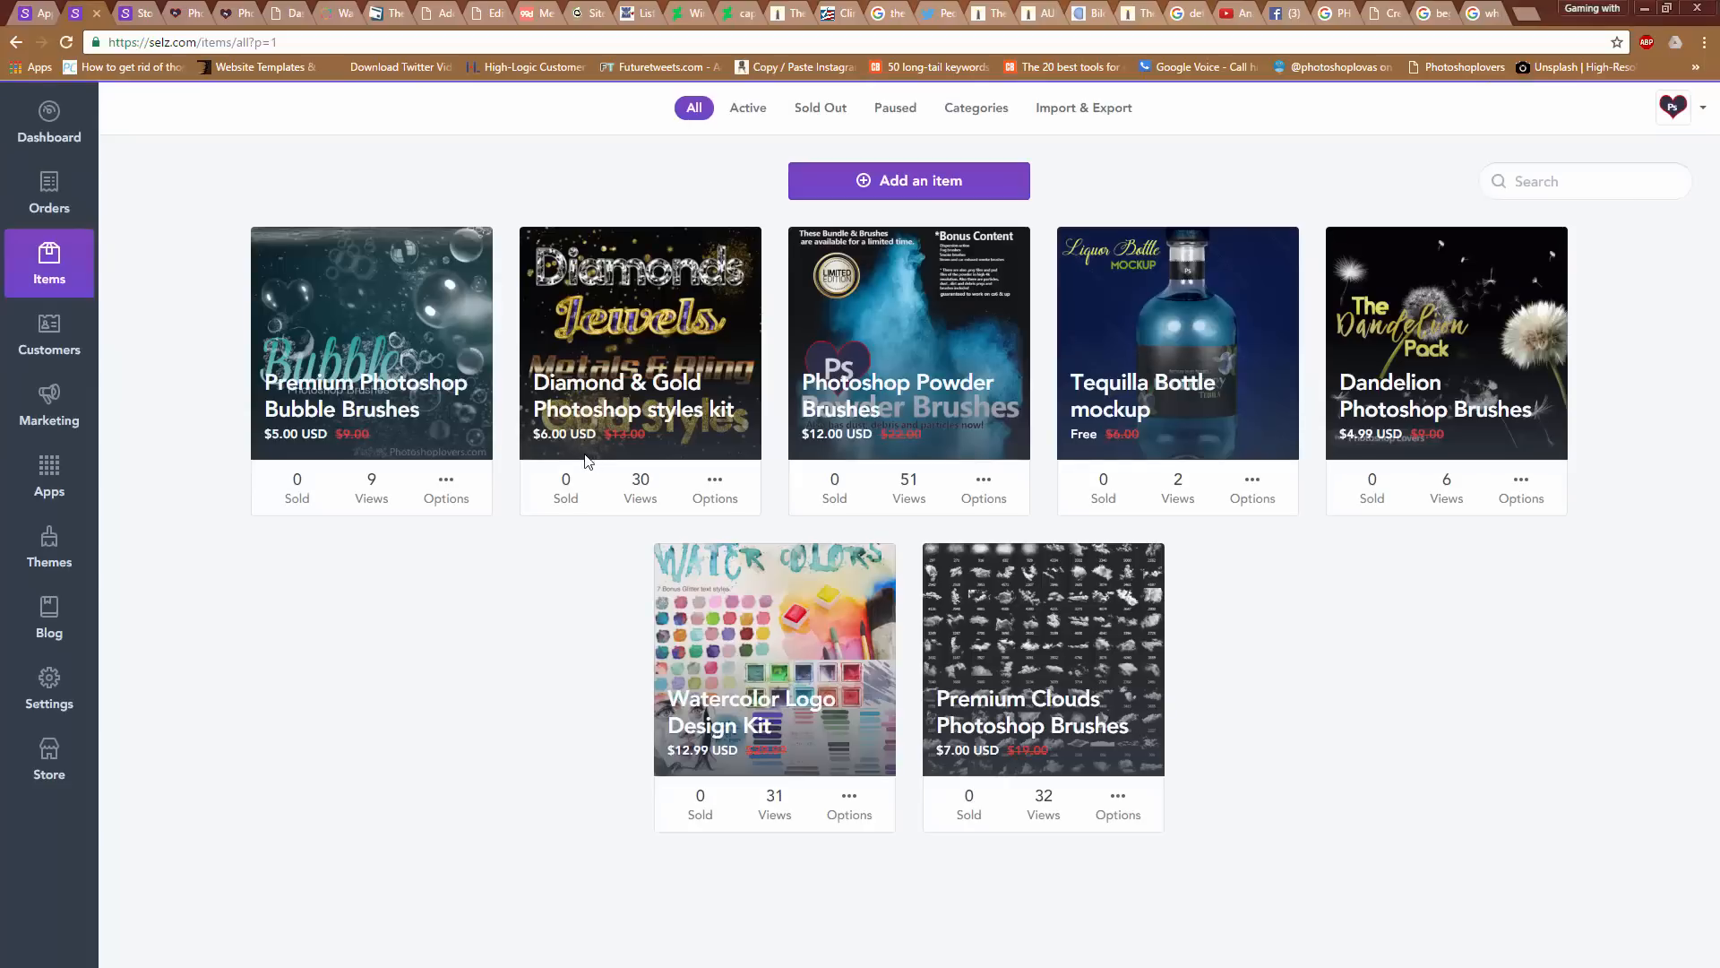
pyautogui.moveTo(530, 440)
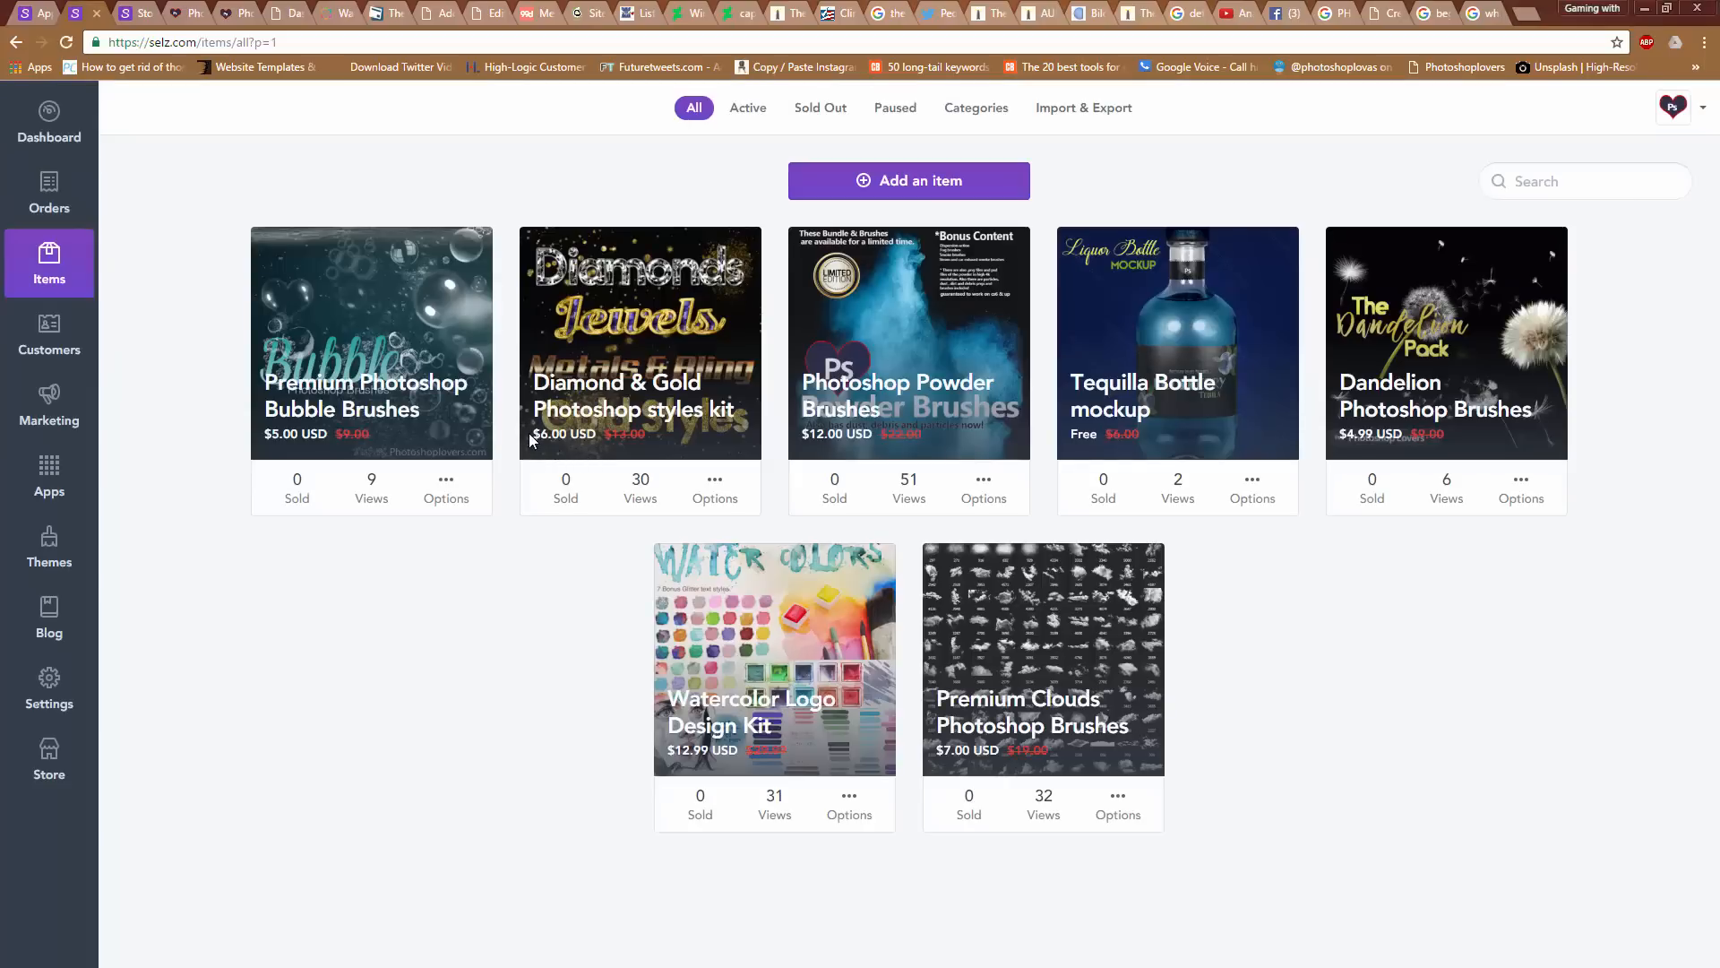
pyautogui.moveTo(651, 554)
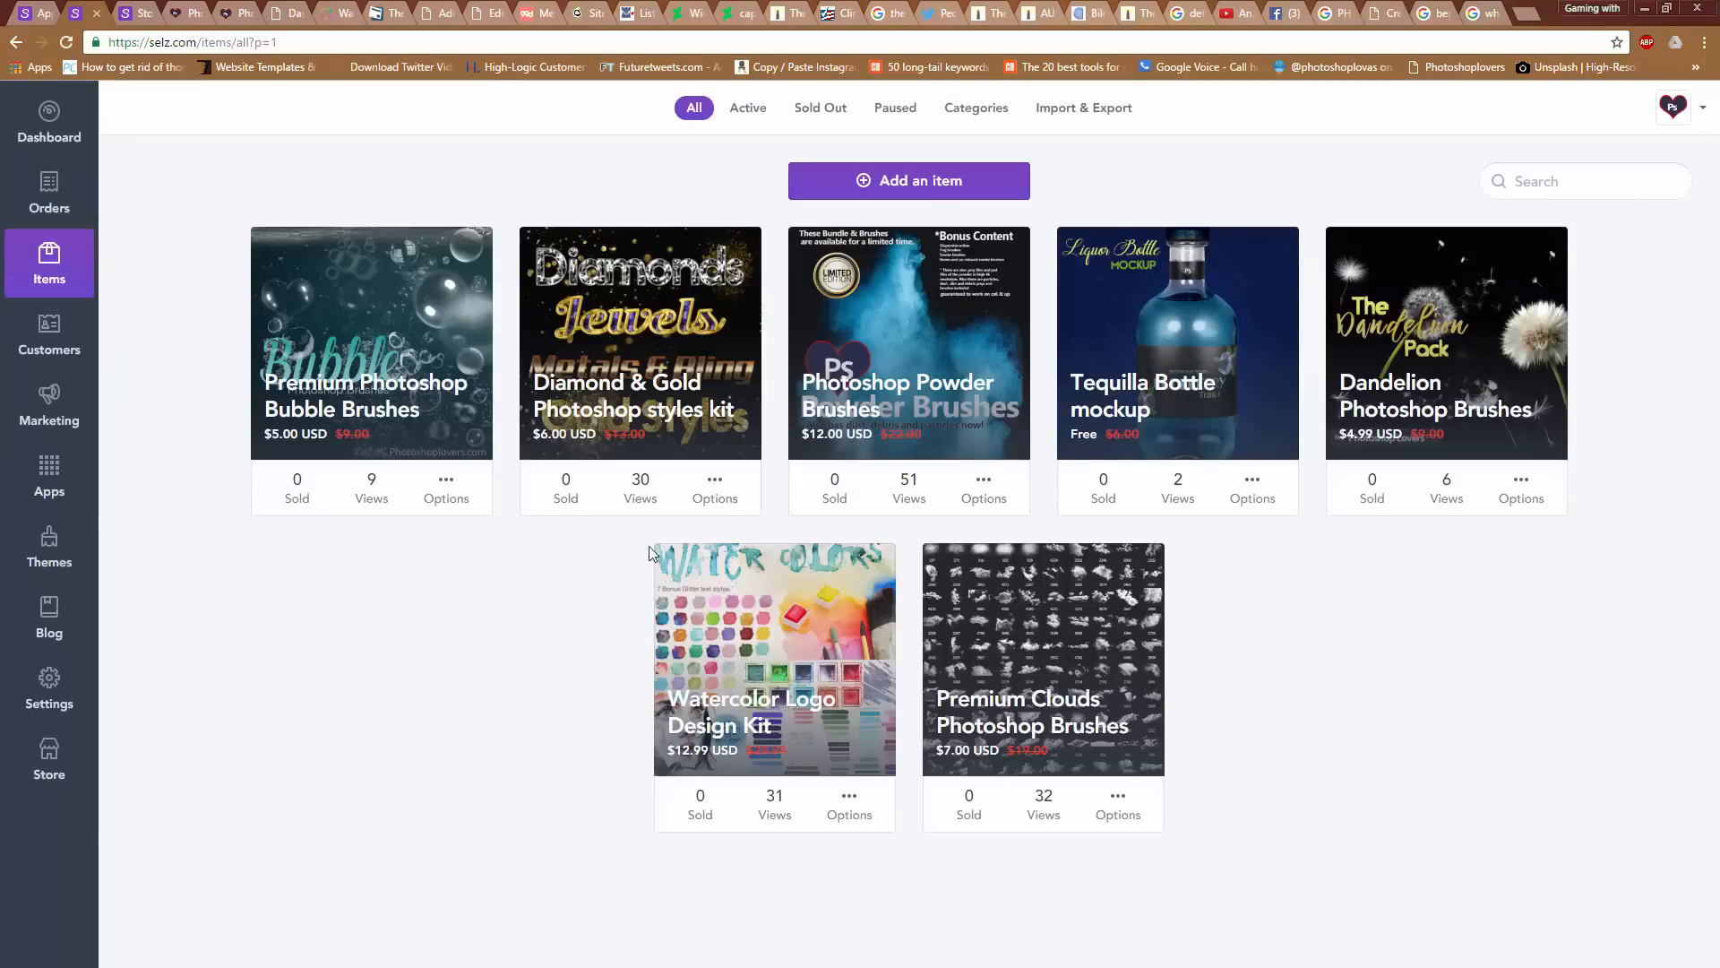
pyautogui.click(714, 489)
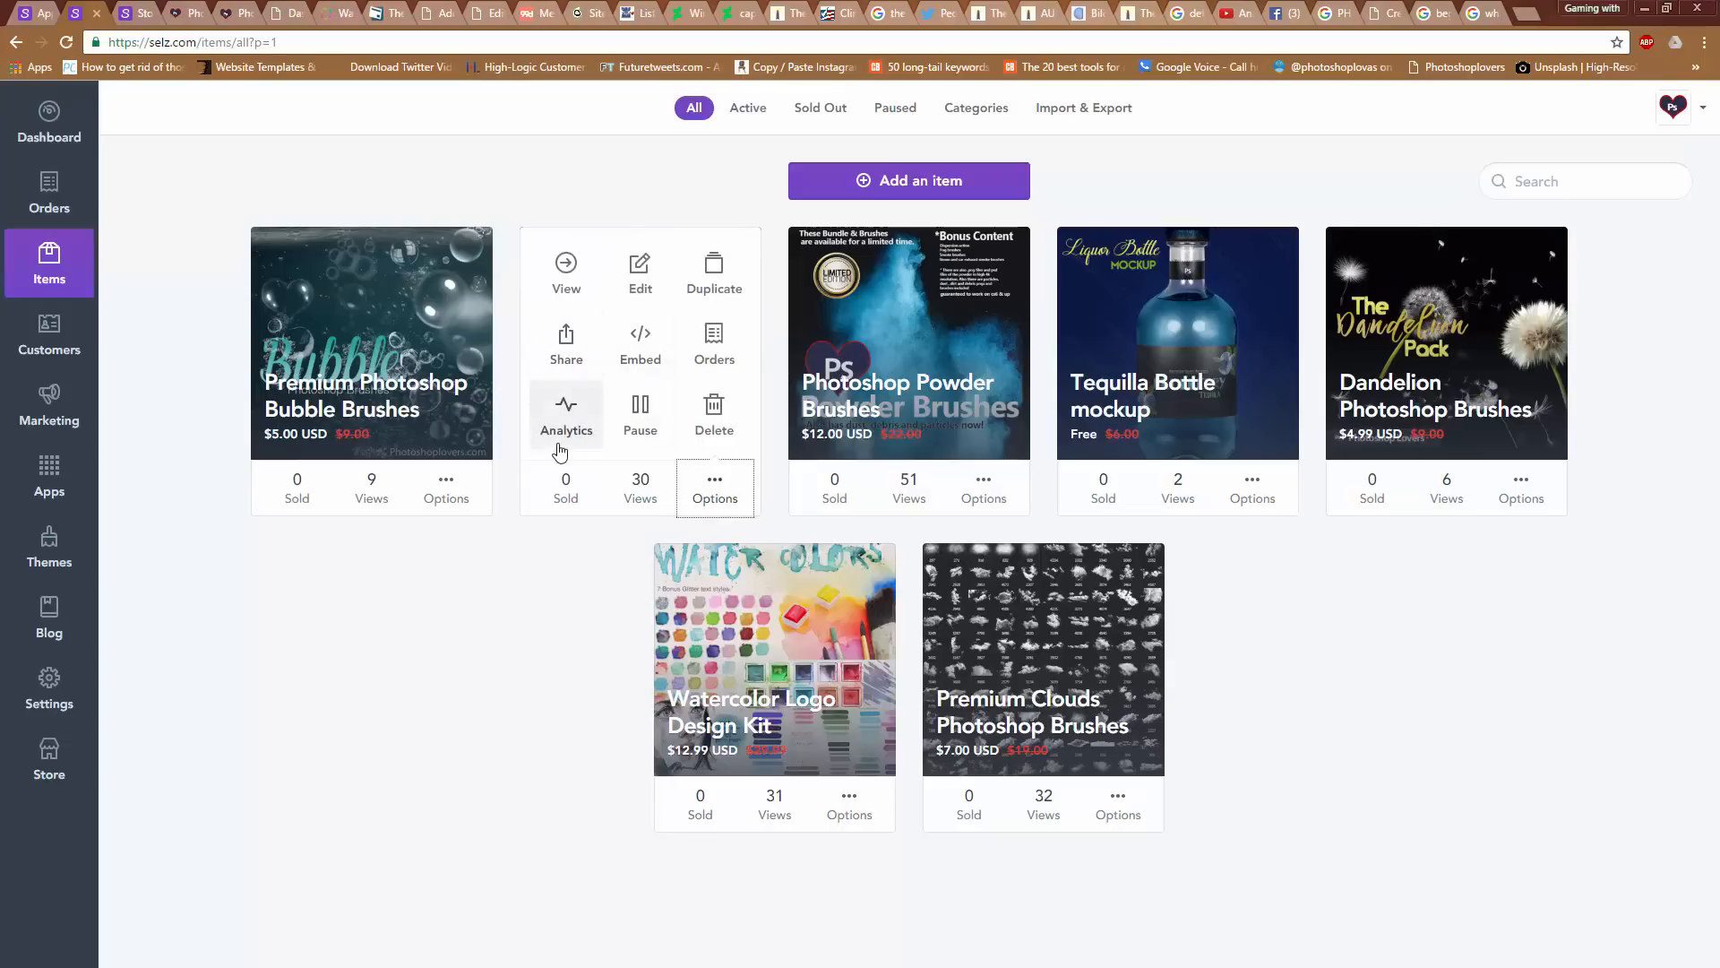
pyautogui.moveTo(566, 422)
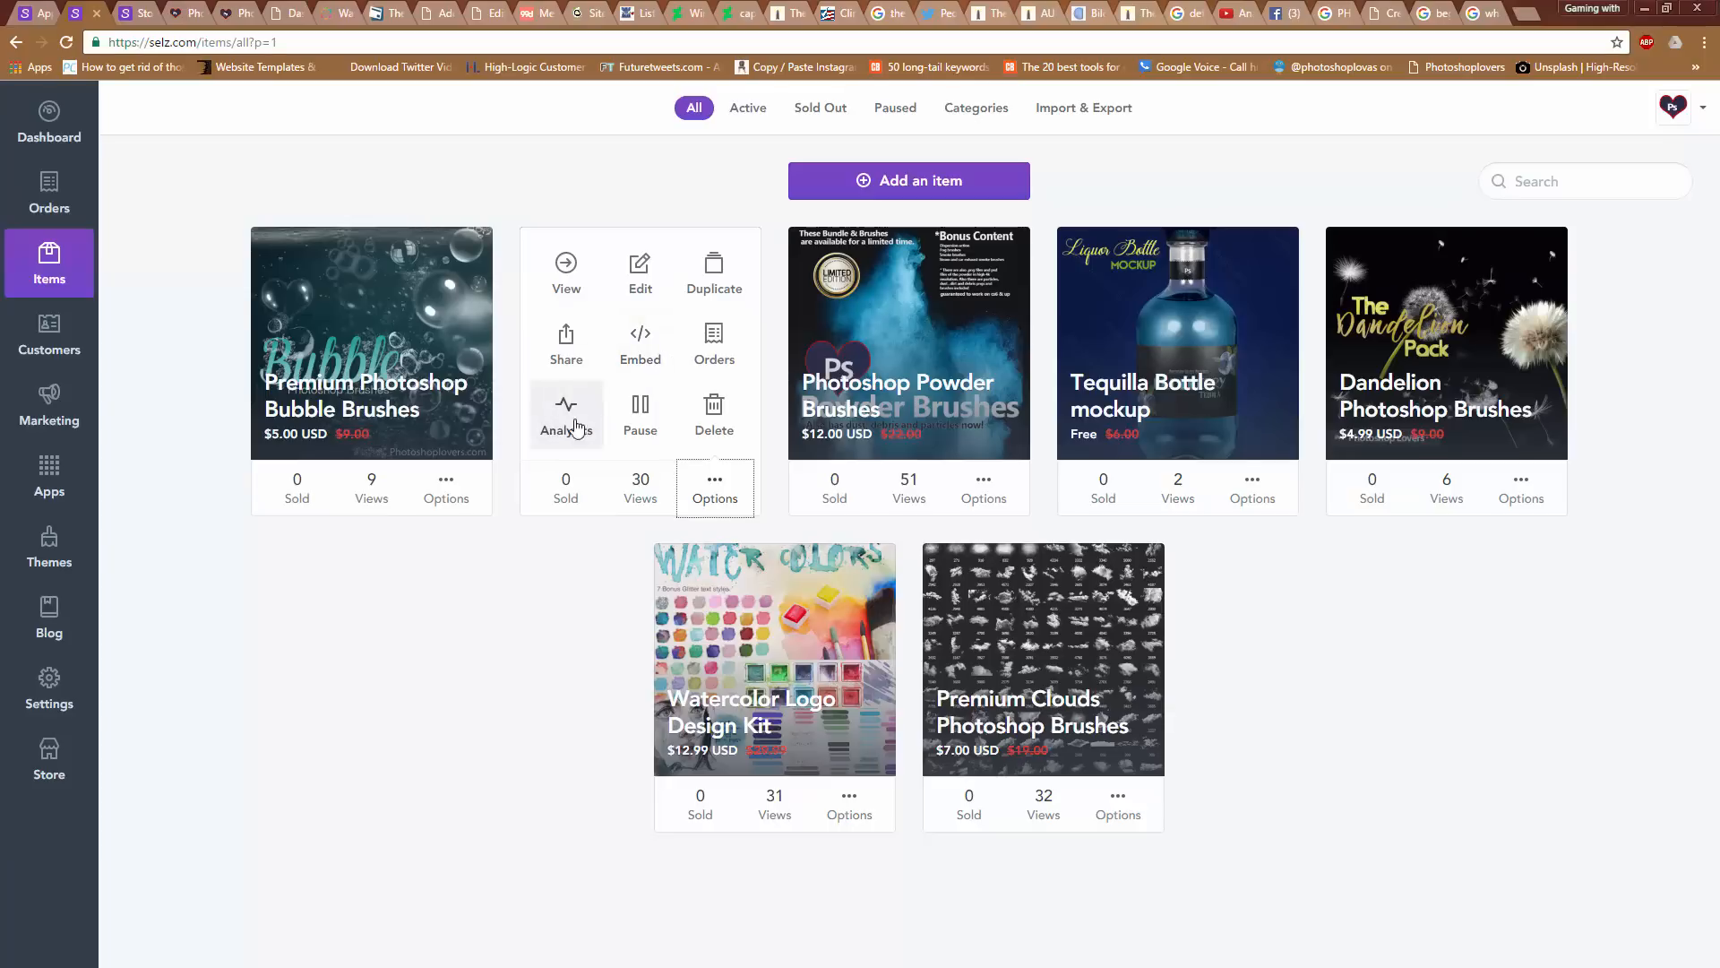
pyautogui.moveTo(640, 415)
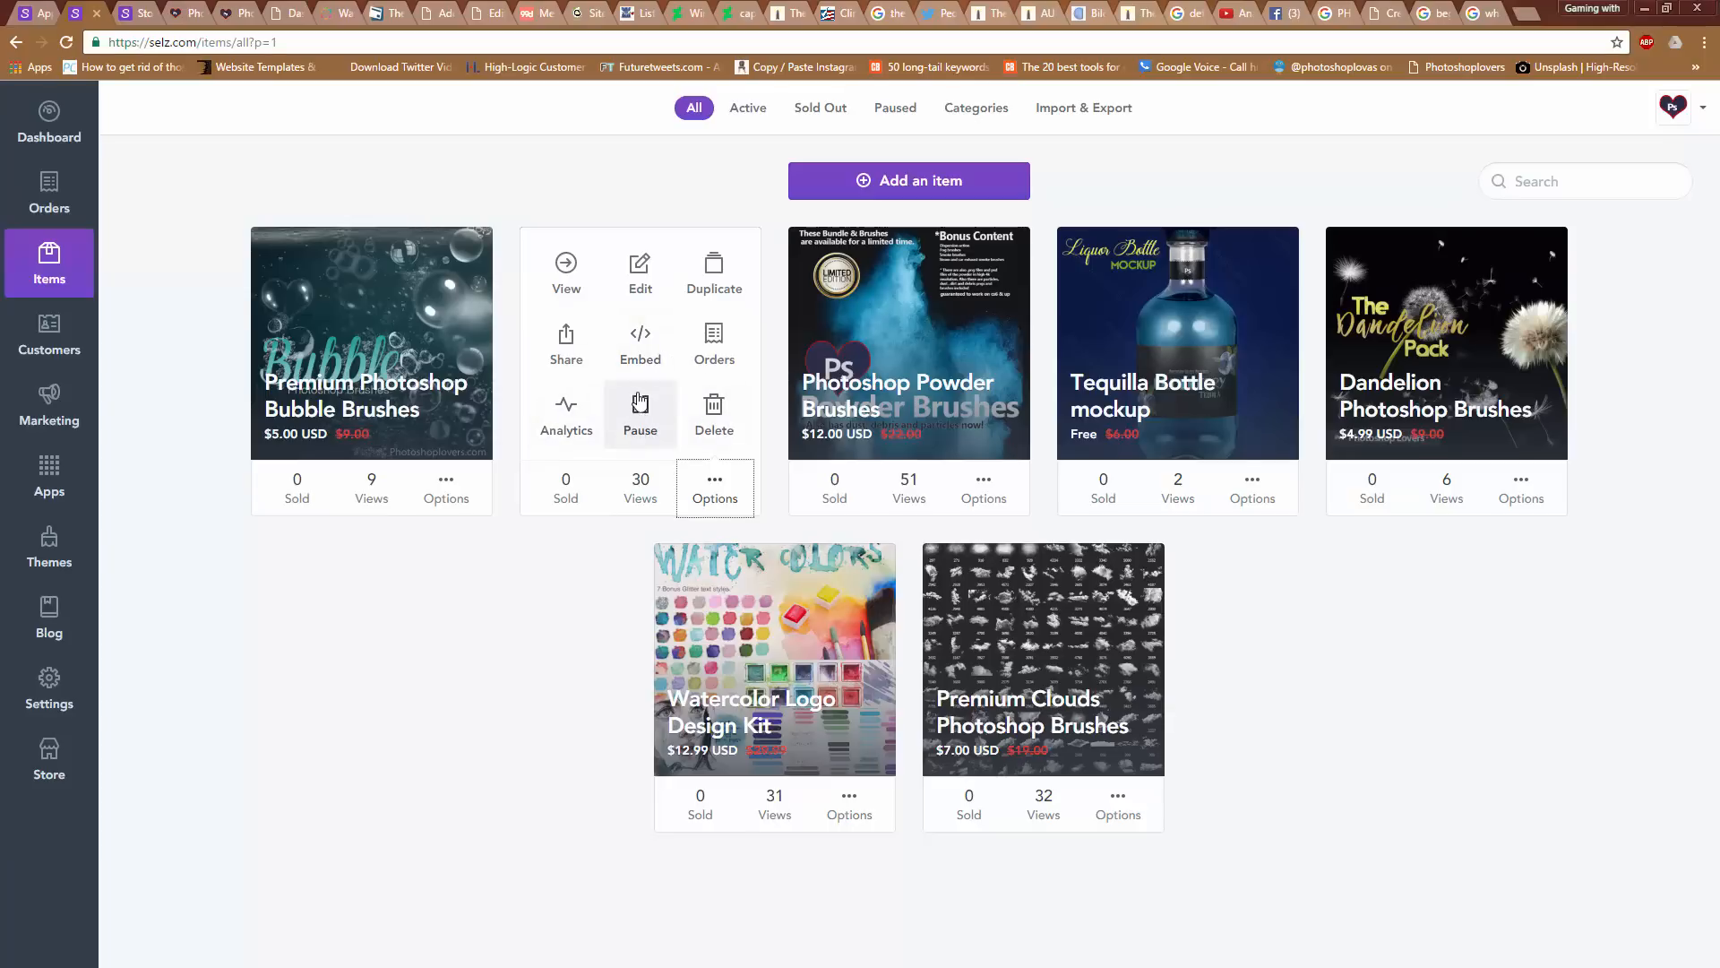
pyautogui.moveTo(566, 415)
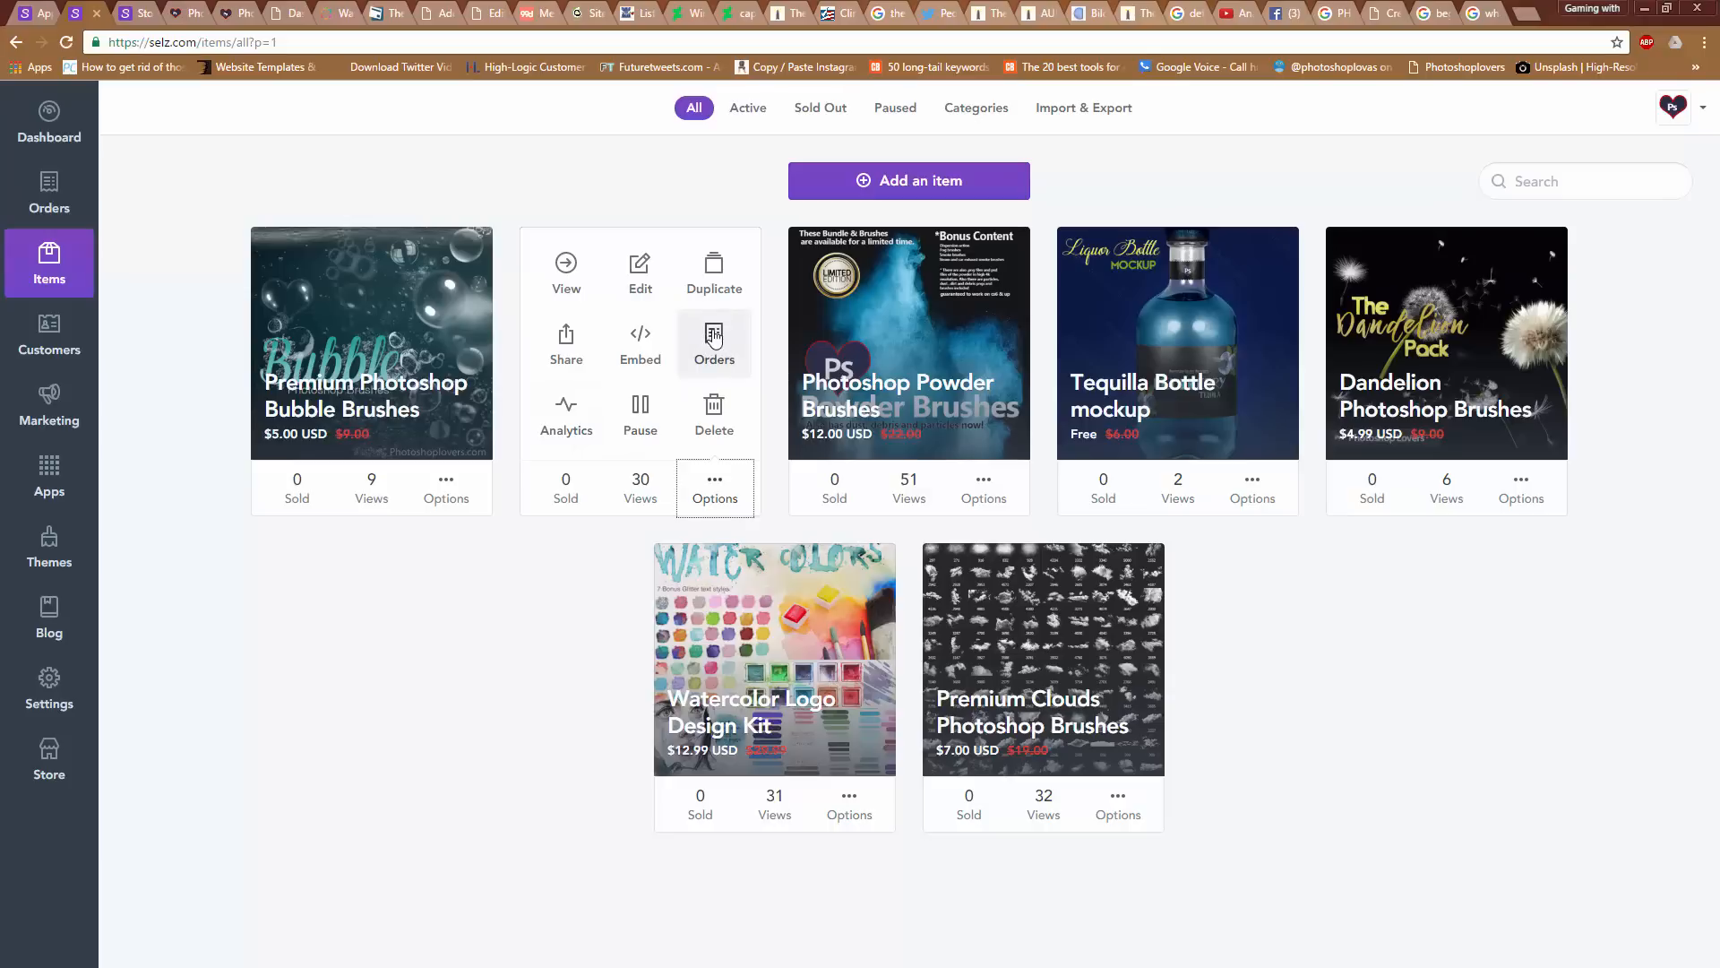
pyautogui.moveTo(640, 346)
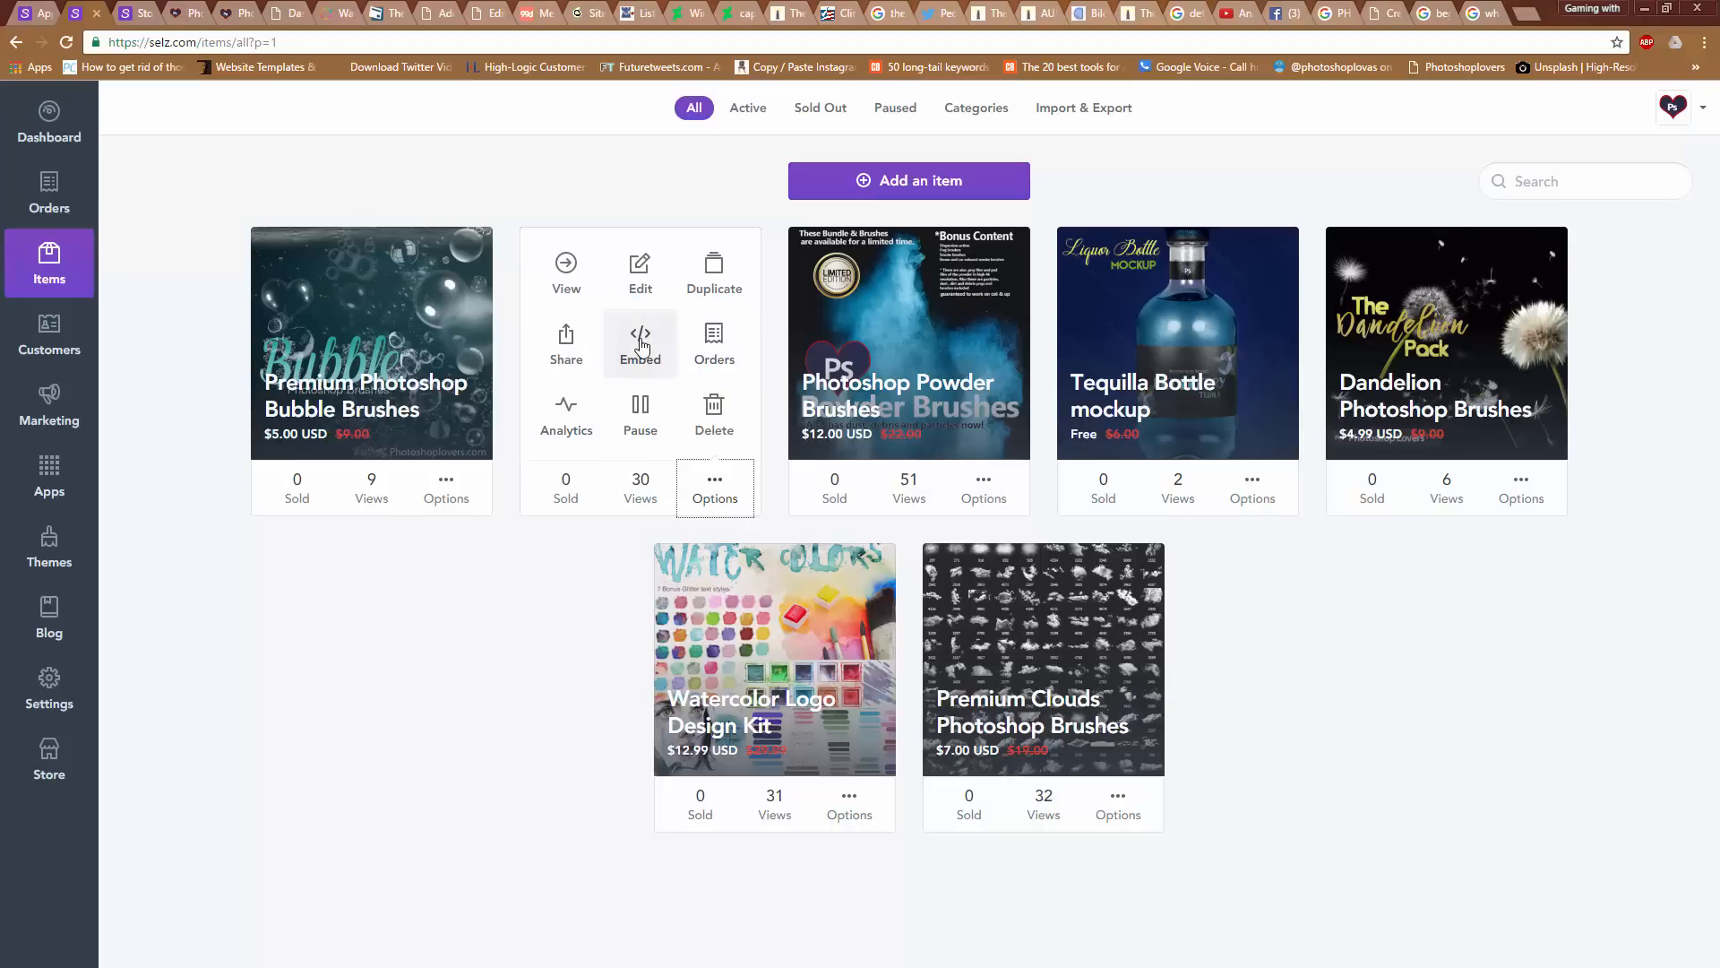
# Open the kit's Embed page, review button settings, then view Short link and Social networks
pyautogui.click(640, 346)
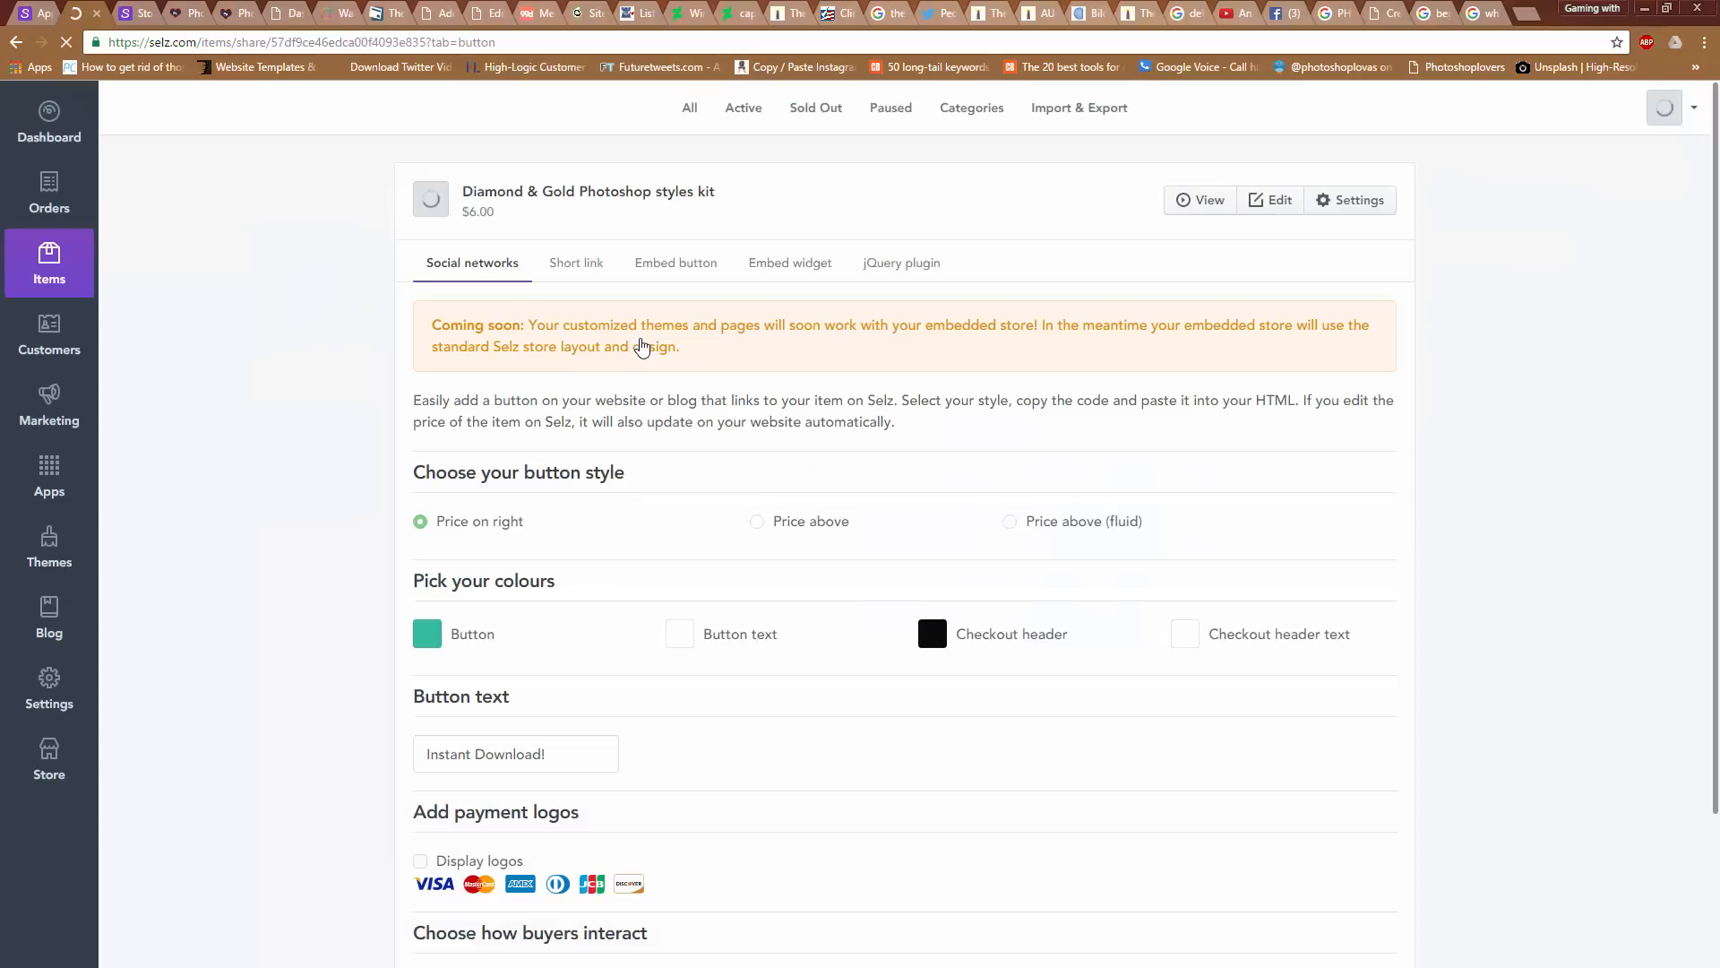
pyautogui.scroll(-3)
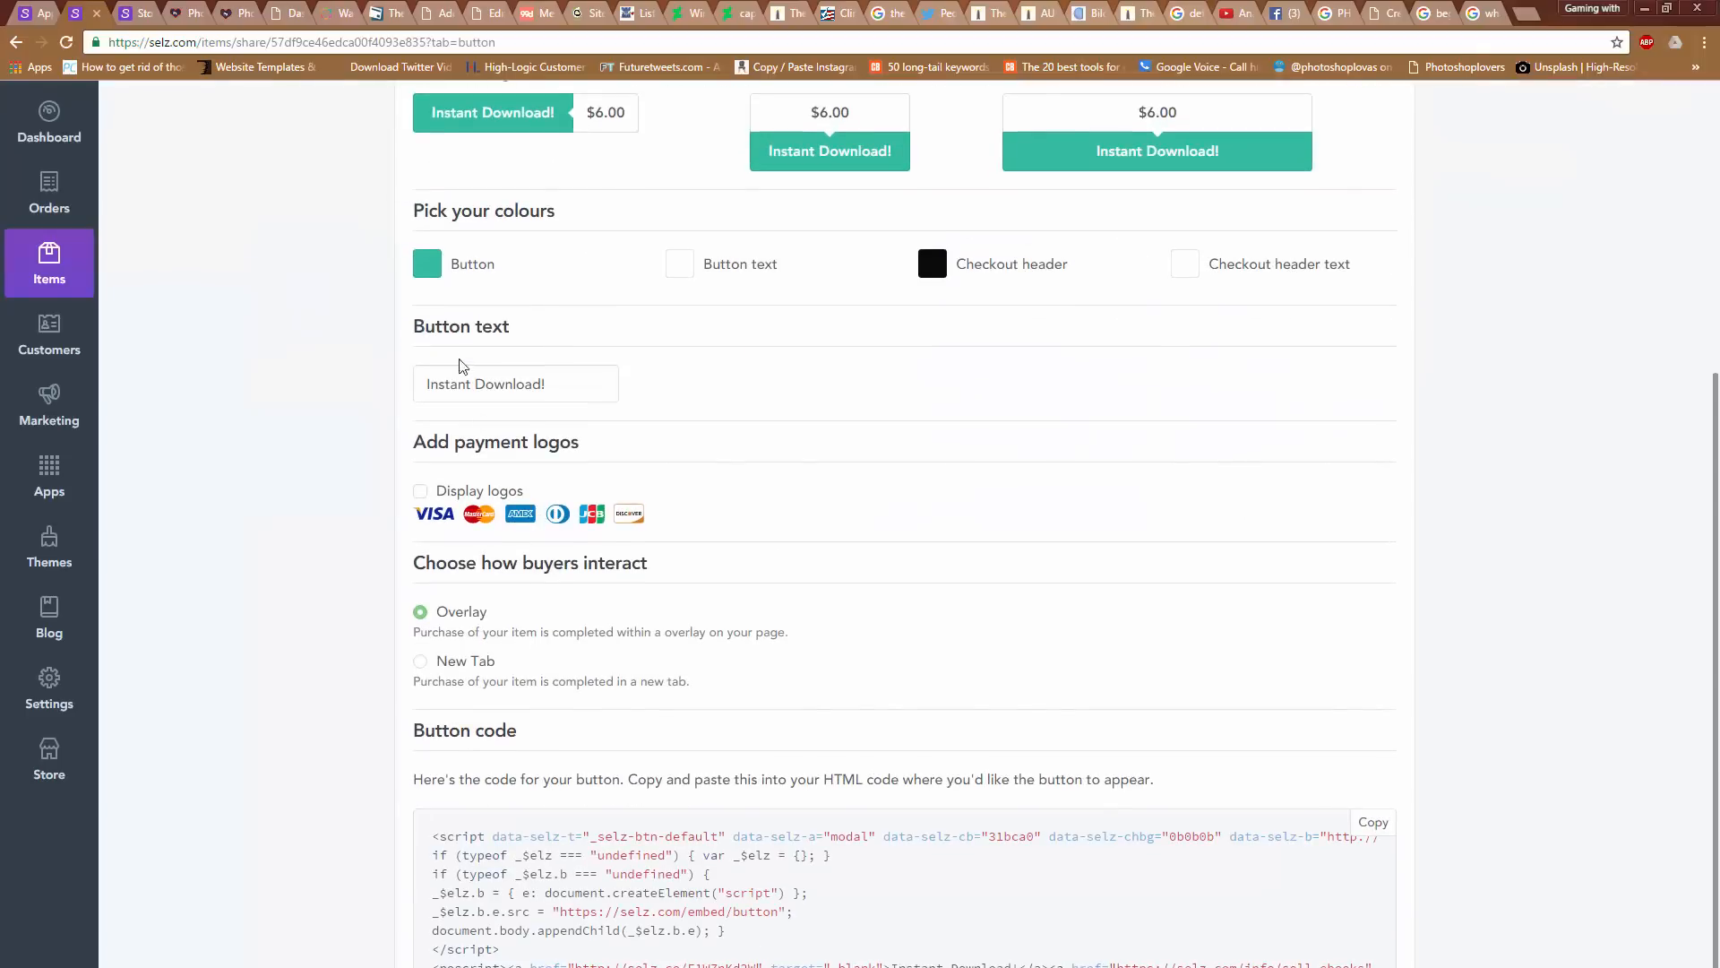
pyautogui.scroll(3)
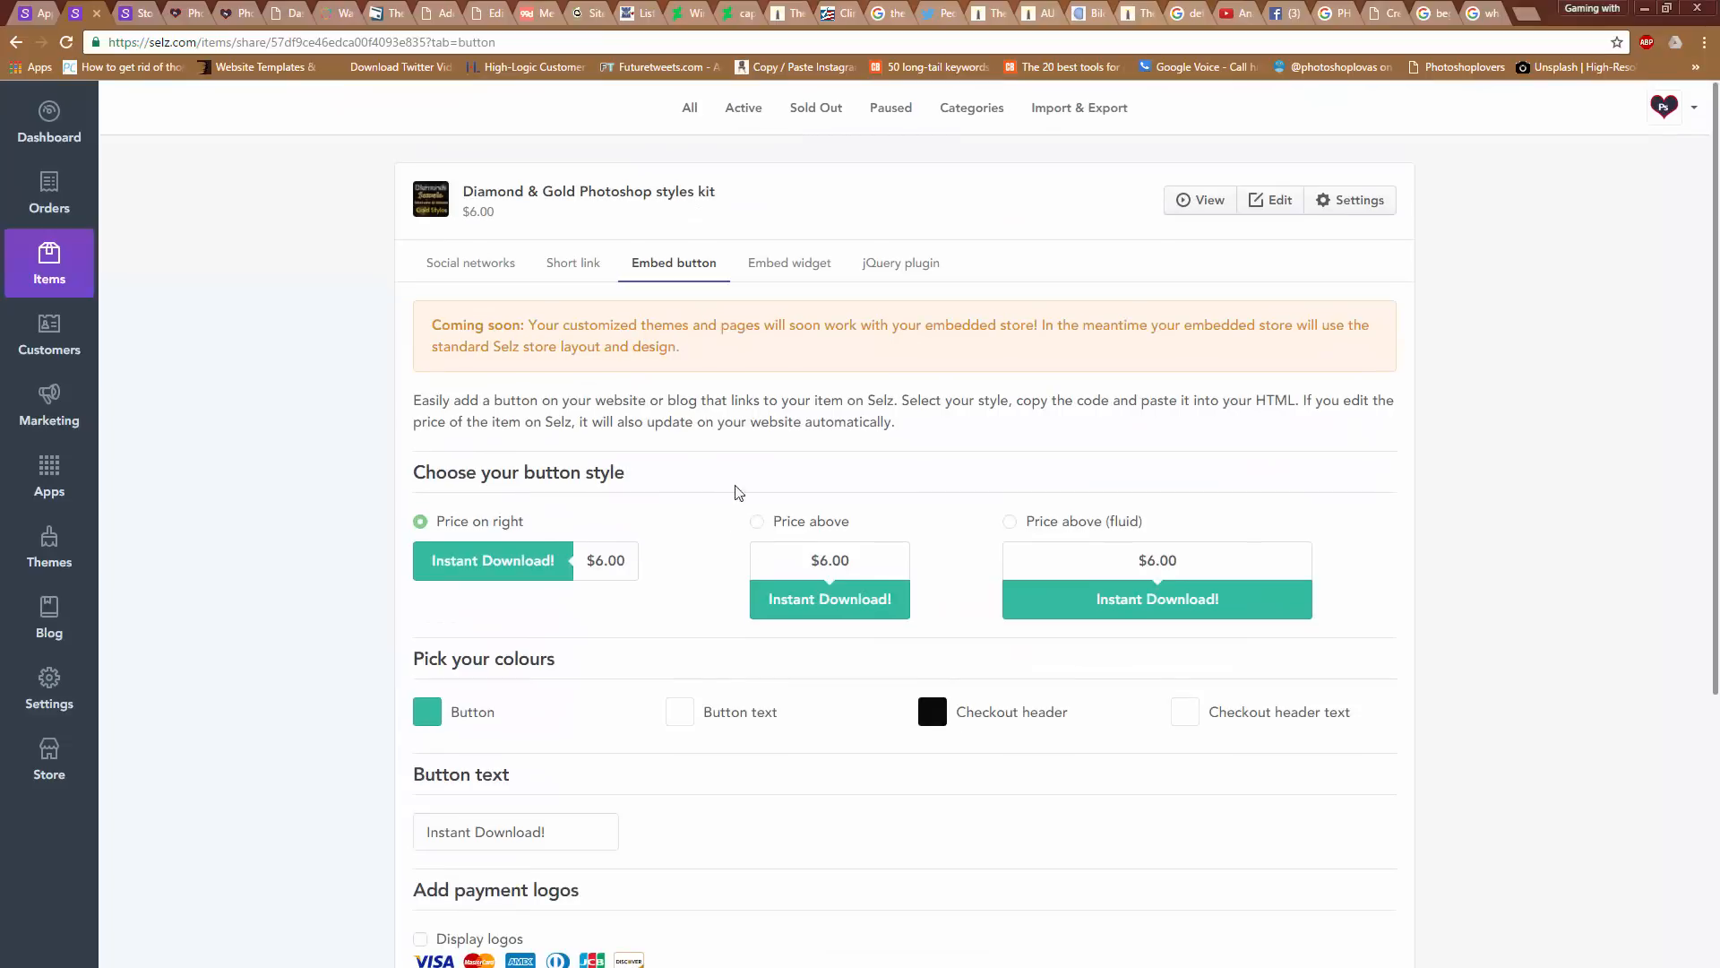
pyautogui.moveTo(914, 307)
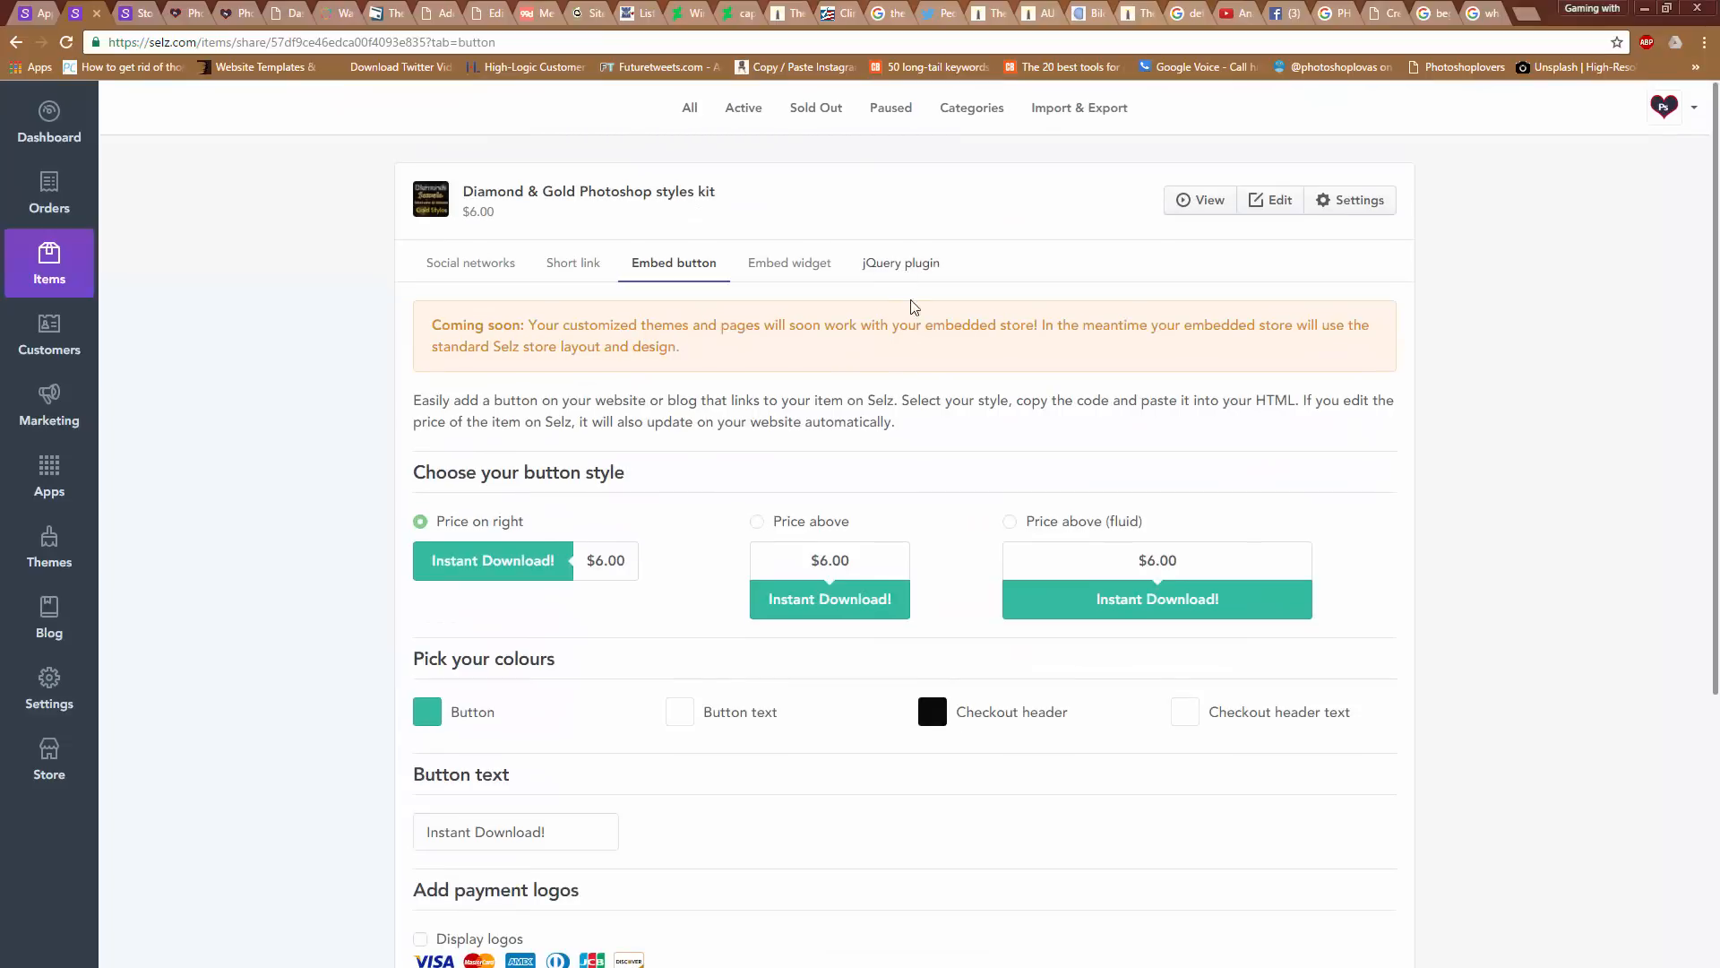
pyautogui.click(470, 263)
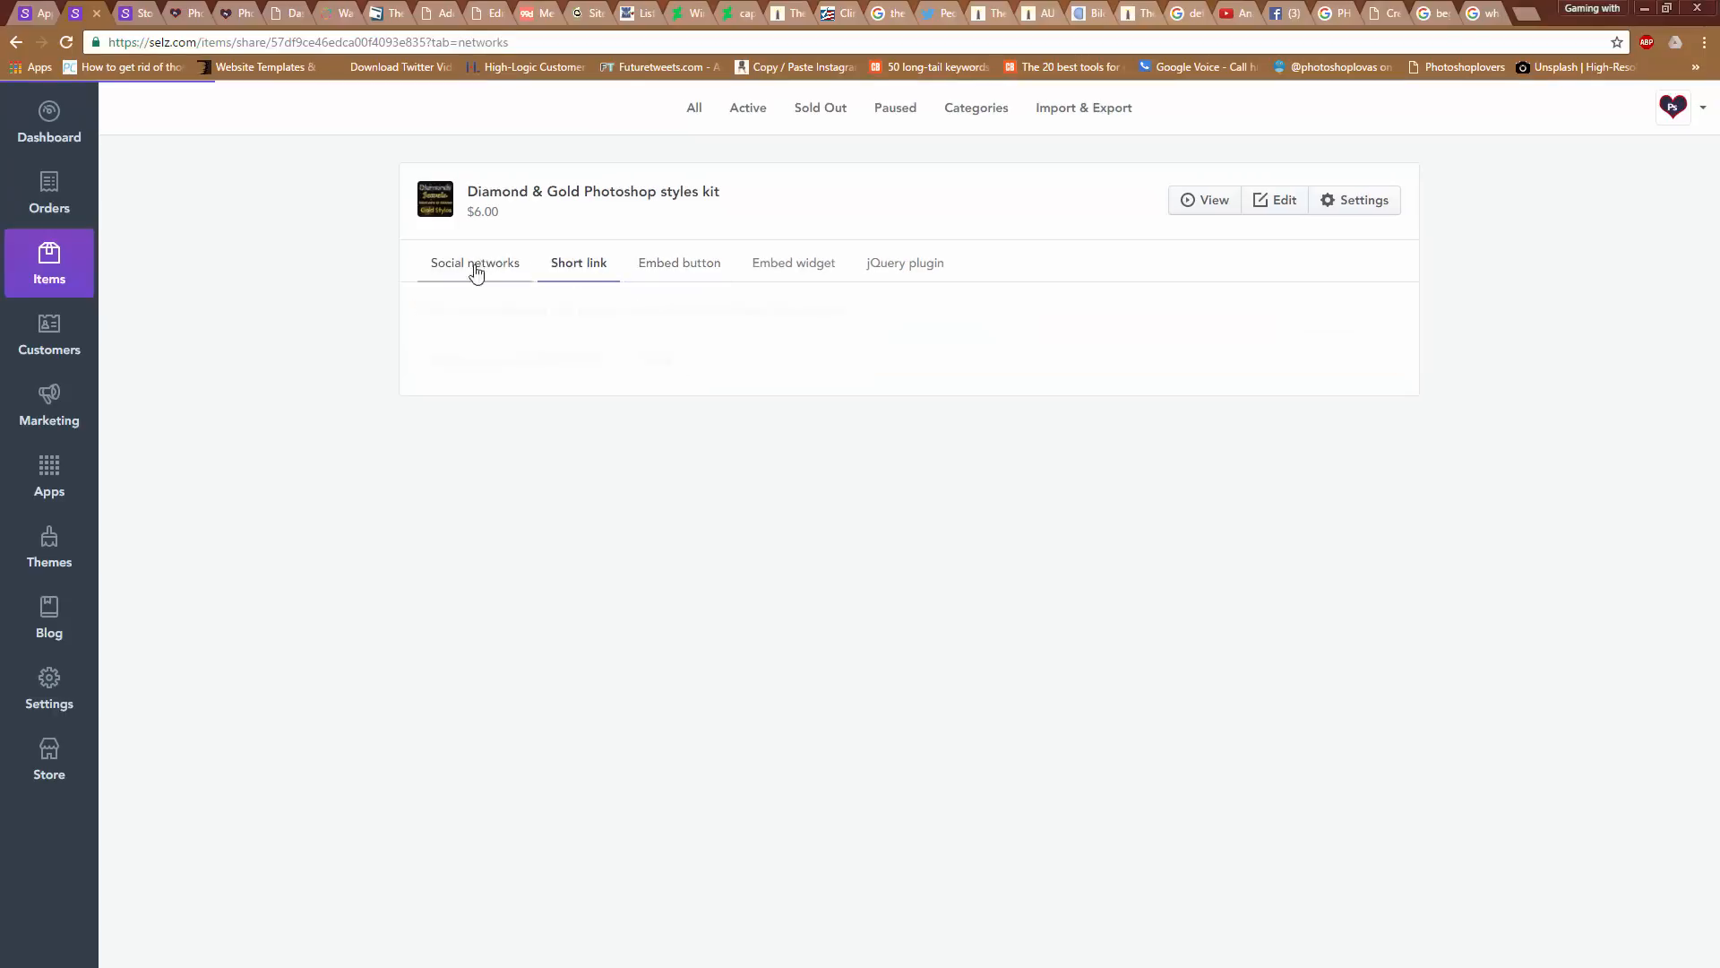
pyautogui.click(474, 262)
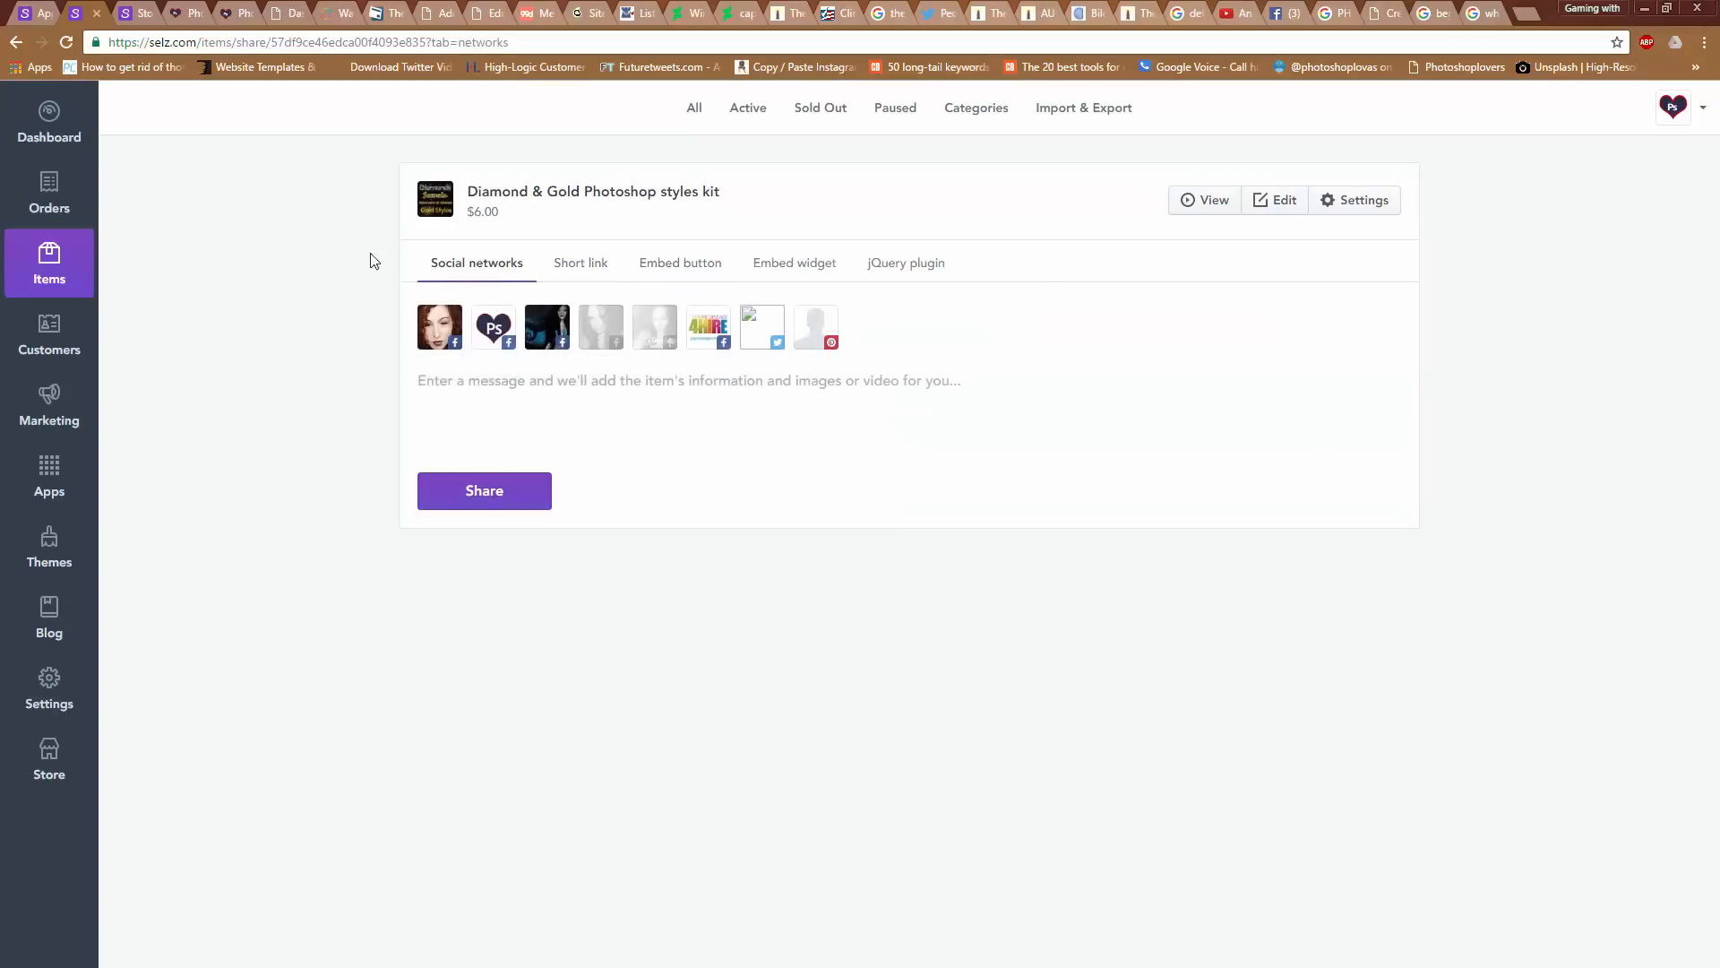
pyautogui.moveTo(988, 328)
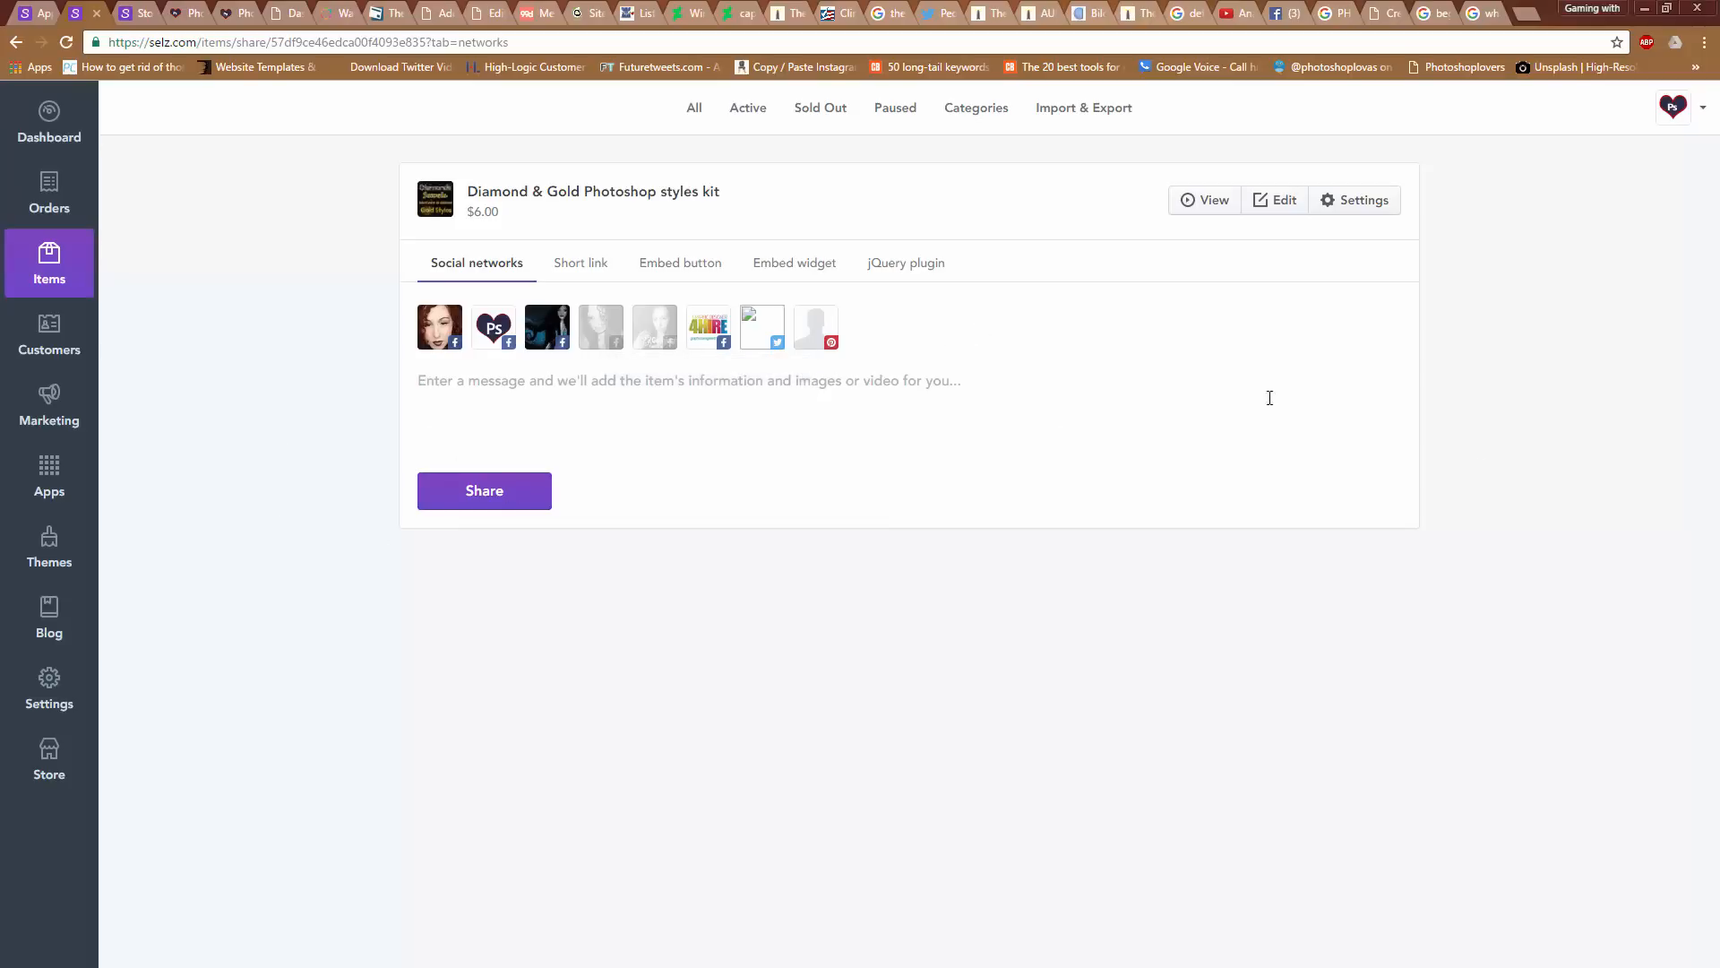
pyautogui.moveTo(244, 398)
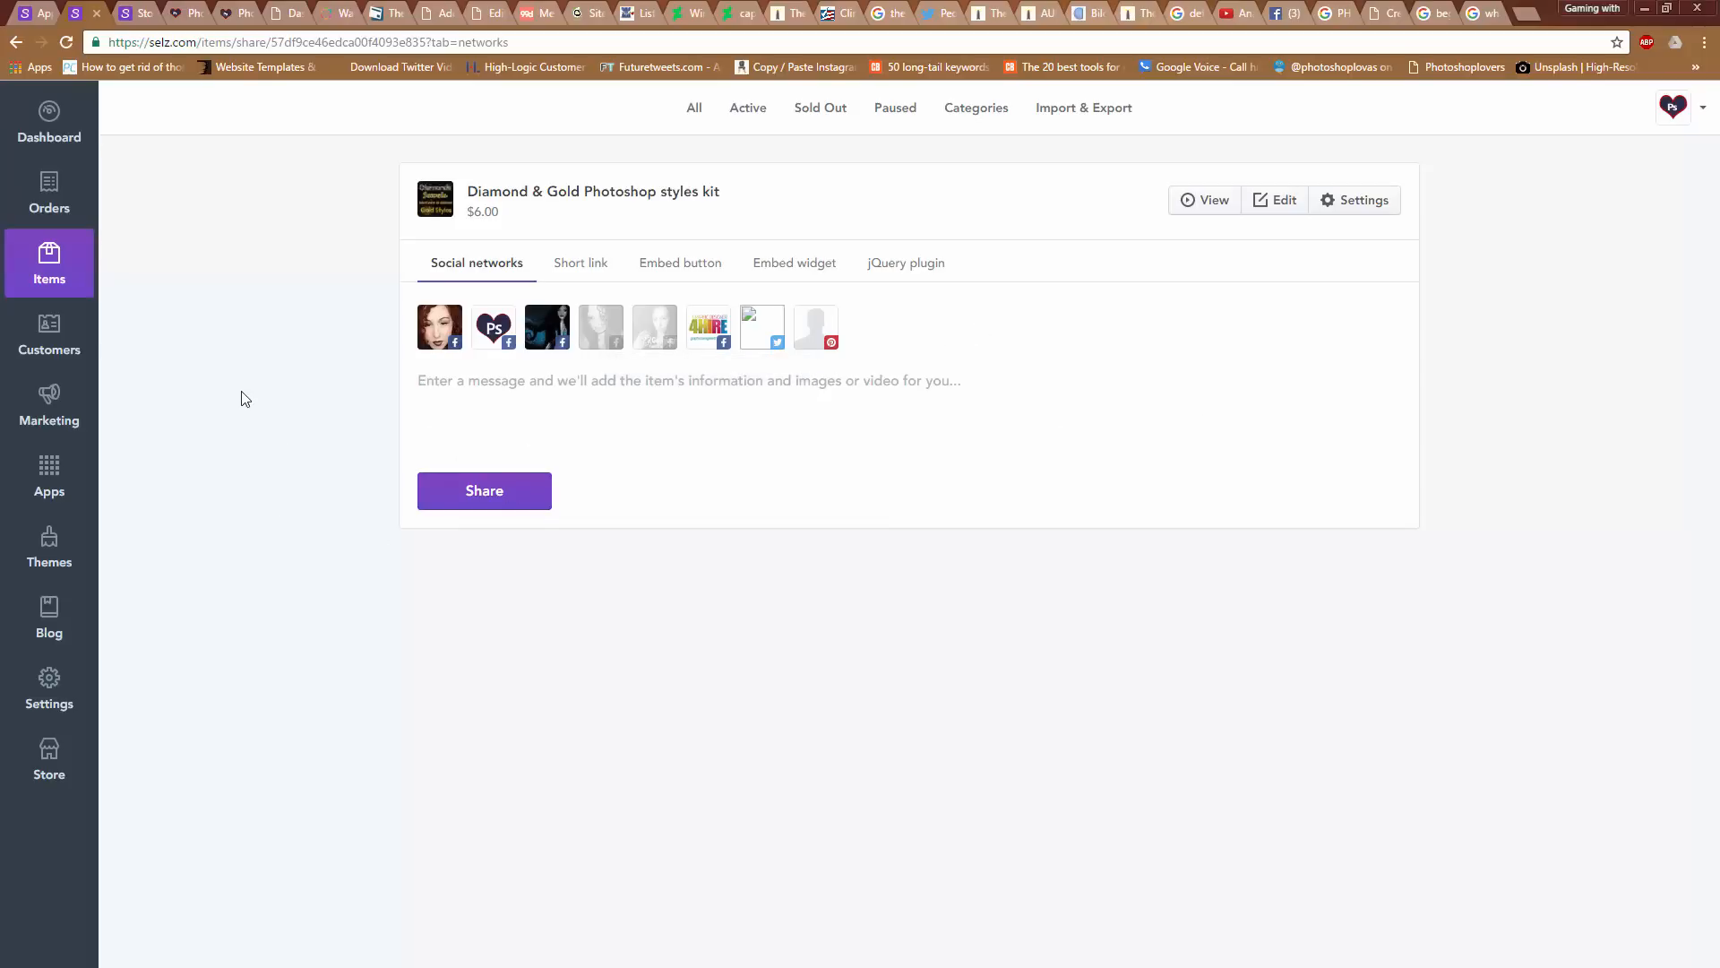
pyautogui.moveTo(783, 217)
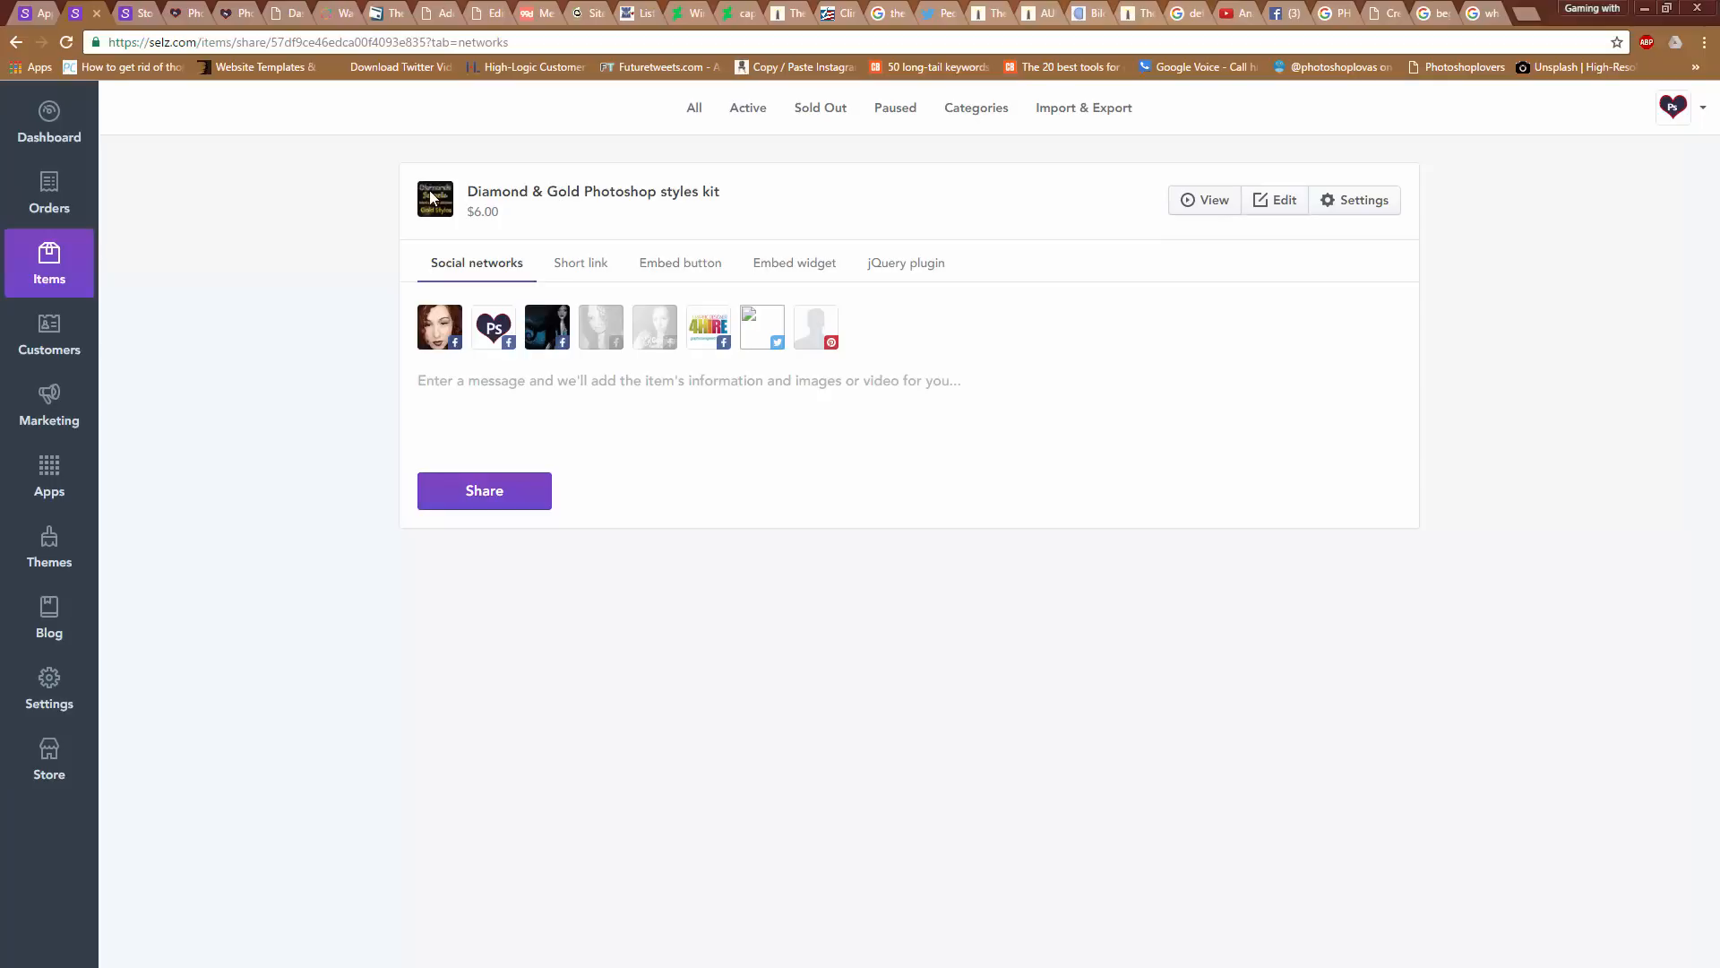
pyautogui.moveTo(49, 264)
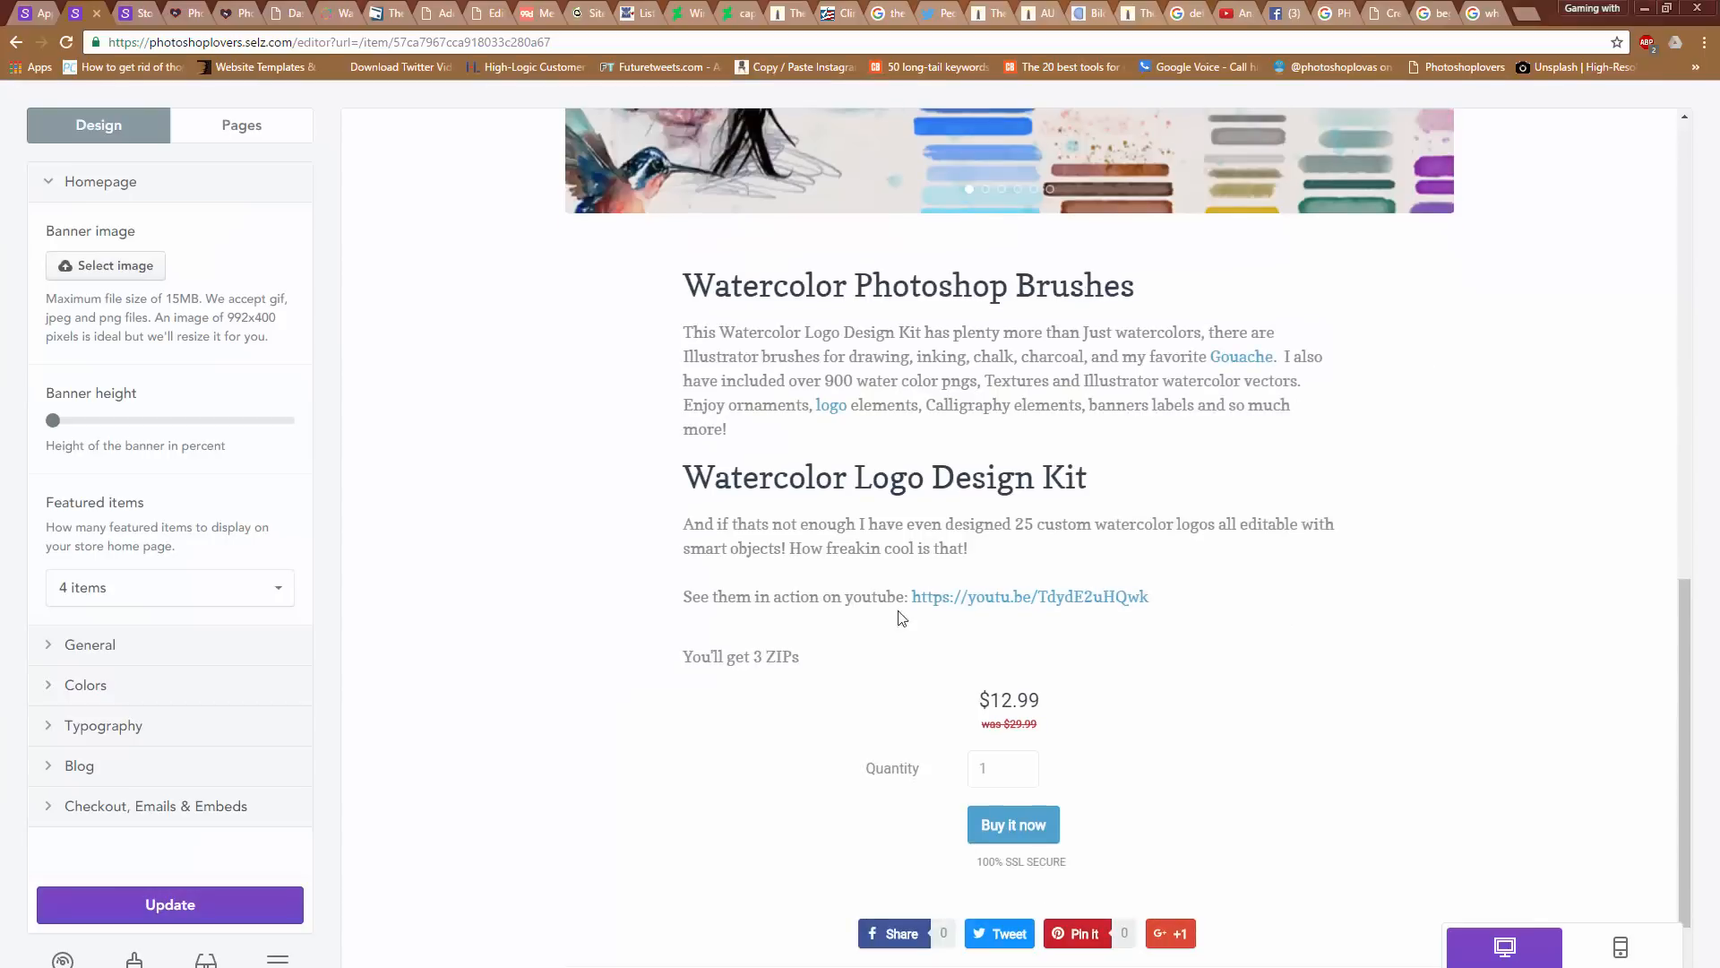
pyautogui.moveTo(1101, 563)
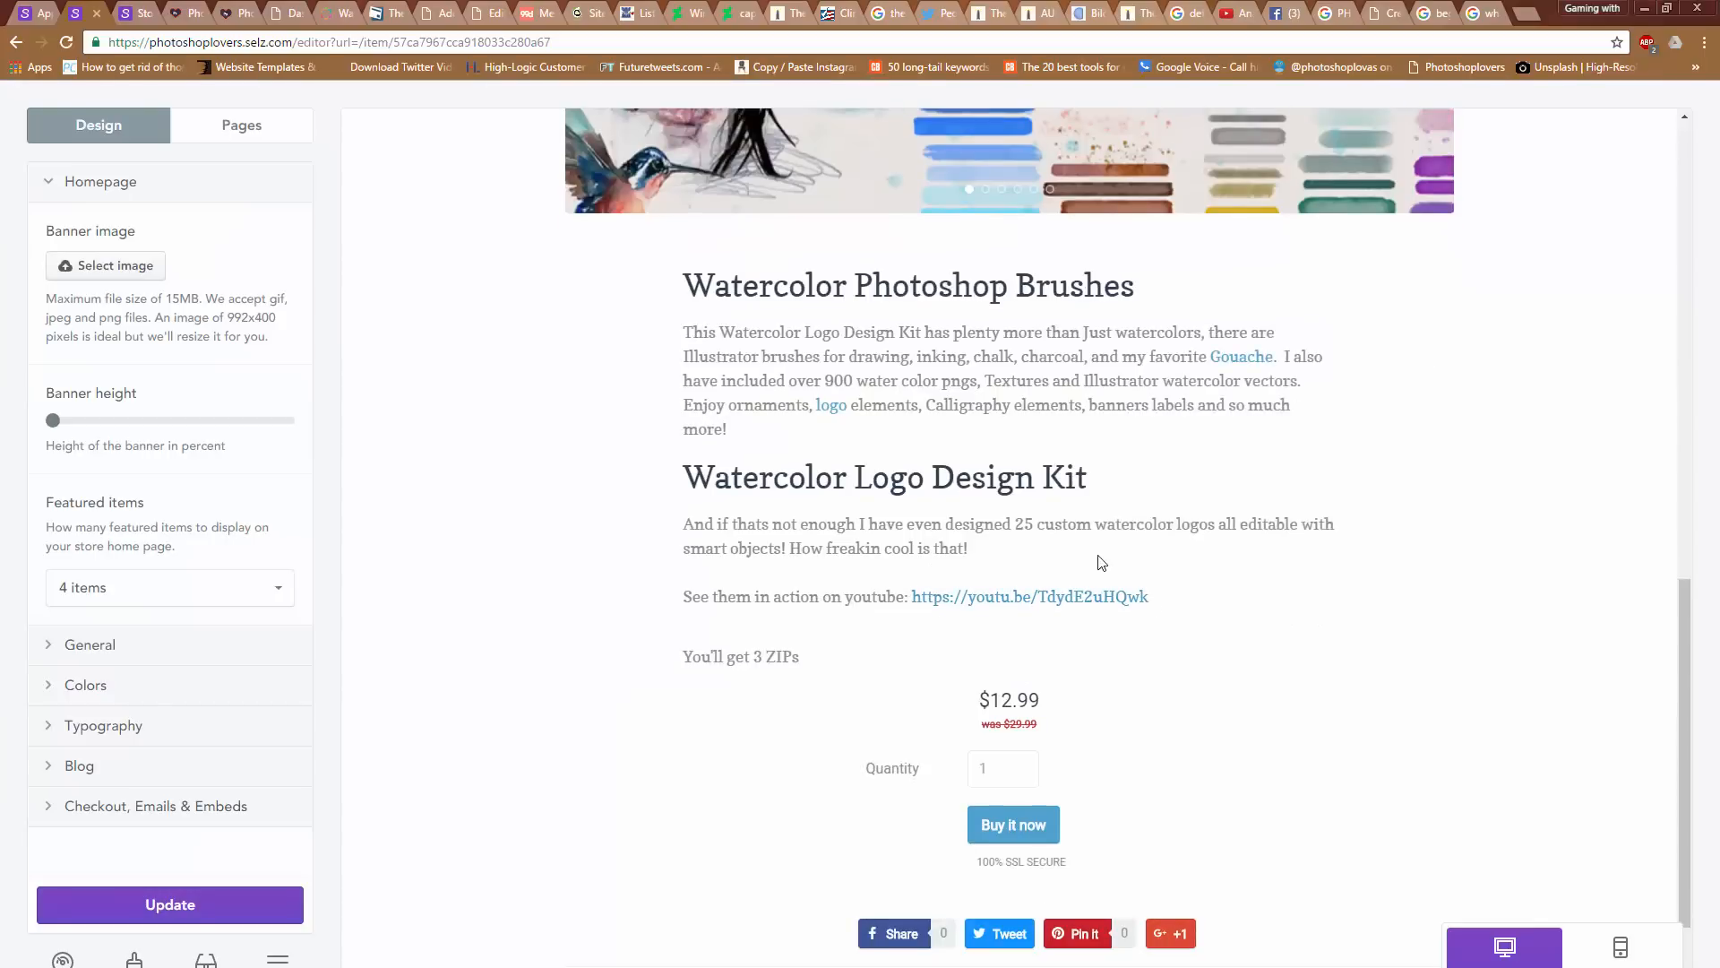
# Scroll the storefront preview to the Photoshop Brushes category products
pyautogui.scroll(3)
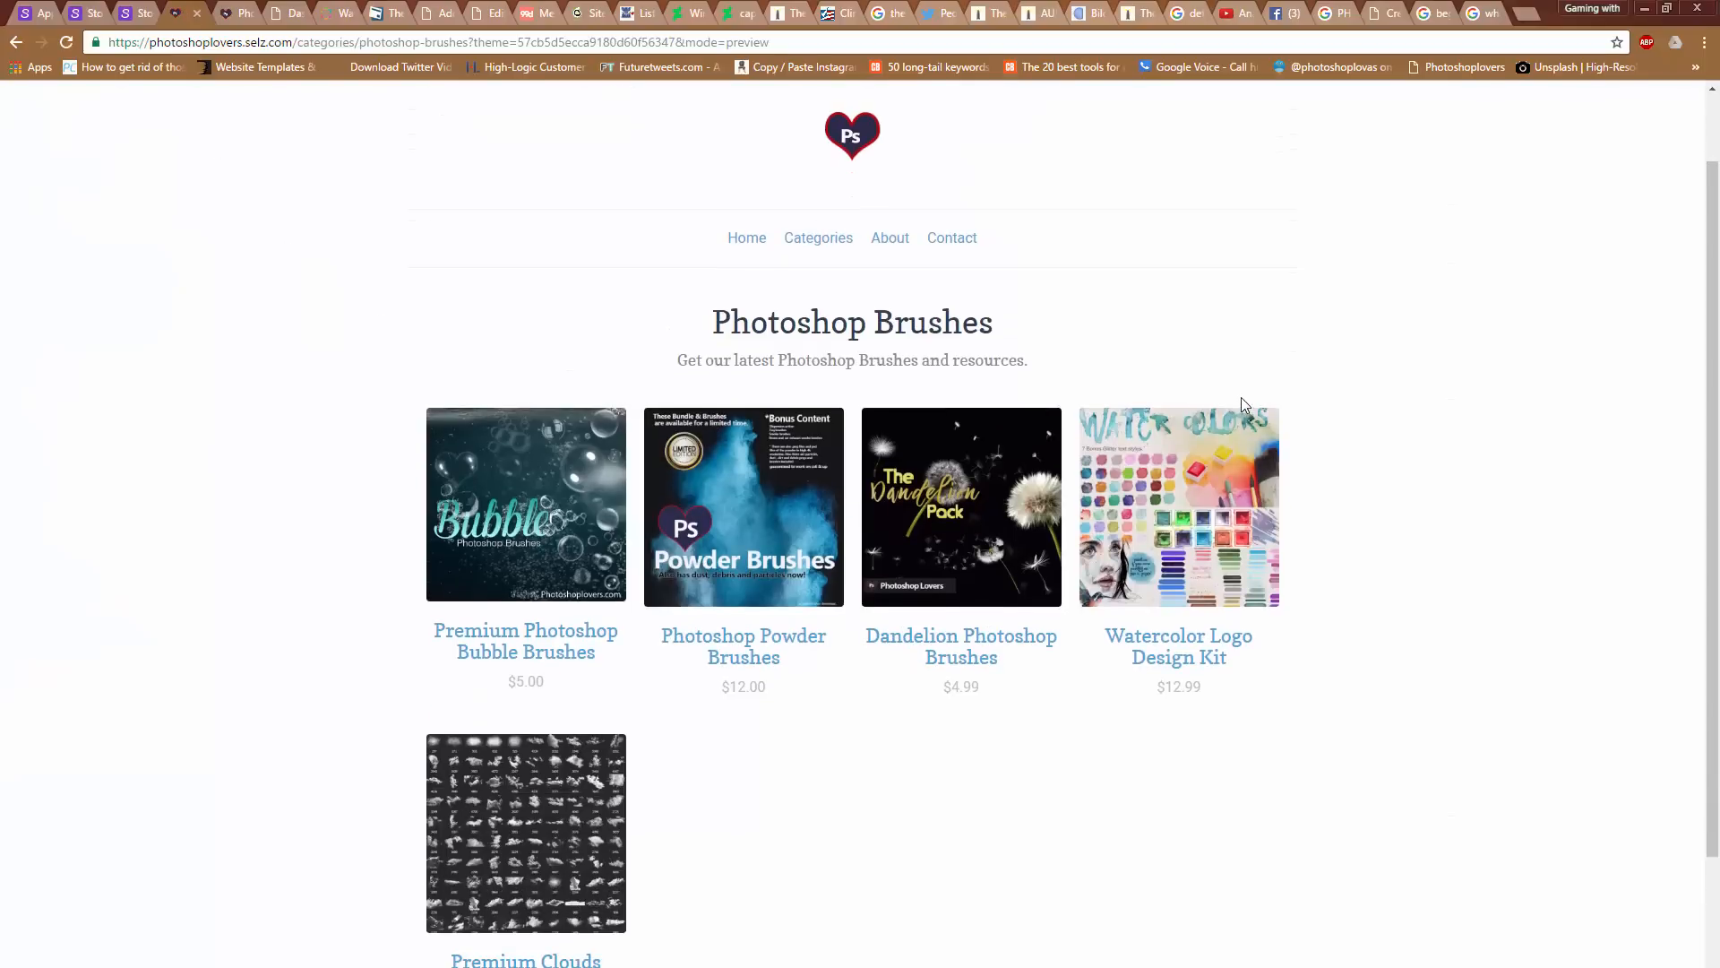
pyautogui.moveTo(870, 257)
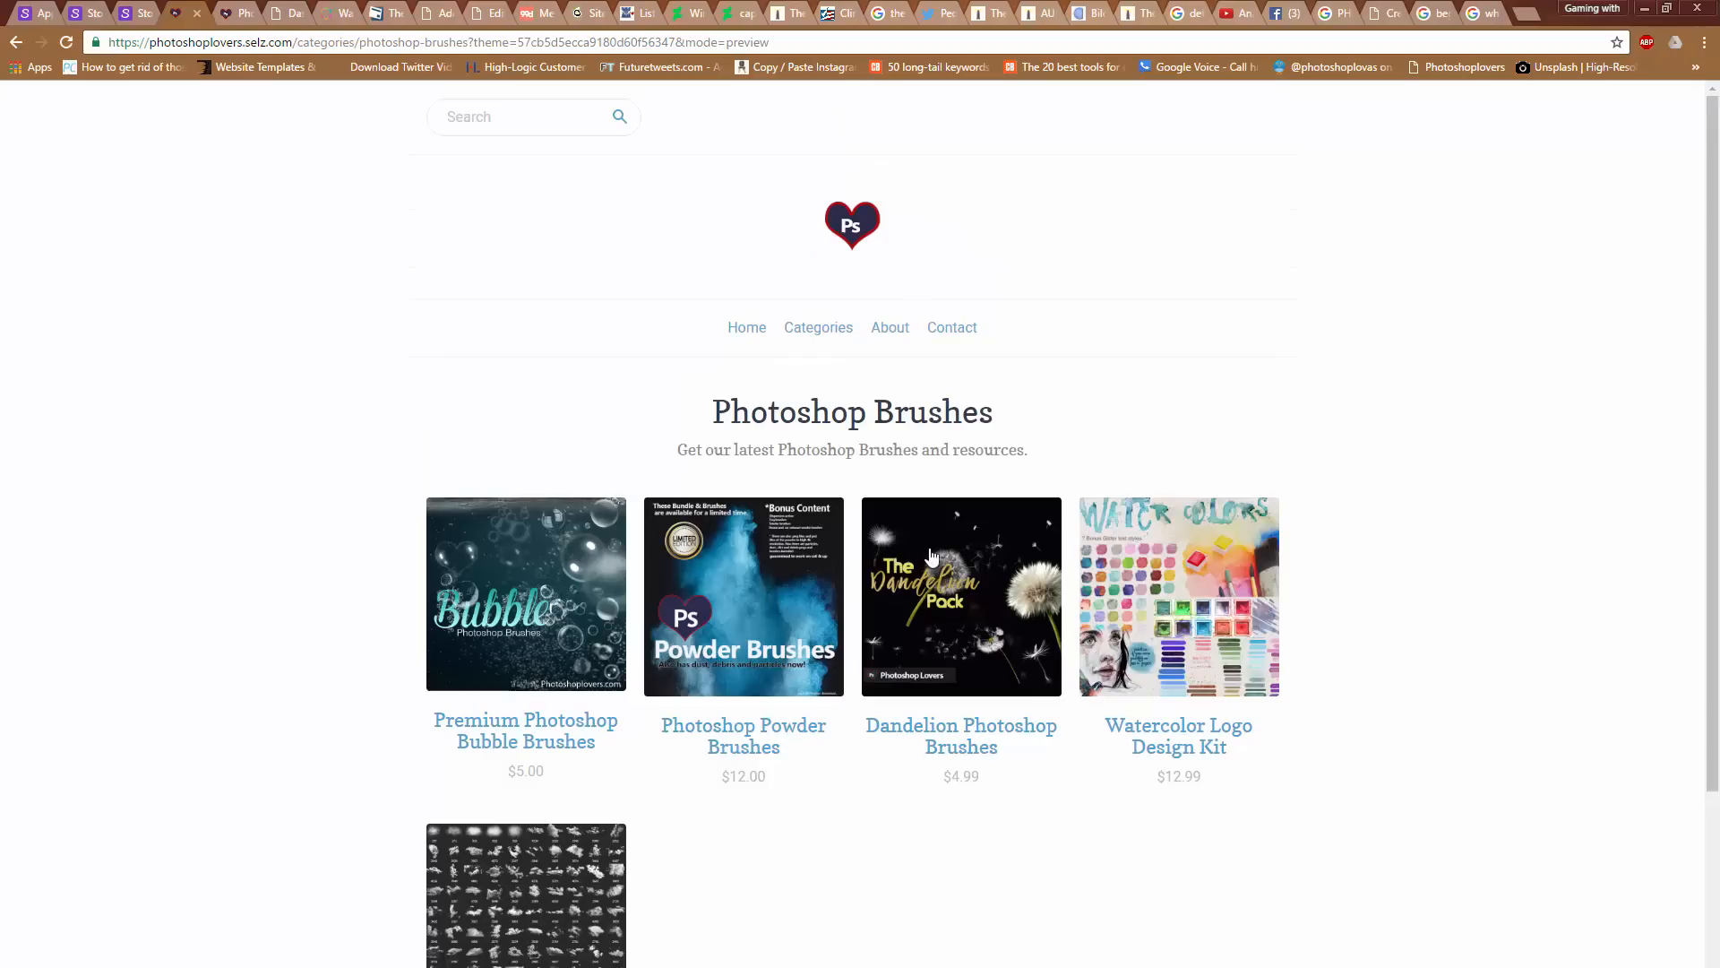
pyautogui.scroll(-3)
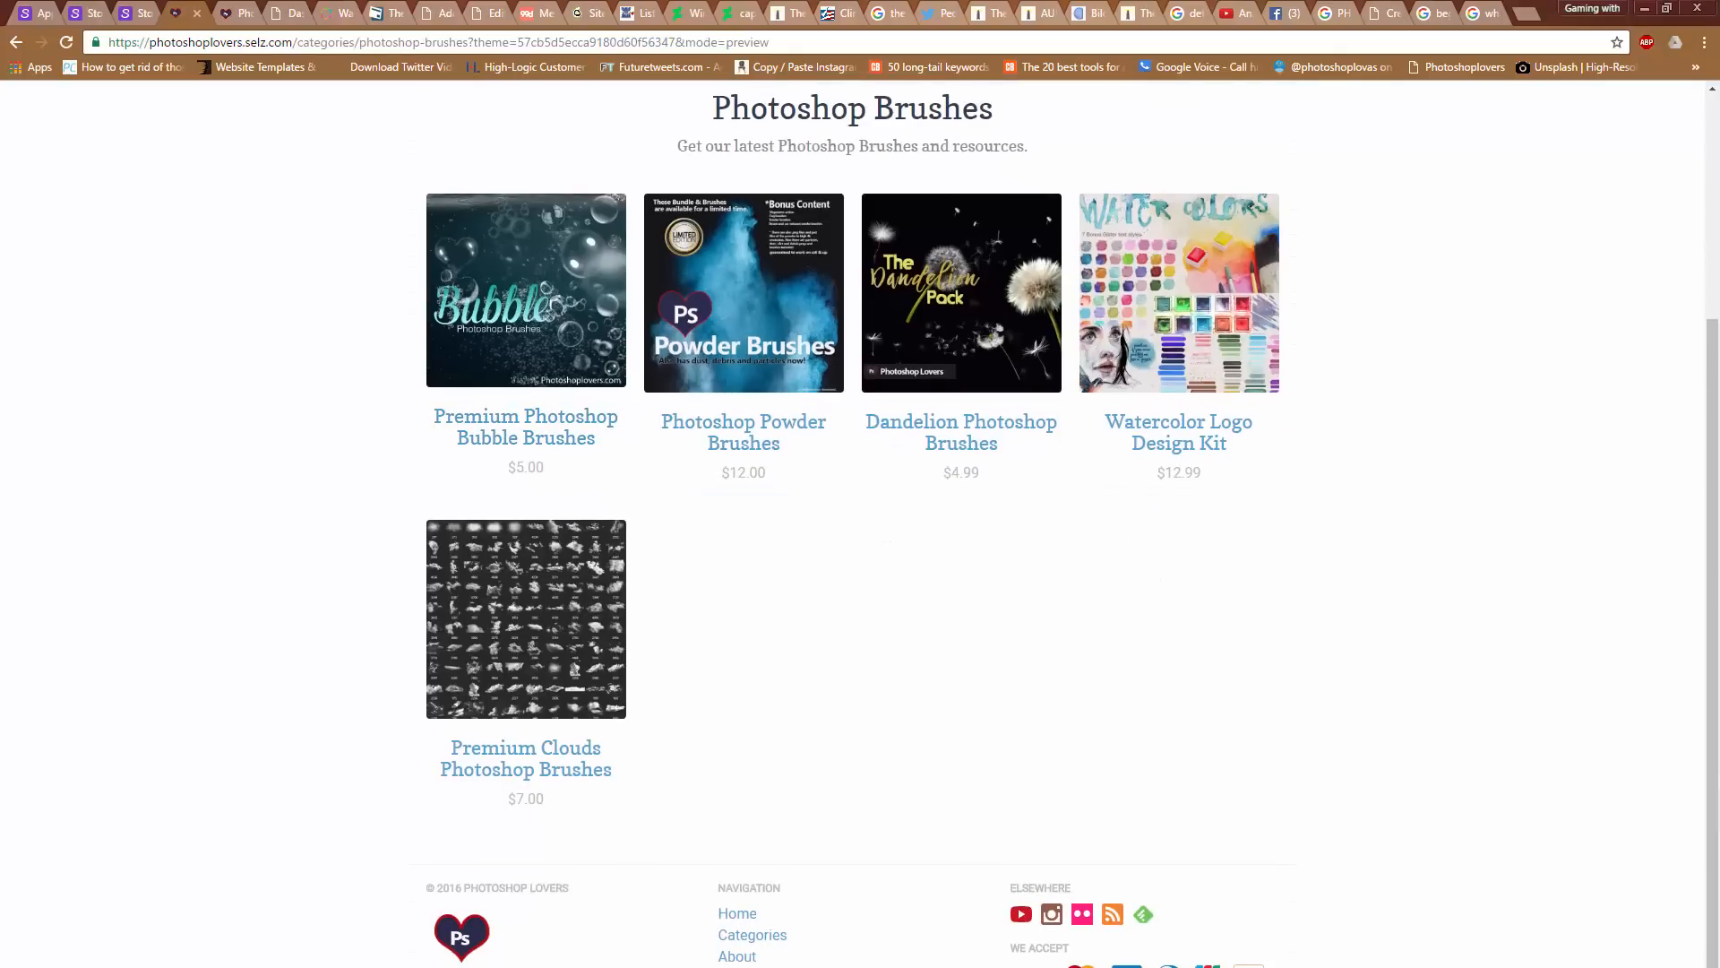
pyautogui.scroll(3)
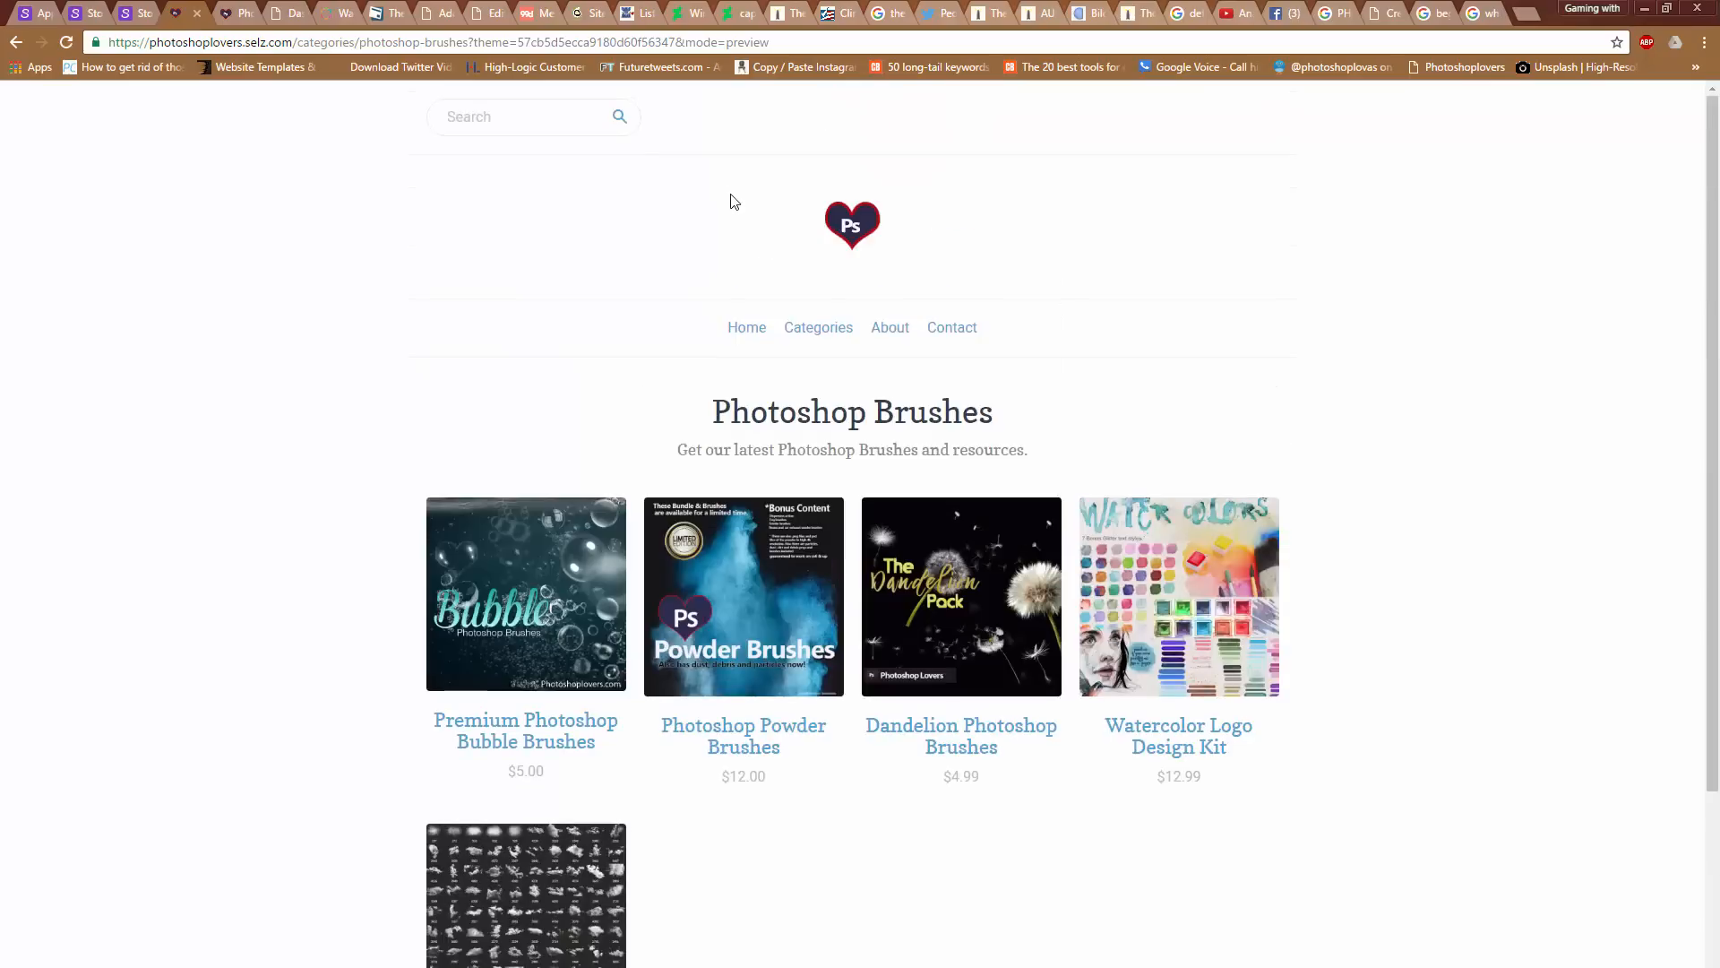
pyautogui.moveTo(1082, 742)
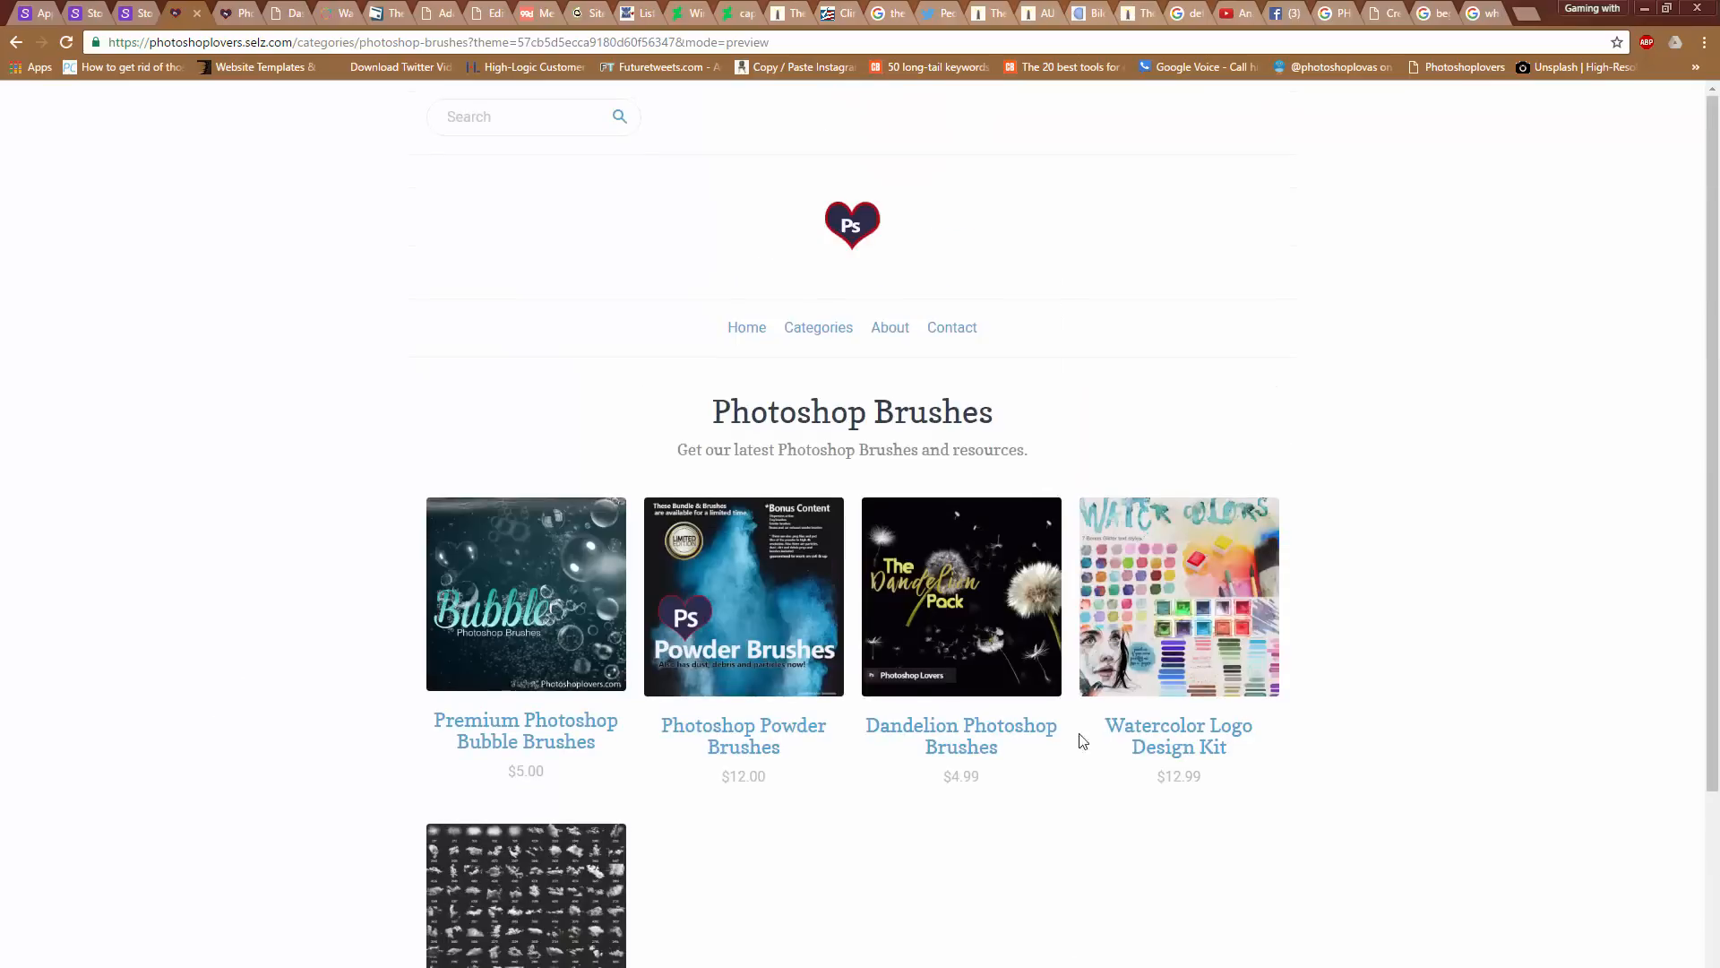
pyautogui.scroll(-3)
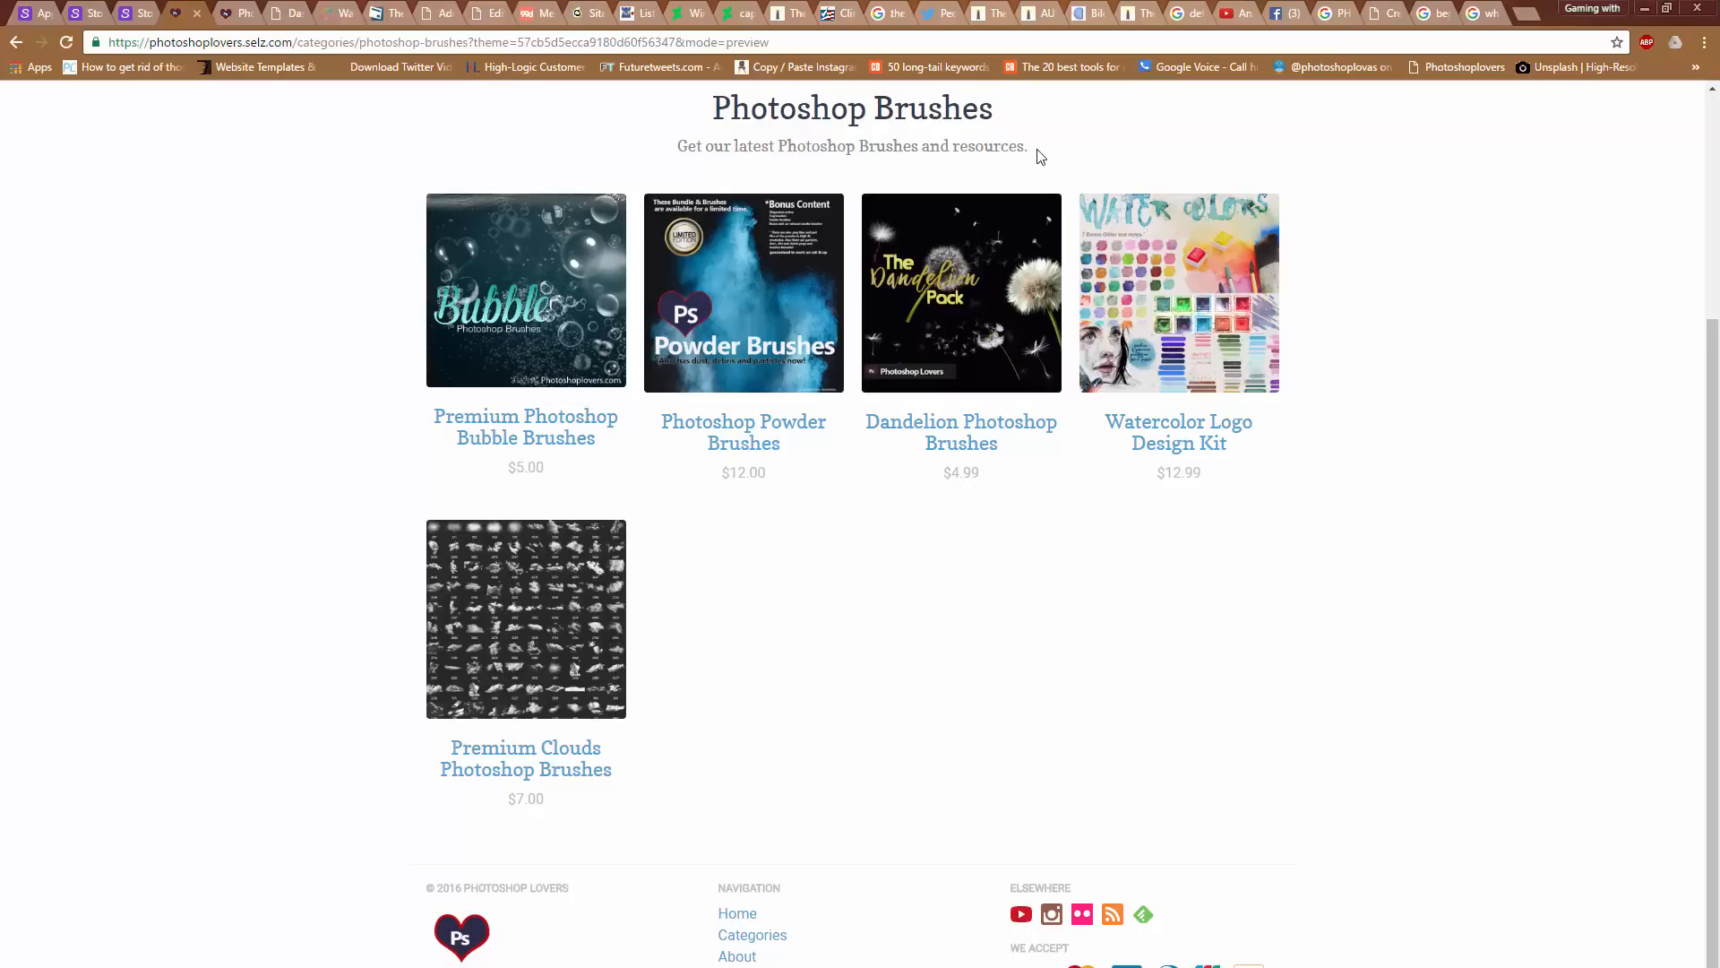
pyautogui.scroll(3)
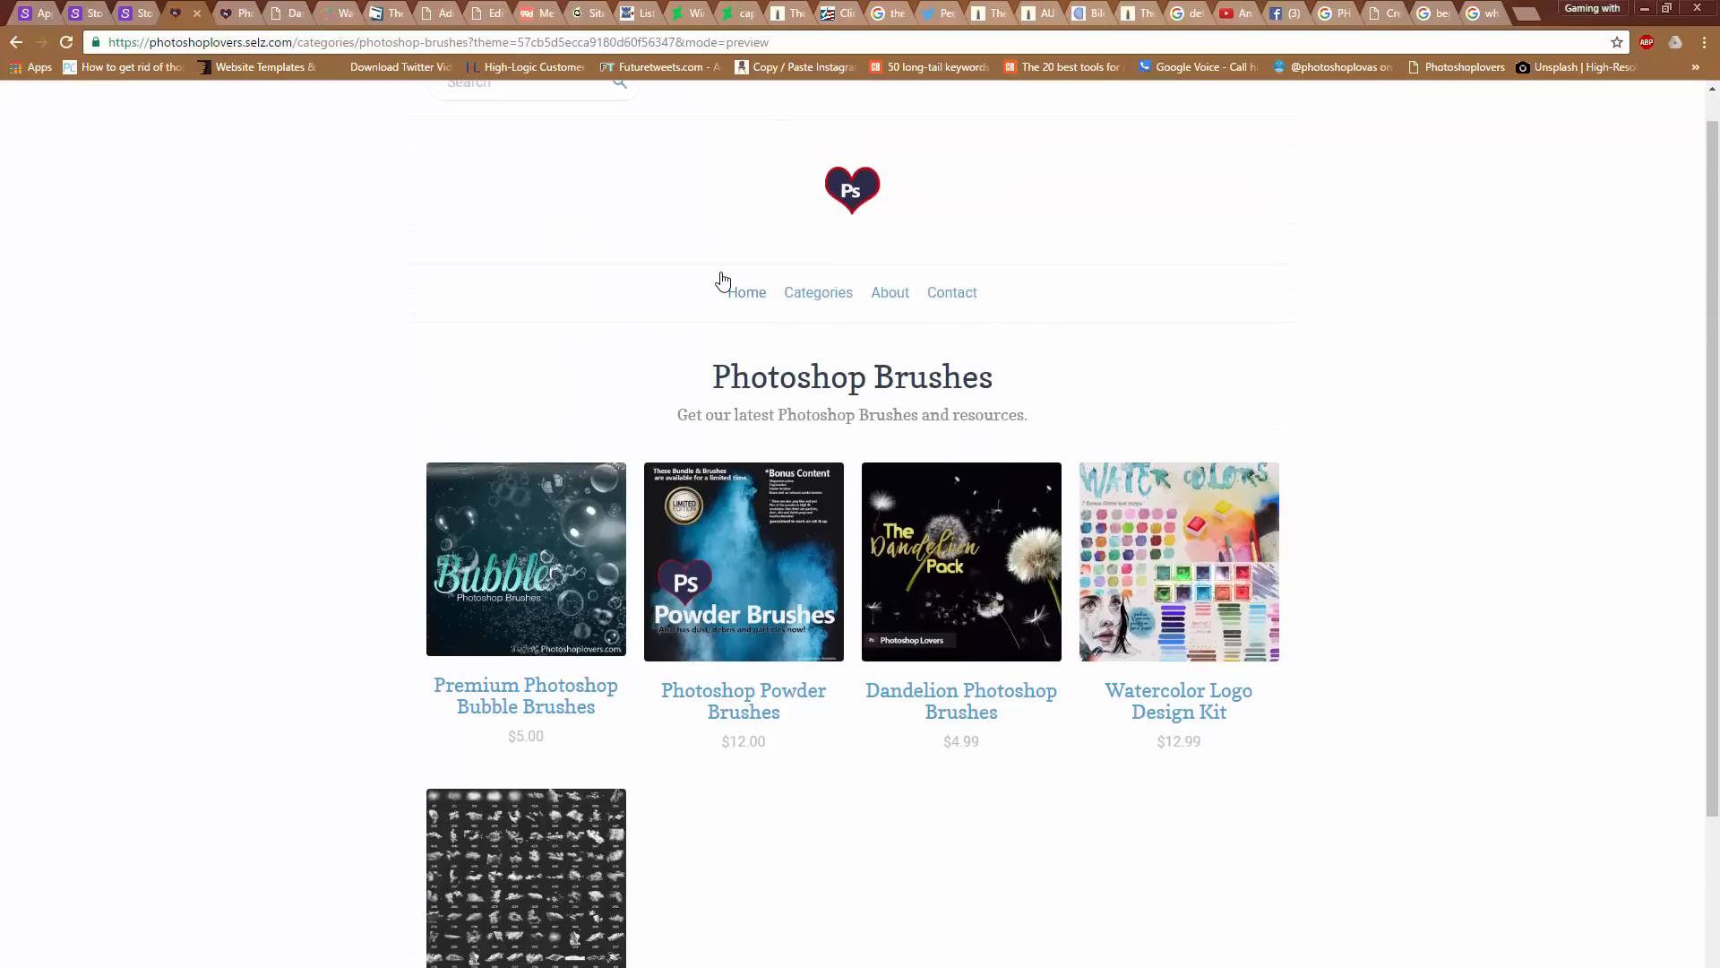
pyautogui.moveTo(717, 278)
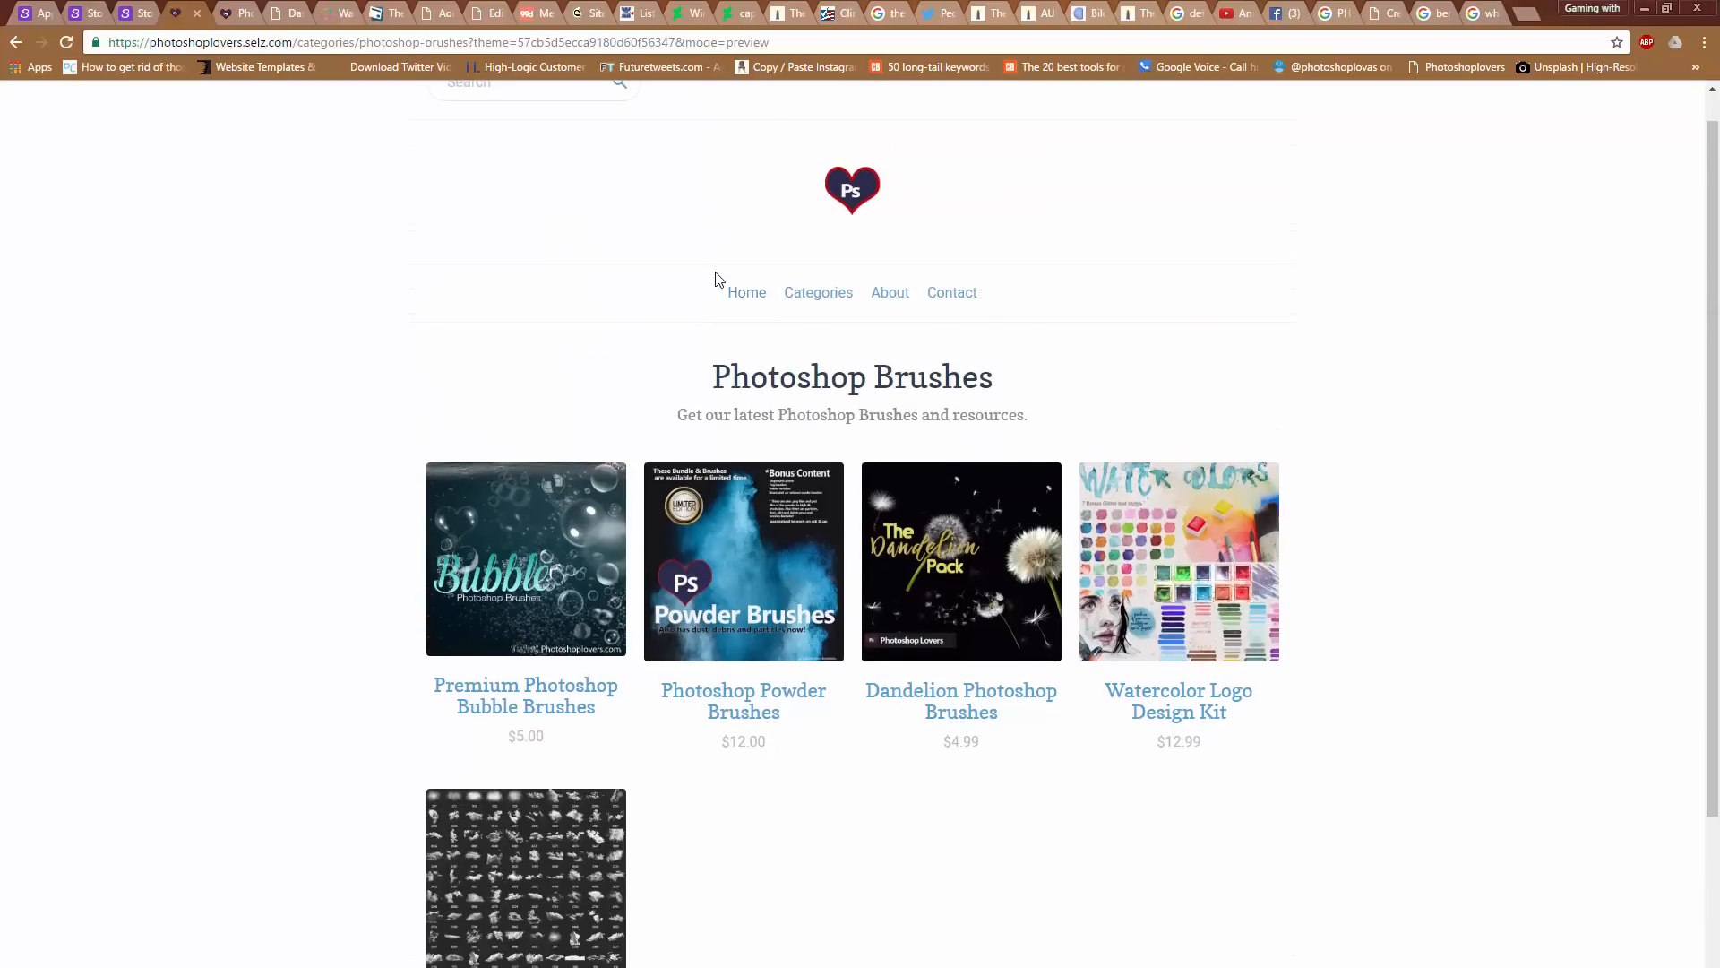
pyautogui.moveTo(743, 359)
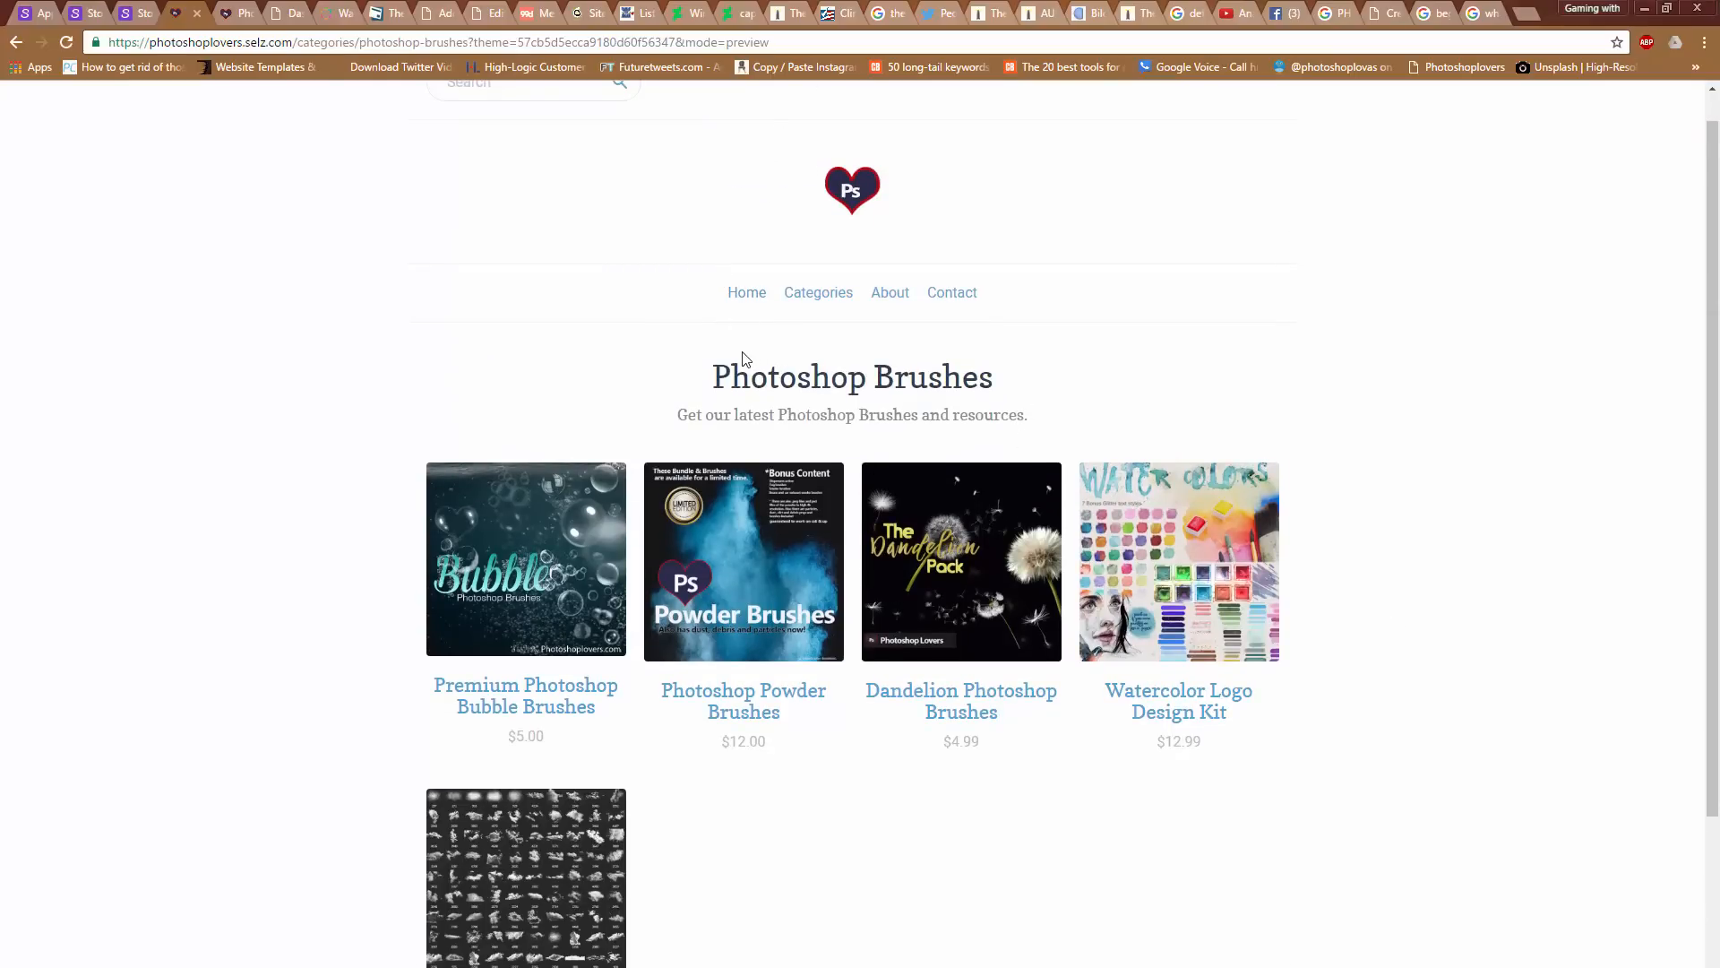
pyautogui.moveTo(693, 331)
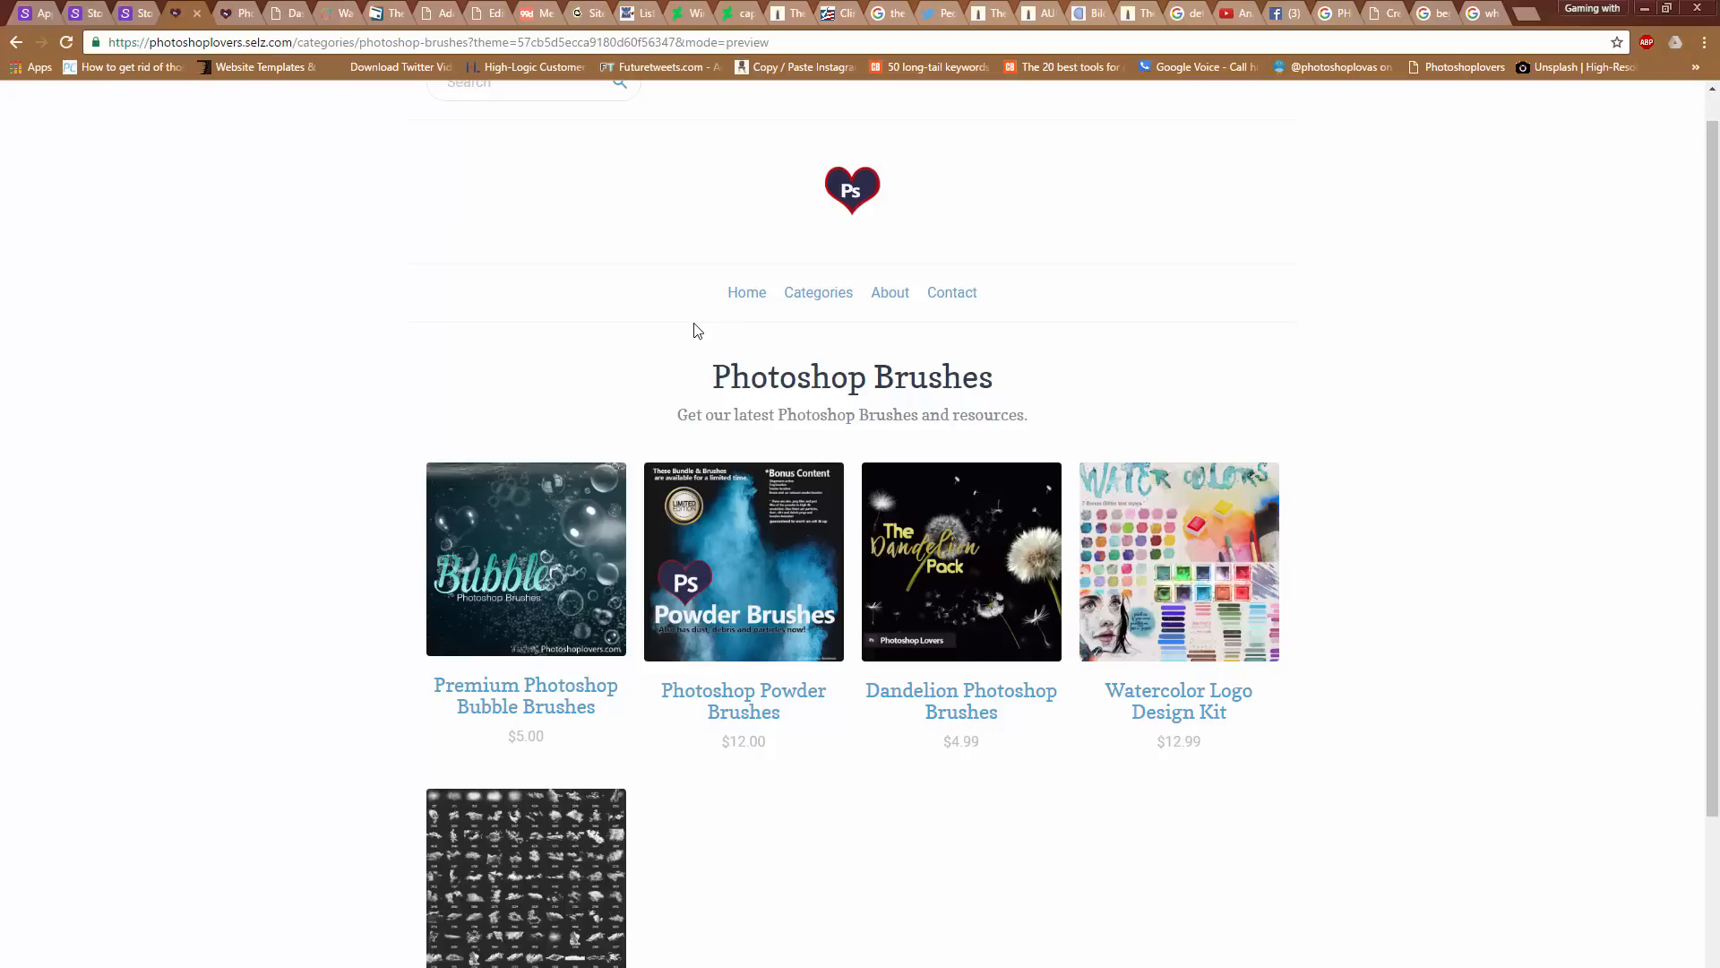
pyautogui.moveTo(697, 318)
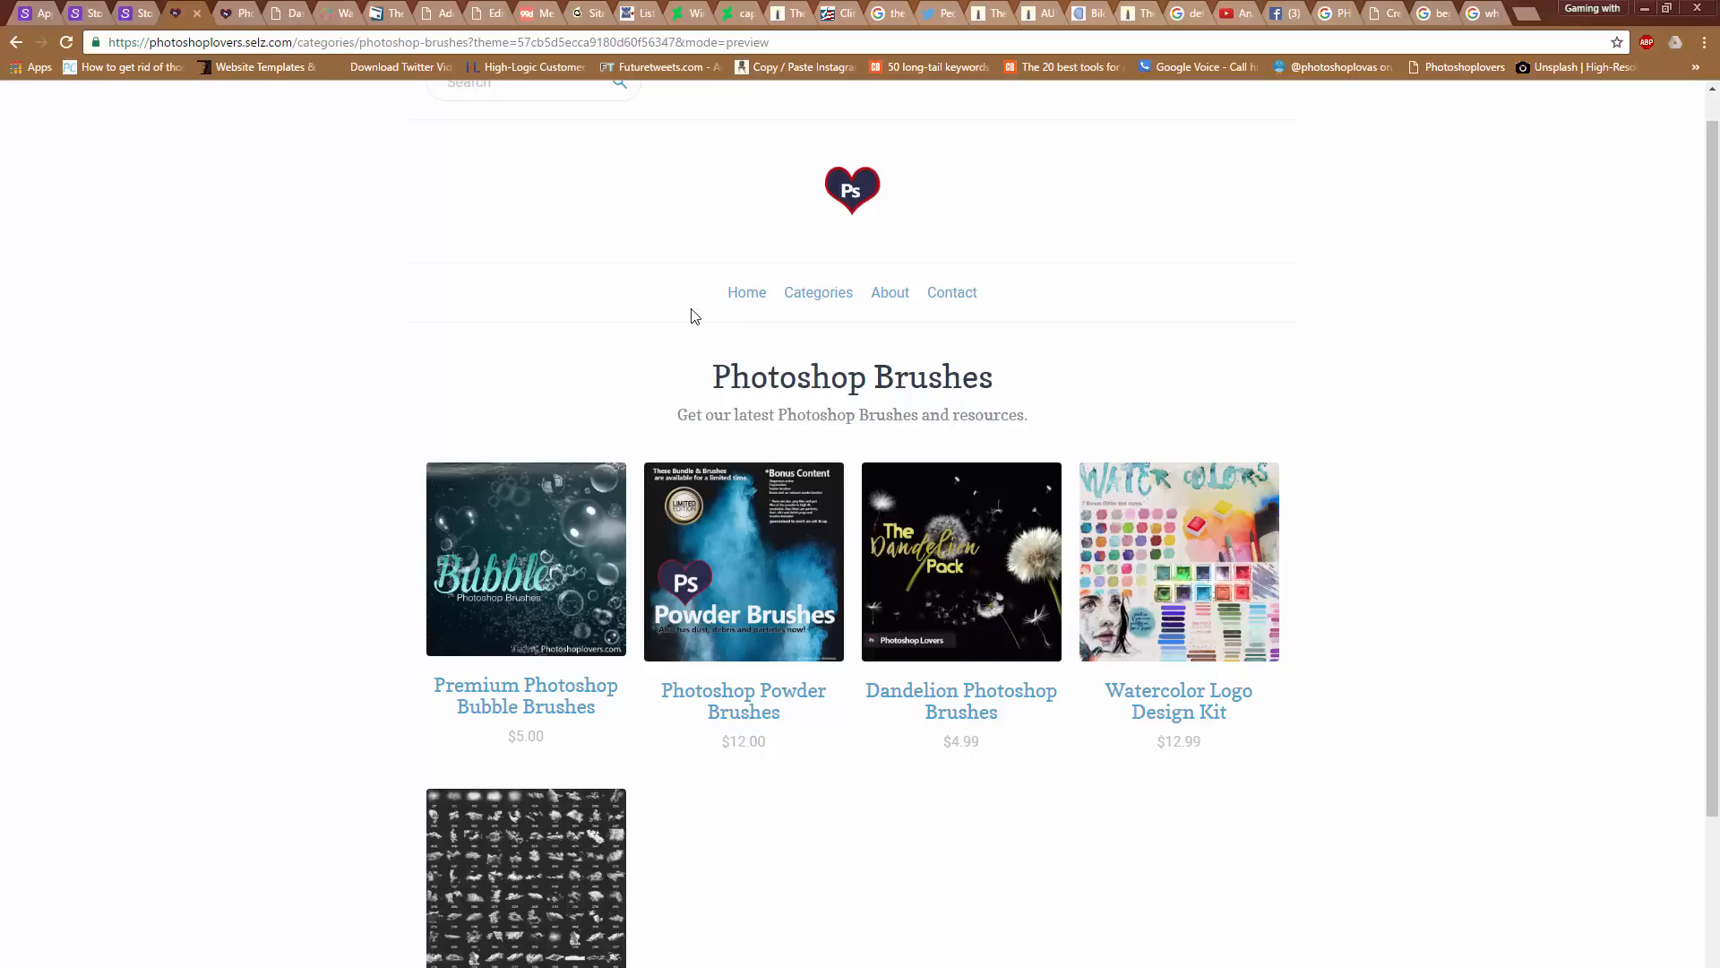
pyautogui.scroll(-3)
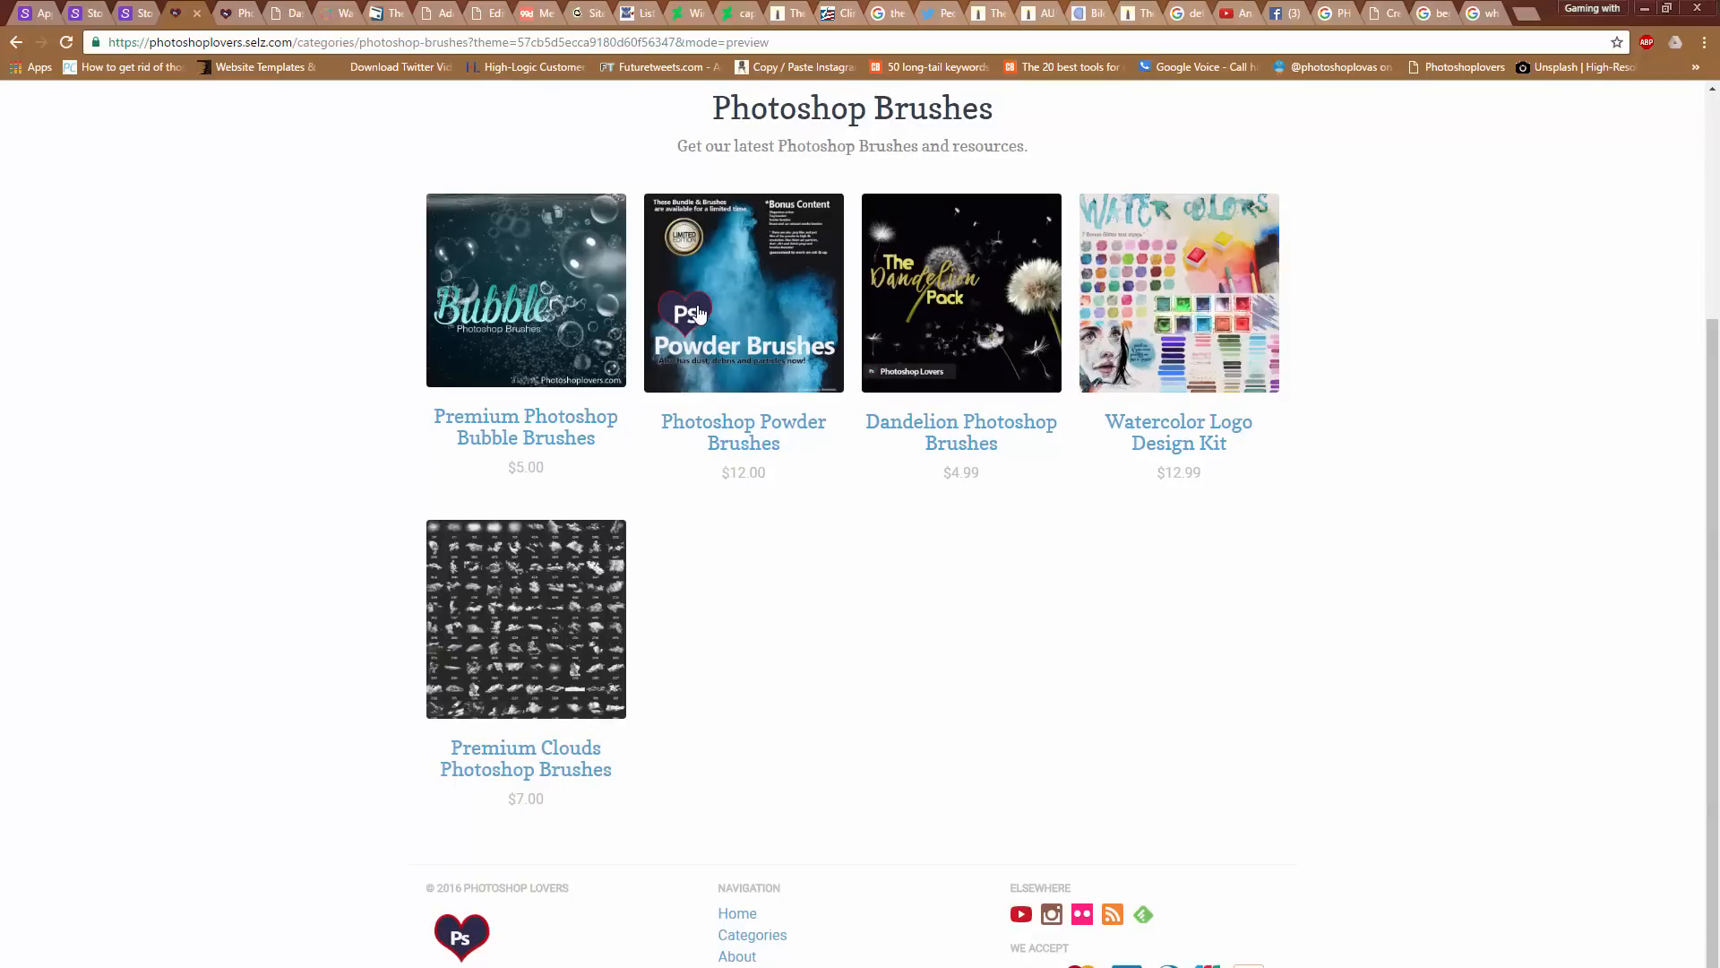
pyautogui.scroll(3)
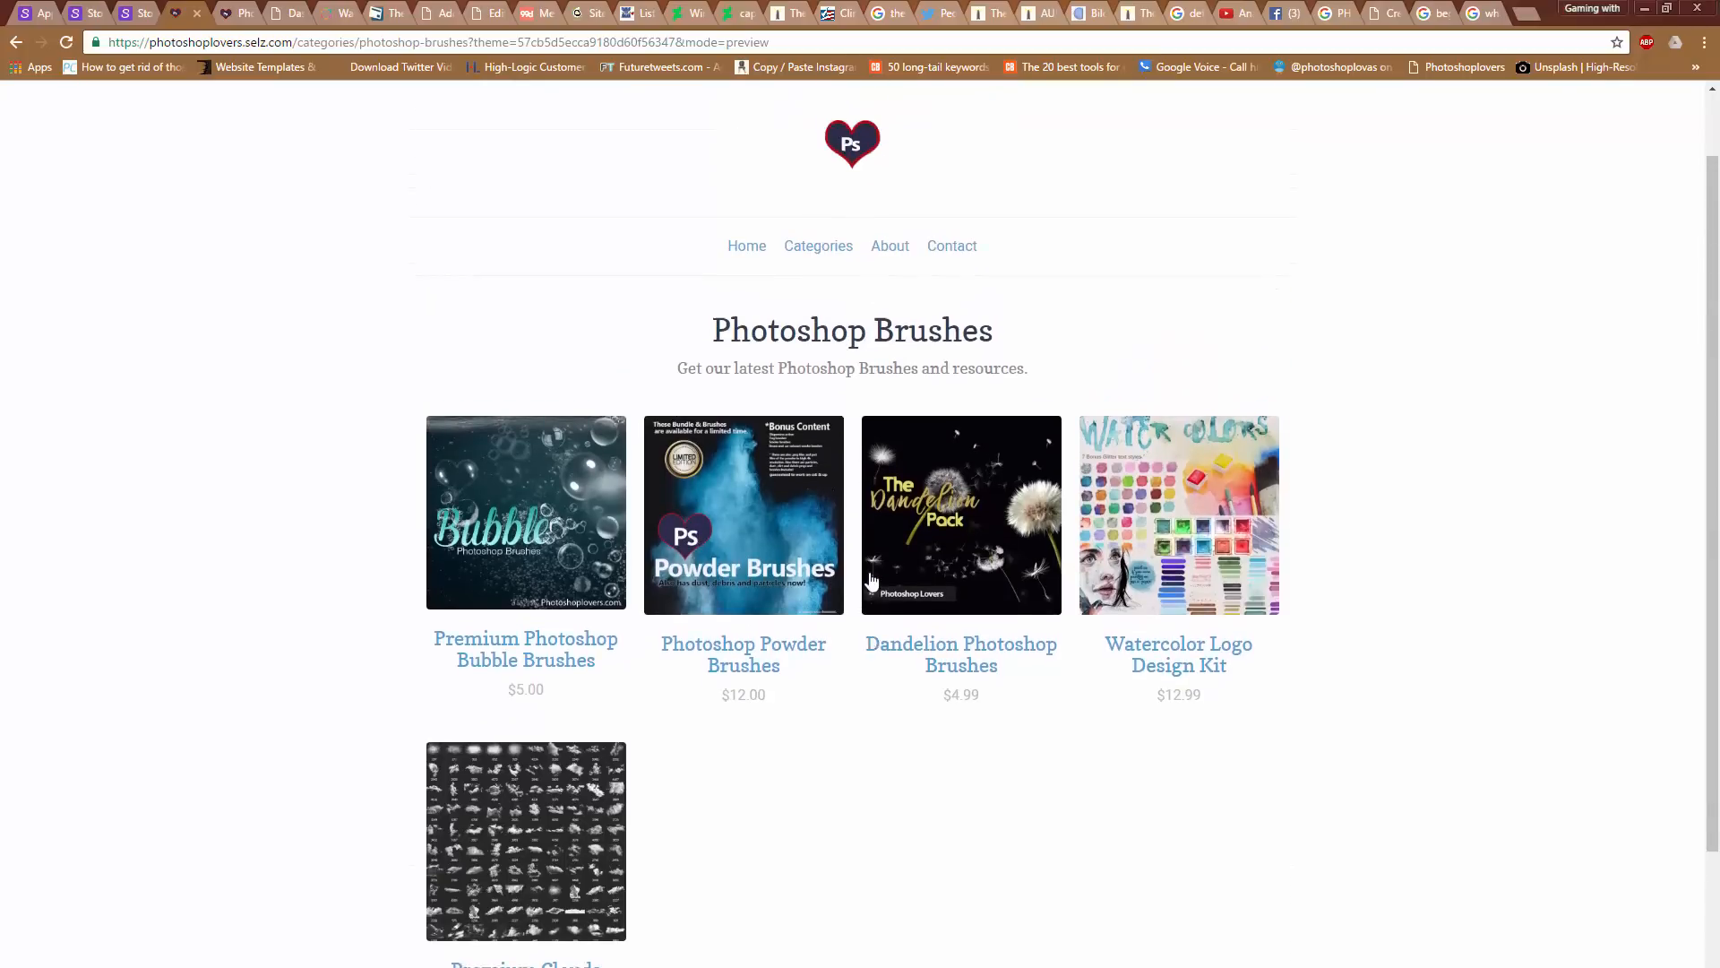
pyautogui.scroll(3)
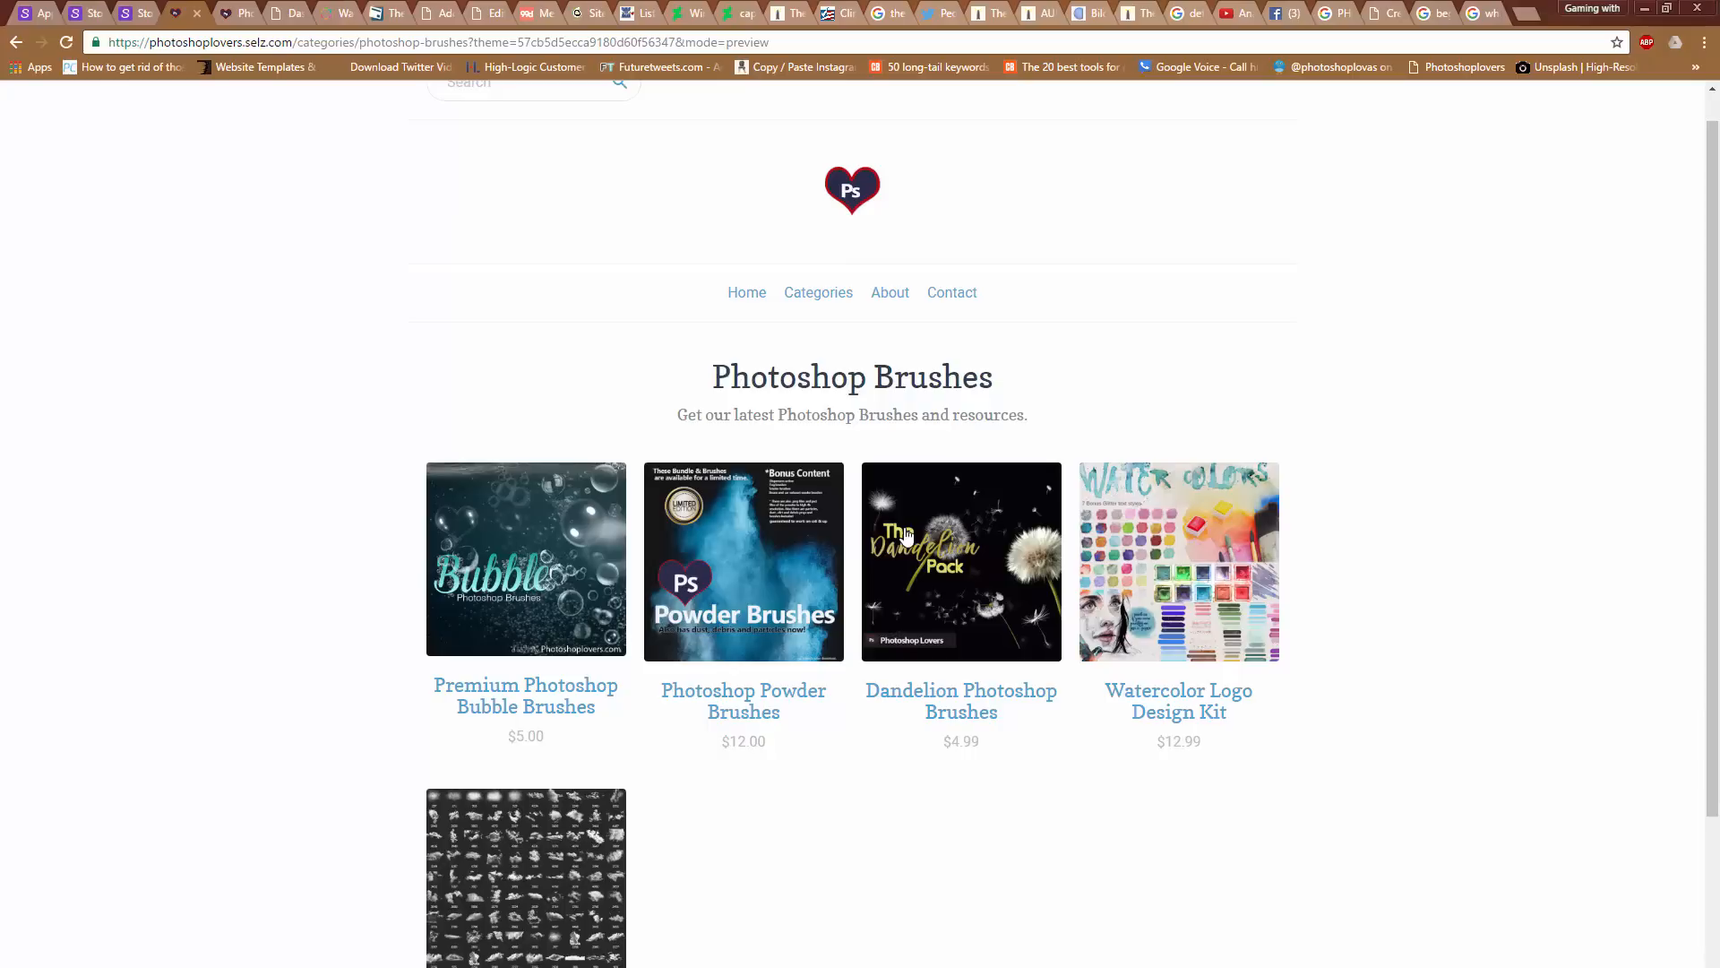
pyautogui.scroll(-3)
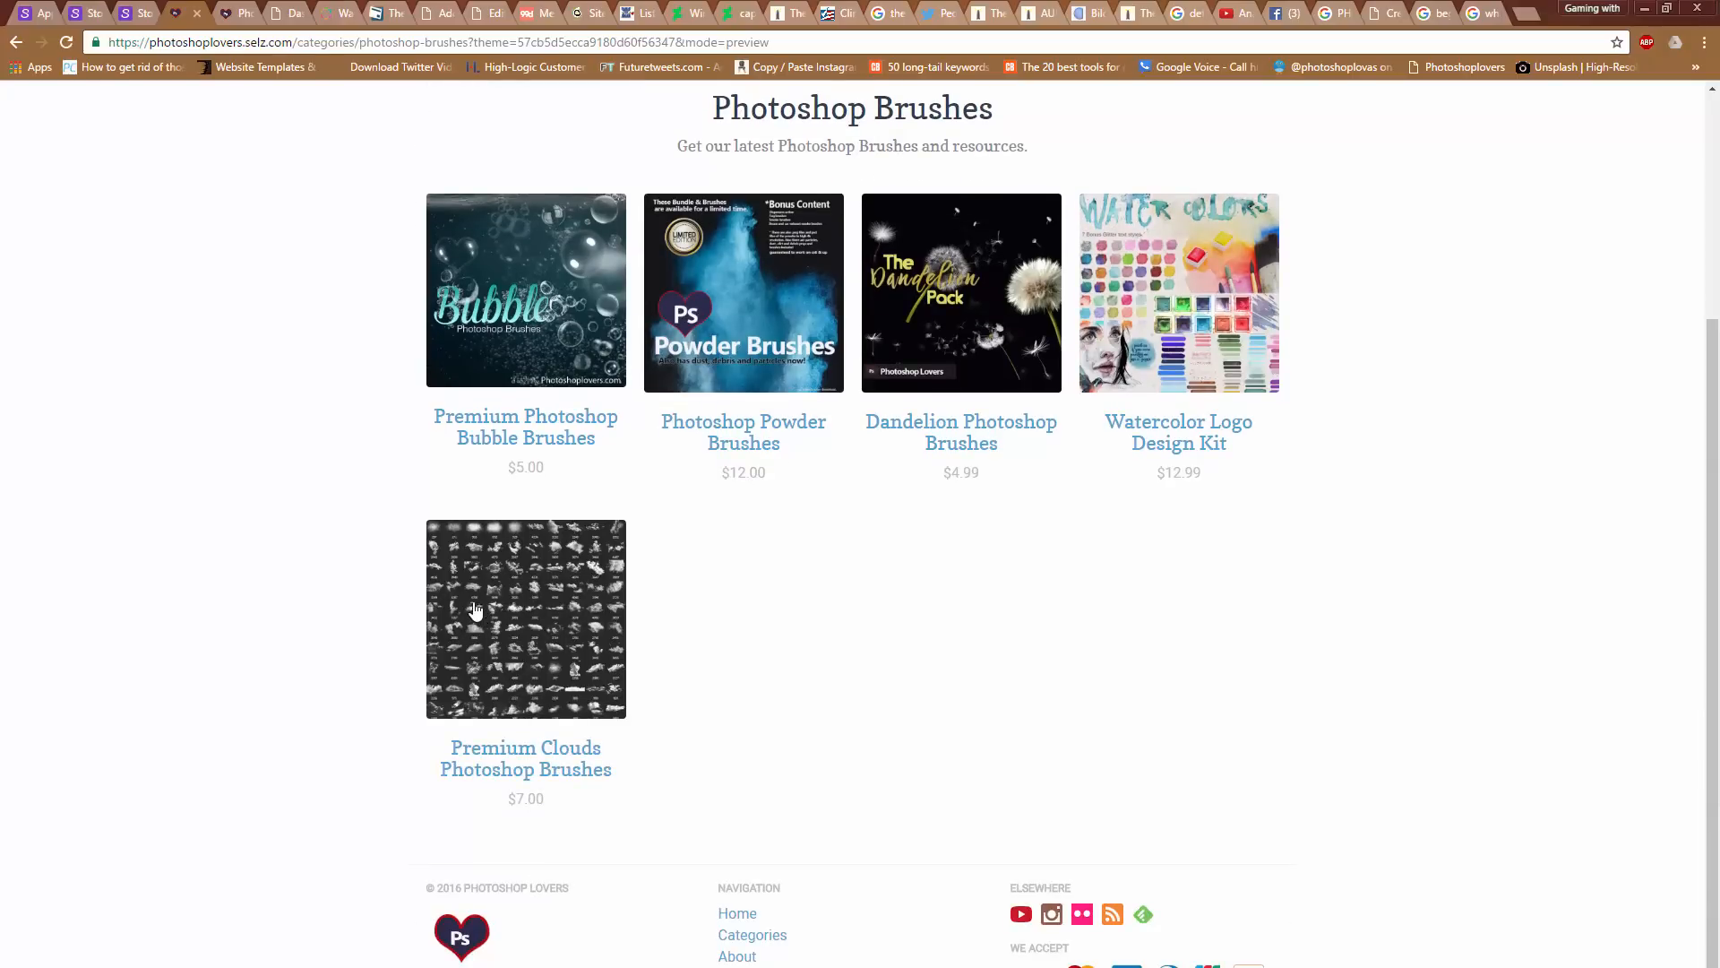
pyautogui.moveTo(157, 9)
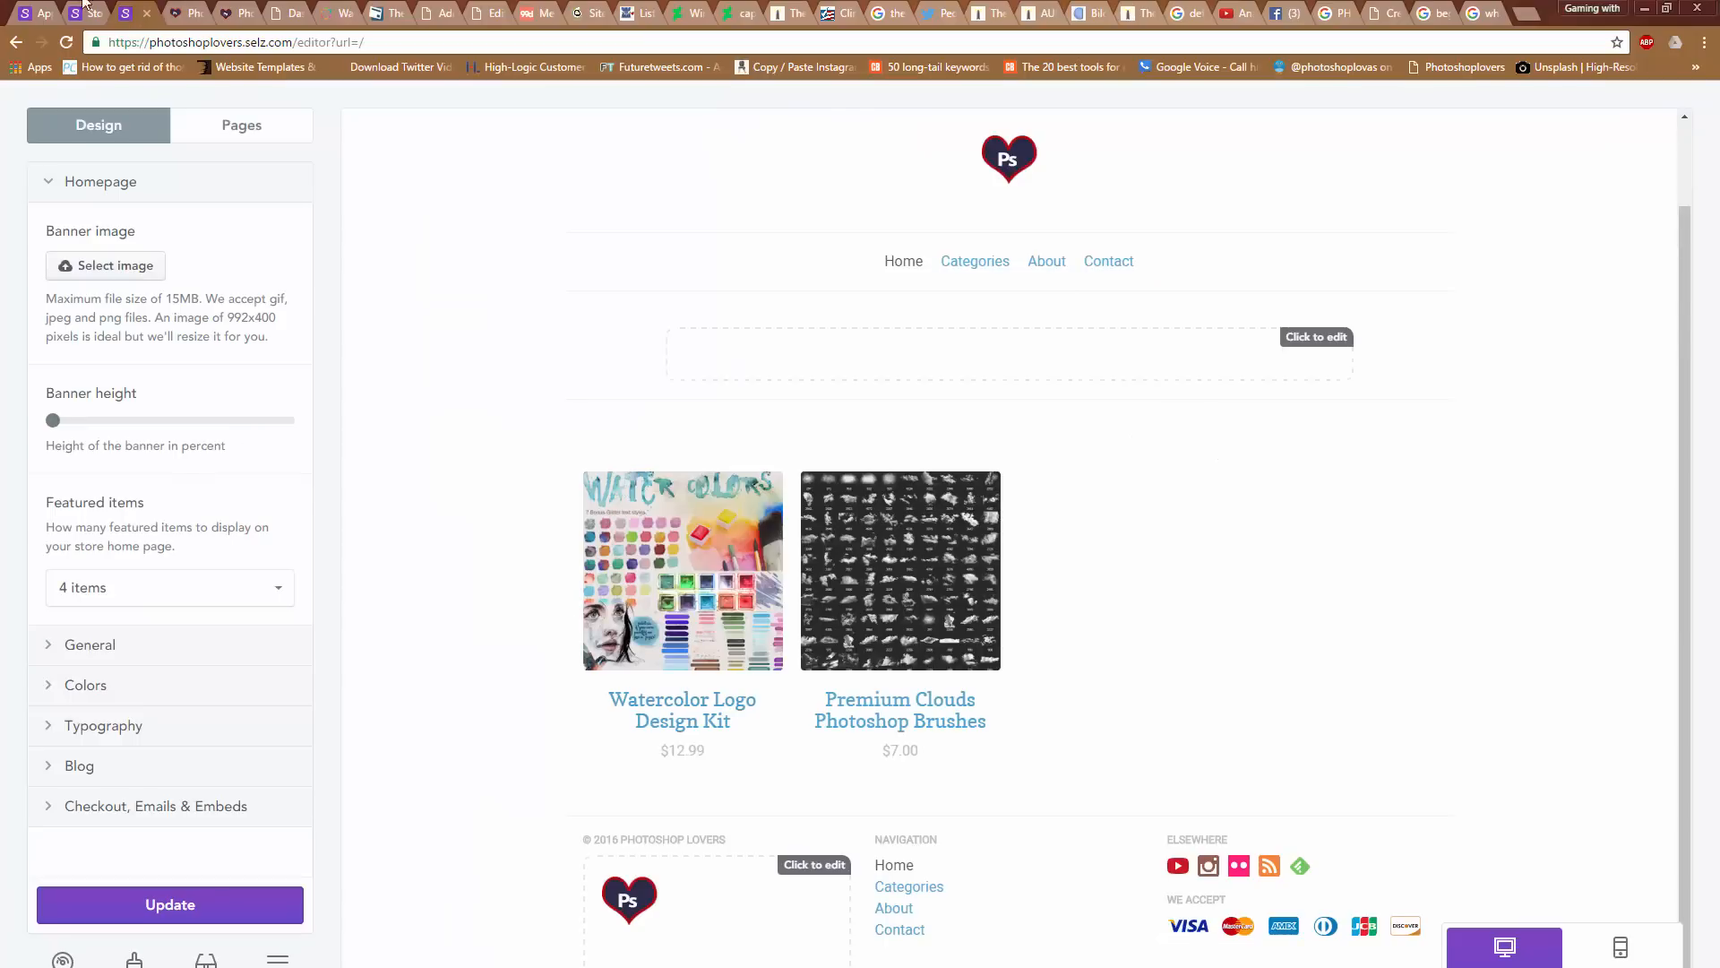
# Open the Choose plan page comparing Free, Starter, Plus and Pro plans
pyautogui.click(681, 570)
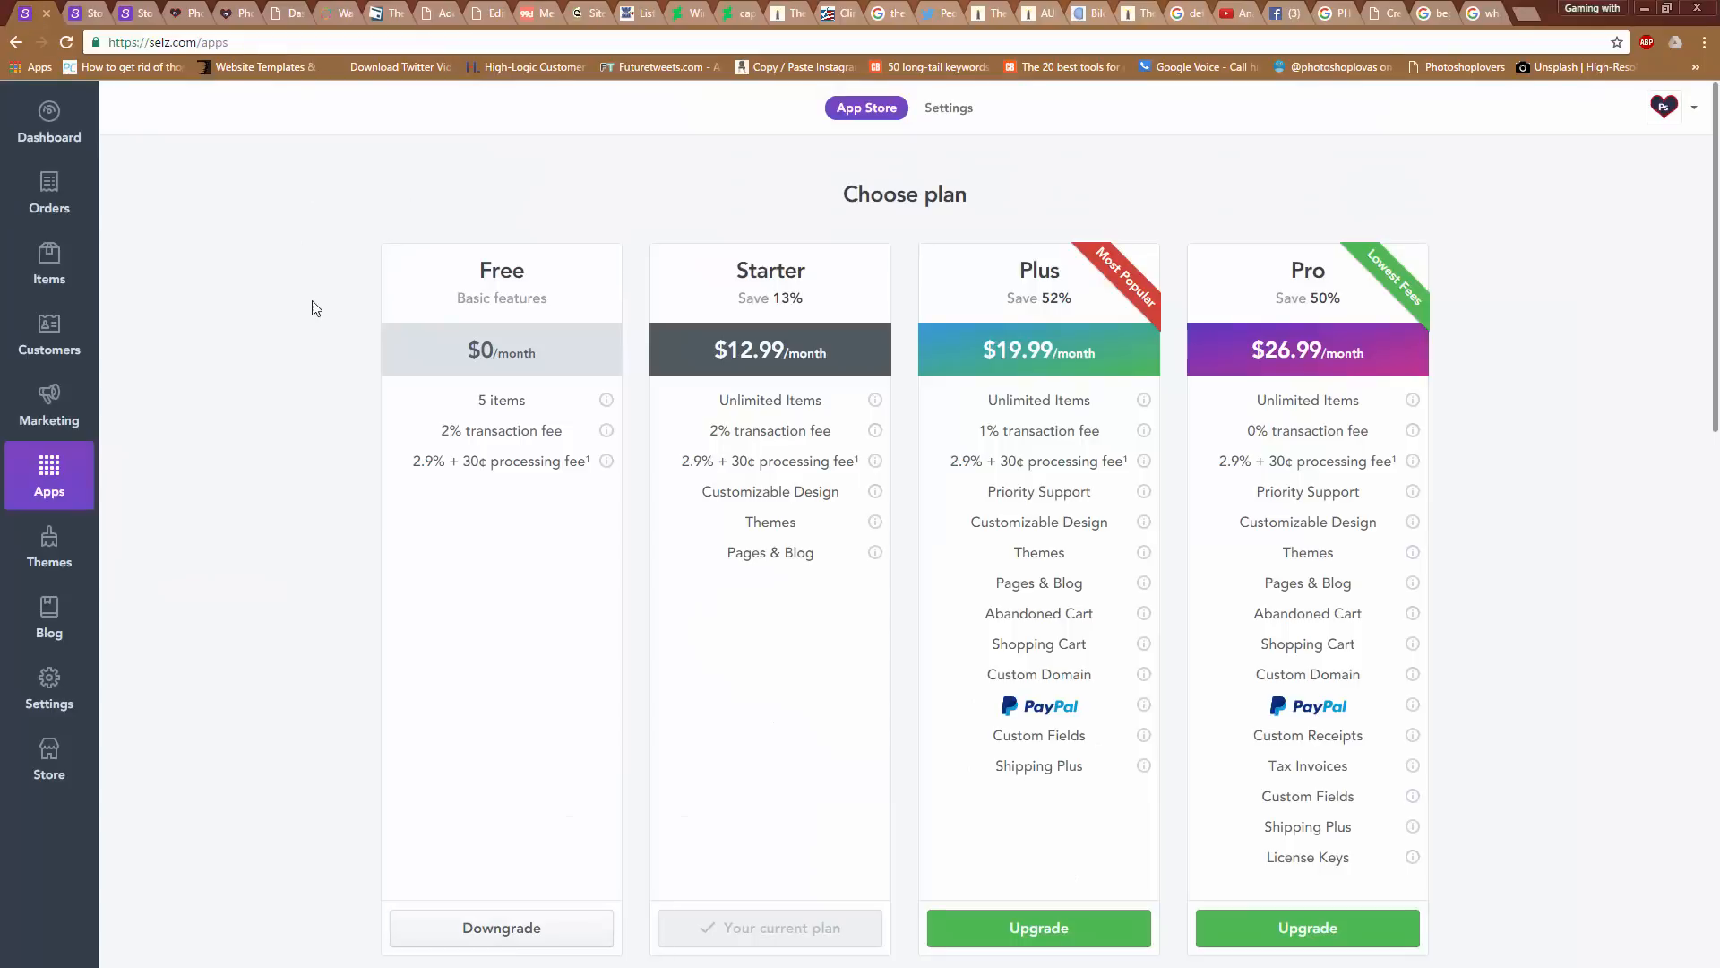
pyautogui.moveTo(362, 232)
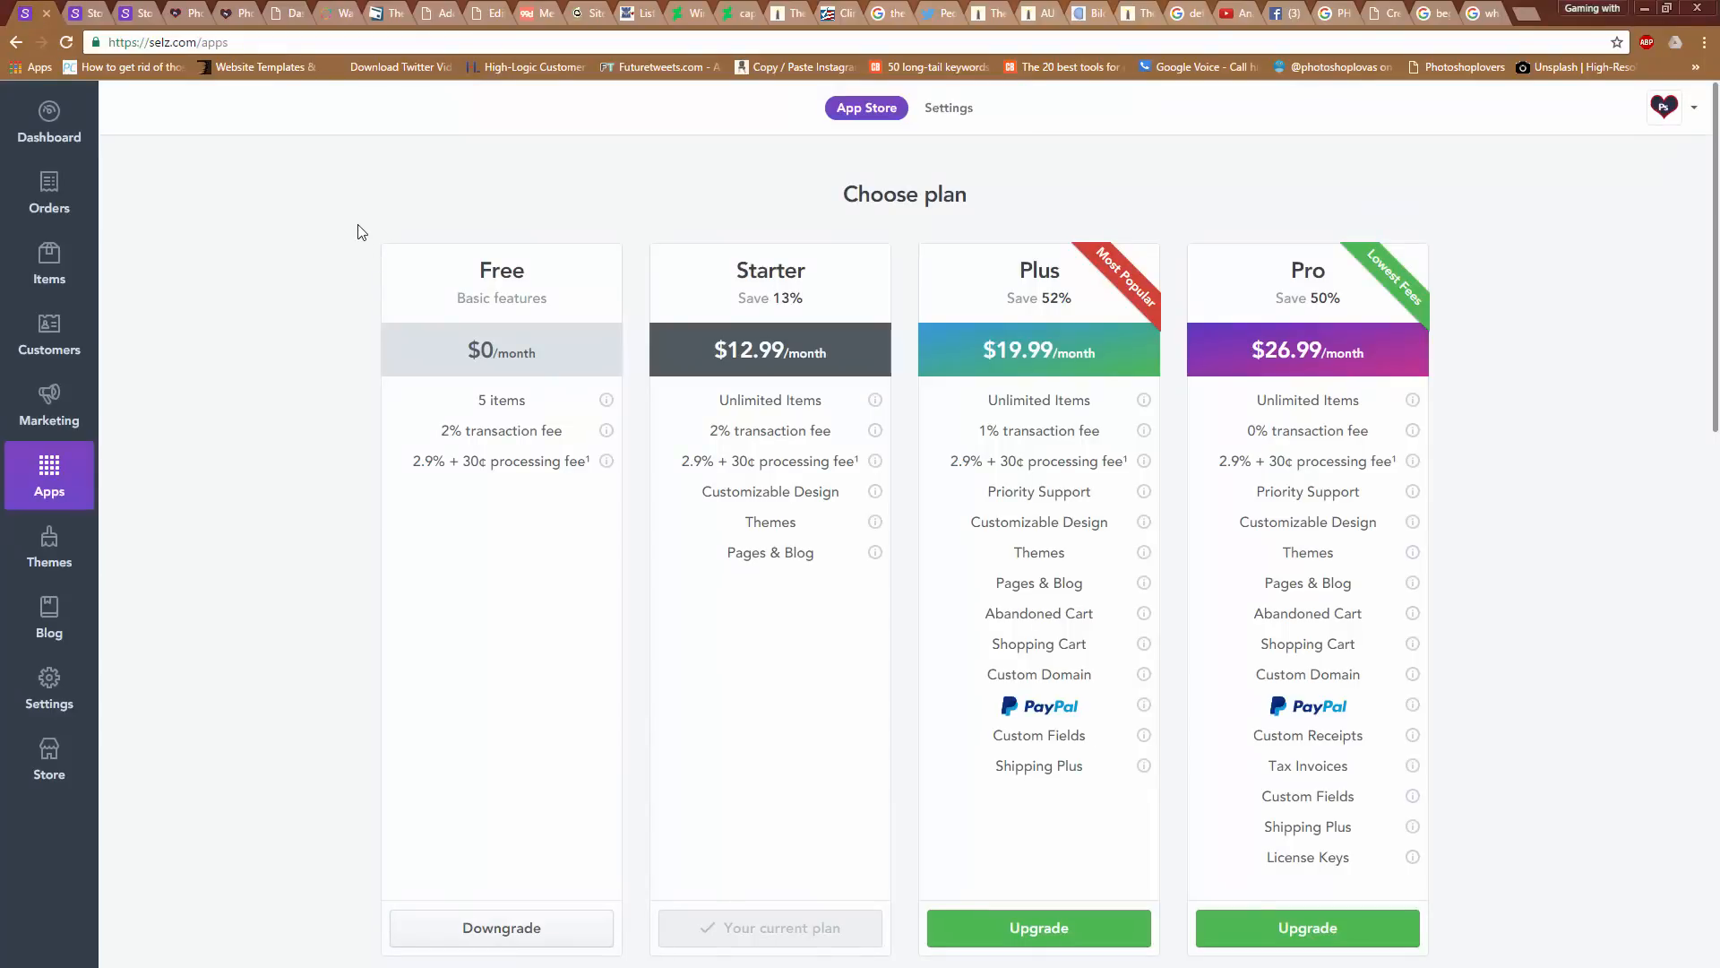
pyautogui.moveTo(335, 209)
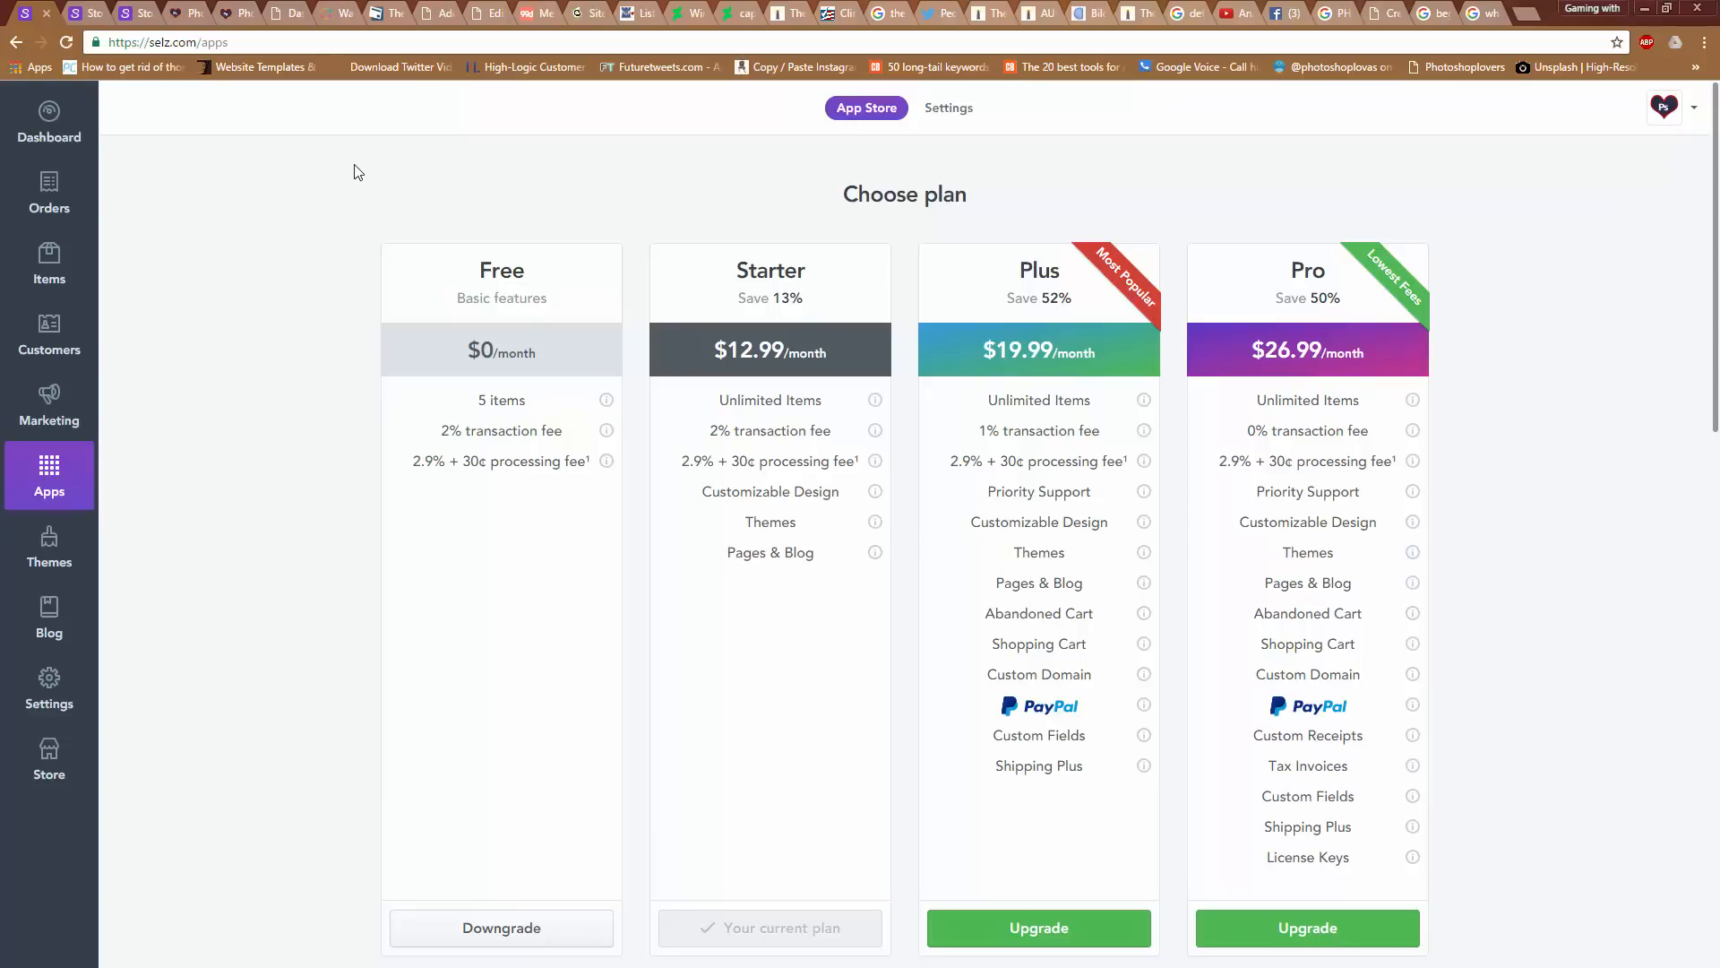
pyautogui.moveTo(351, 186)
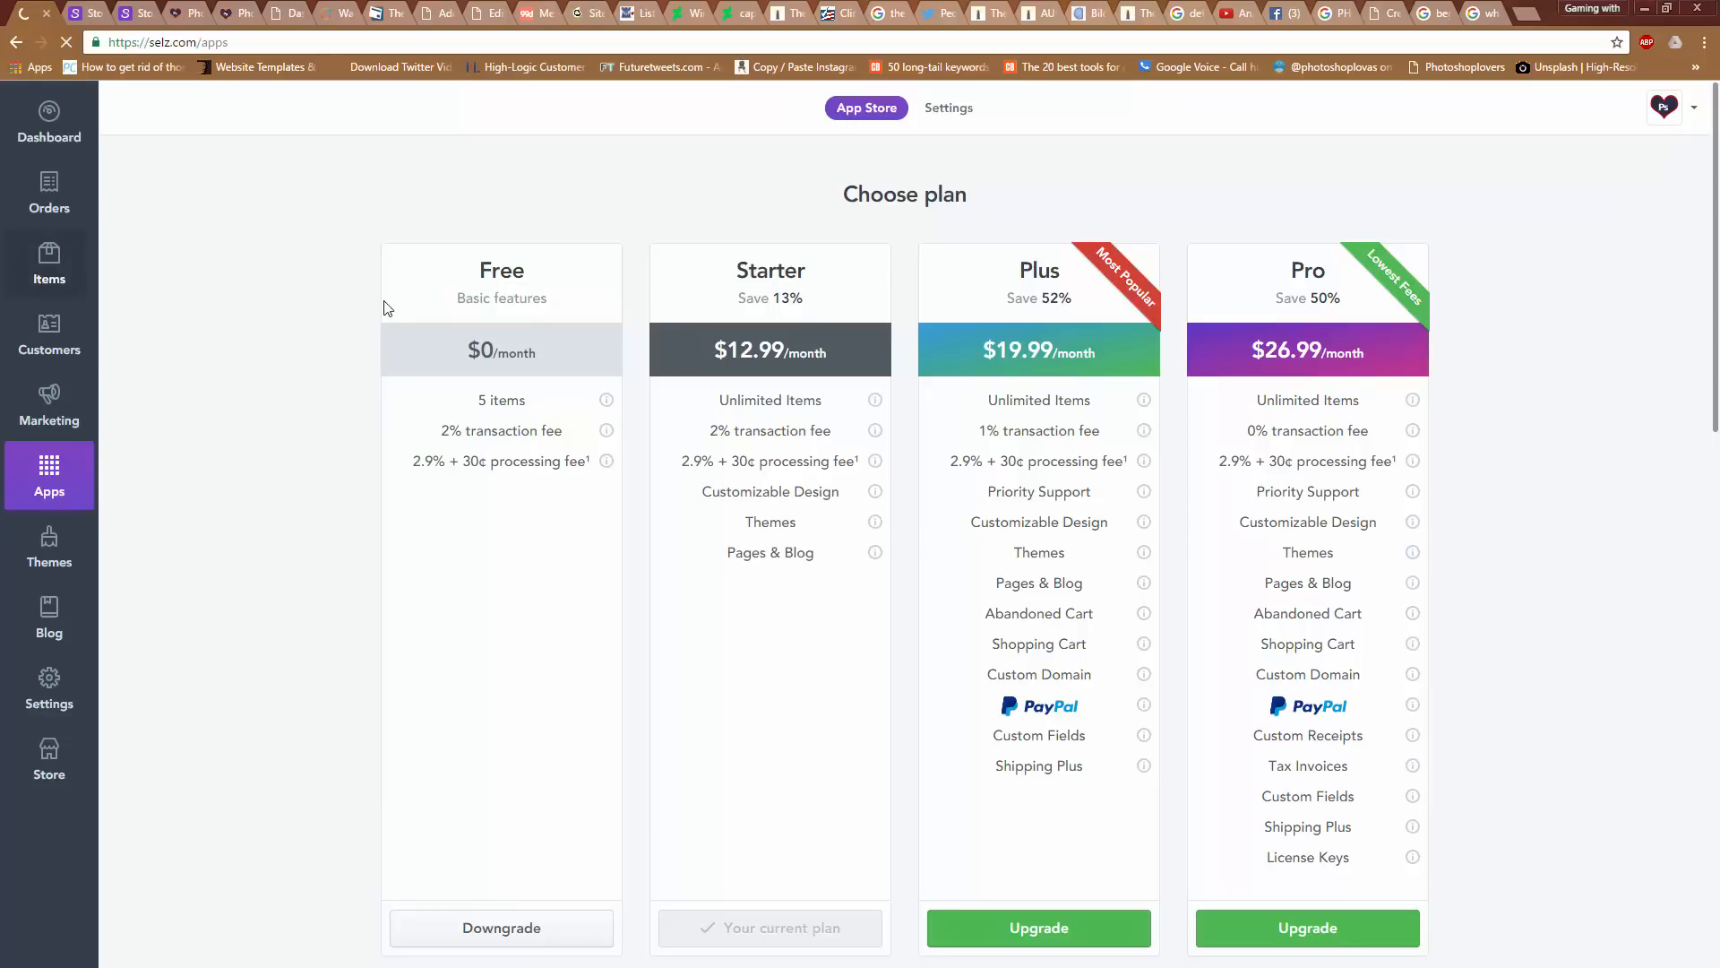
# Share the Diamond & Gold kit via its short link and bring up copy options
pyautogui.click(50, 264)
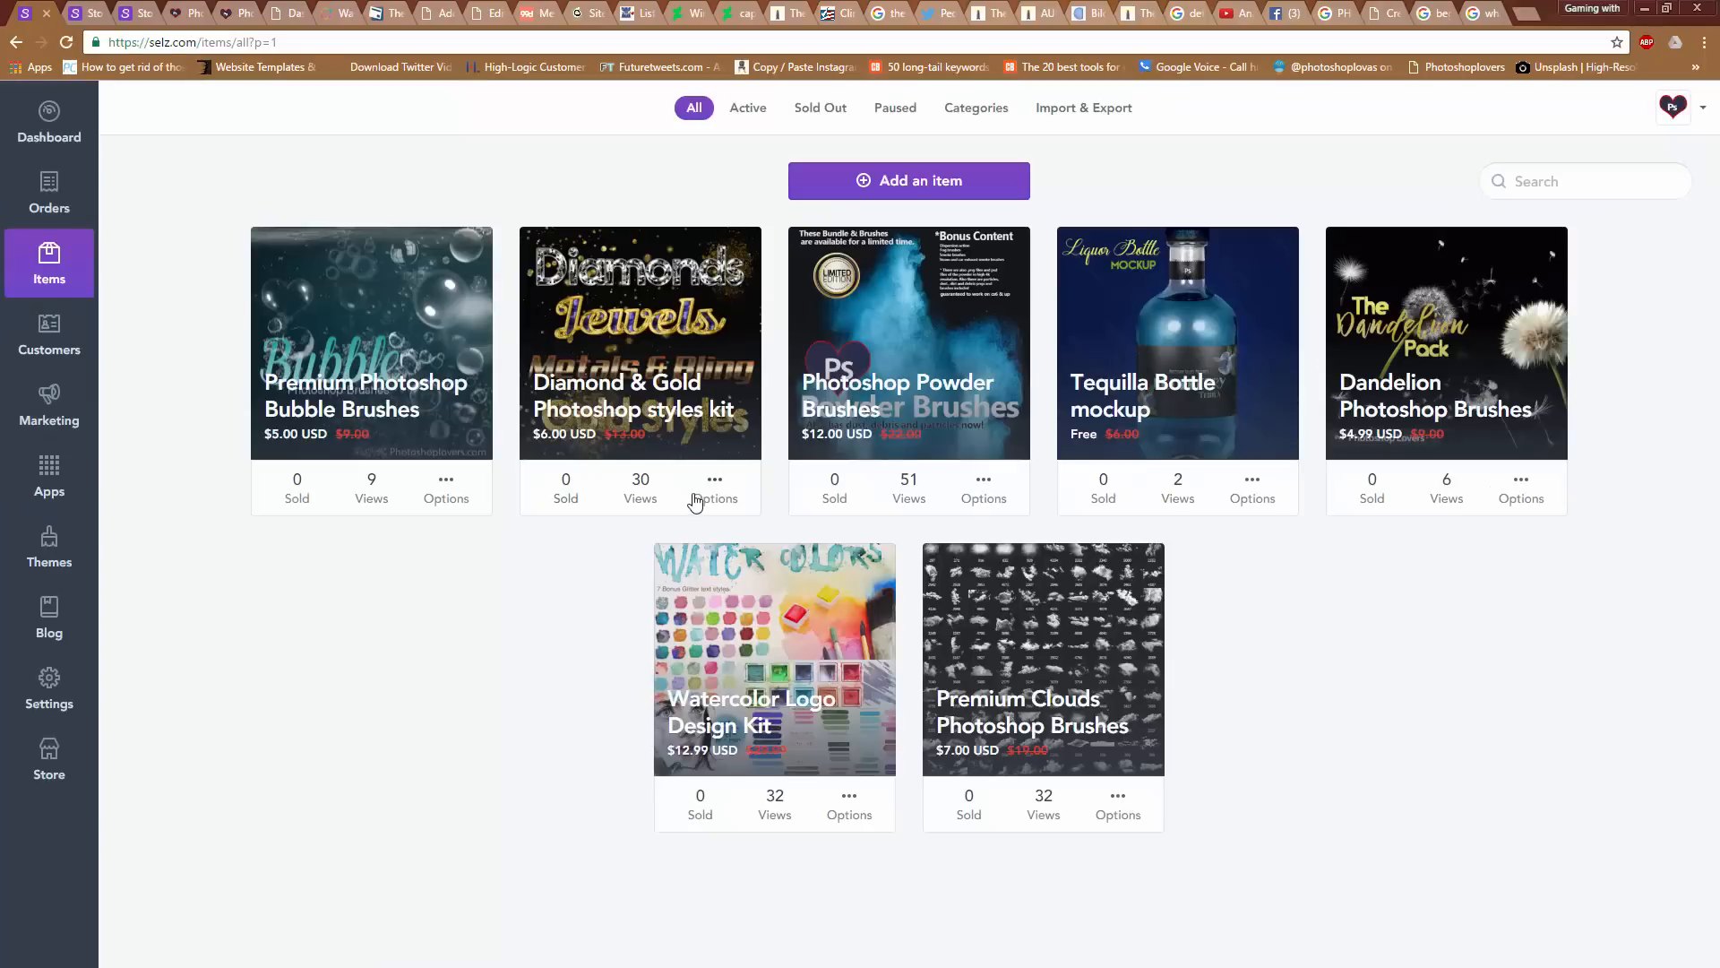
pyautogui.click(714, 487)
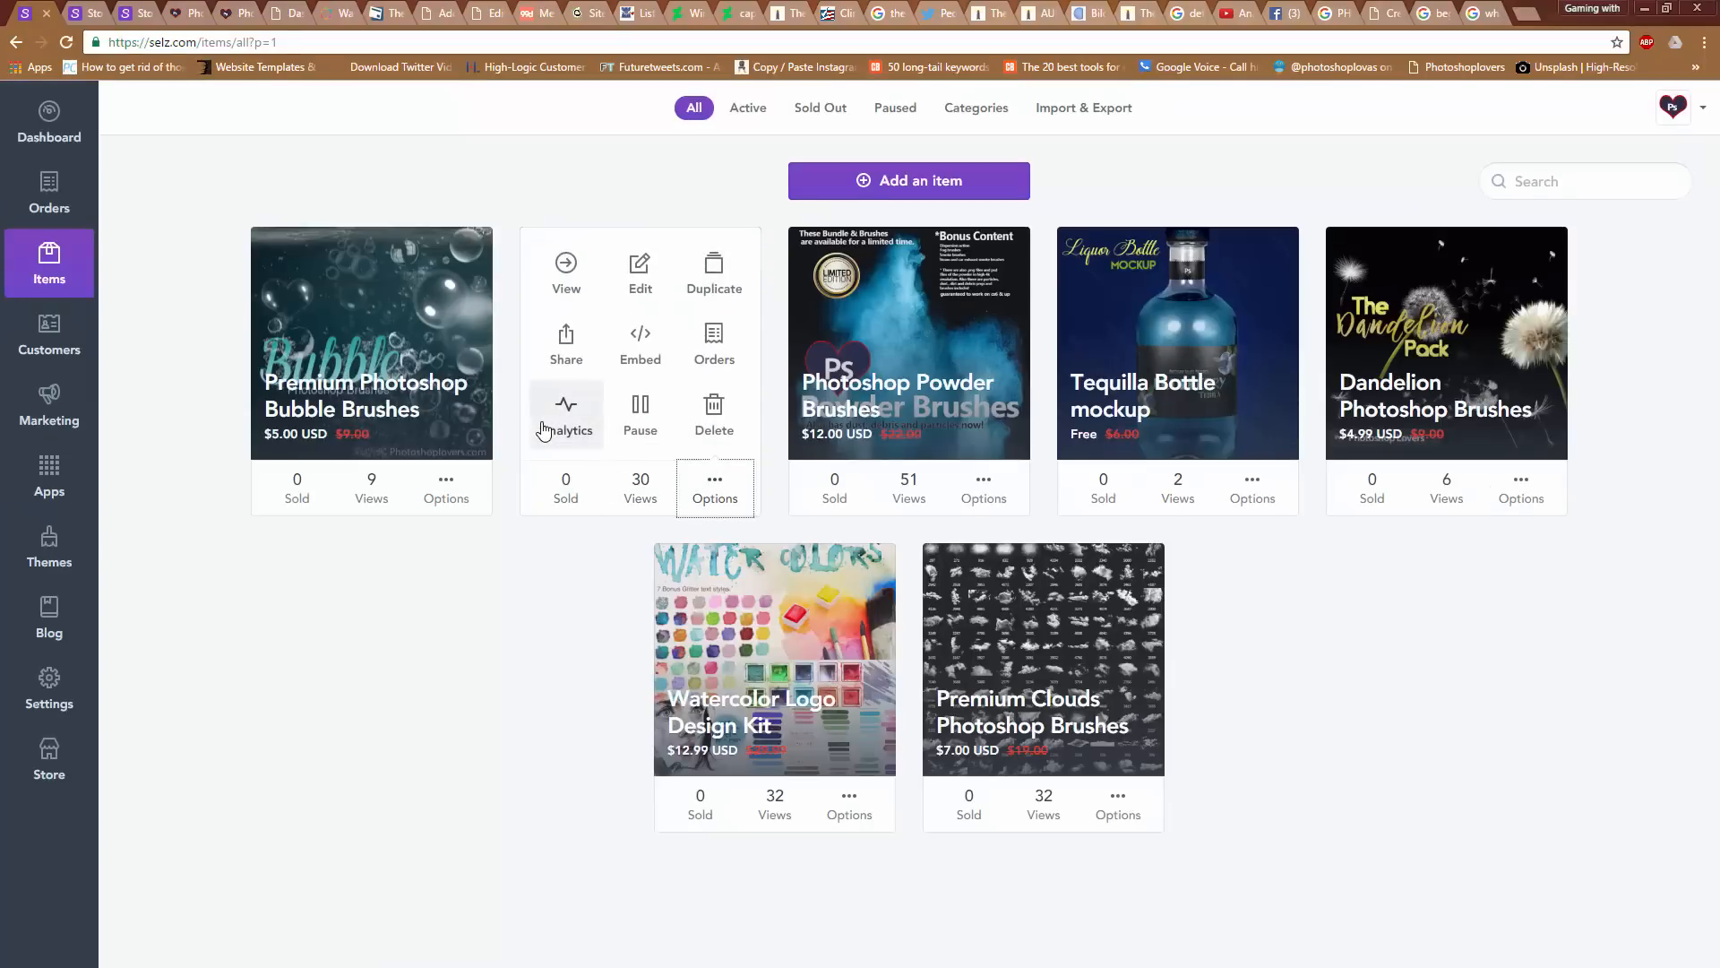
pyautogui.moveTo(598, 360)
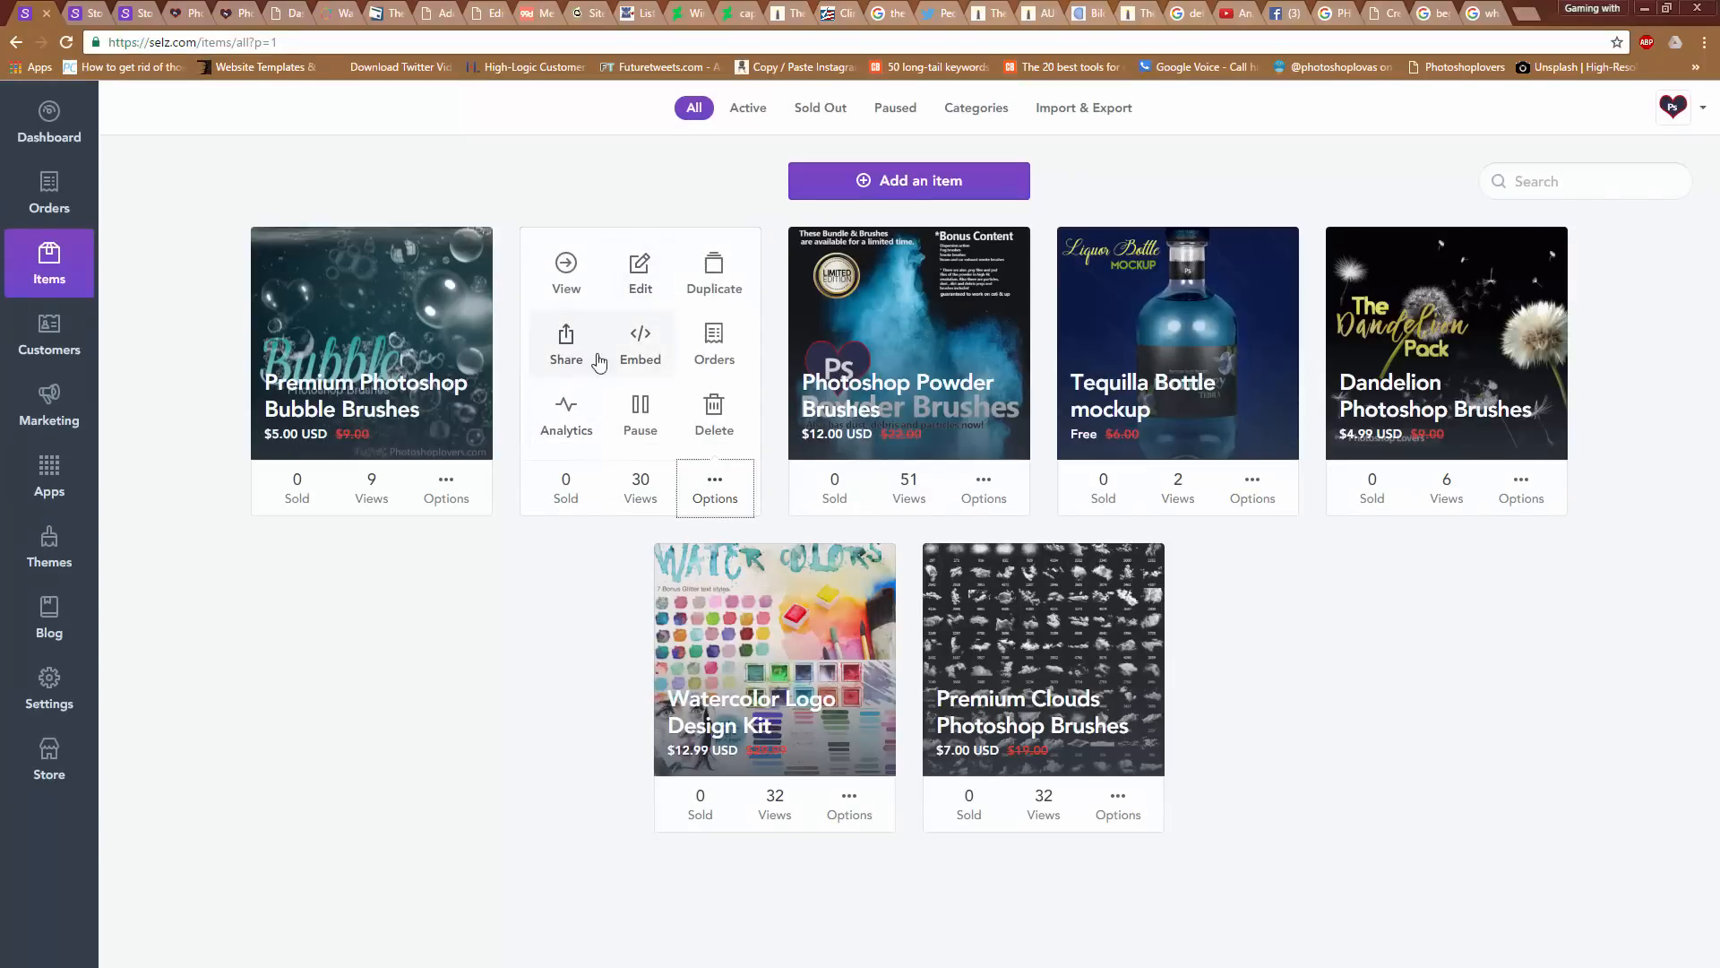
pyautogui.click(566, 344)
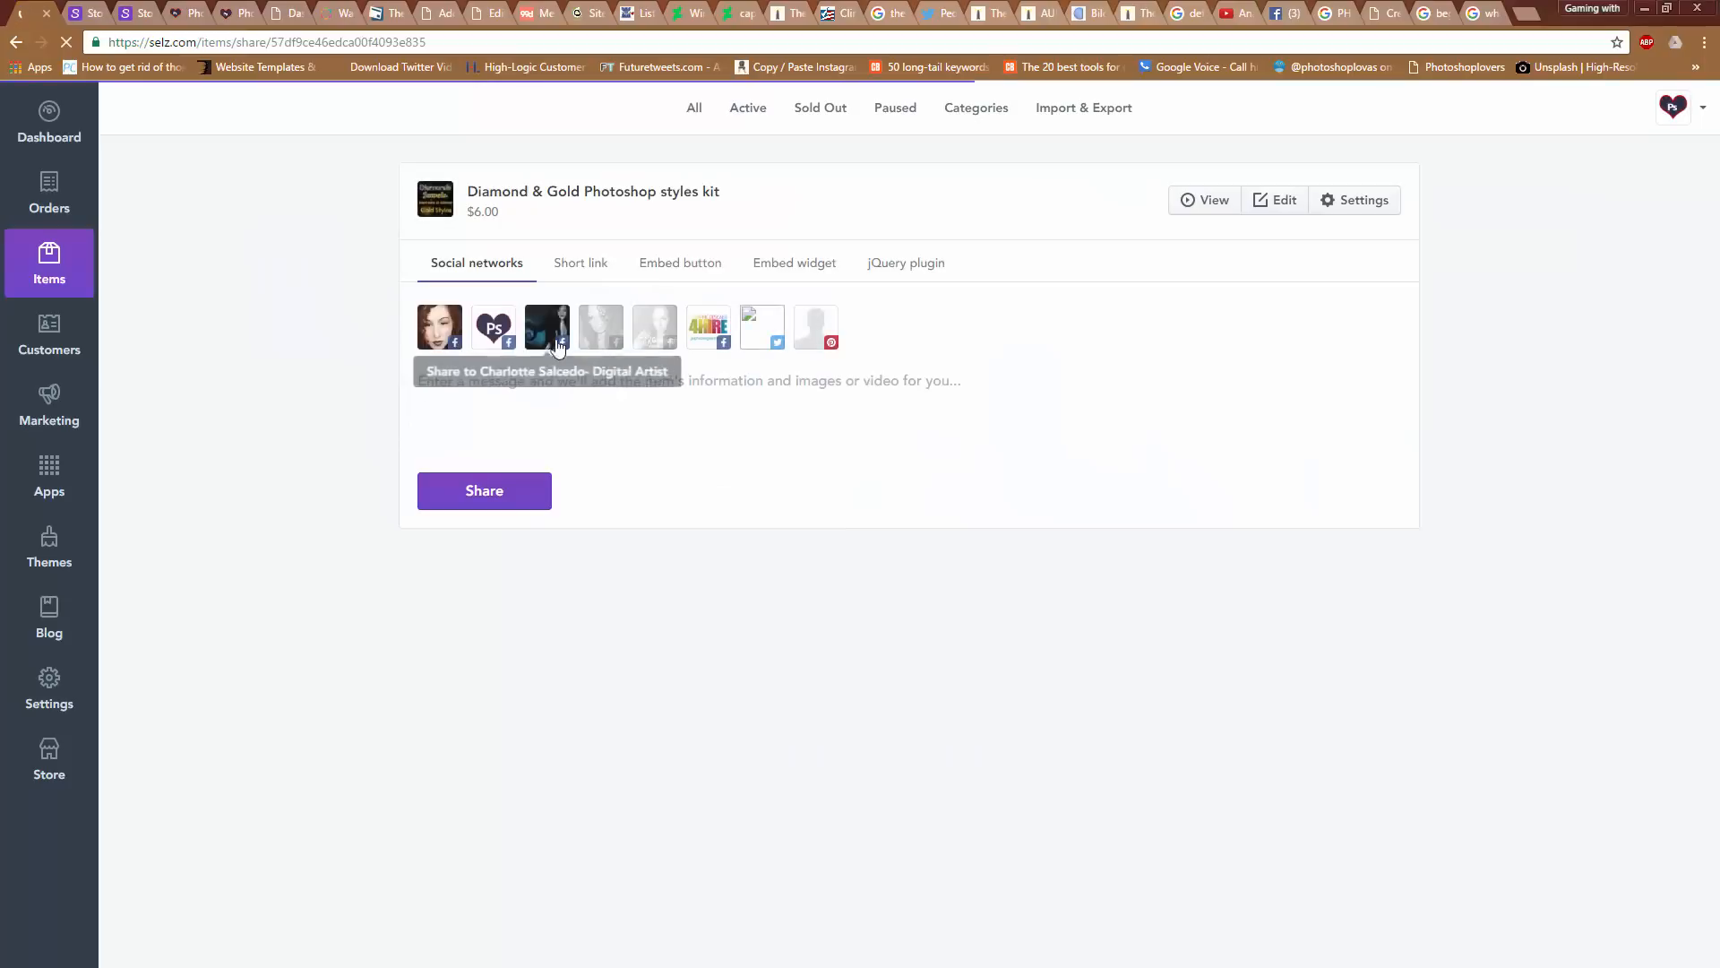
pyautogui.click(580, 262)
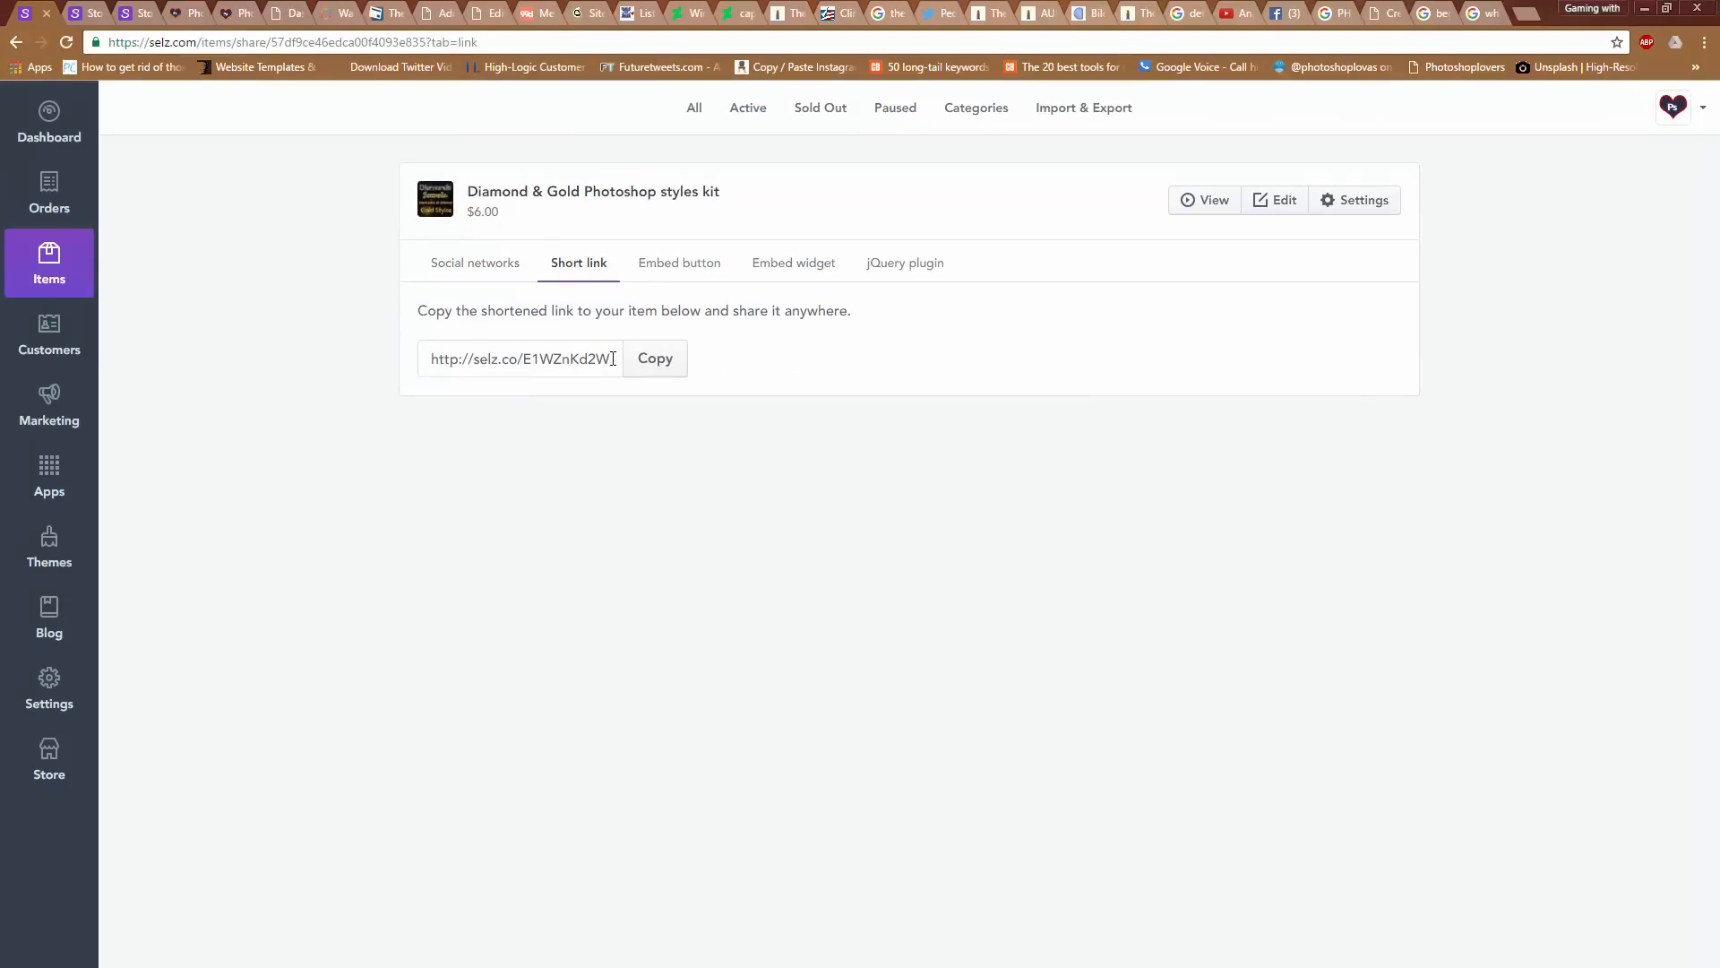
pyautogui.rightClick(522, 359)
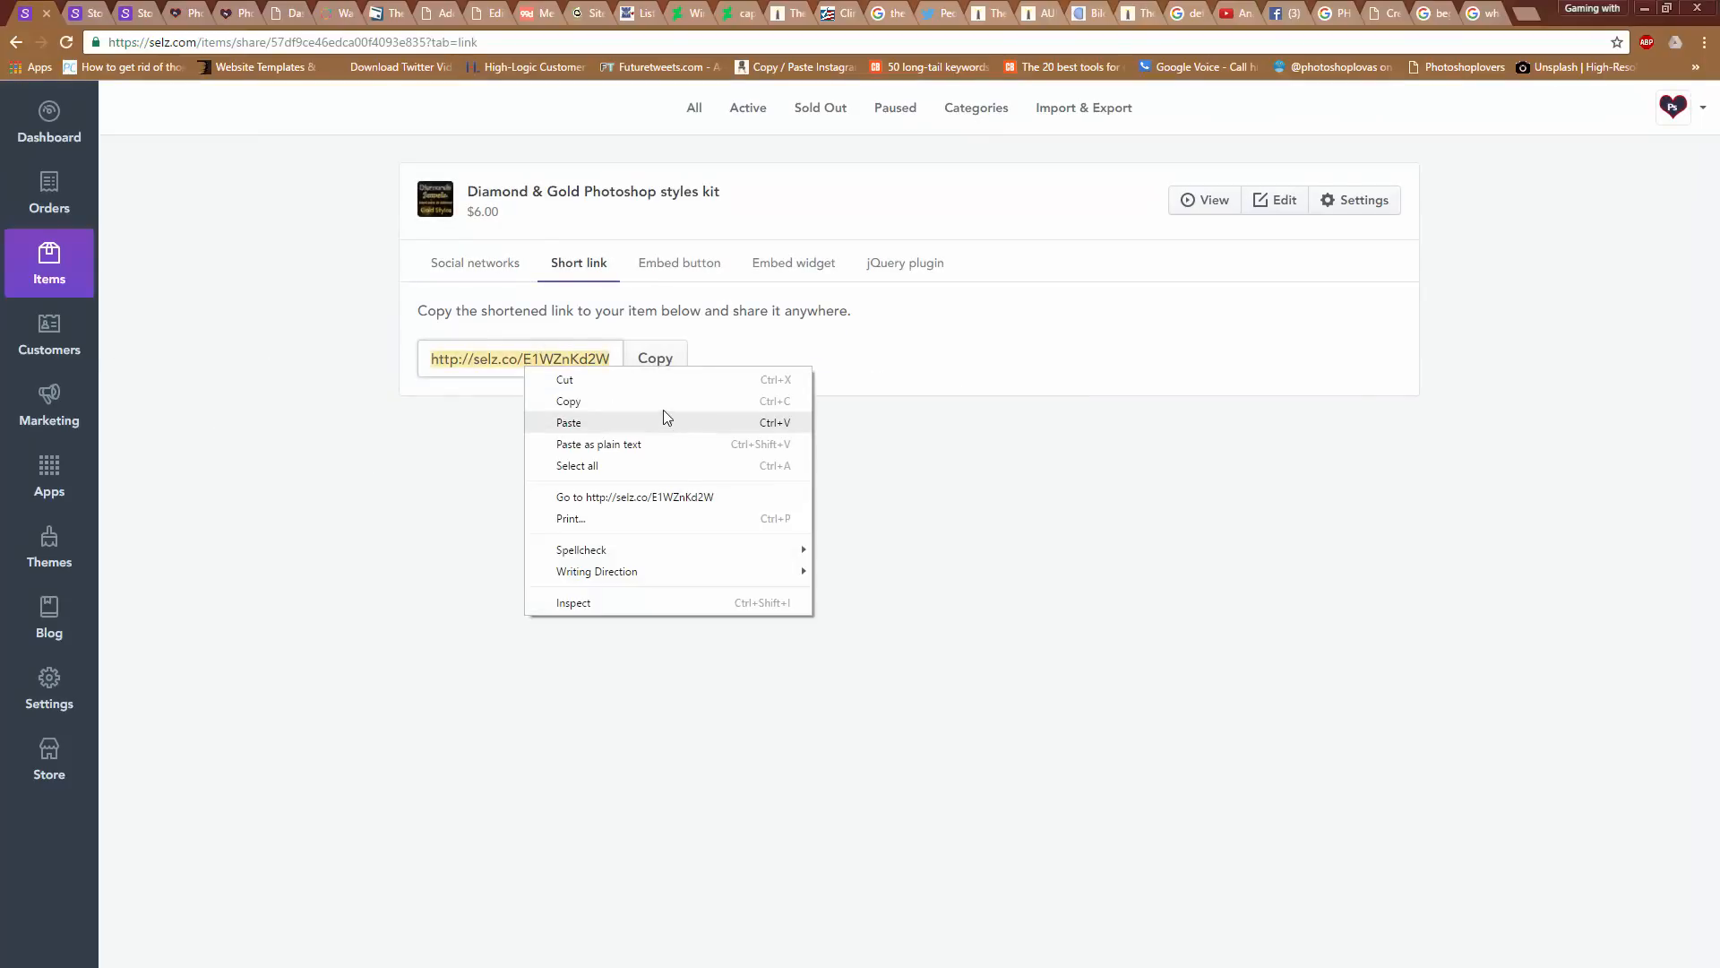
pyautogui.moveTo(312, 430)
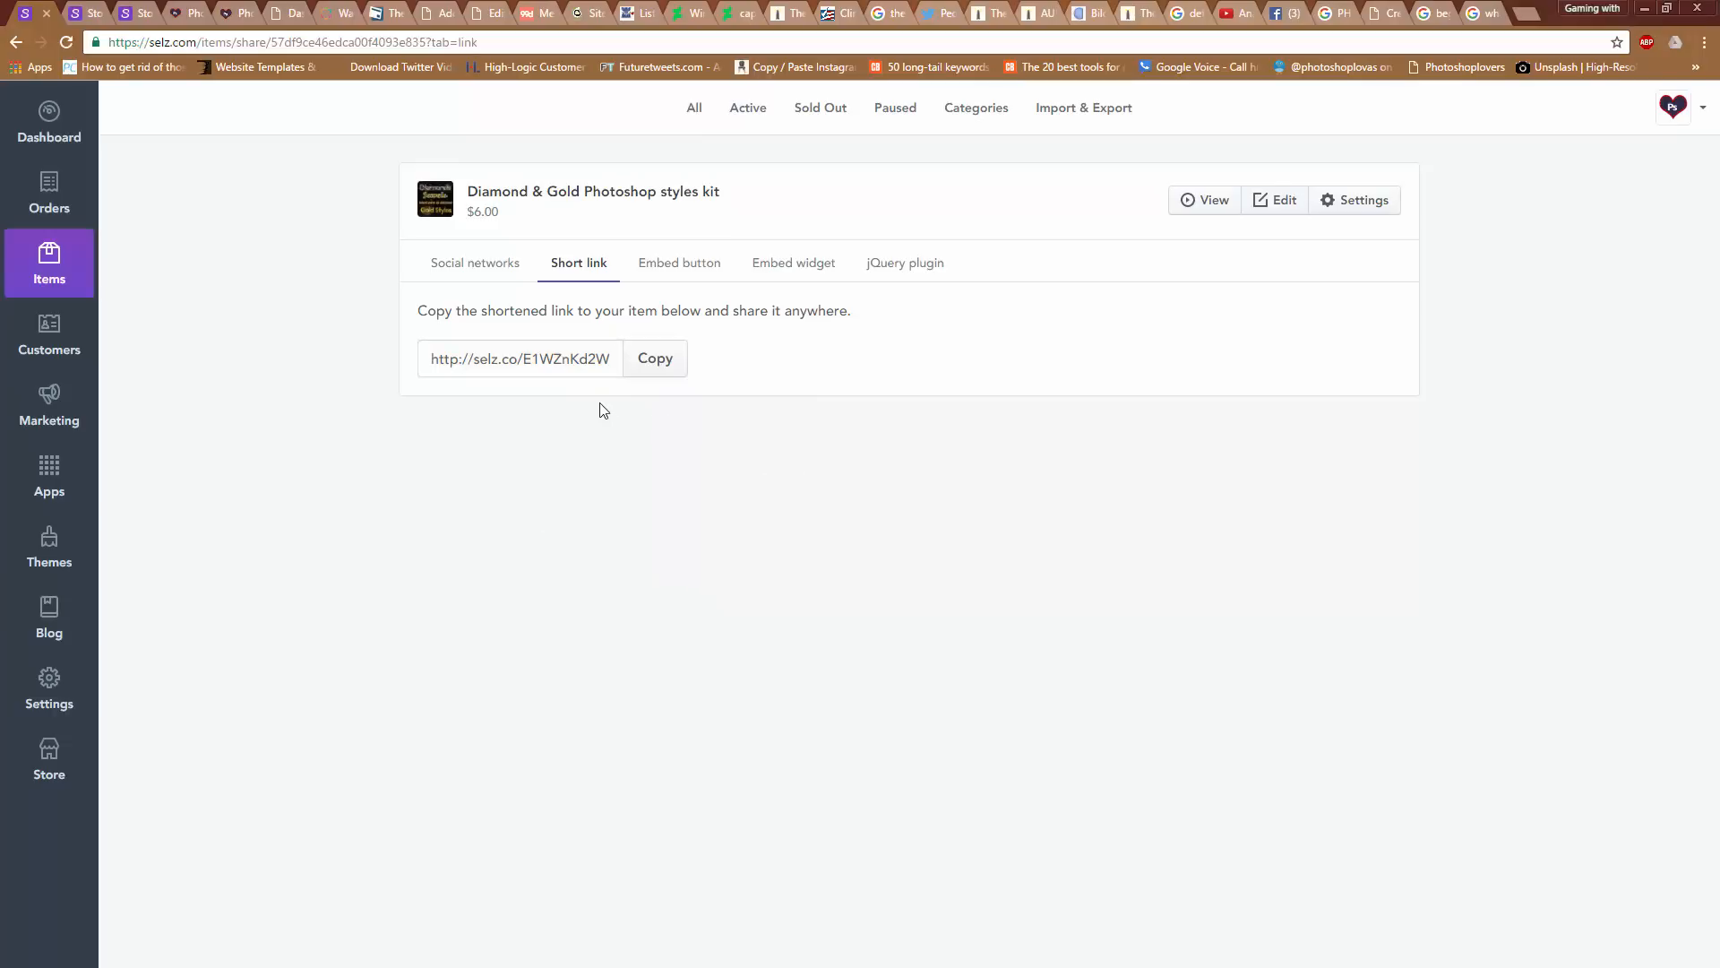
pyautogui.moveTo(474, 262)
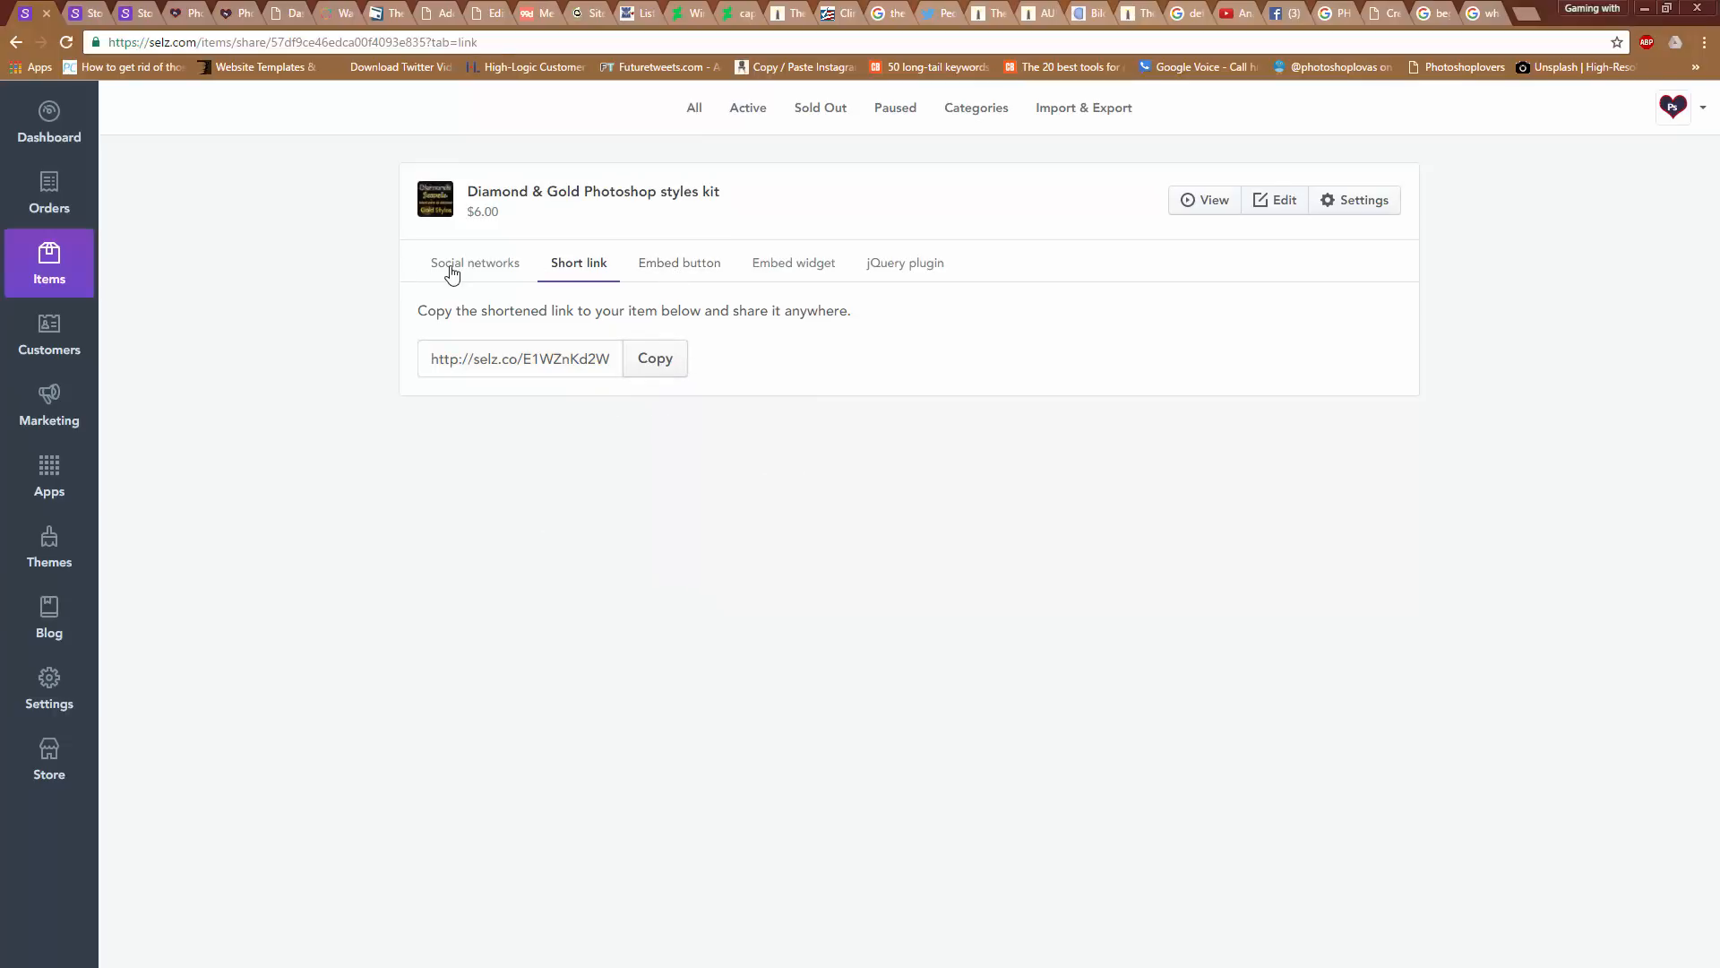
# Switch the Diamond & Gold kit's sharing page to the Social networks tab
pyautogui.click(475, 263)
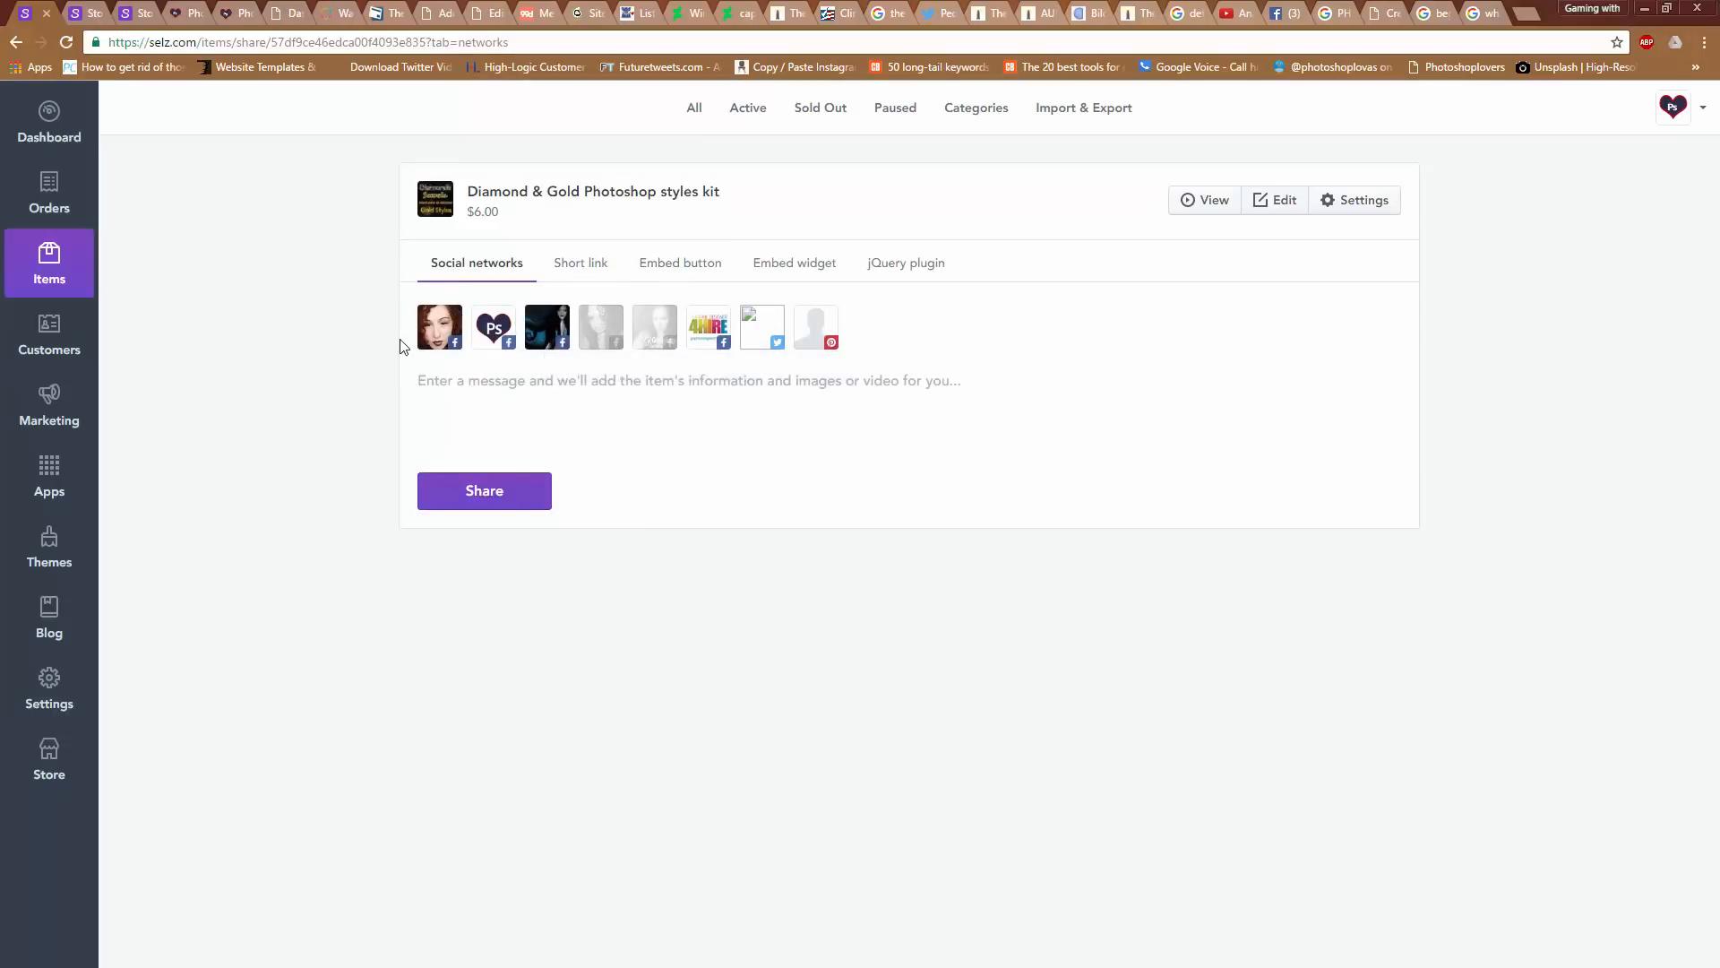
pyautogui.moveTo(484, 490)
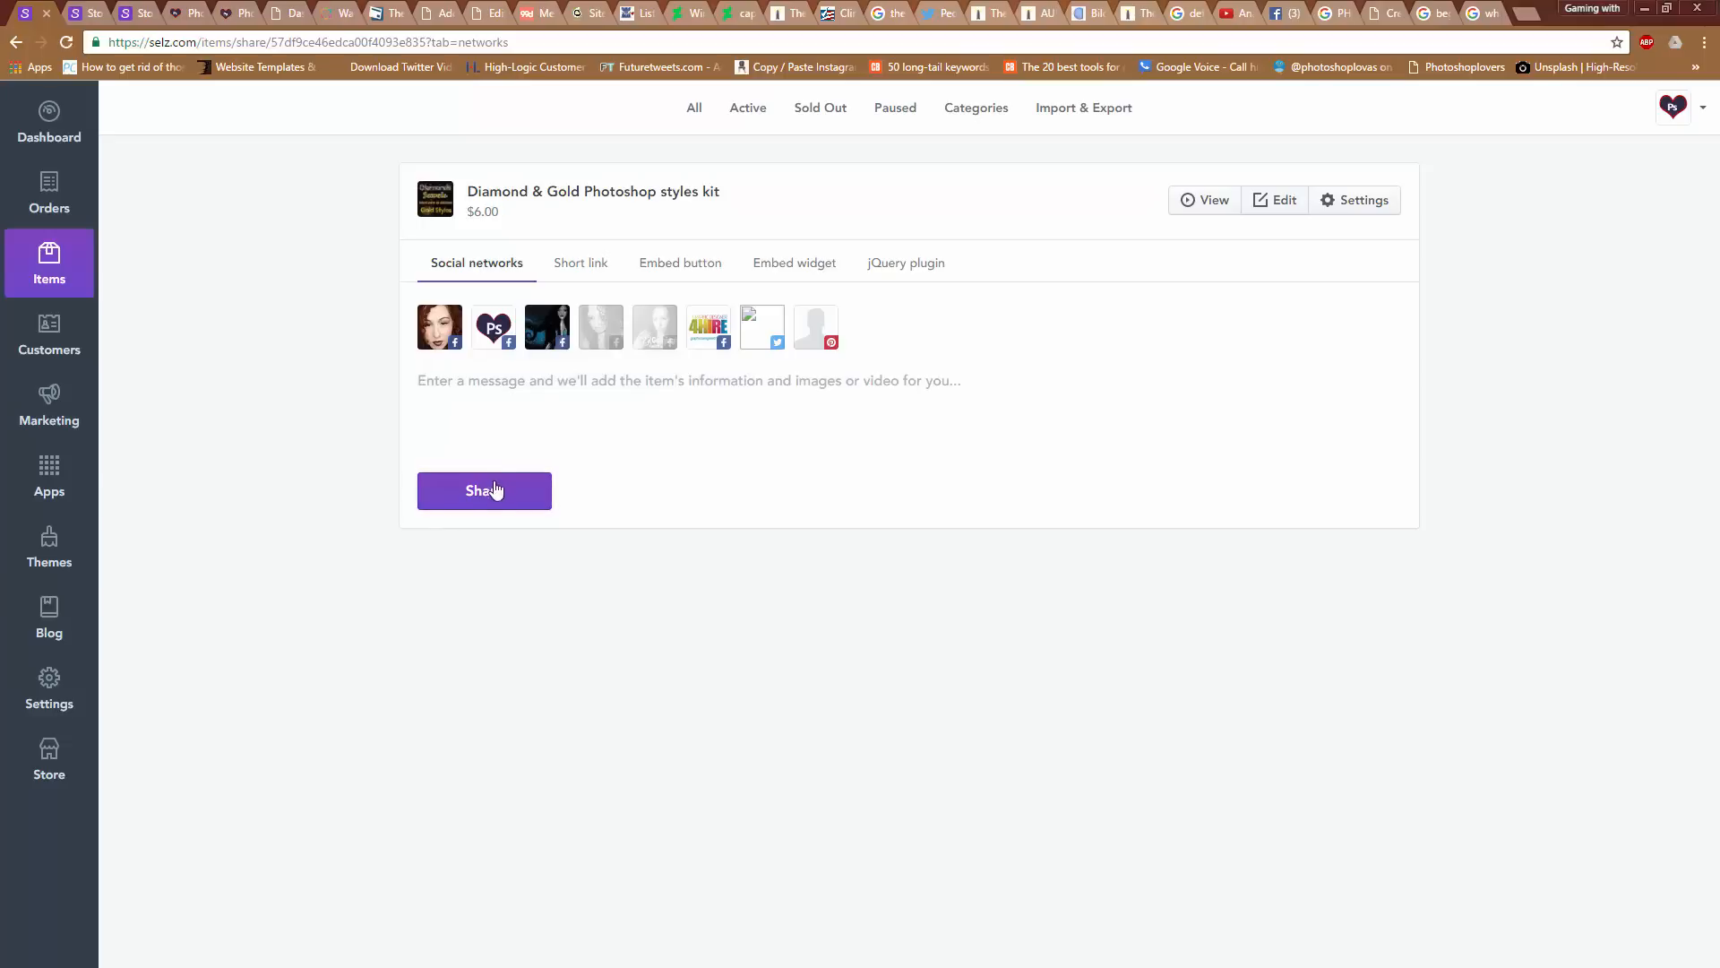
pyautogui.moveTo(831, 269)
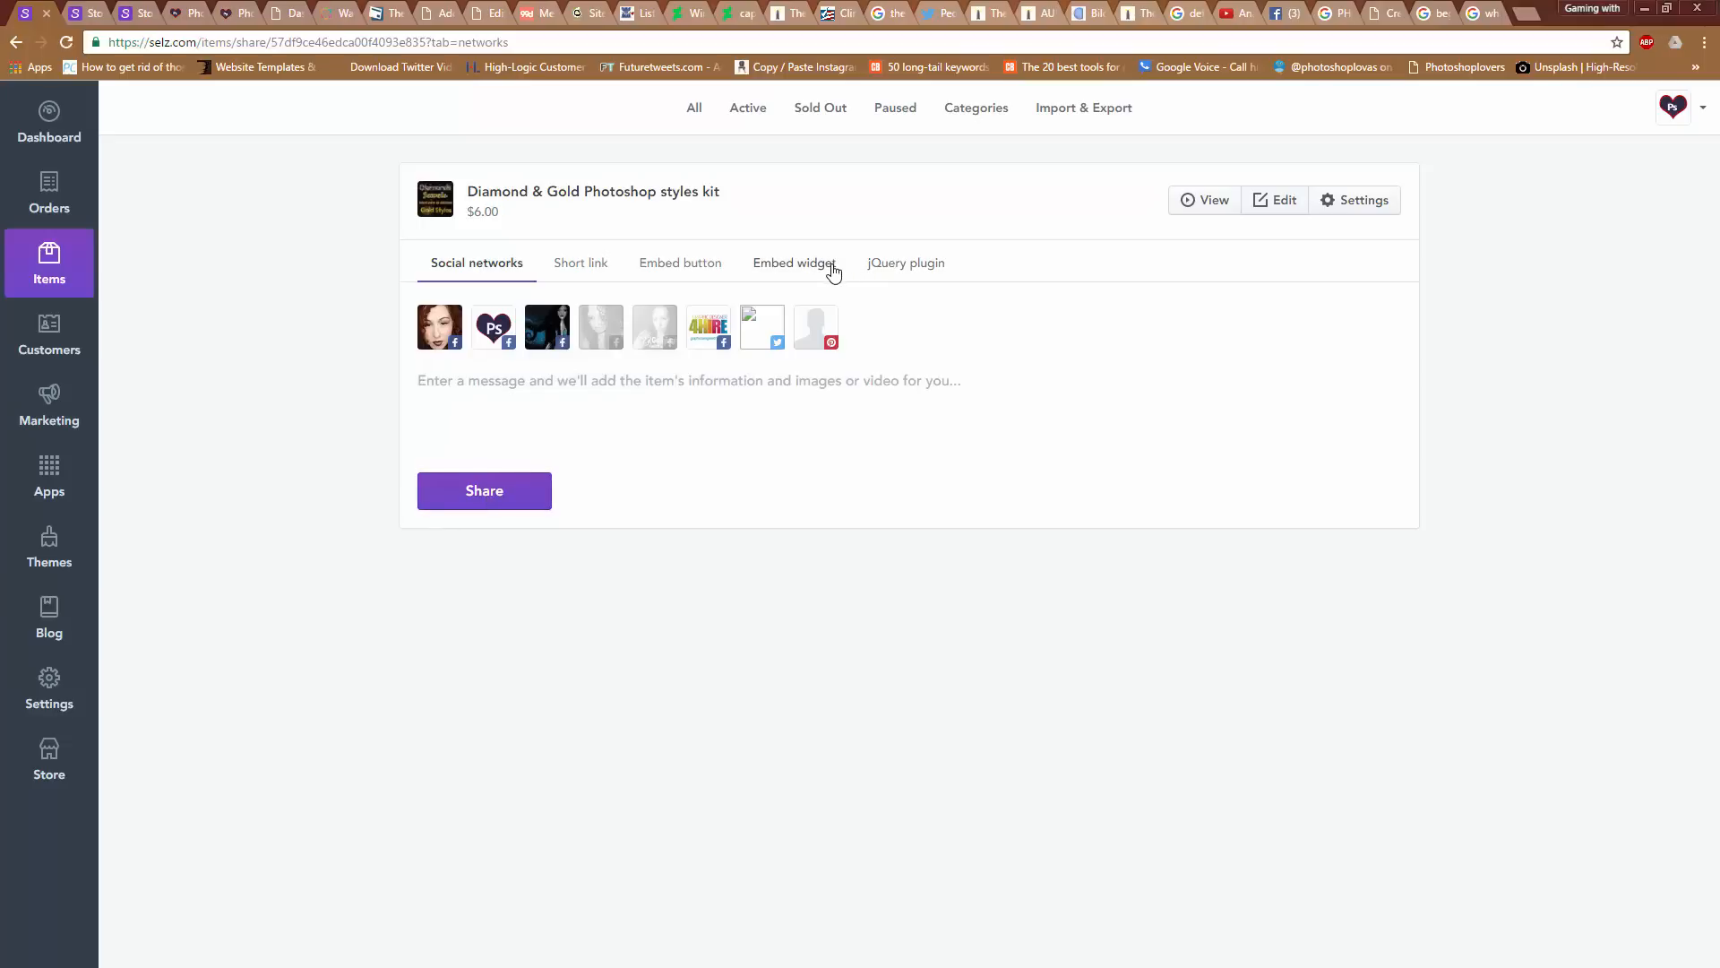
pyautogui.moveTo(761, 303)
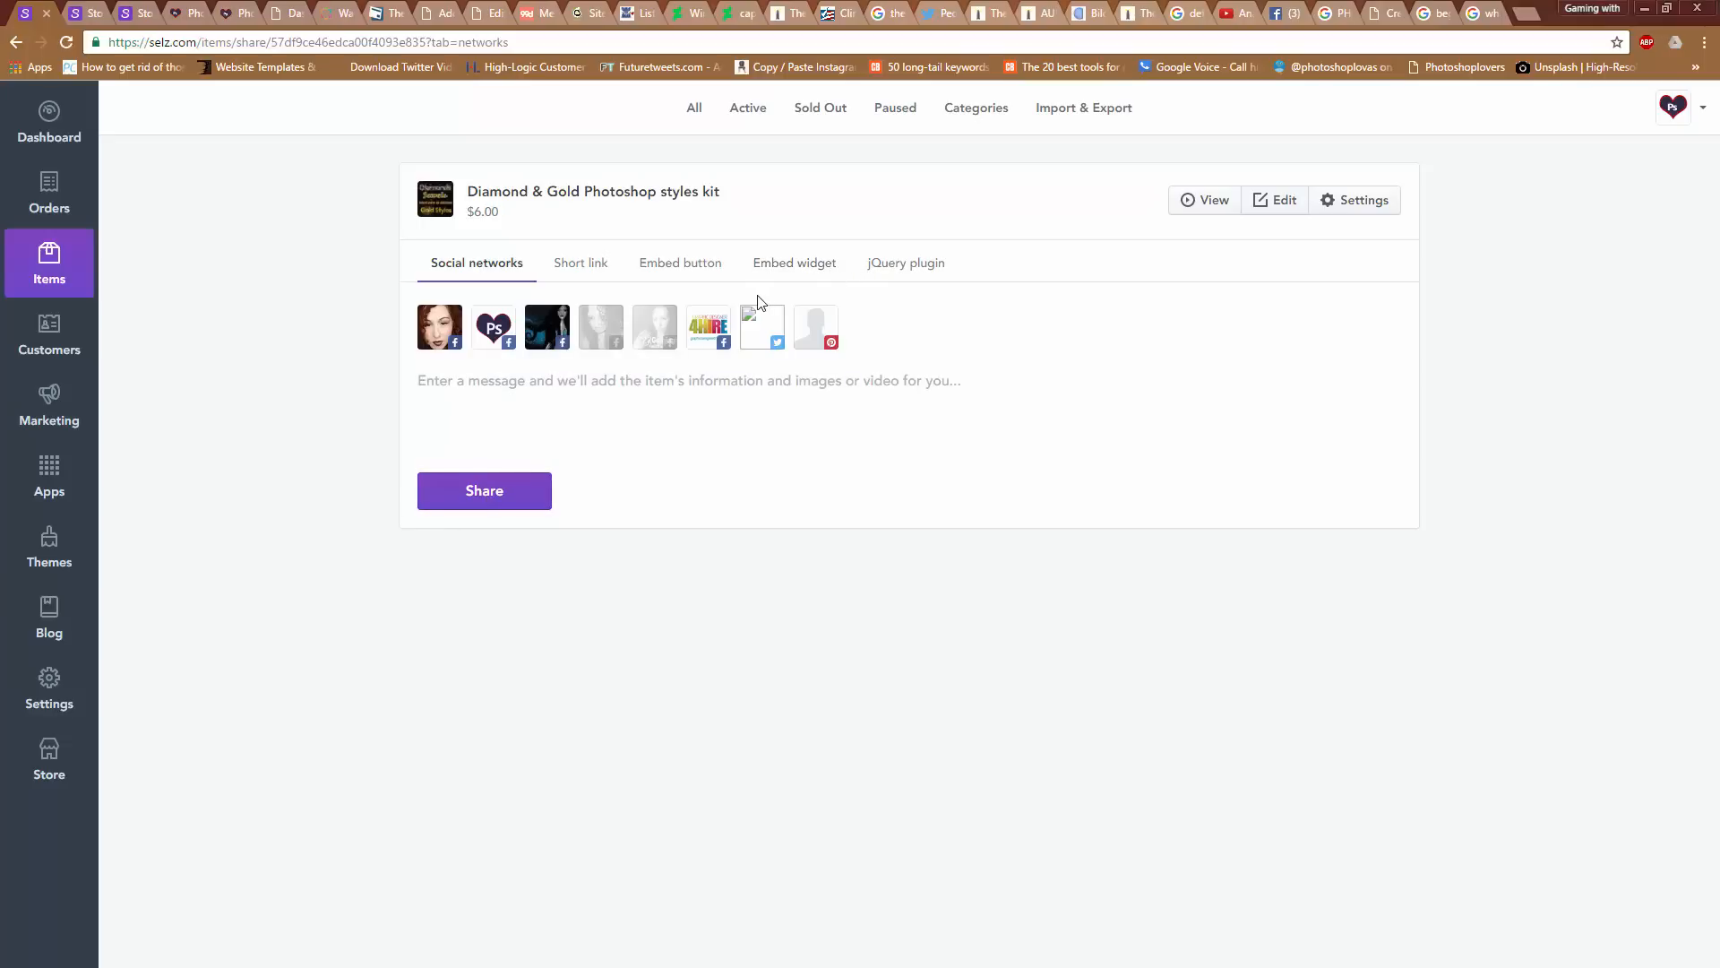
pyautogui.moveTo(757, 299)
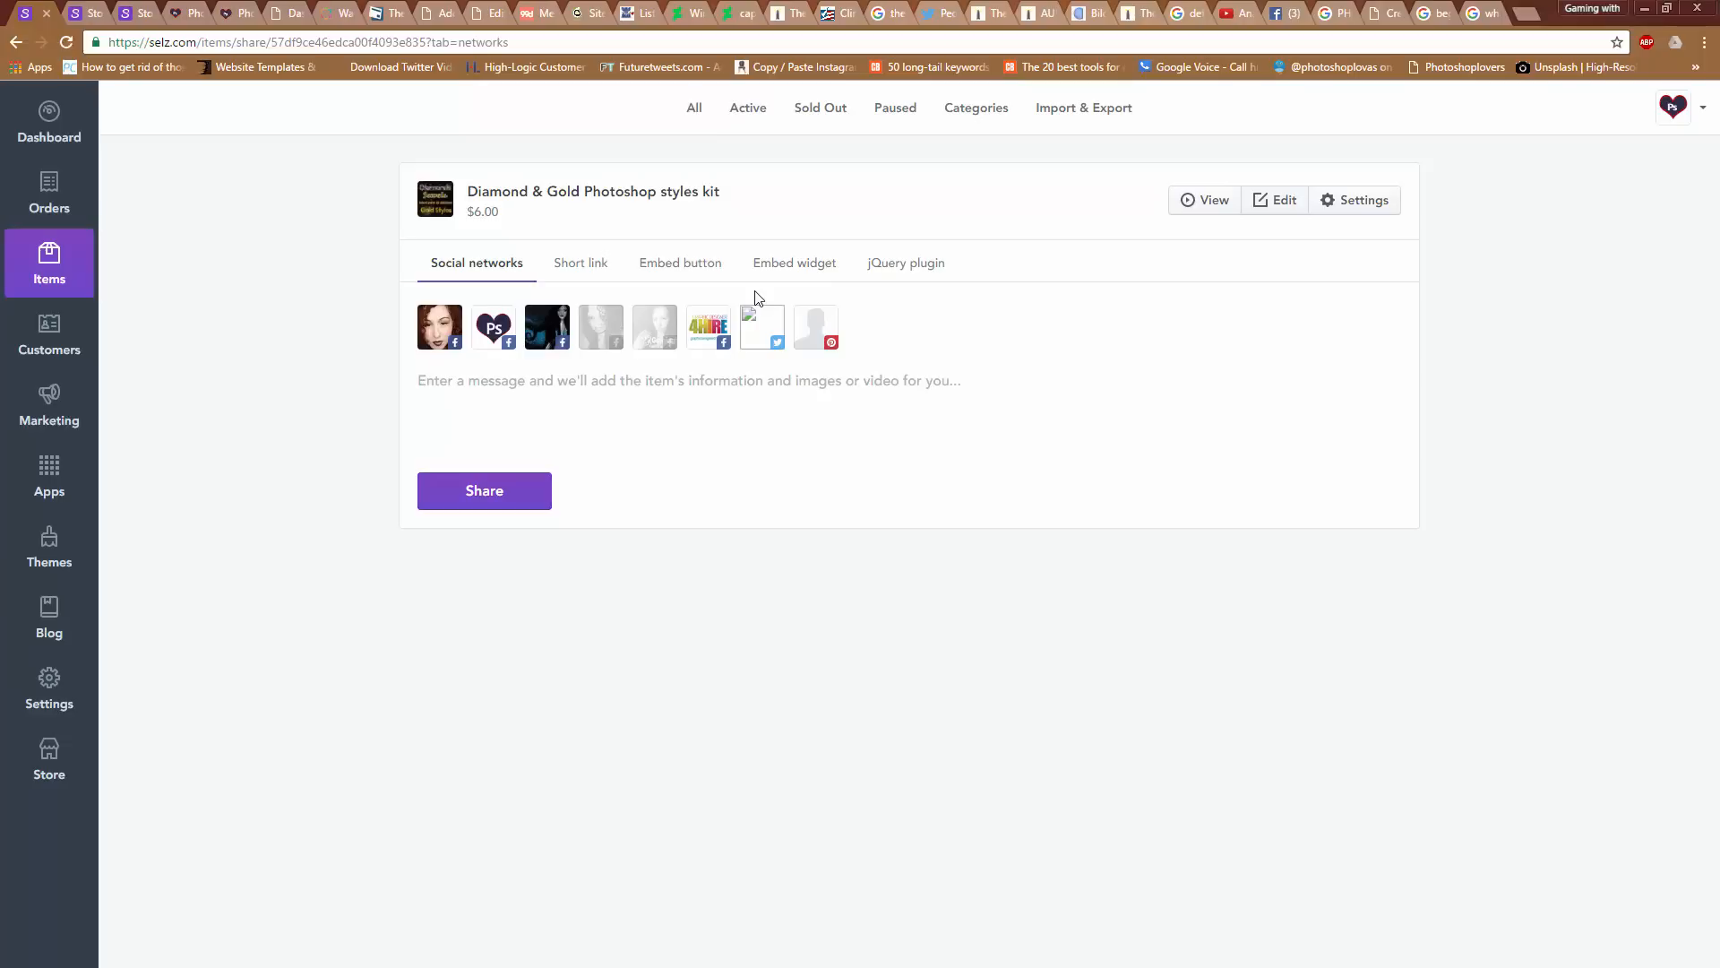
pyautogui.moveTo(705, 287)
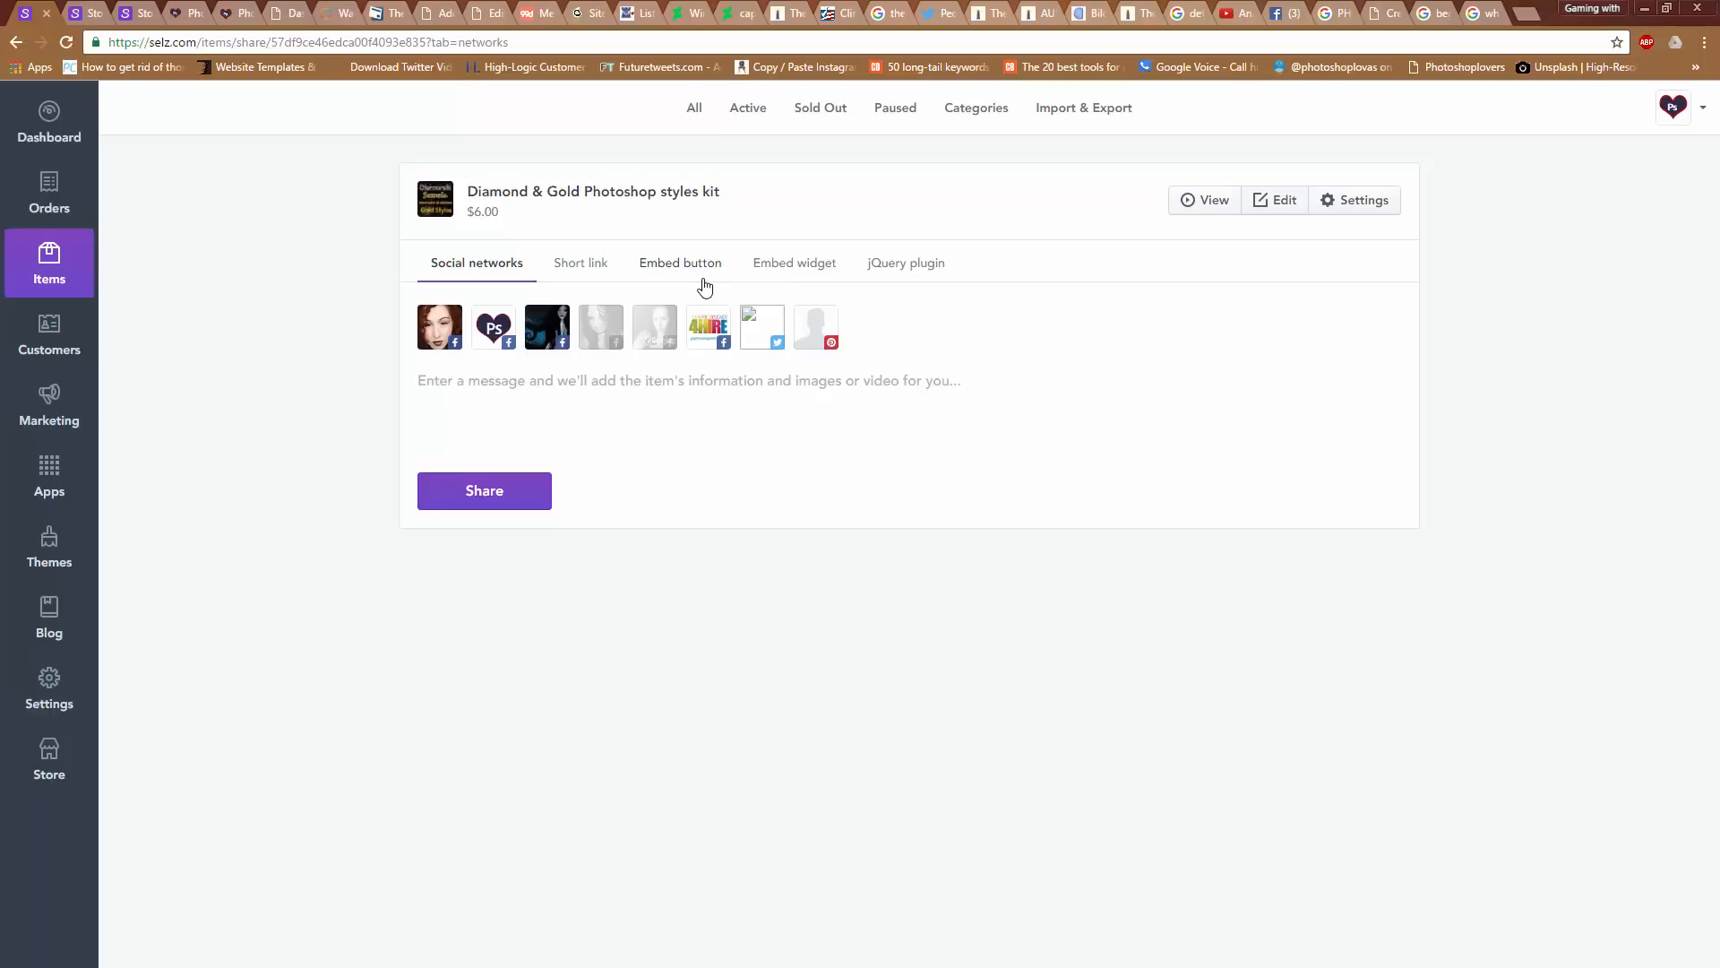
pyautogui.moveTo(635, 240)
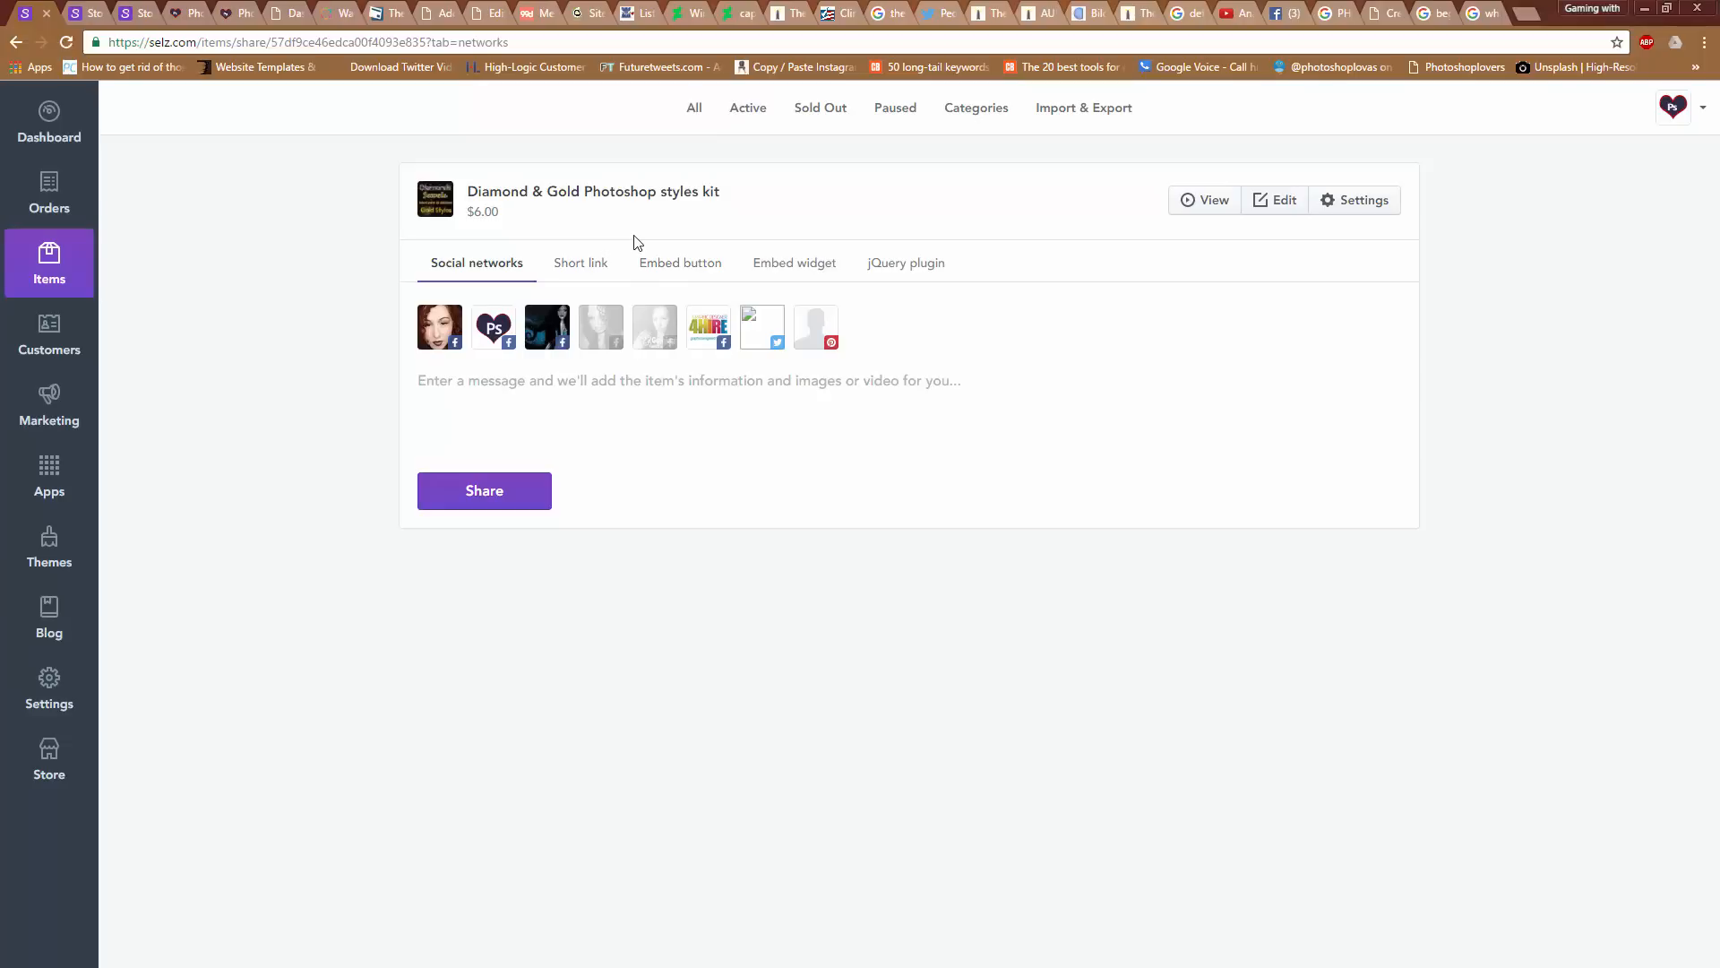
pyautogui.moveTo(646, 231)
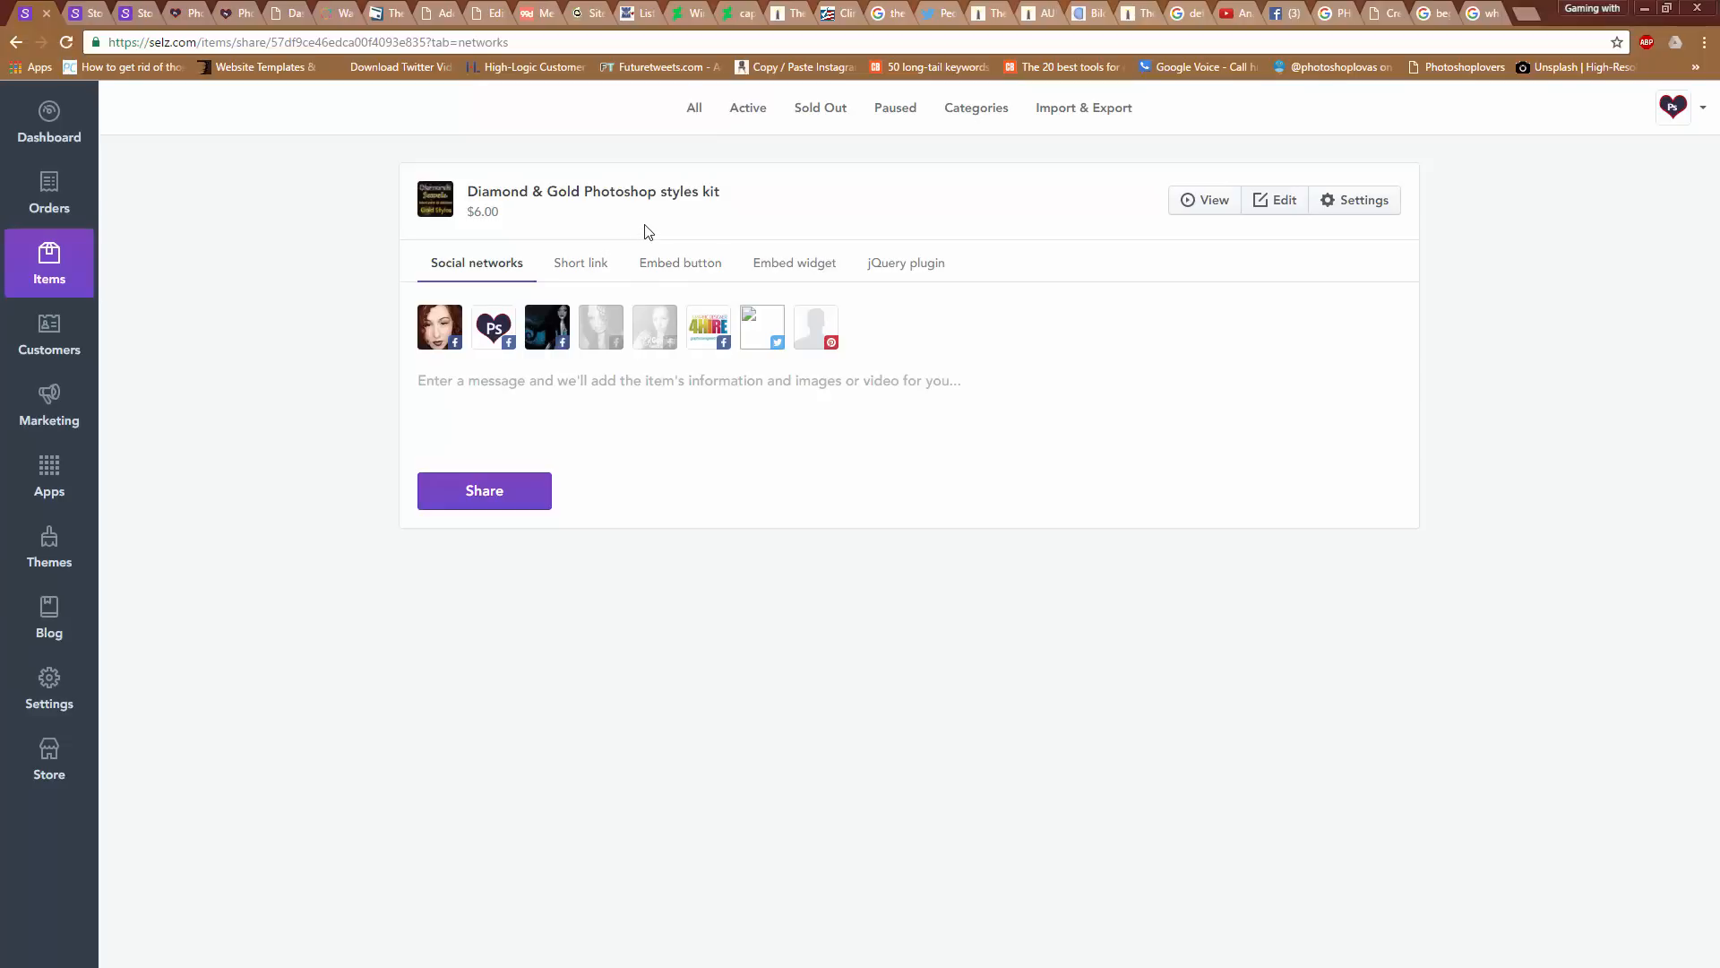
pyautogui.moveTo(1343, 784)
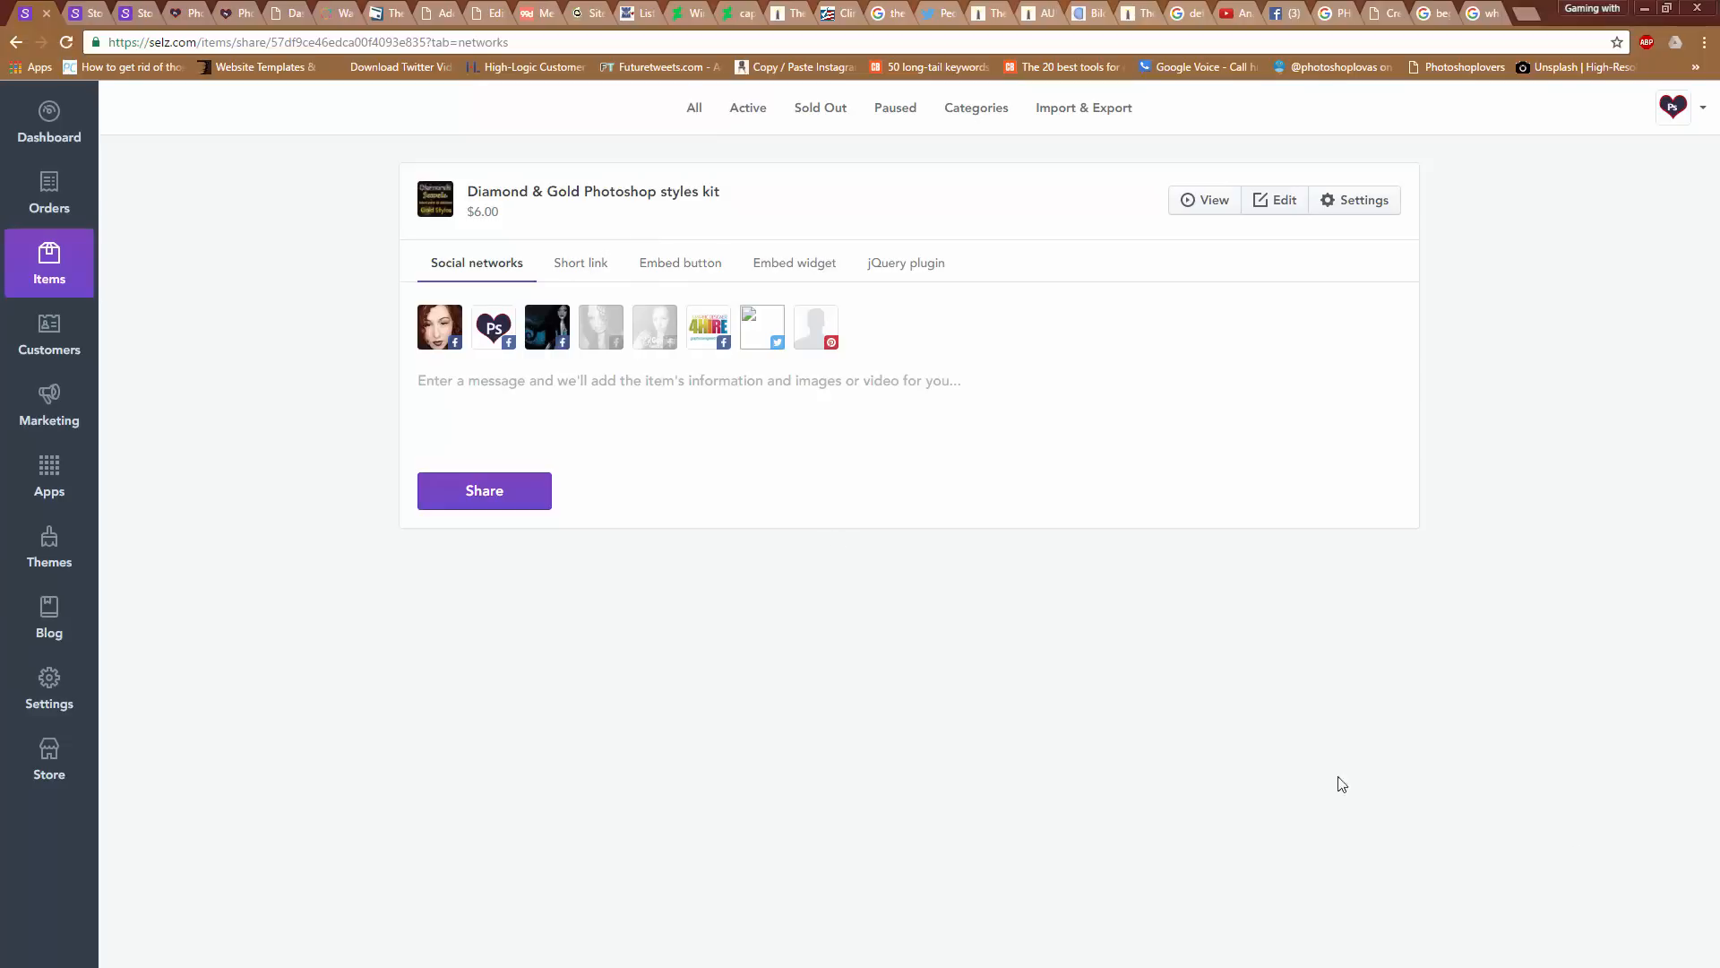
pyautogui.moveTo(1215, 12)
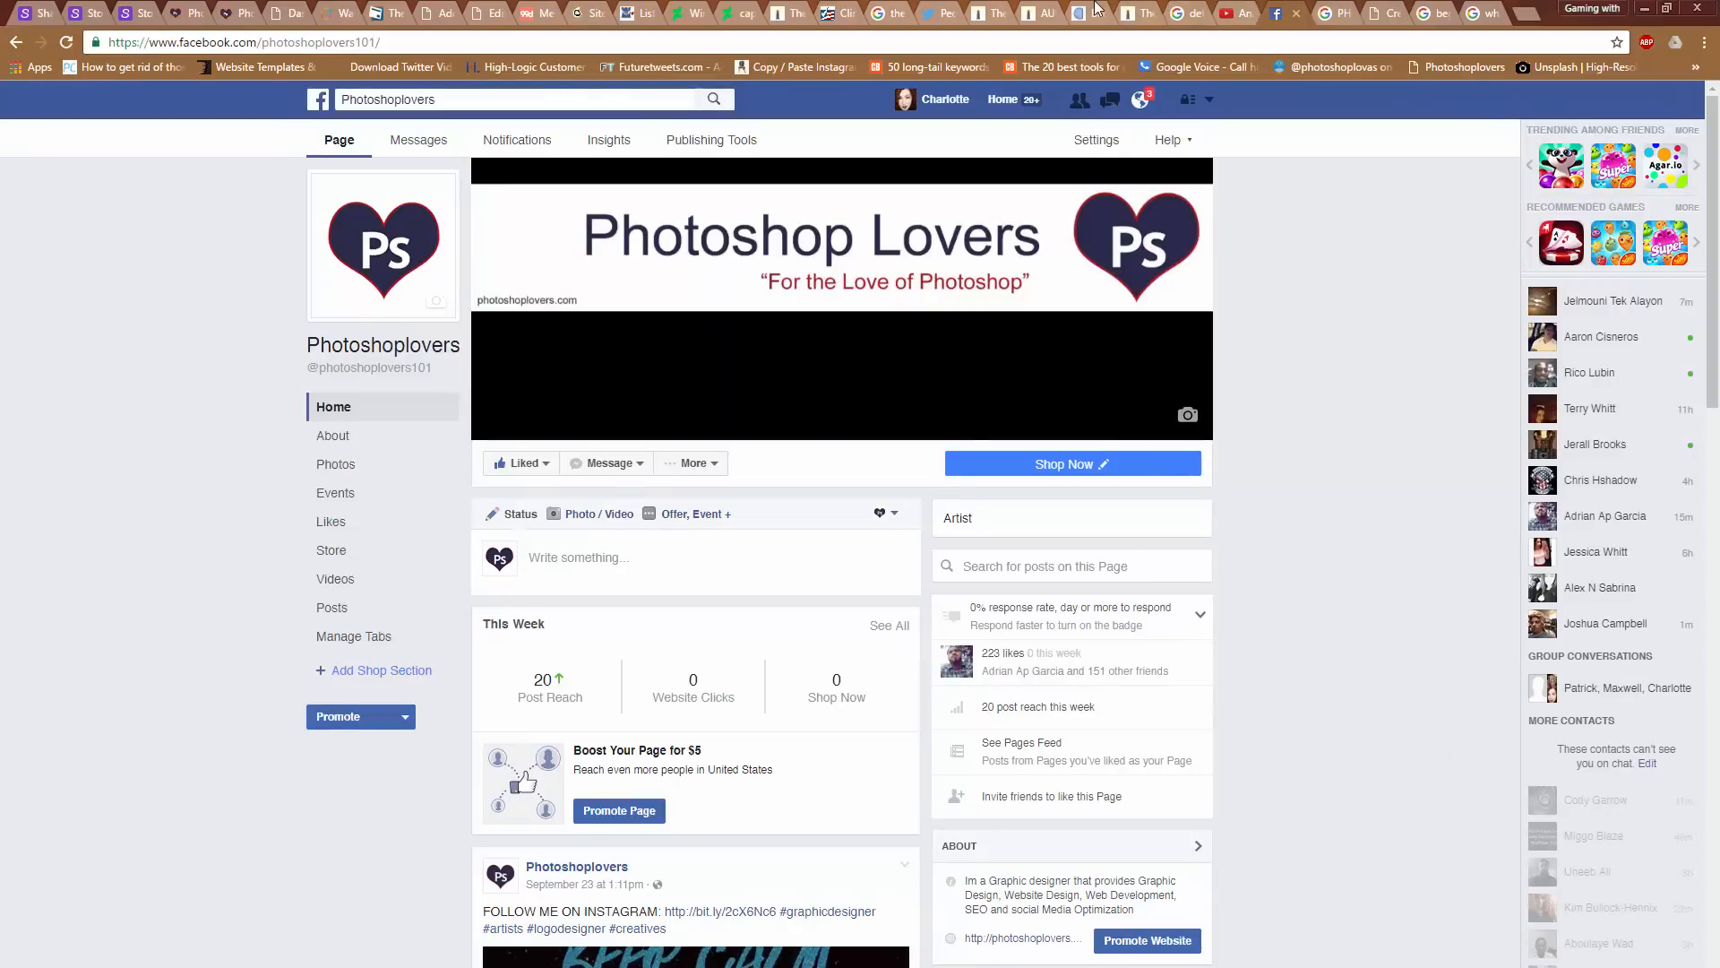
pyautogui.moveTo(1094, 11)
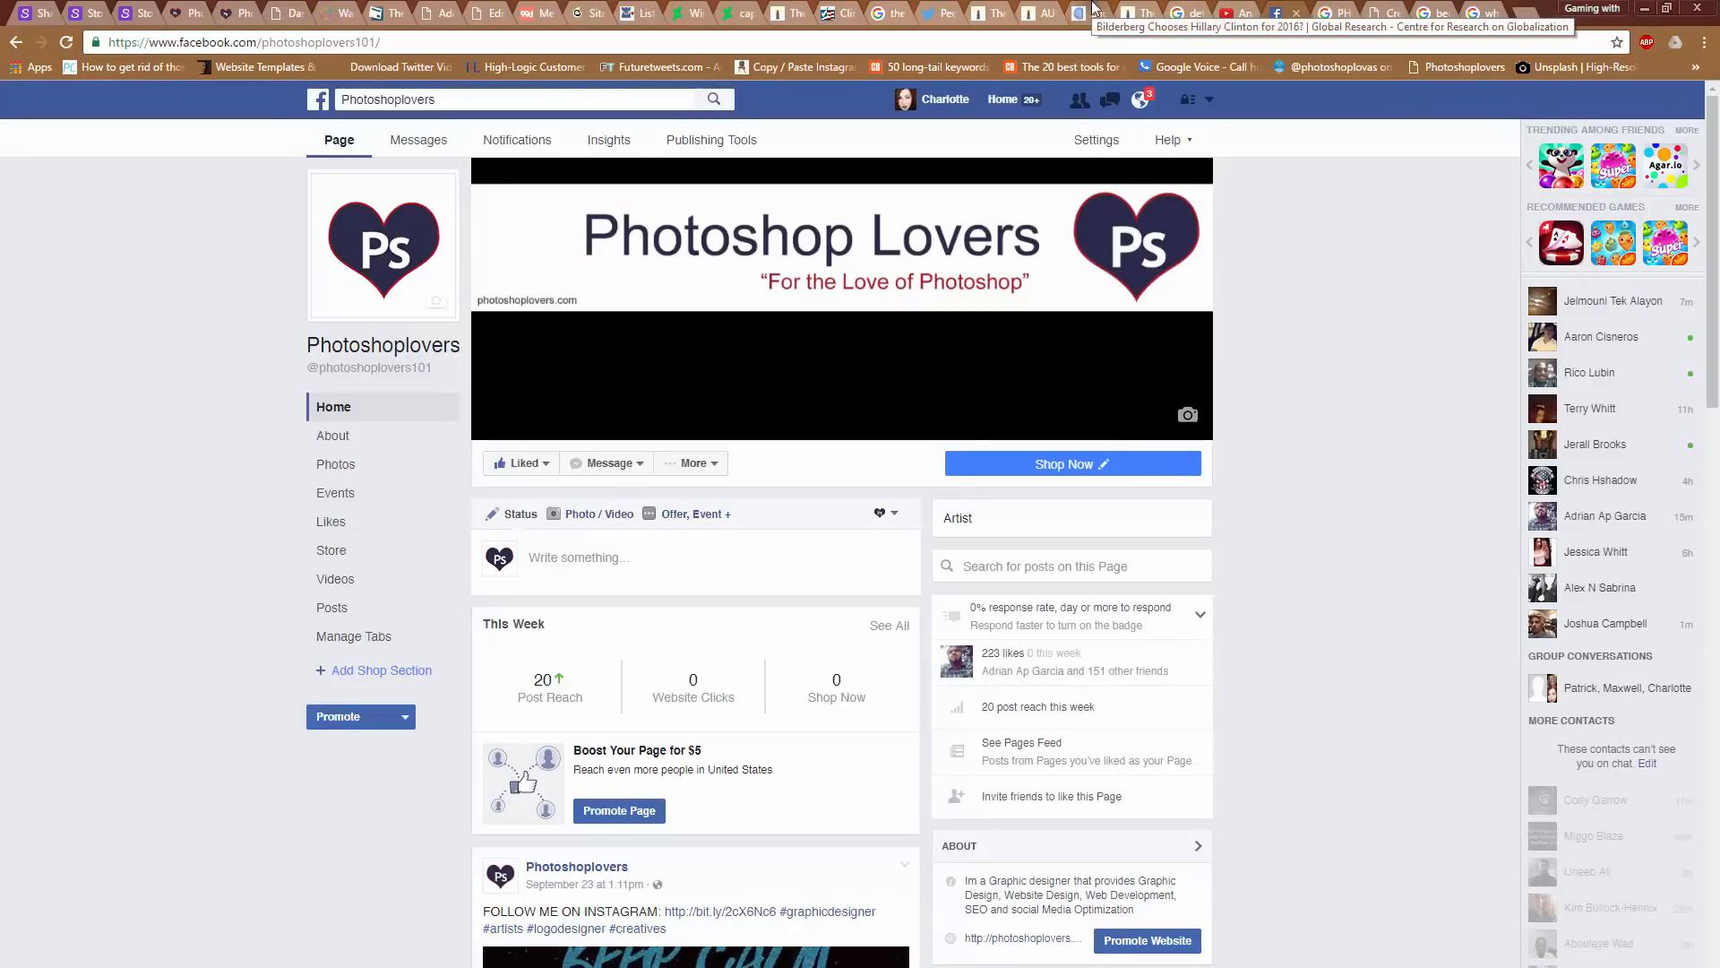
pyautogui.moveTo(378, 625)
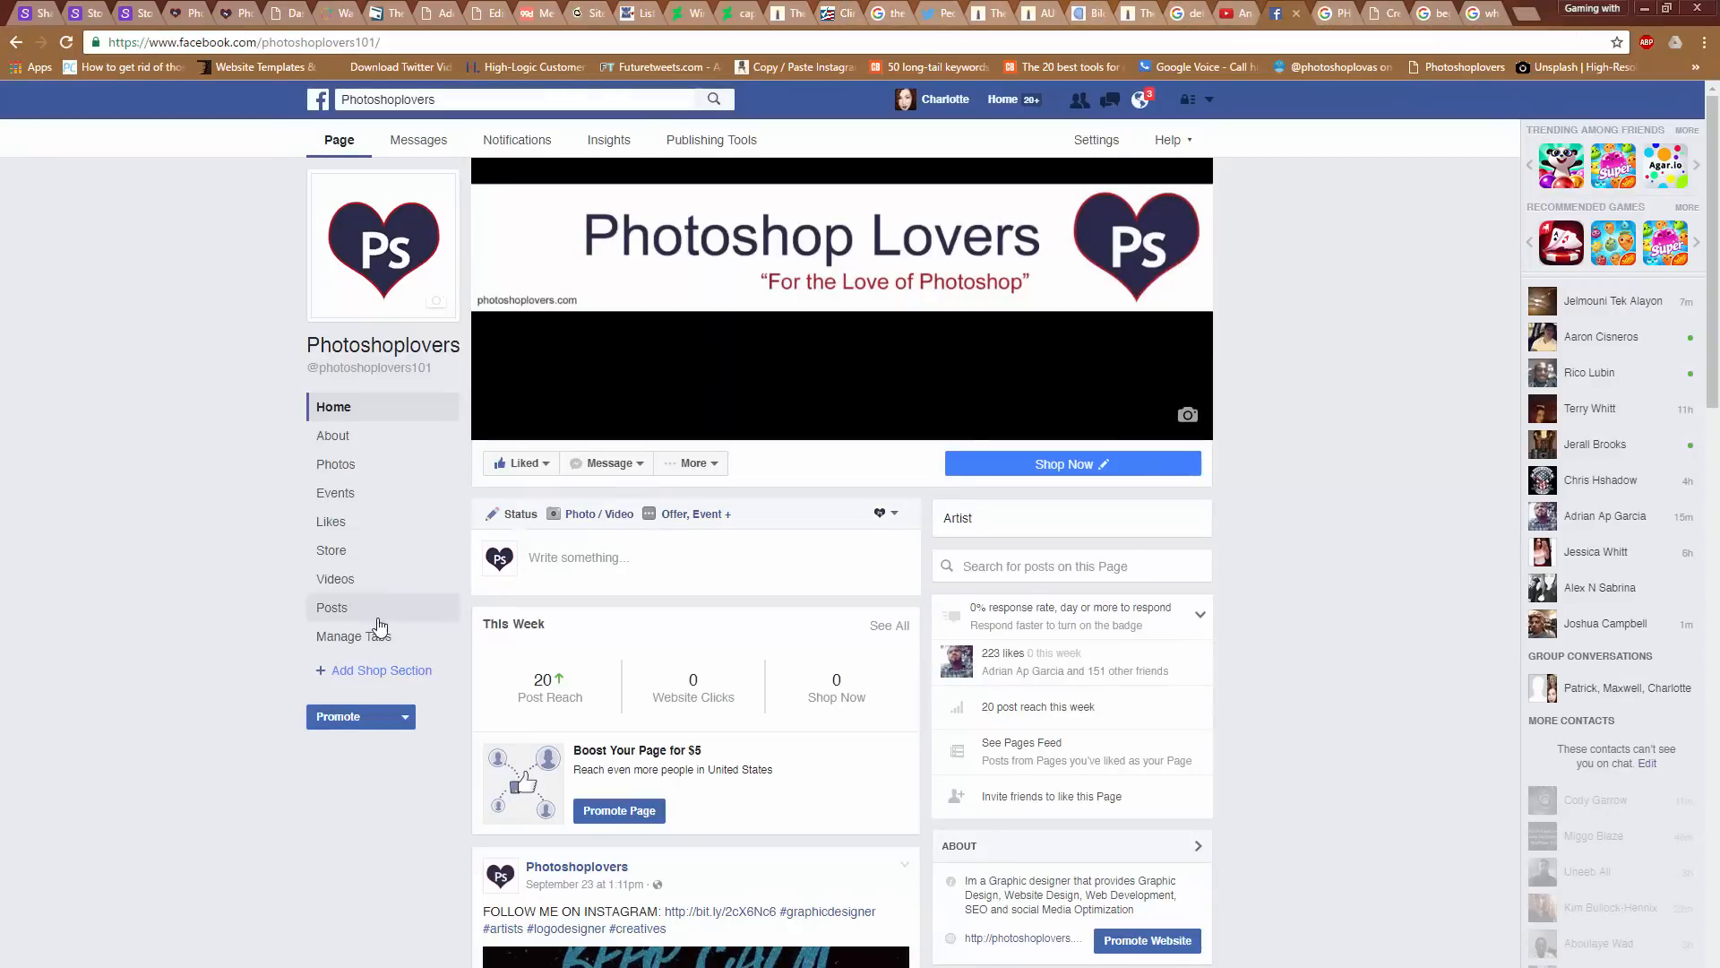
pyautogui.moveTo(1377, 397)
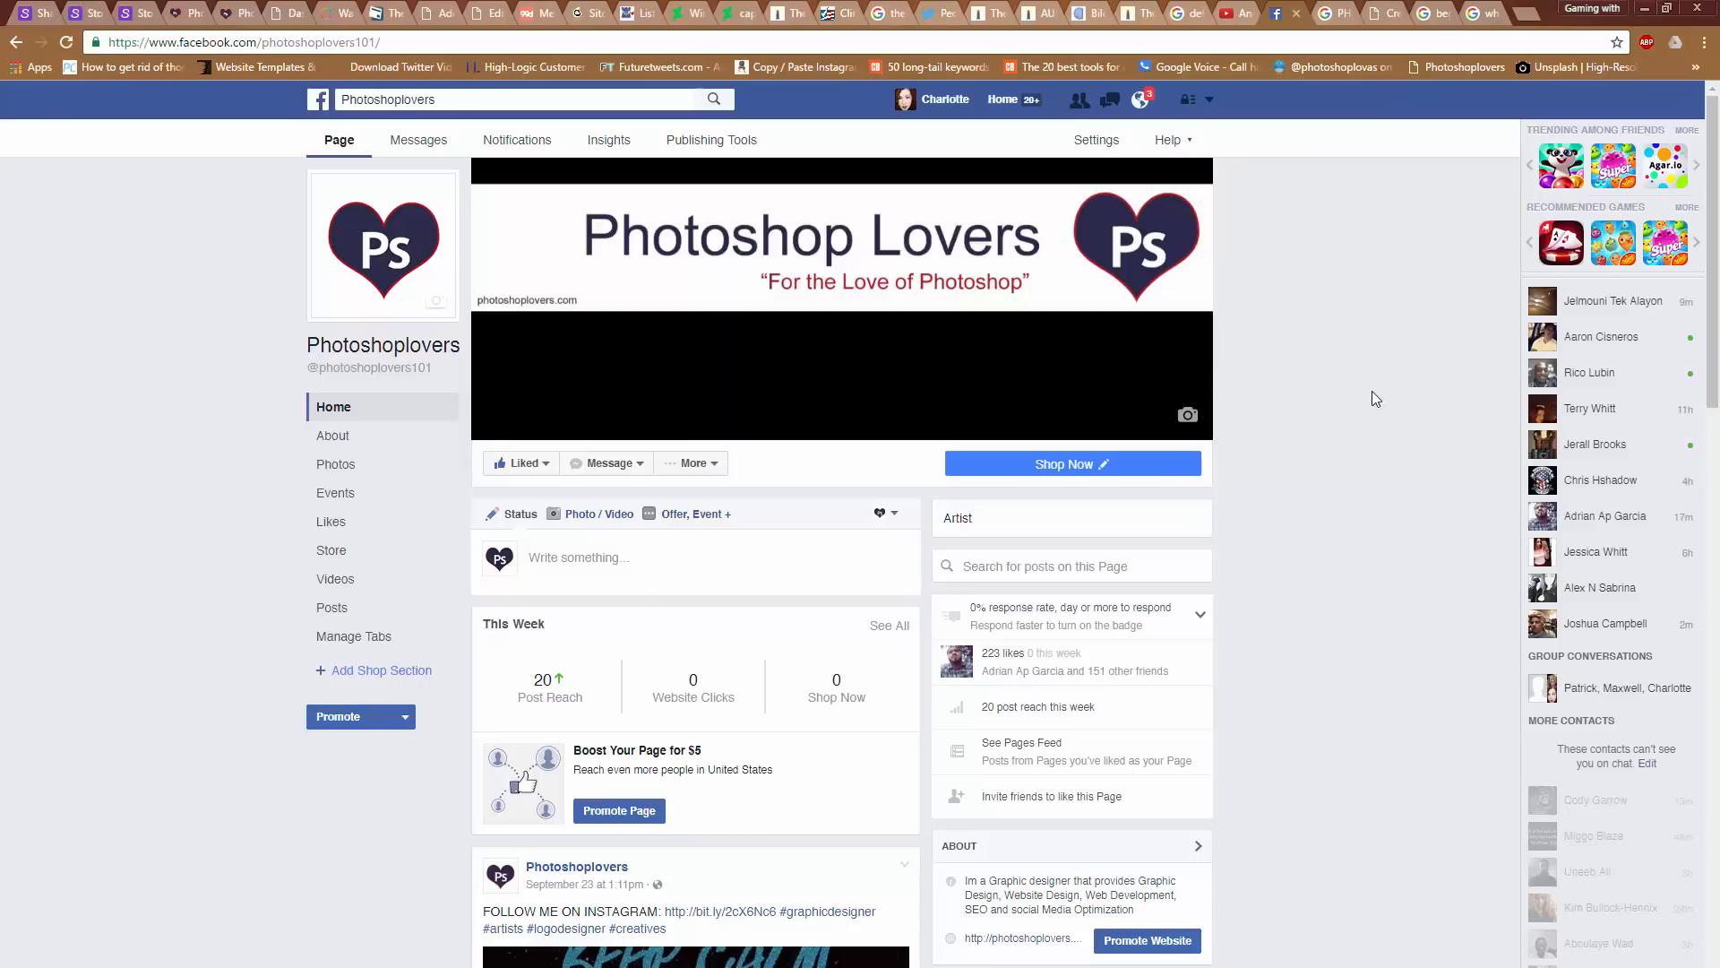
# Scroll the Photoshoplovers Facebook page and open its Store tab
pyautogui.scroll(-3)
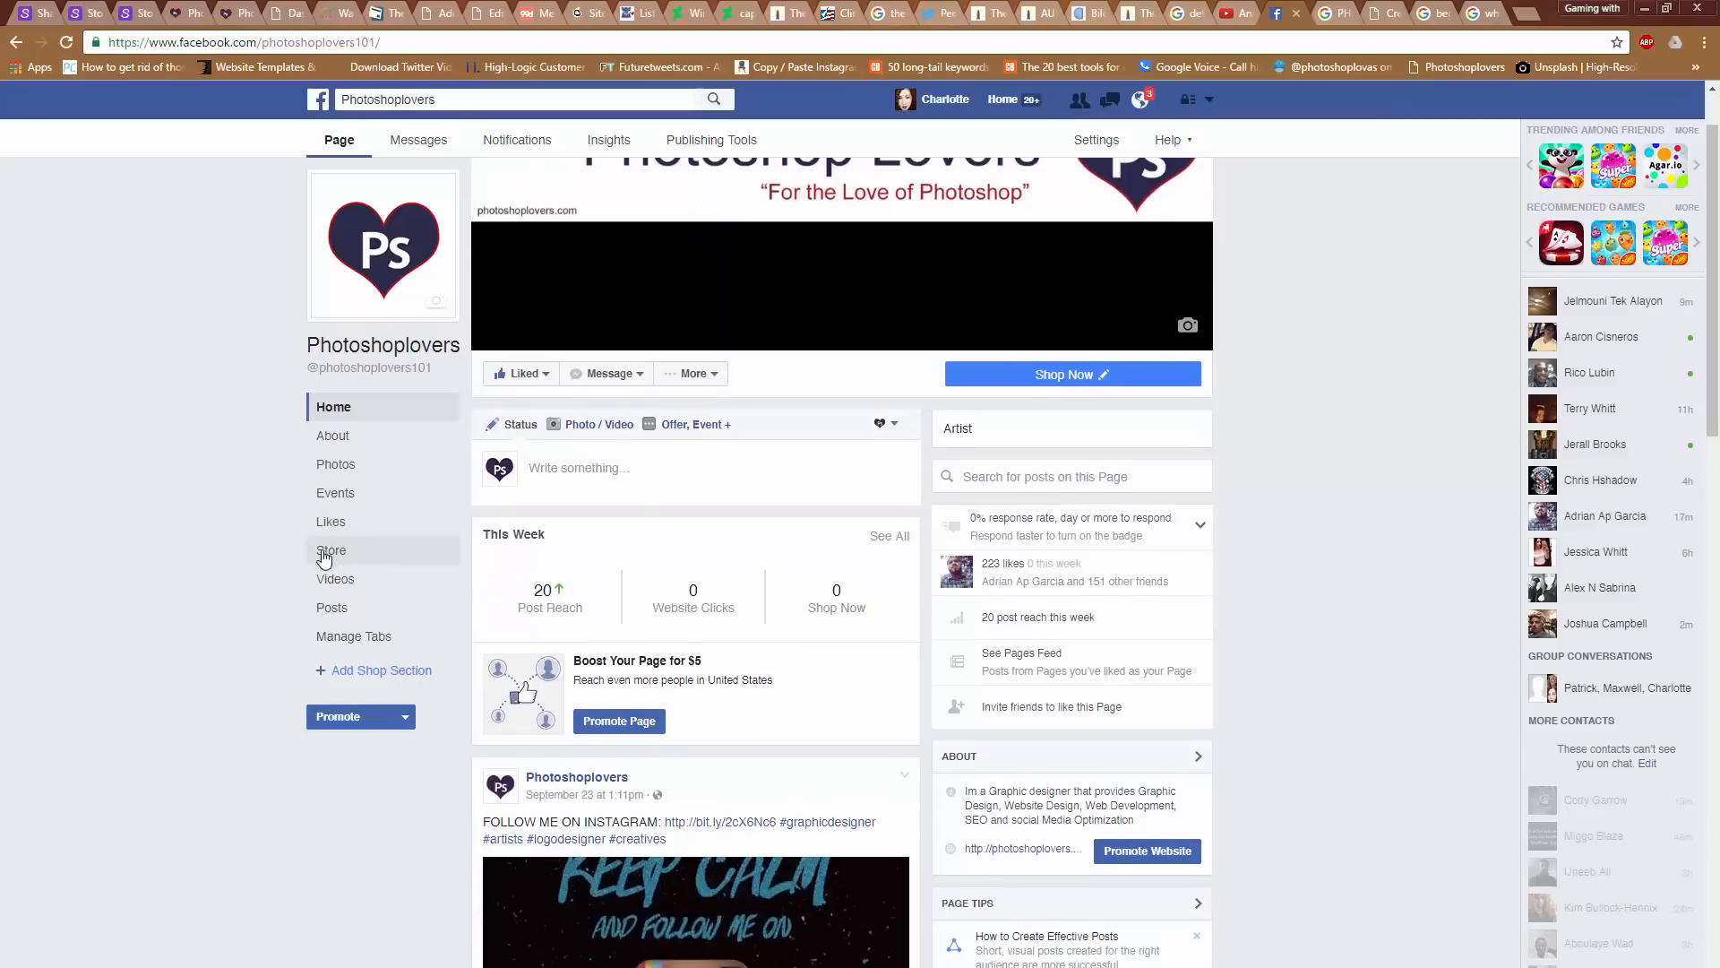
pyautogui.click(331, 549)
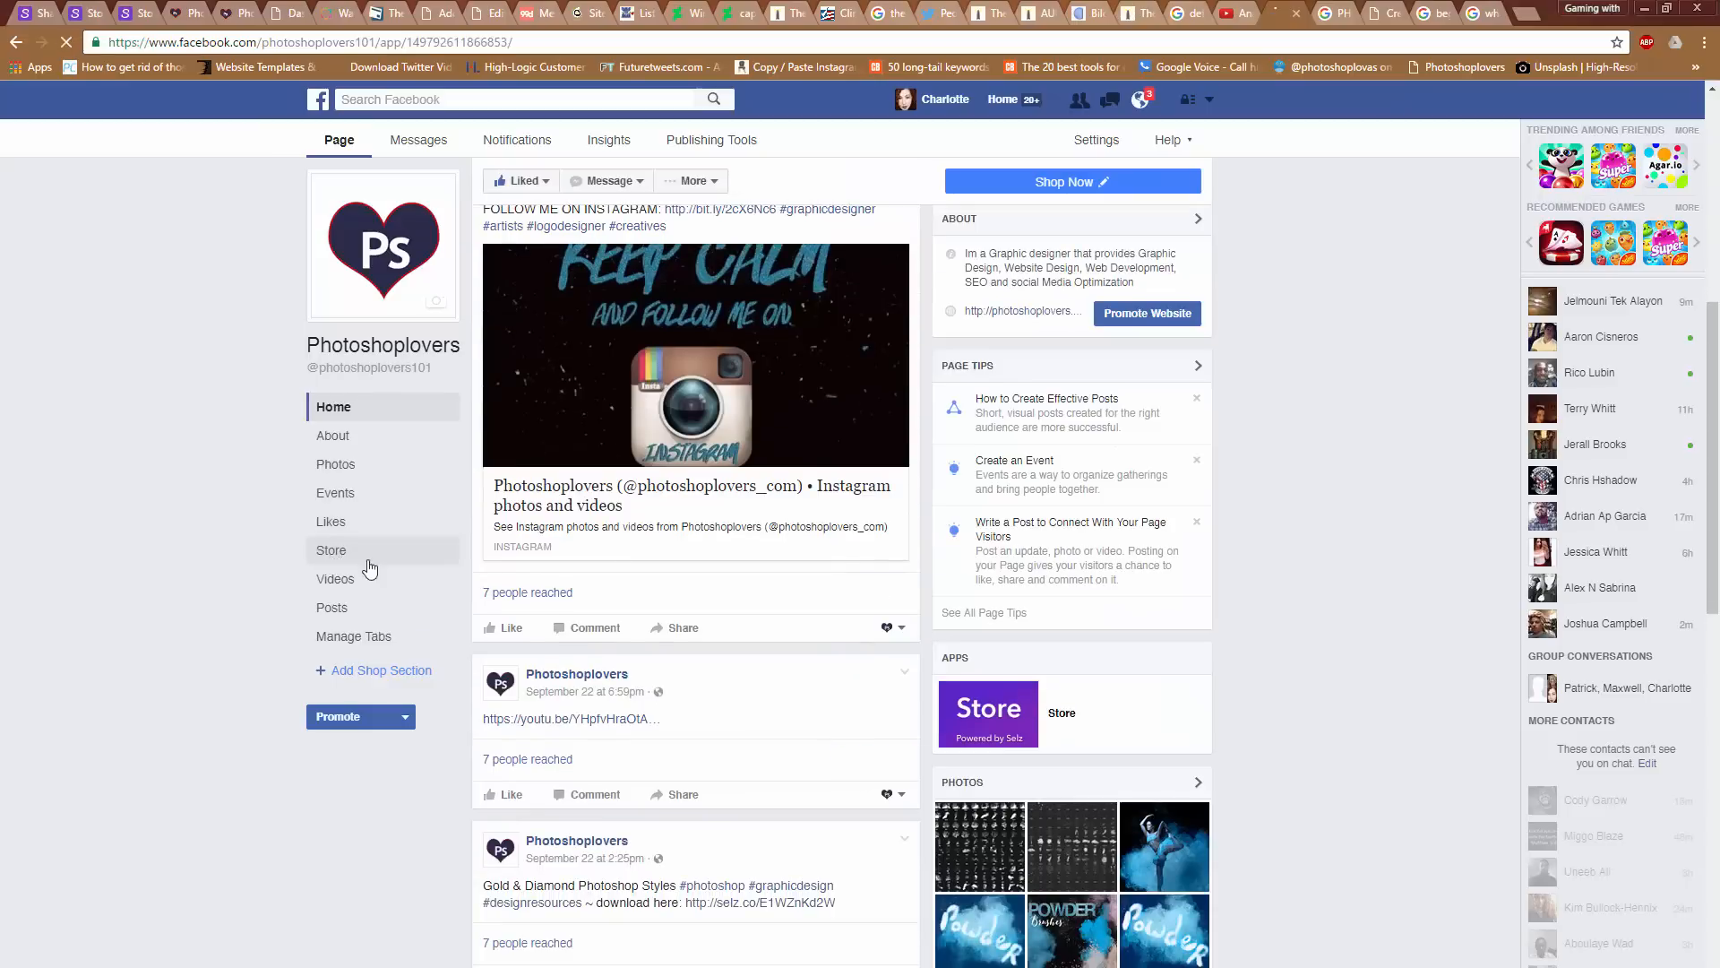
# Load the Photoshoplovers store and scroll through its product catalog
pyautogui.click(332, 549)
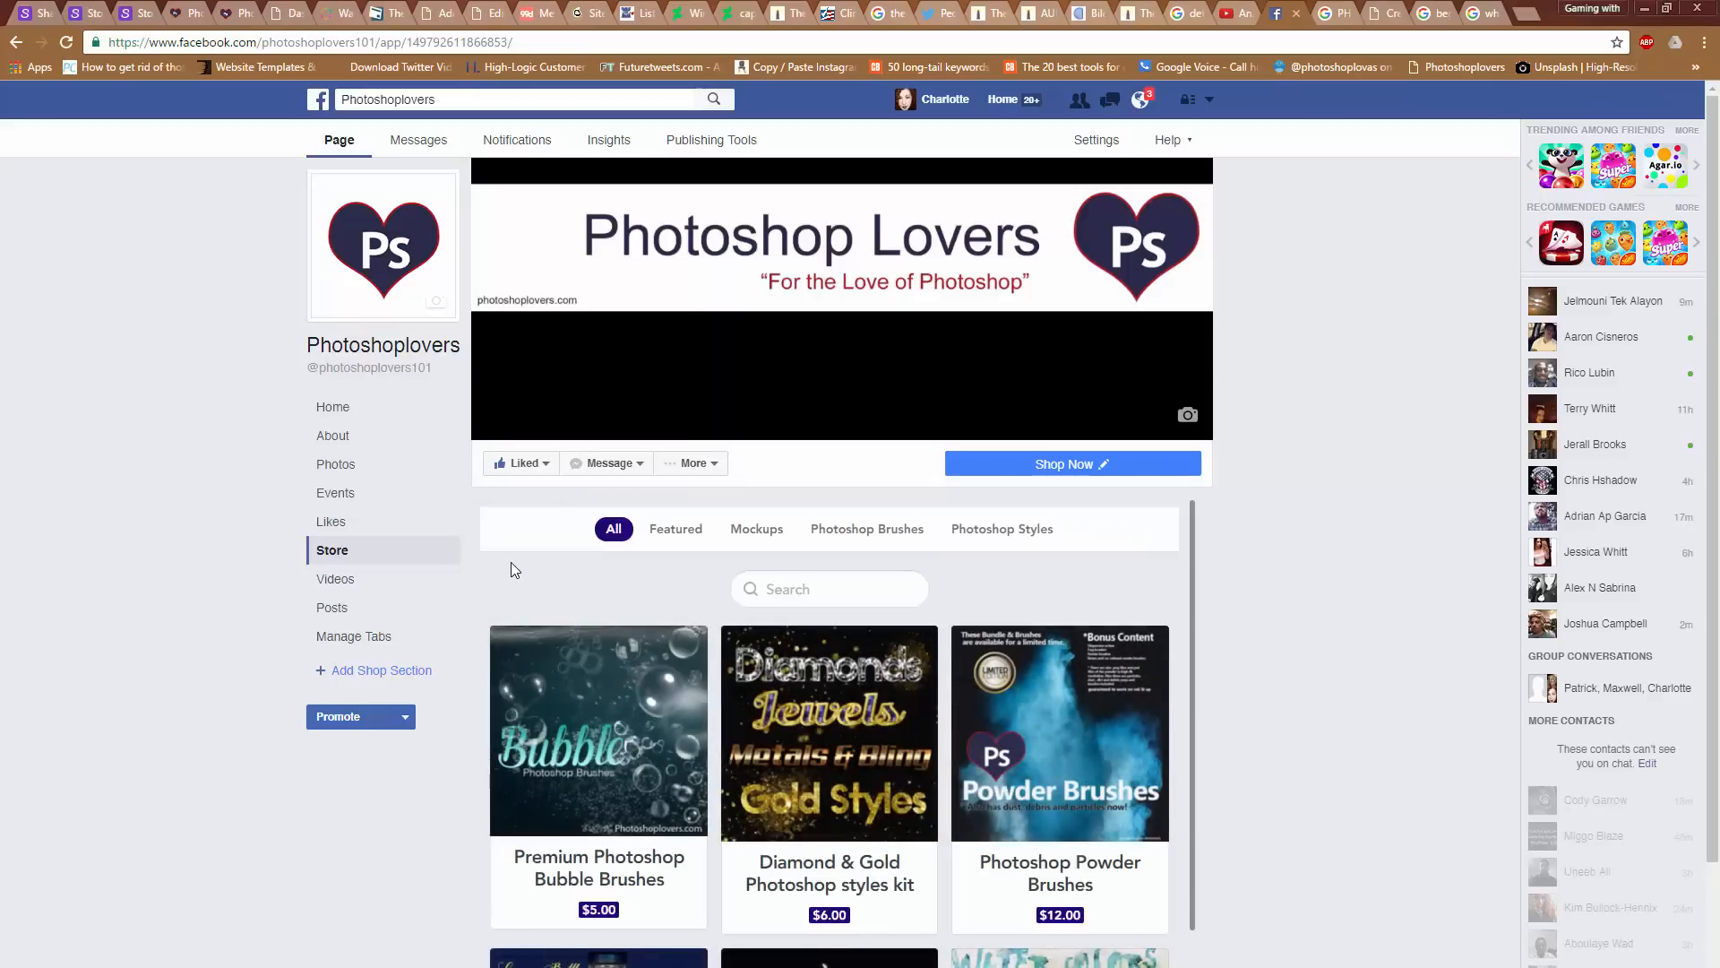
pyautogui.moveTo(505, 557)
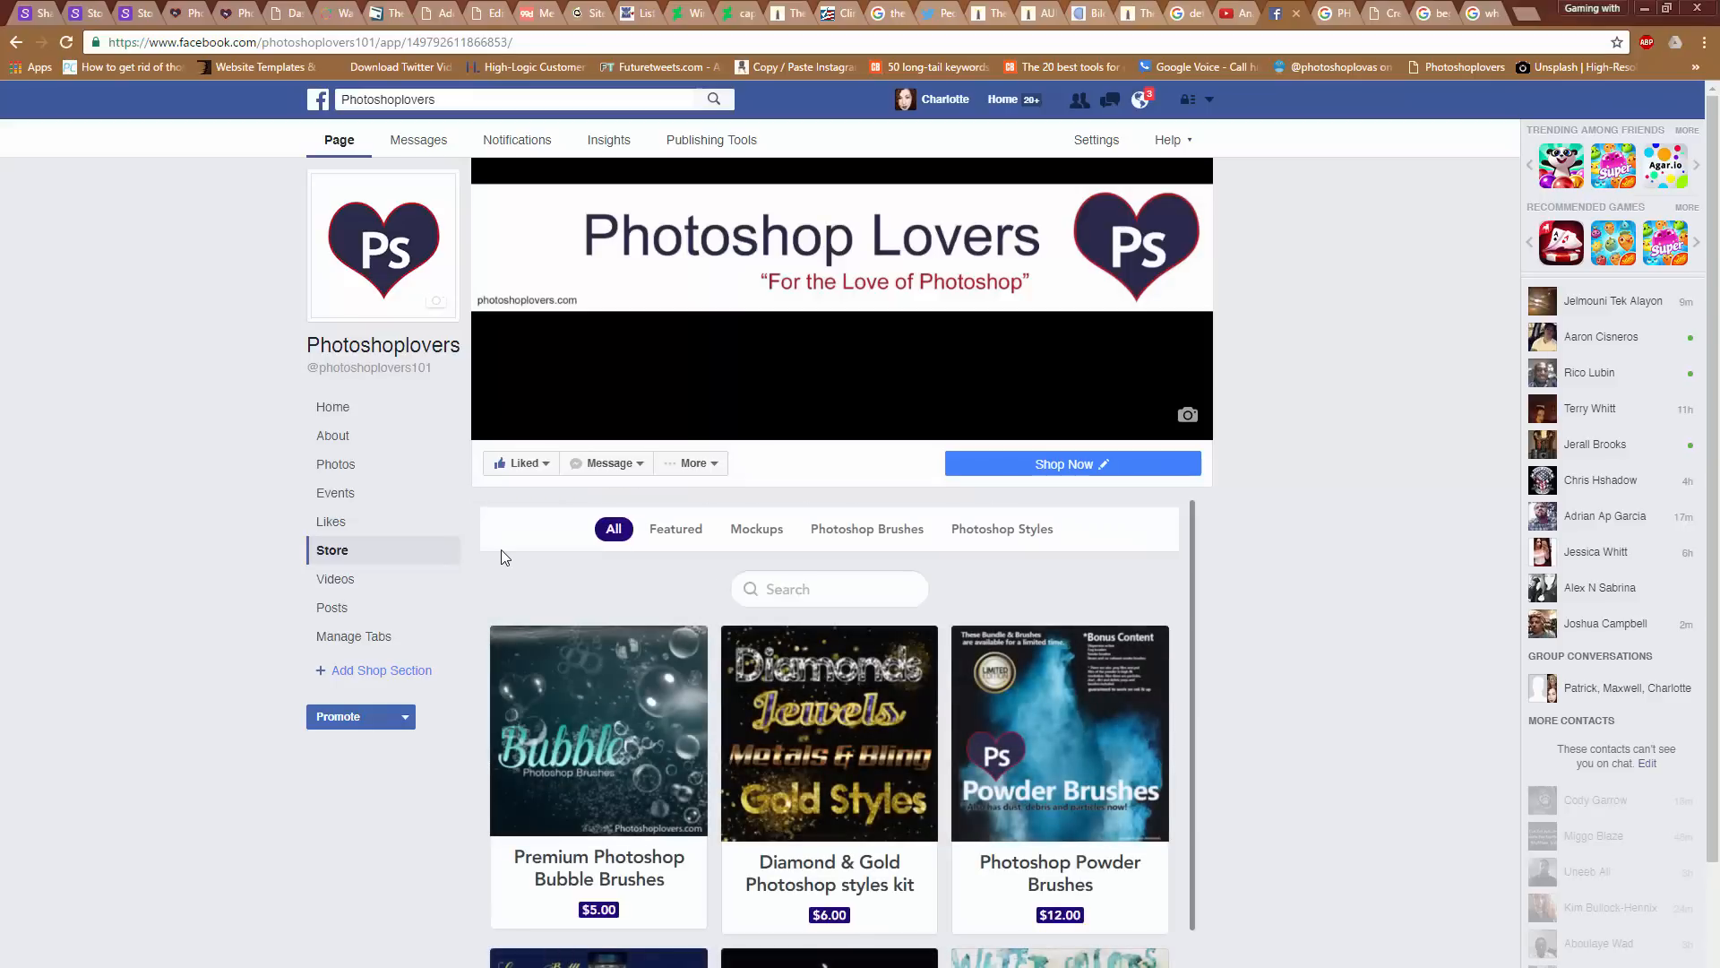
pyautogui.scroll(-3)
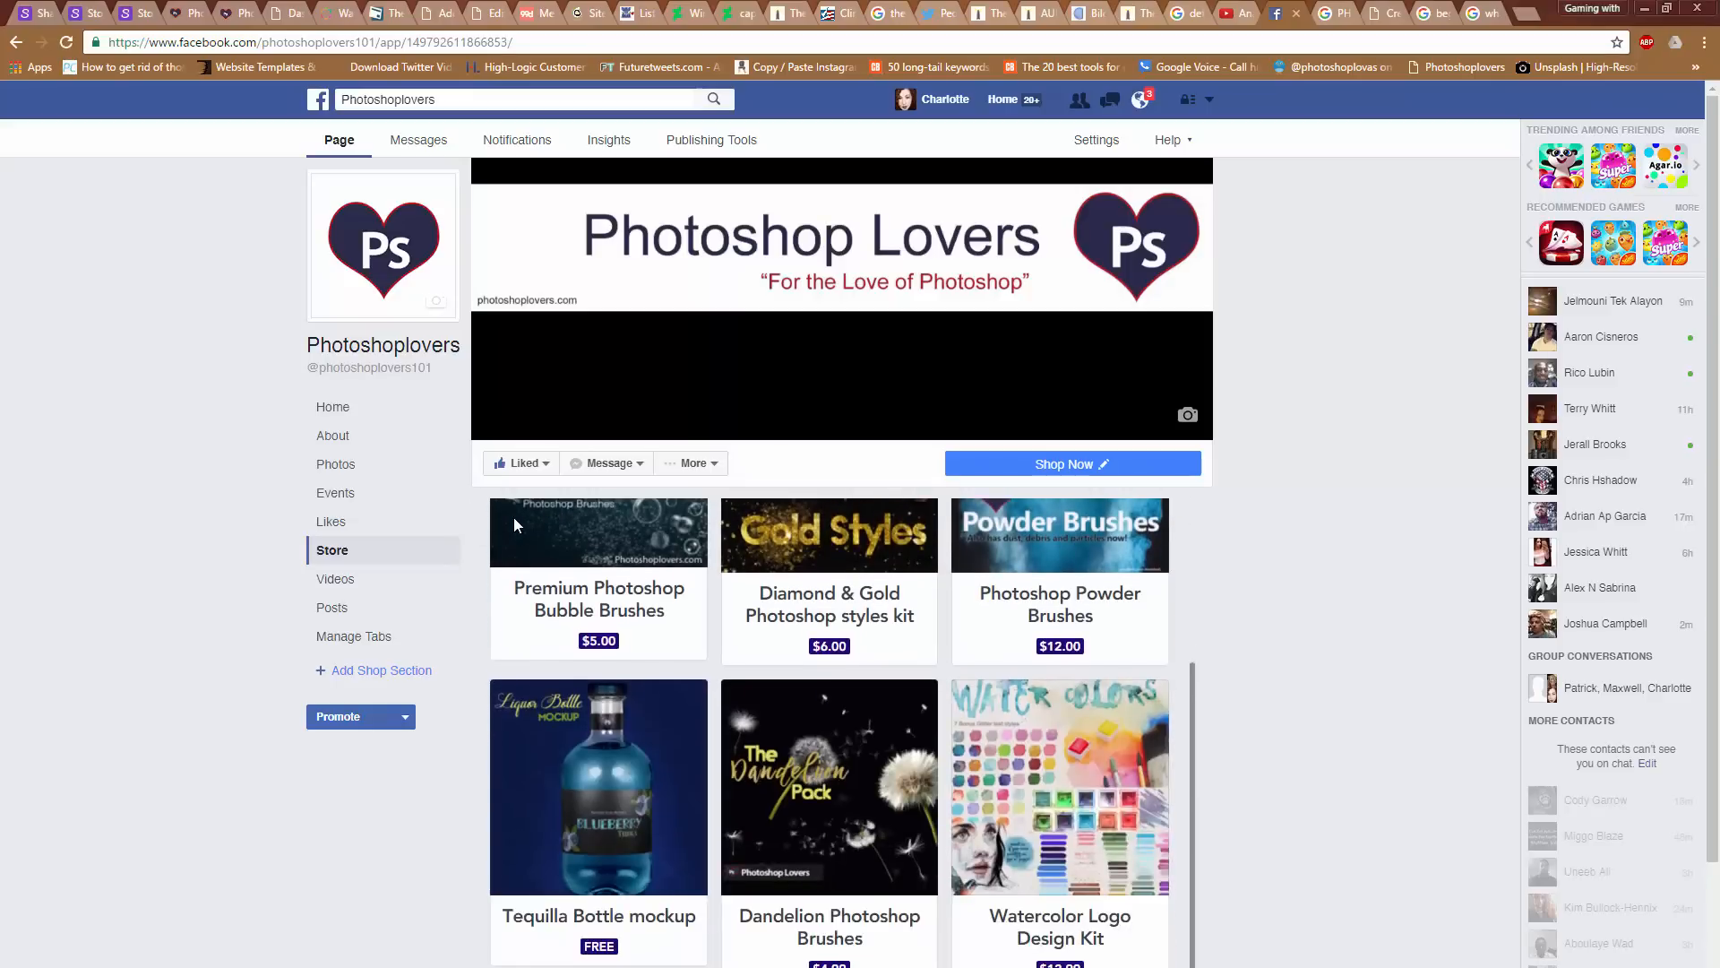
pyautogui.scroll(-3)
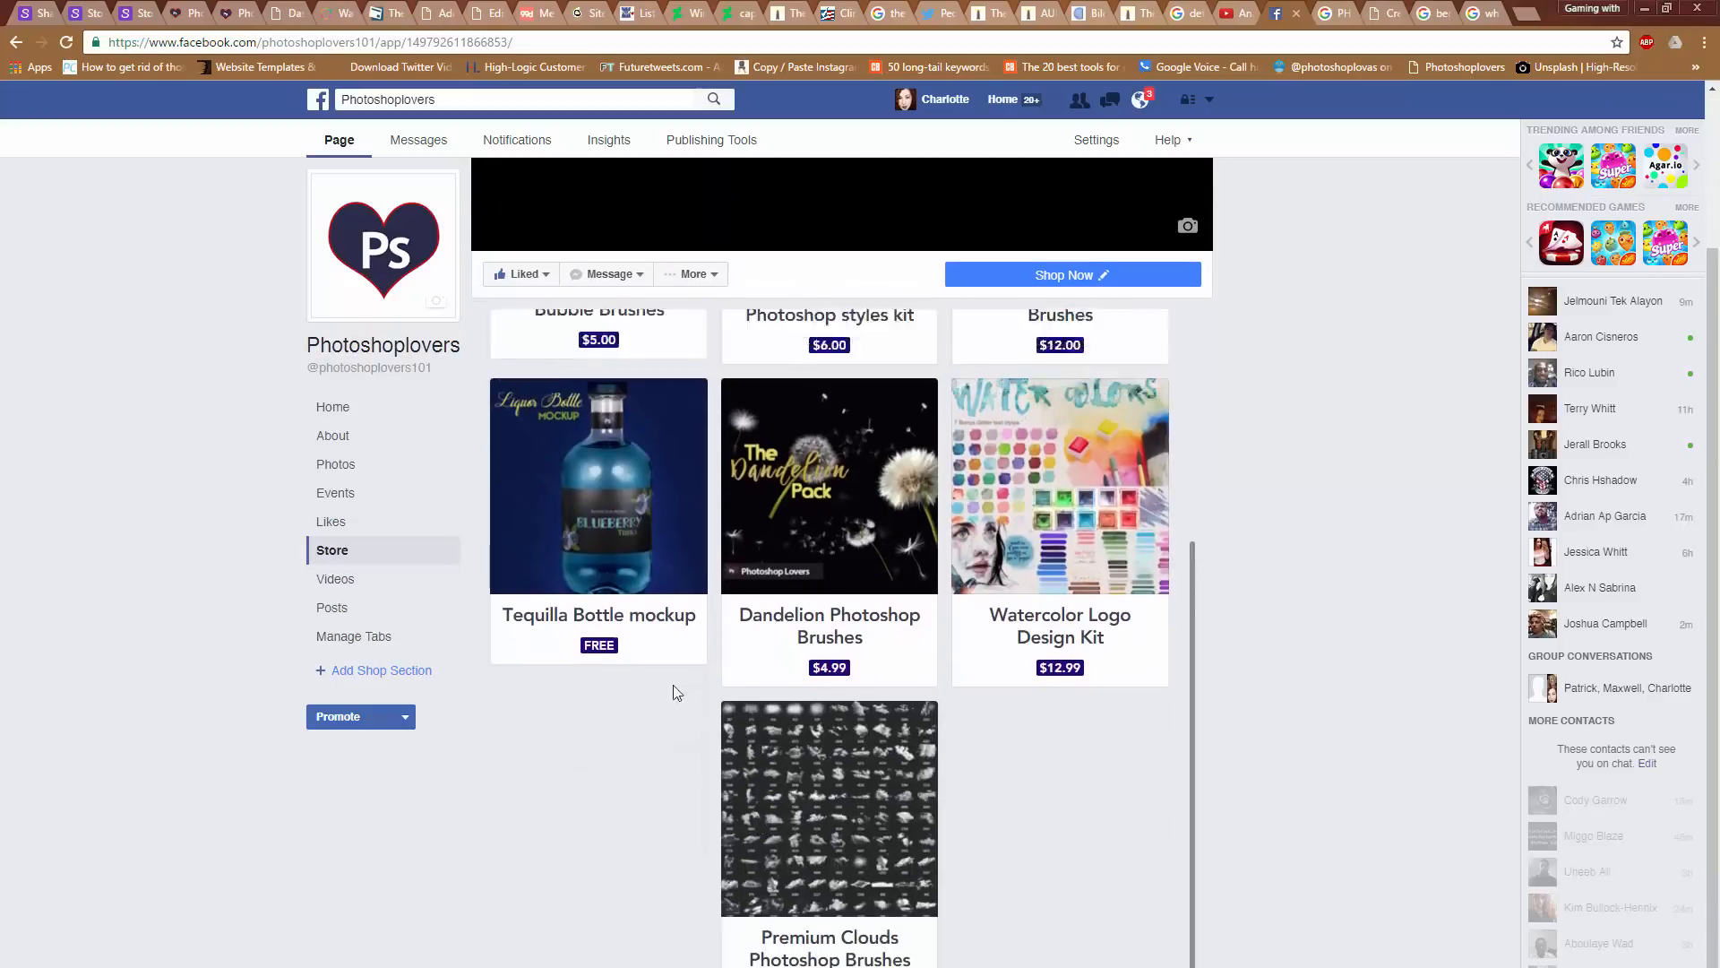
pyautogui.scroll(3)
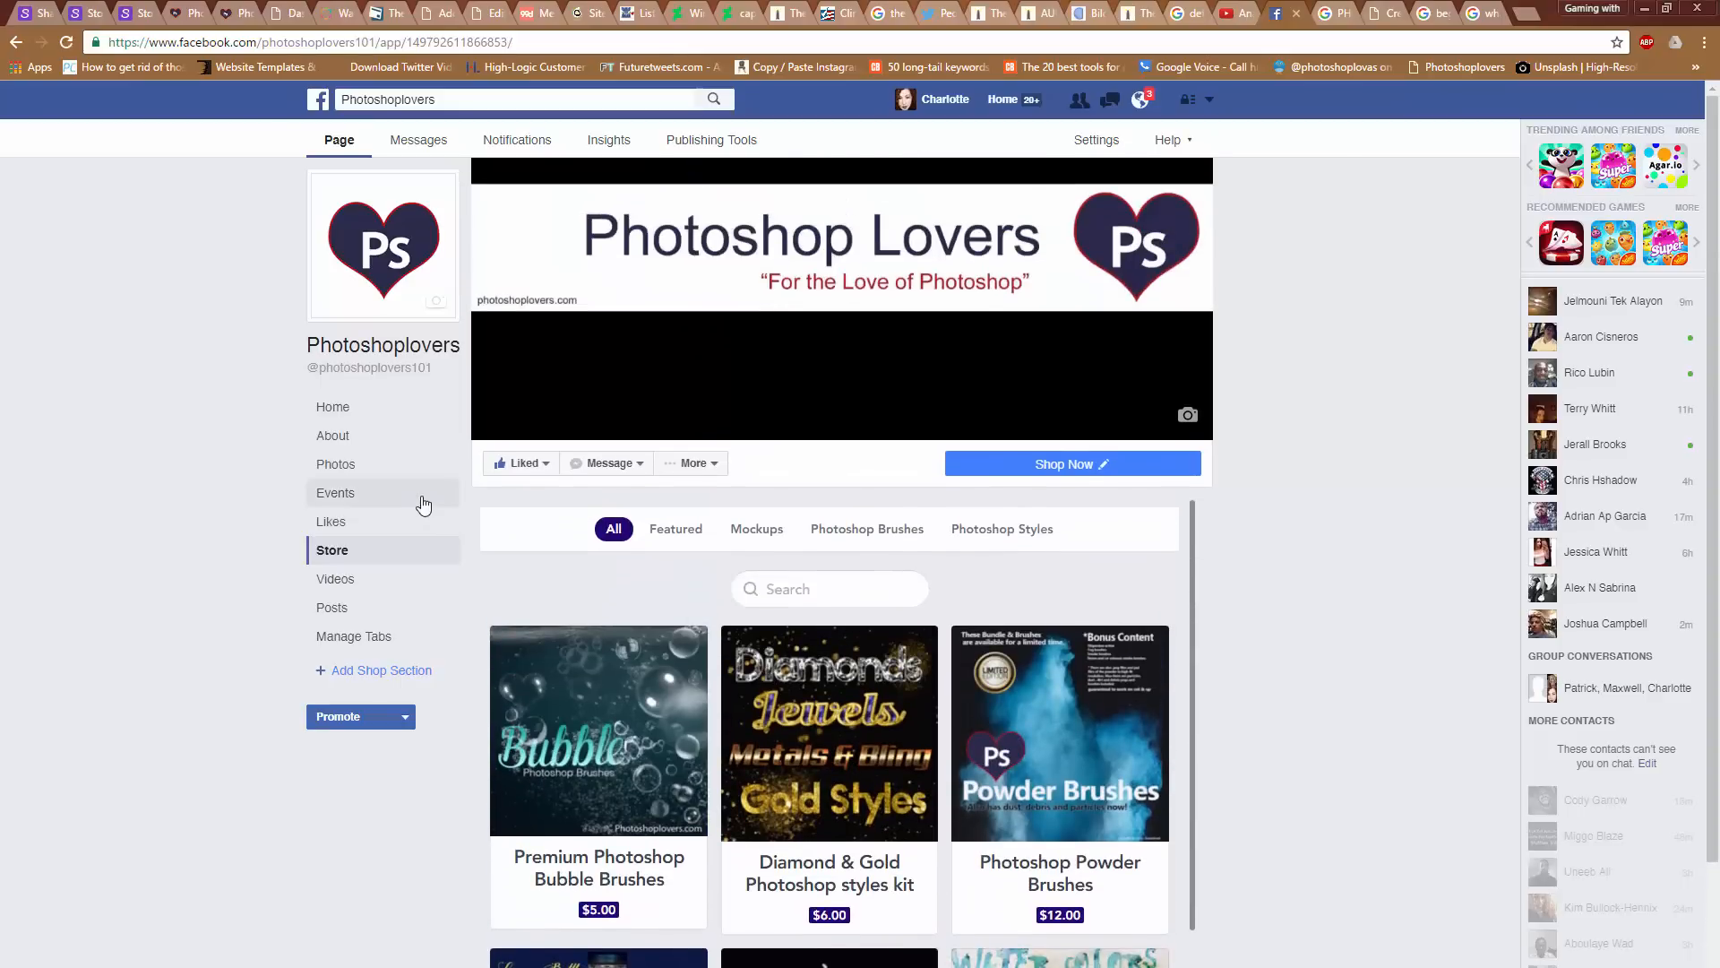
pyautogui.click(333, 549)
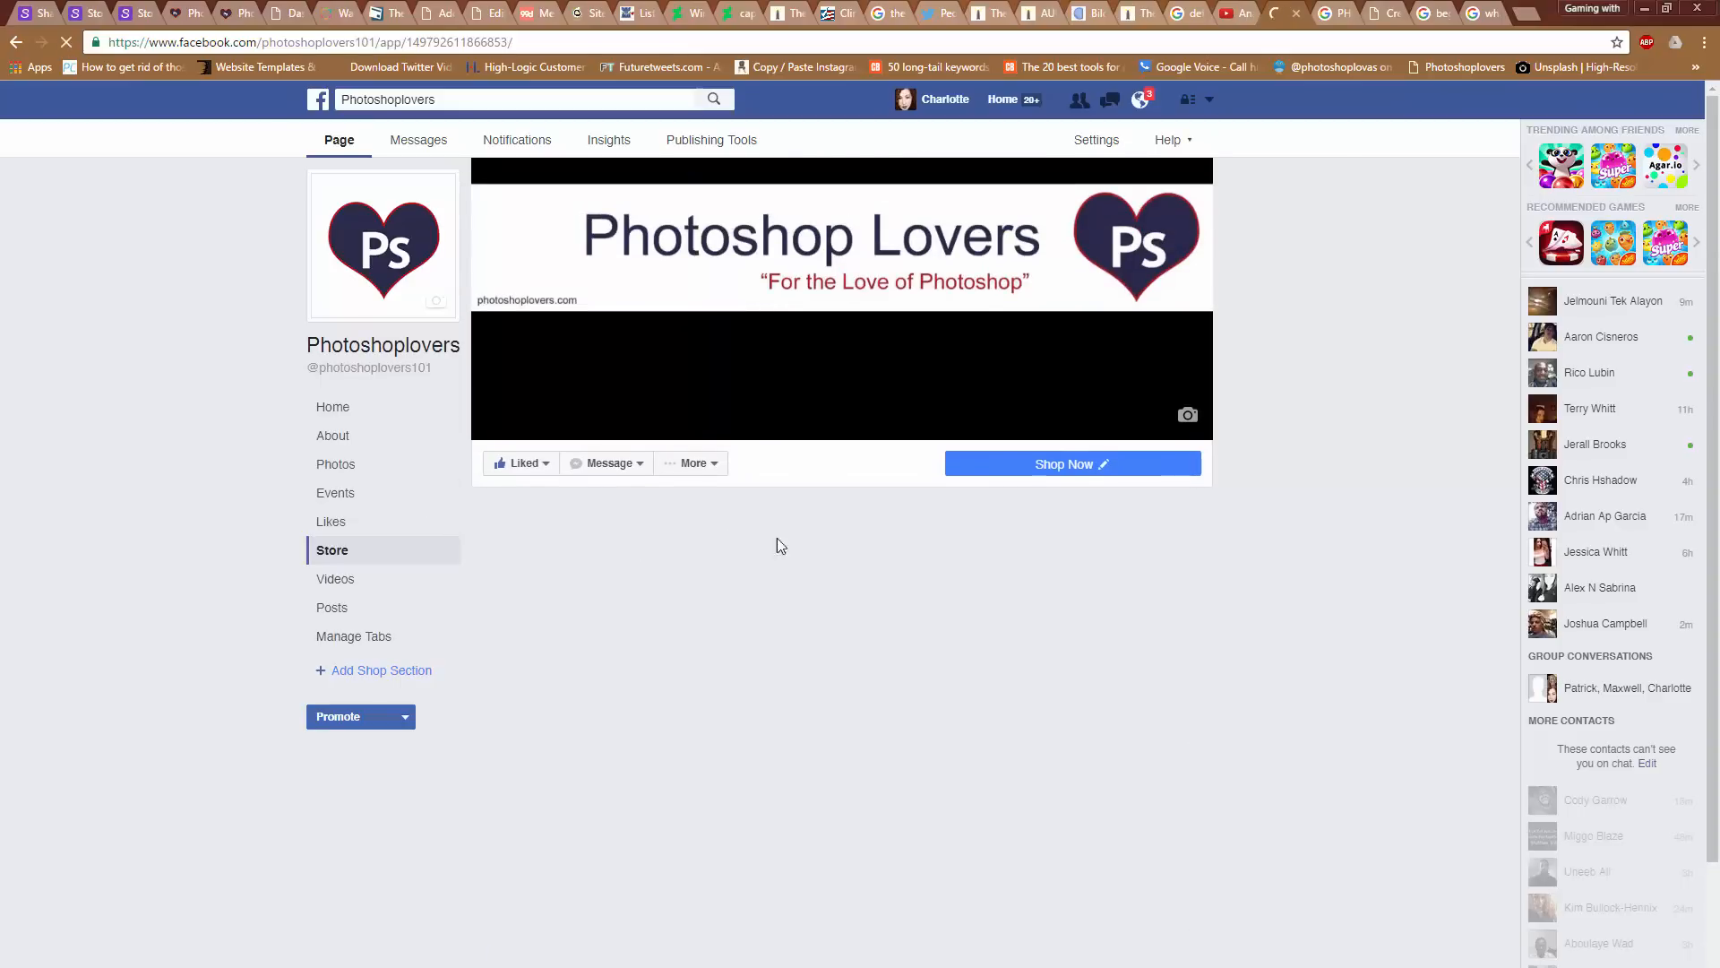
# Filter products to Mockups, then Photoshop Styles, then back to All
pyautogui.click(333, 549)
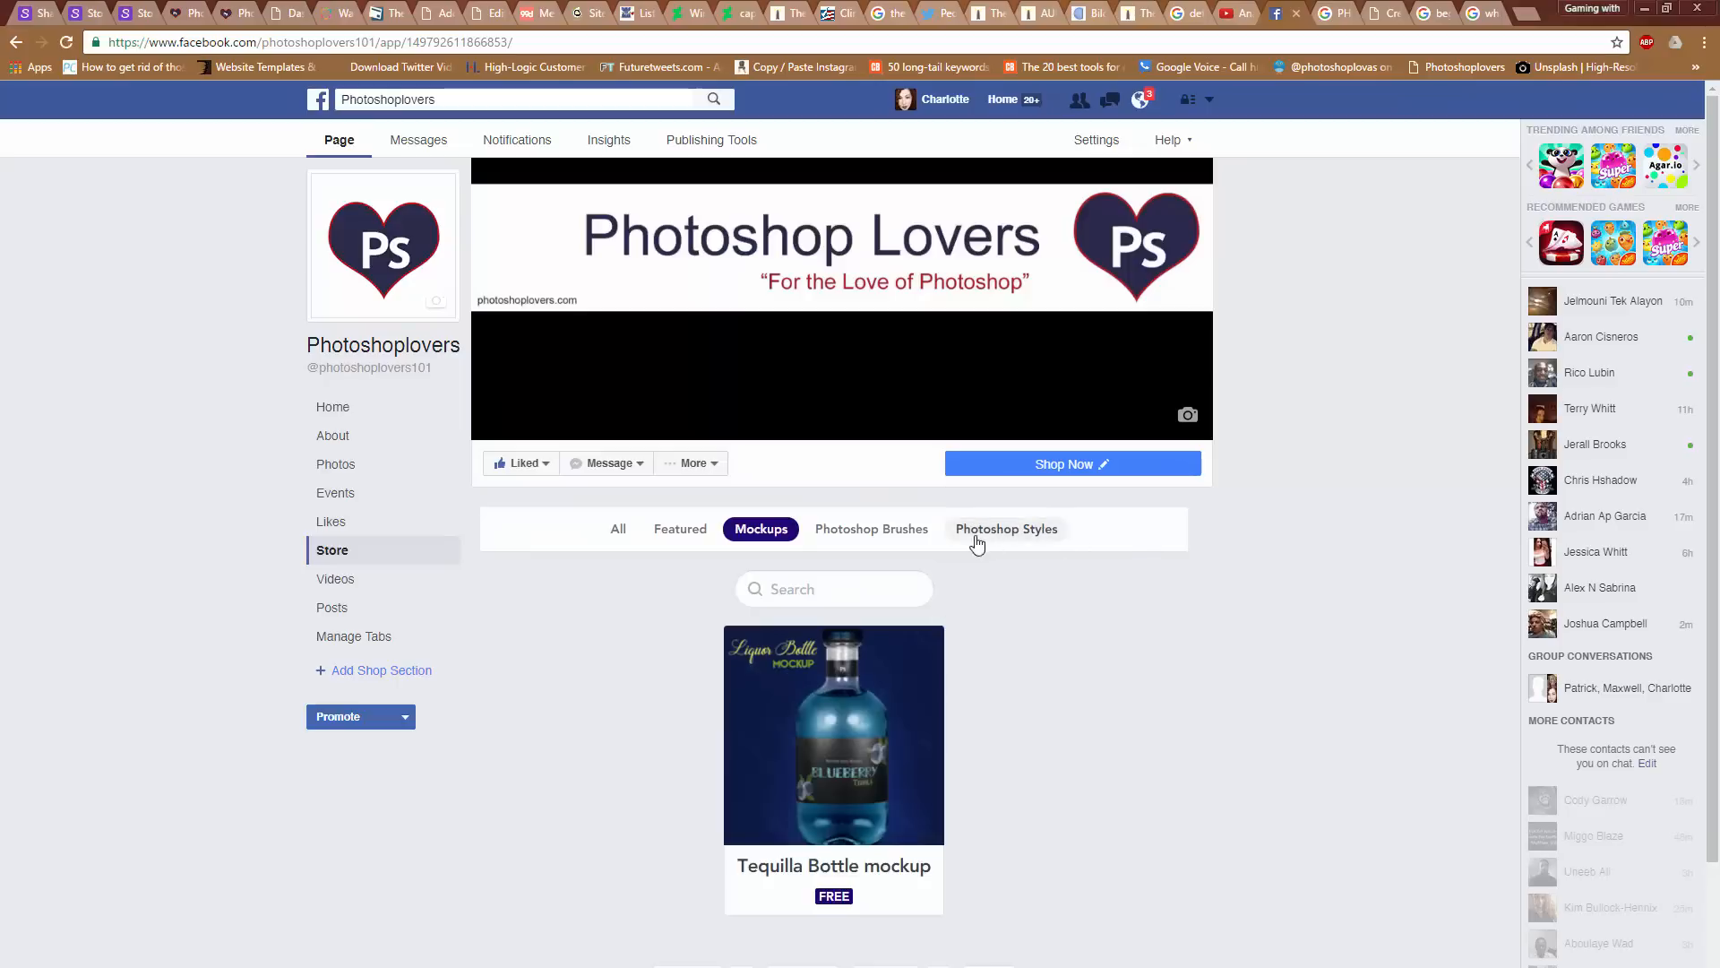
pyautogui.click(1005, 528)
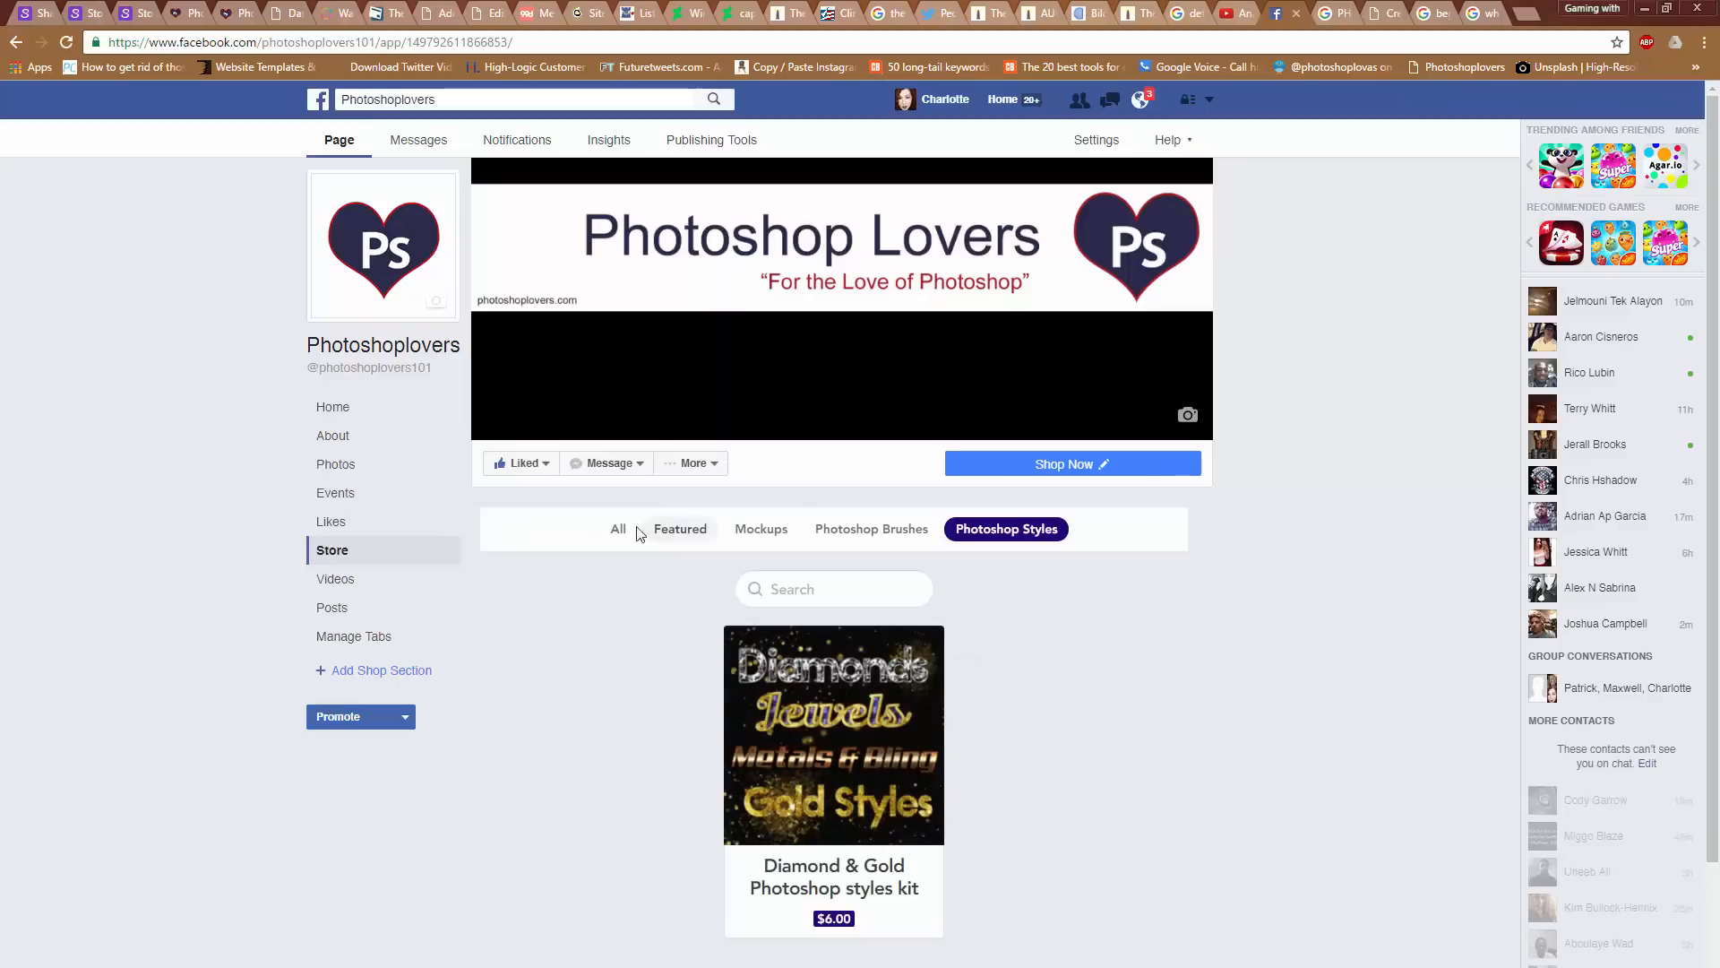
pyautogui.click(617, 528)
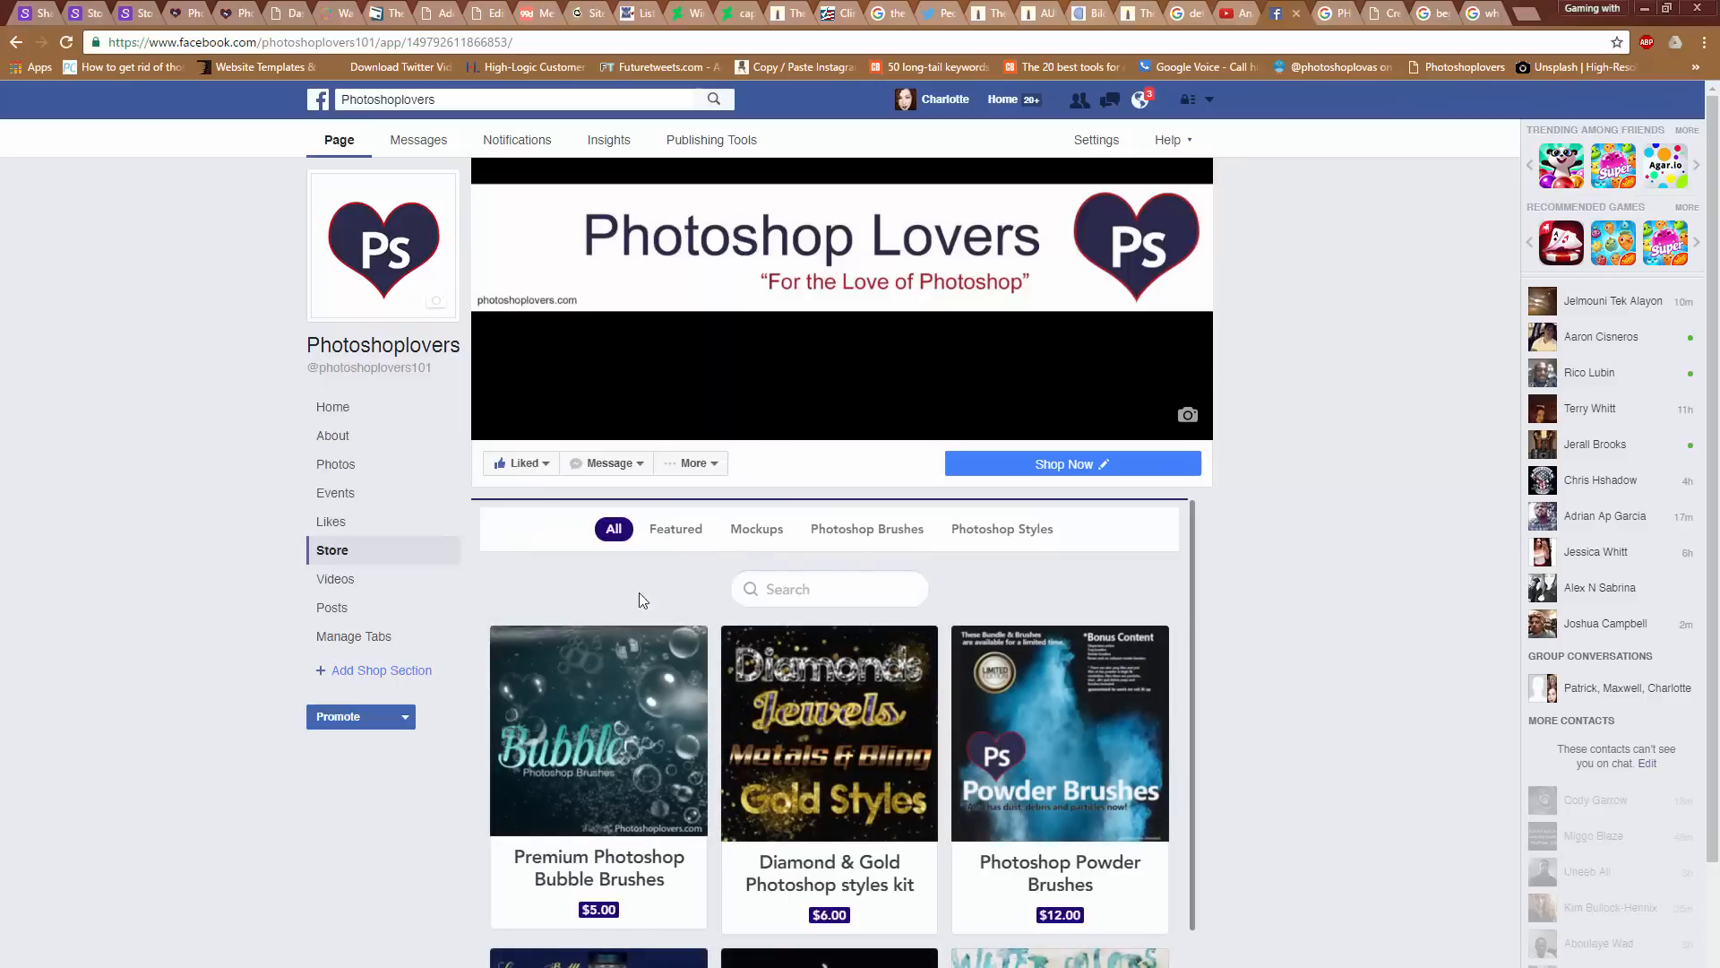
pyautogui.scroll(-3)
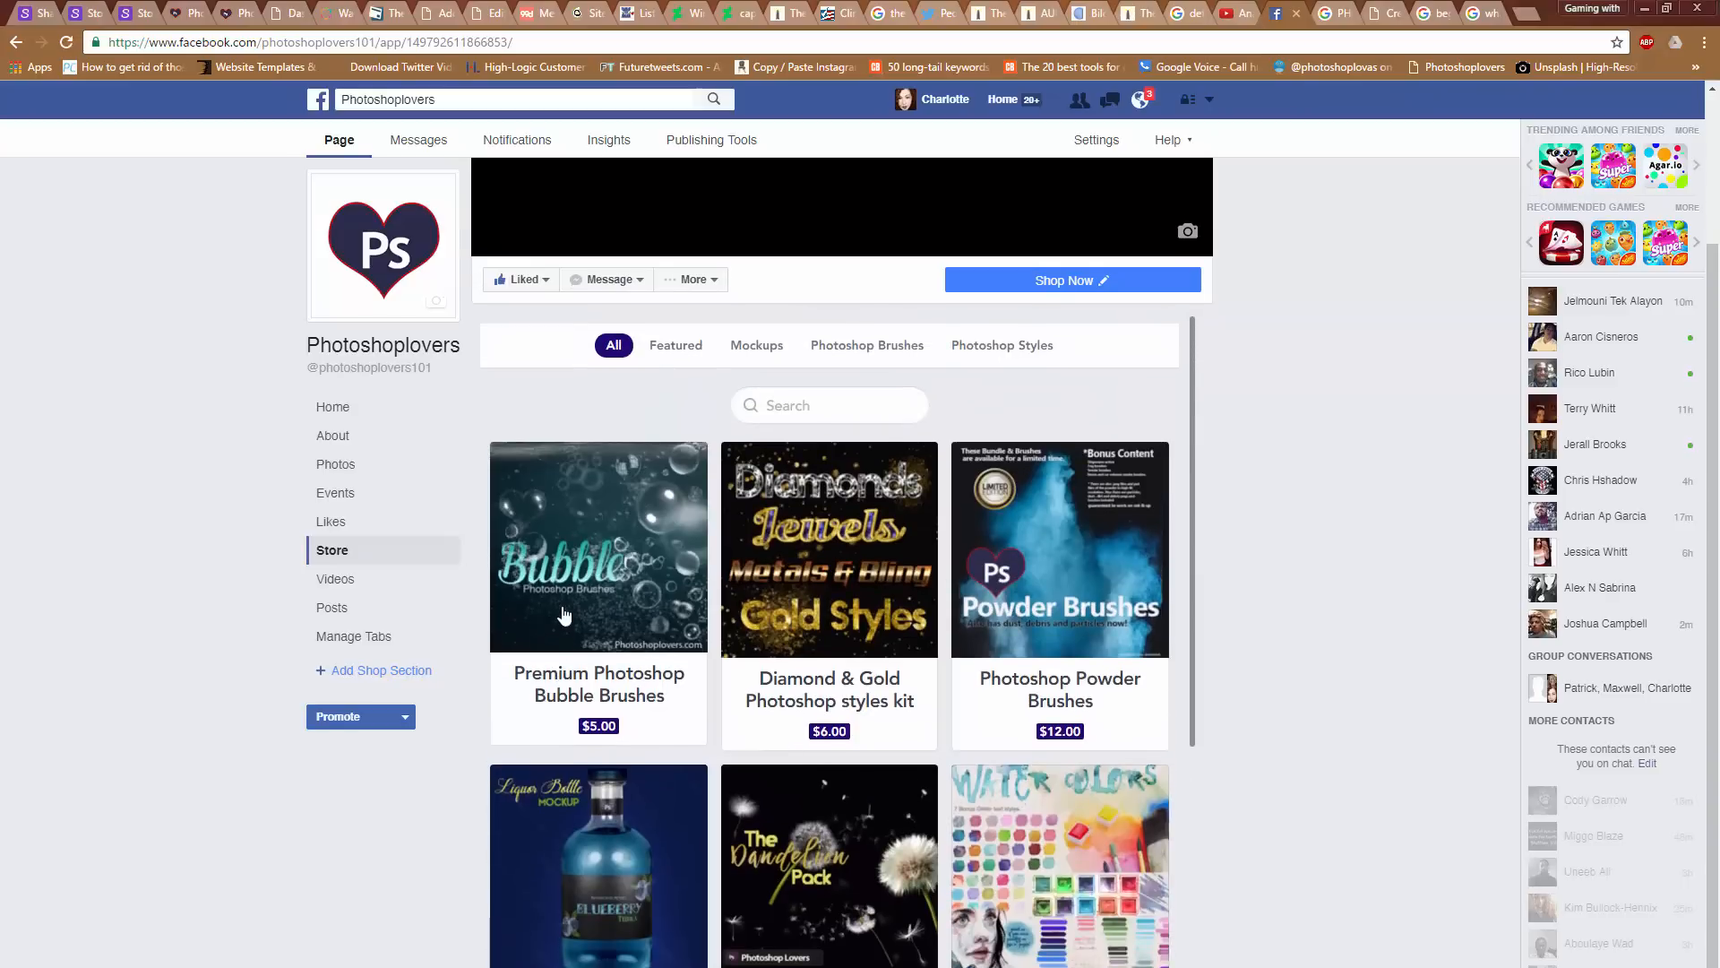
pyautogui.scroll(3)
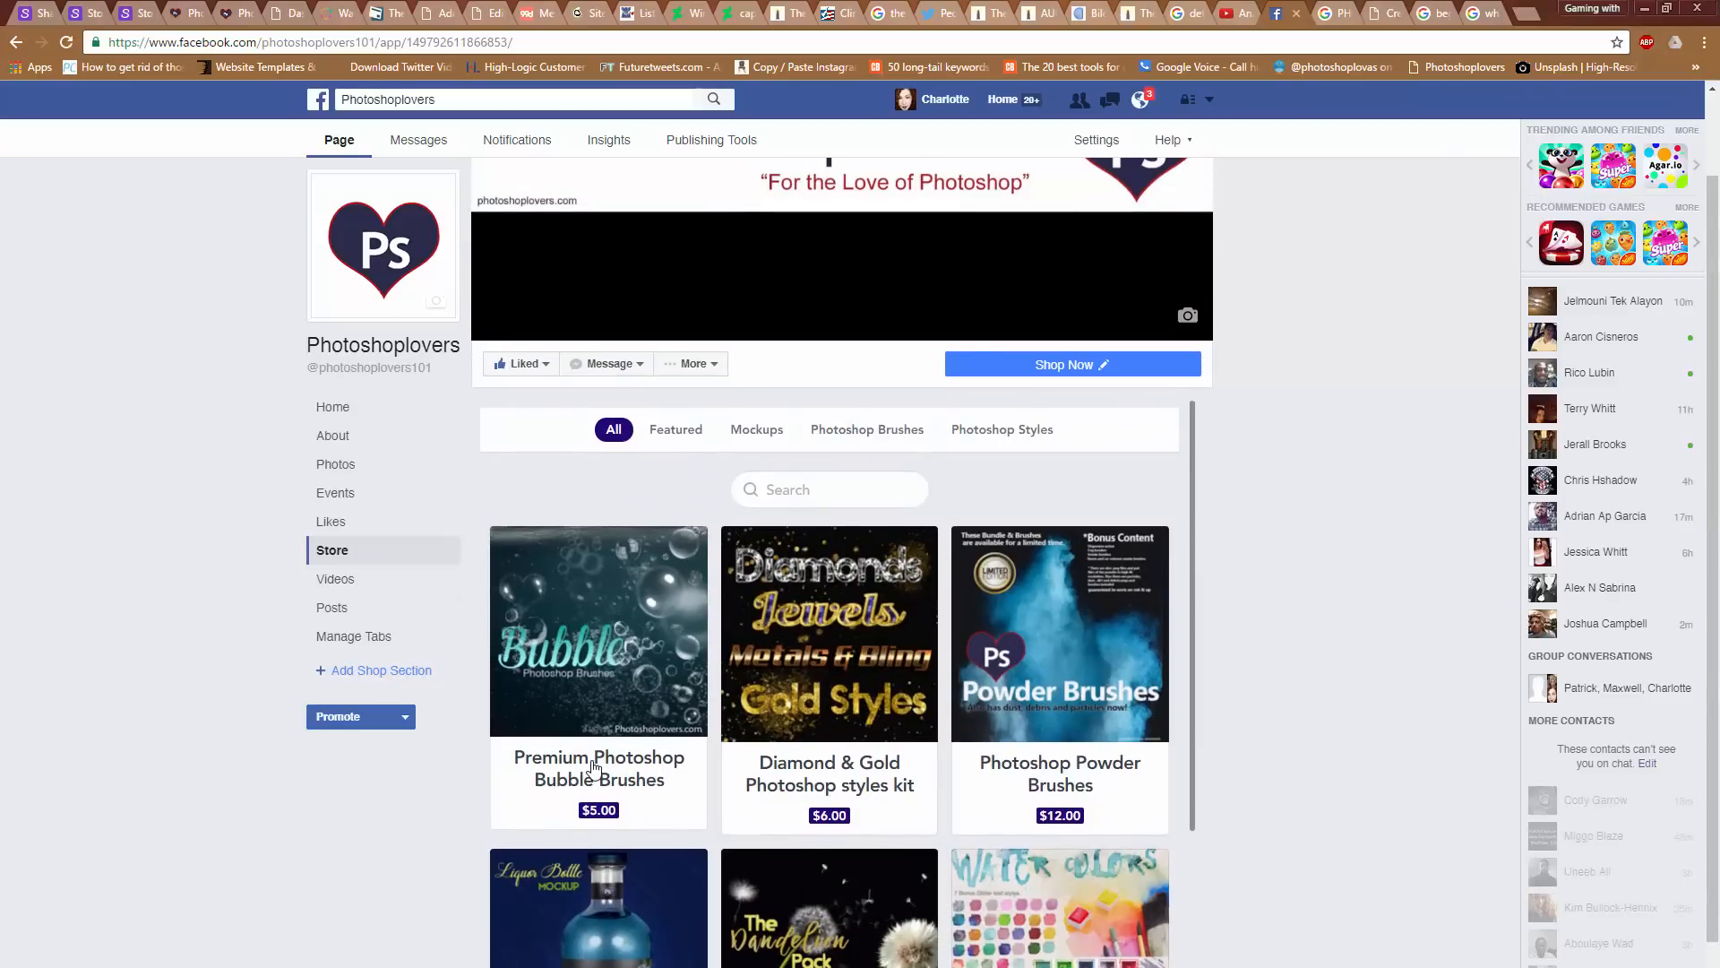
# Open the Premium Photoshop Bubble Brushes product page and scroll through its $5.00 listing
pyautogui.click(597, 631)
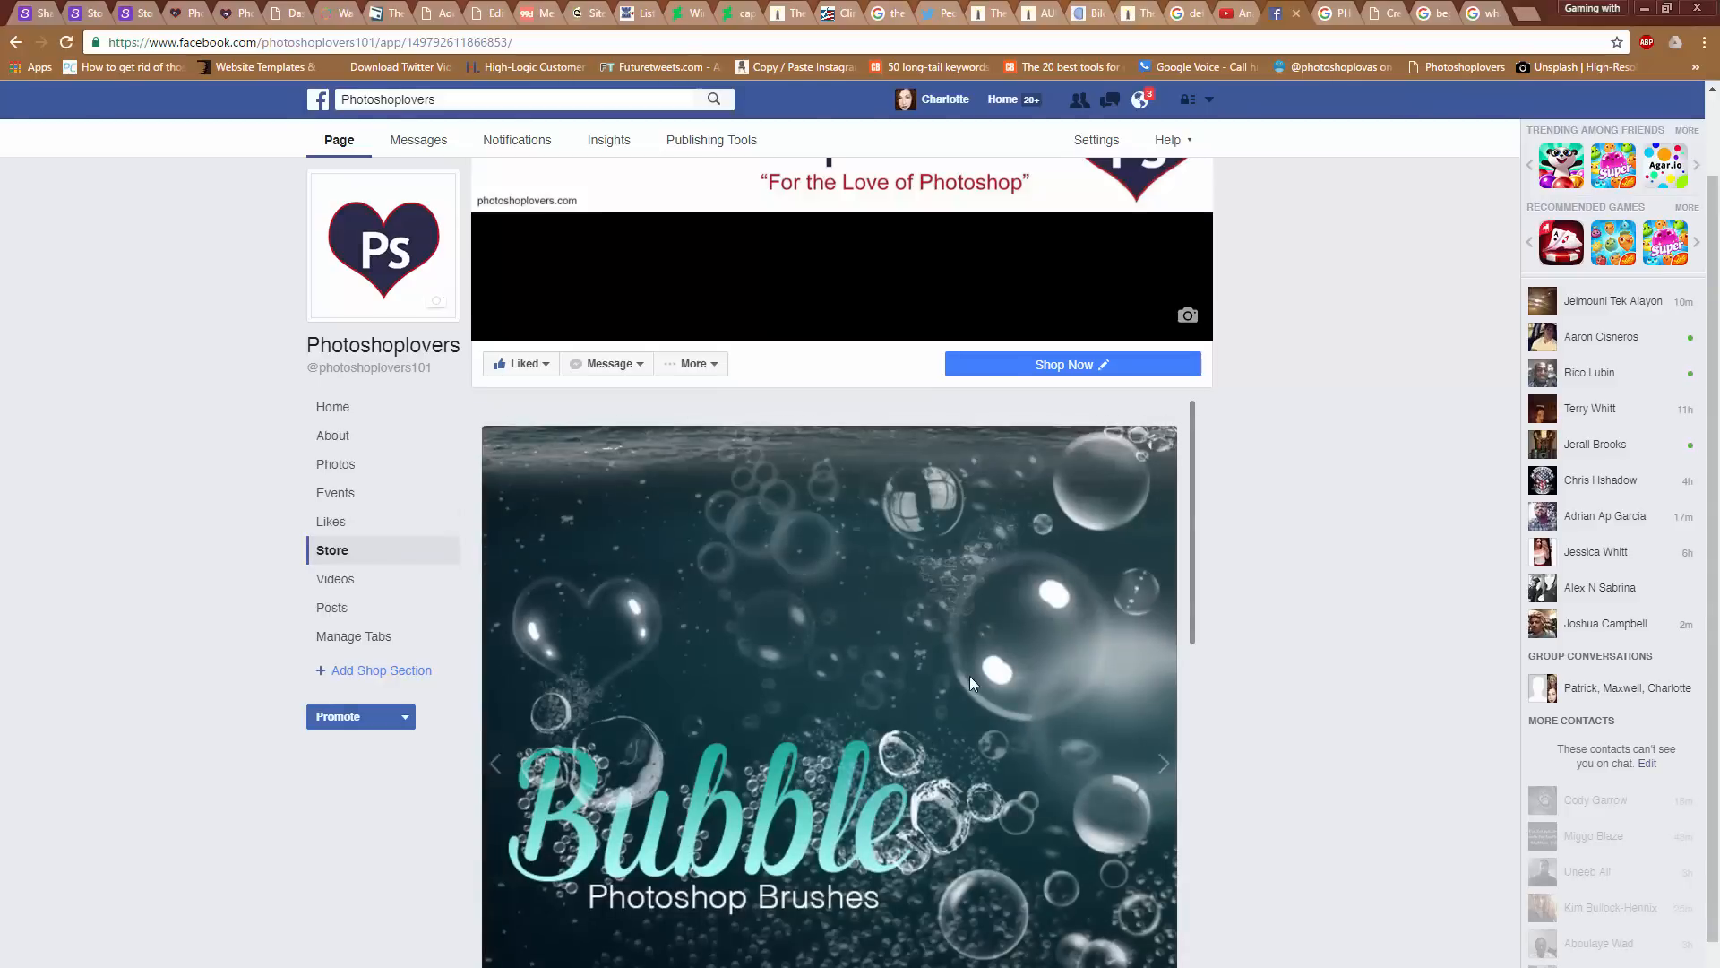
pyautogui.scroll(-3)
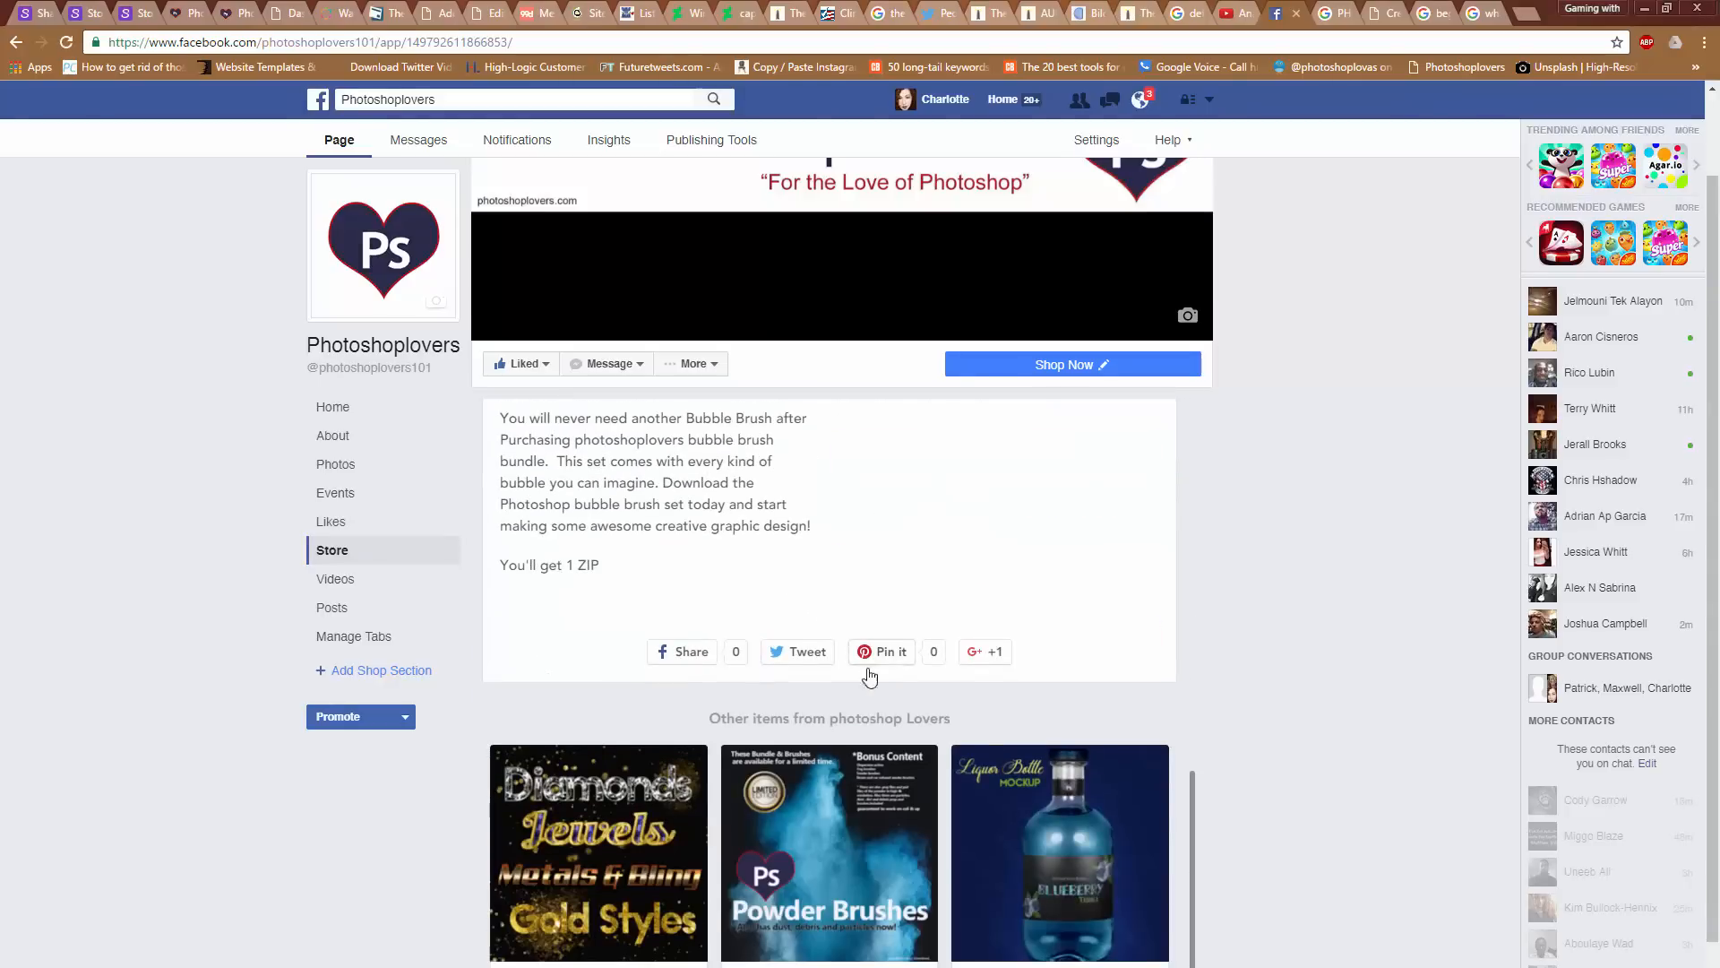
pyautogui.moveTo(949, 663)
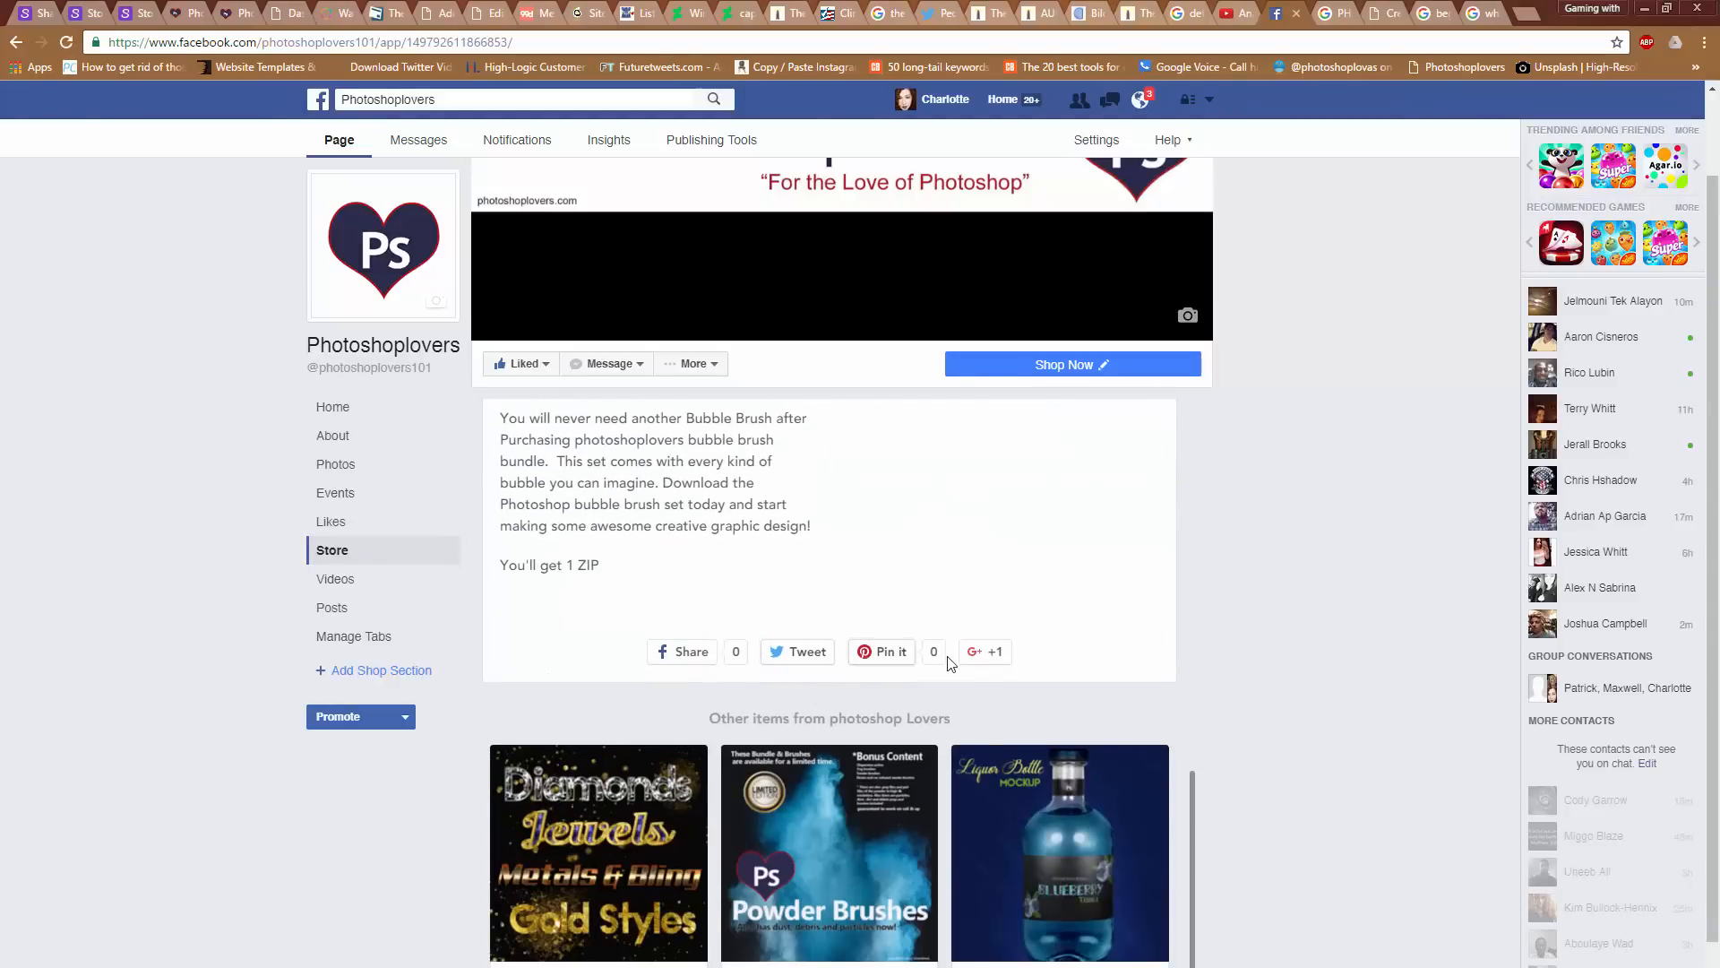
pyautogui.scroll(-3)
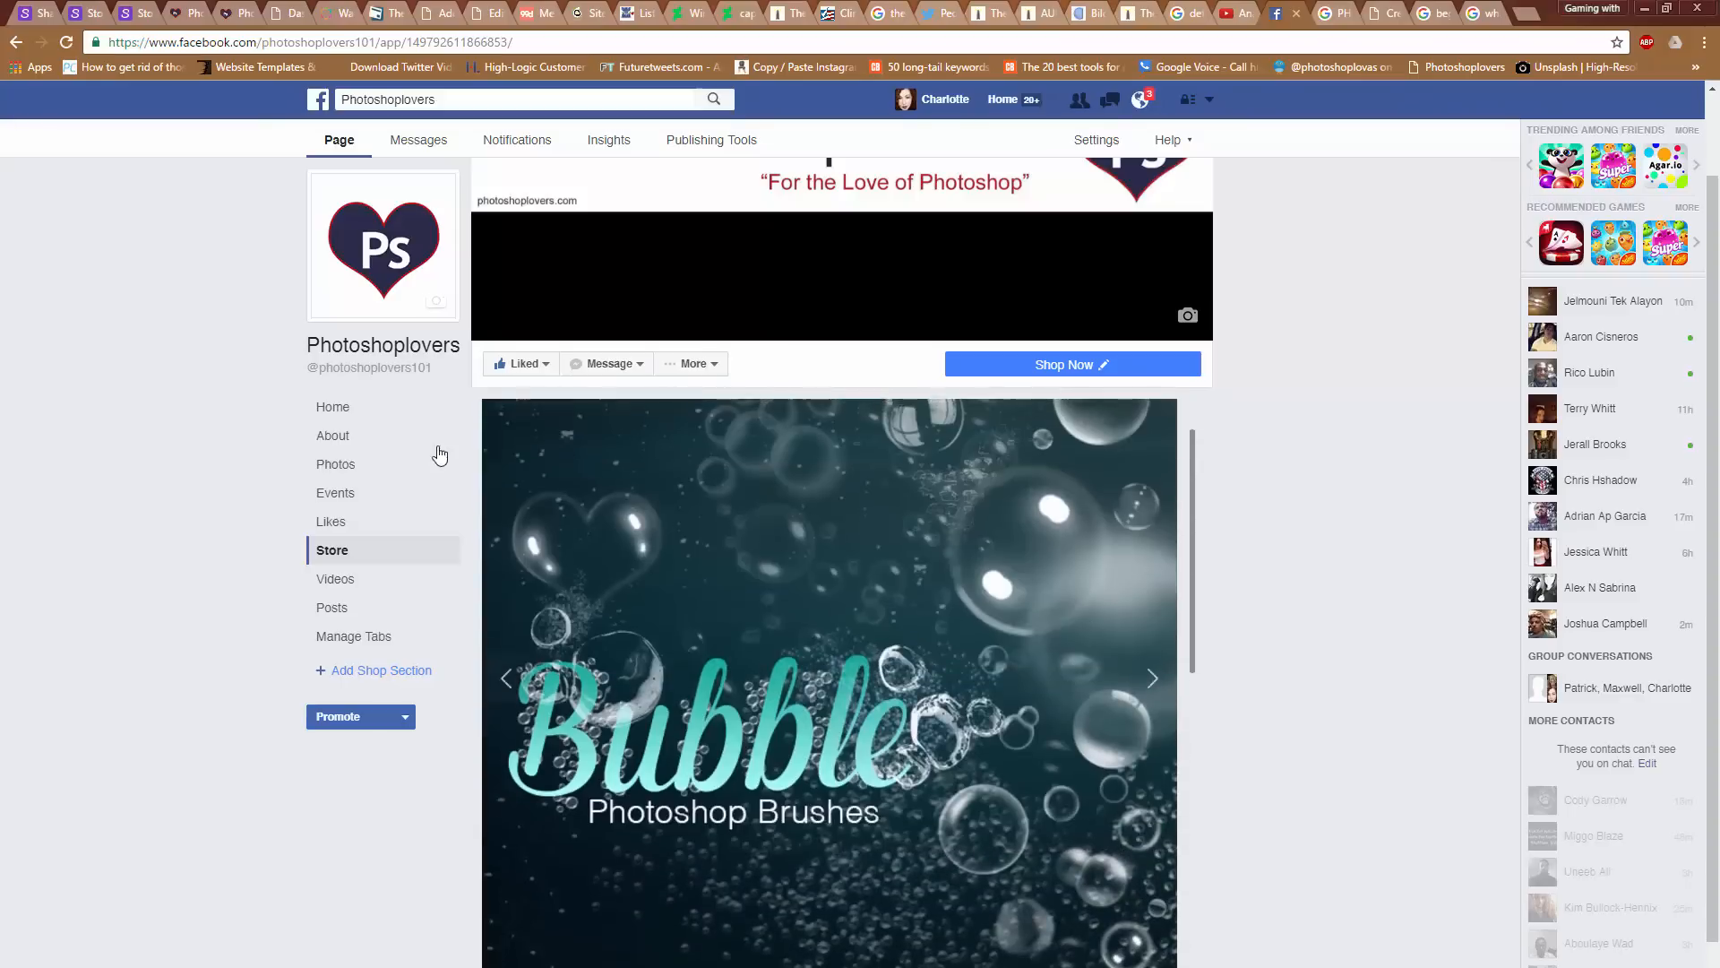
pyautogui.scroll(3)
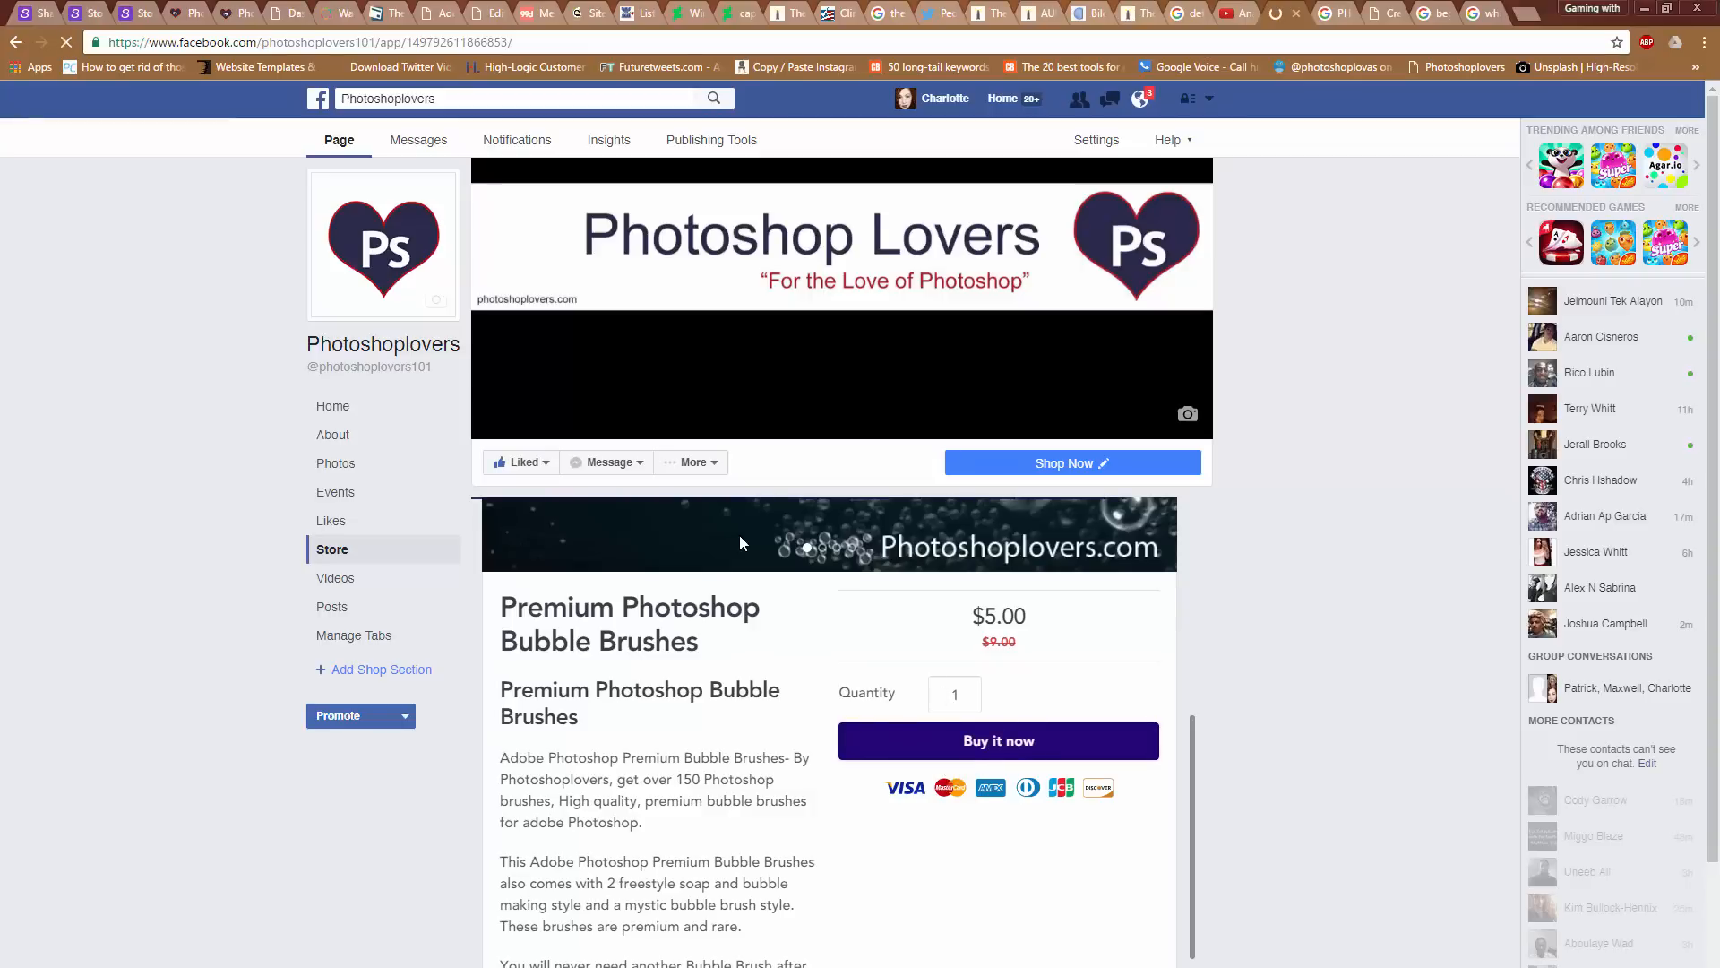
# Buy the Bubble Brushes item now, reaching the $5.00 checkout form for name and email
pyautogui.click(998, 739)
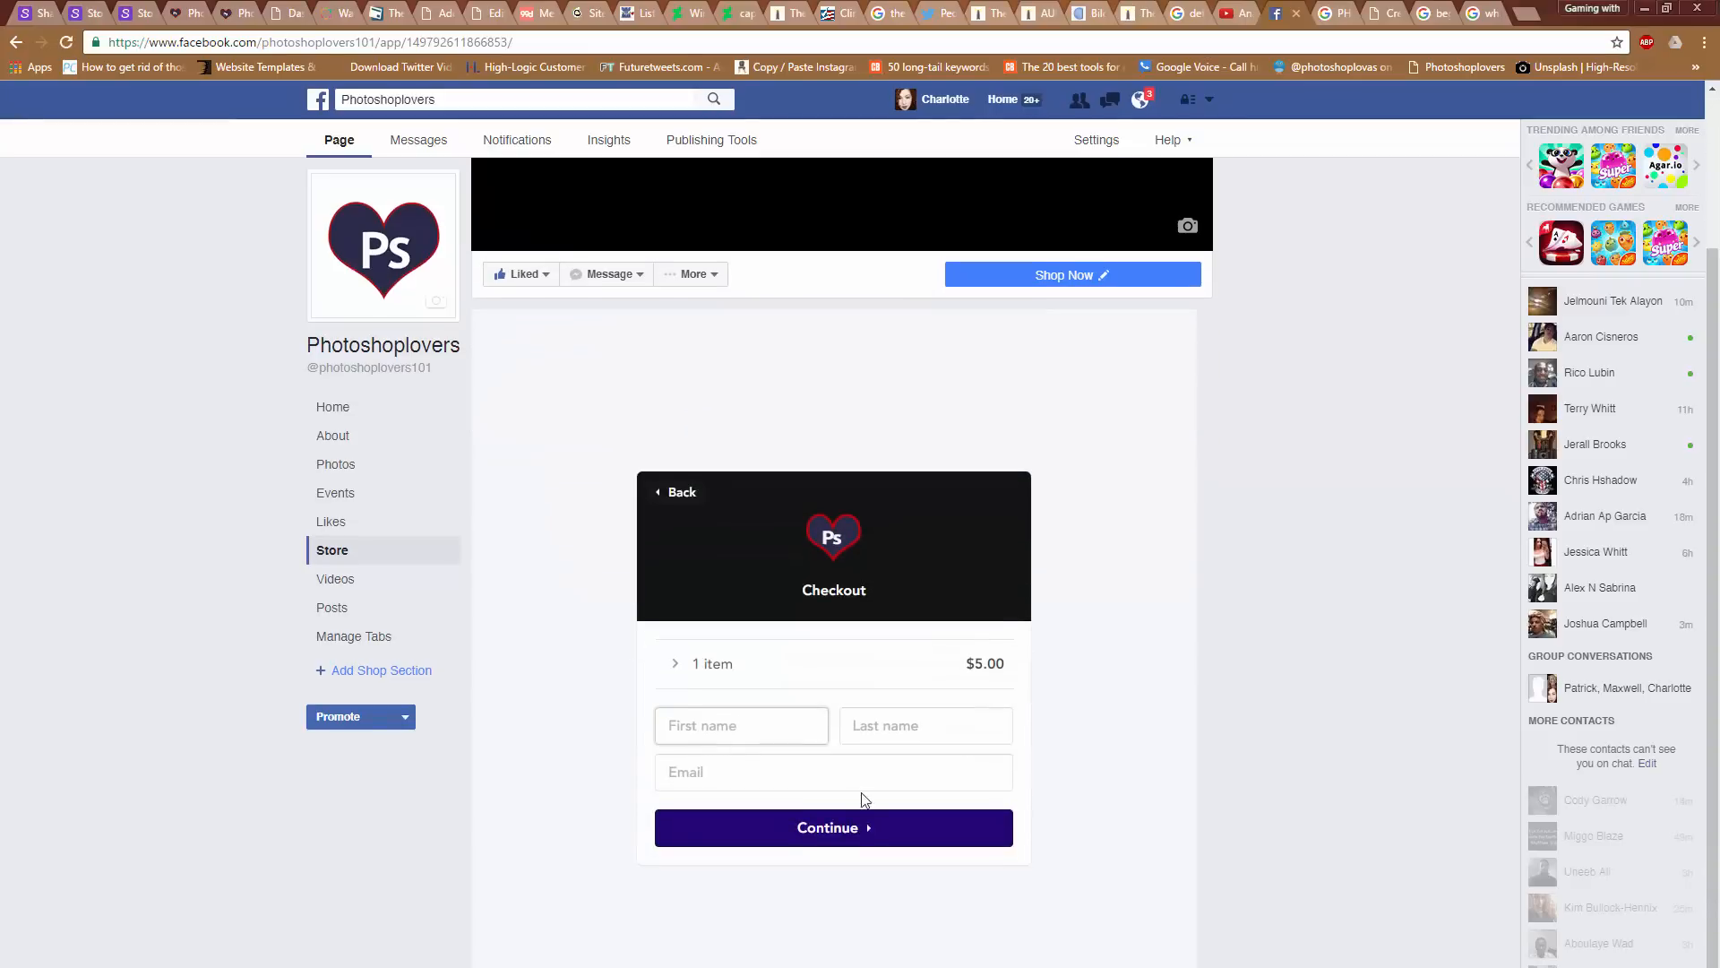
pyautogui.click(741, 725)
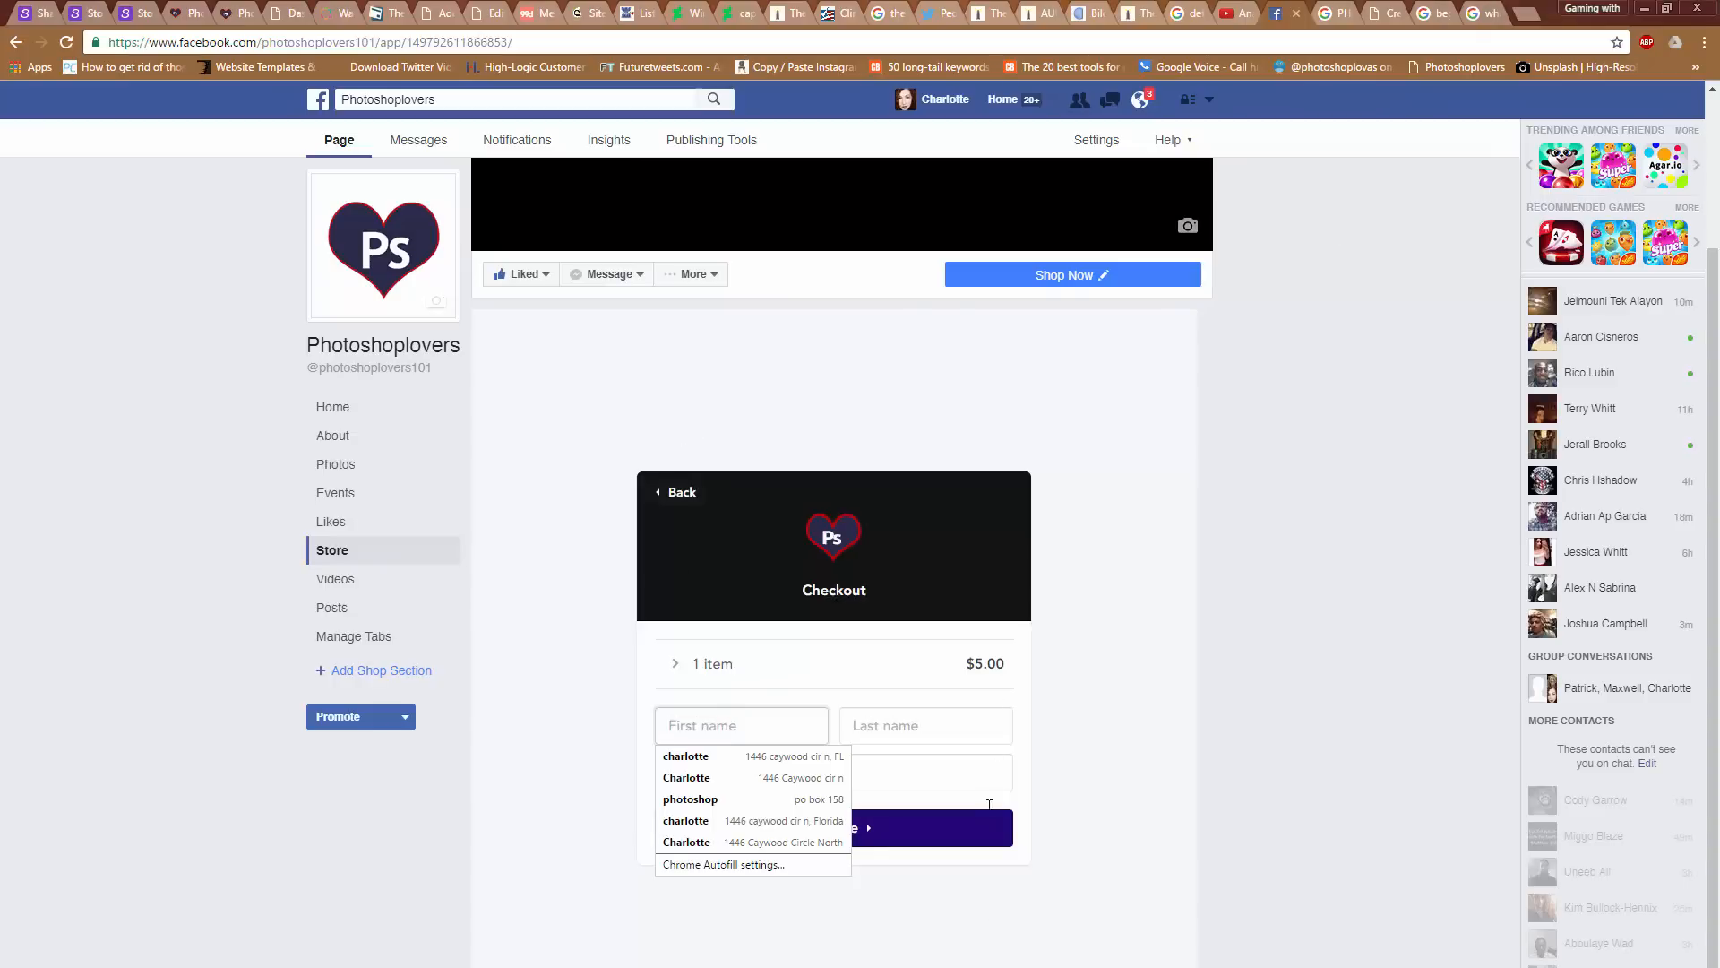
pyautogui.click(488, 393)
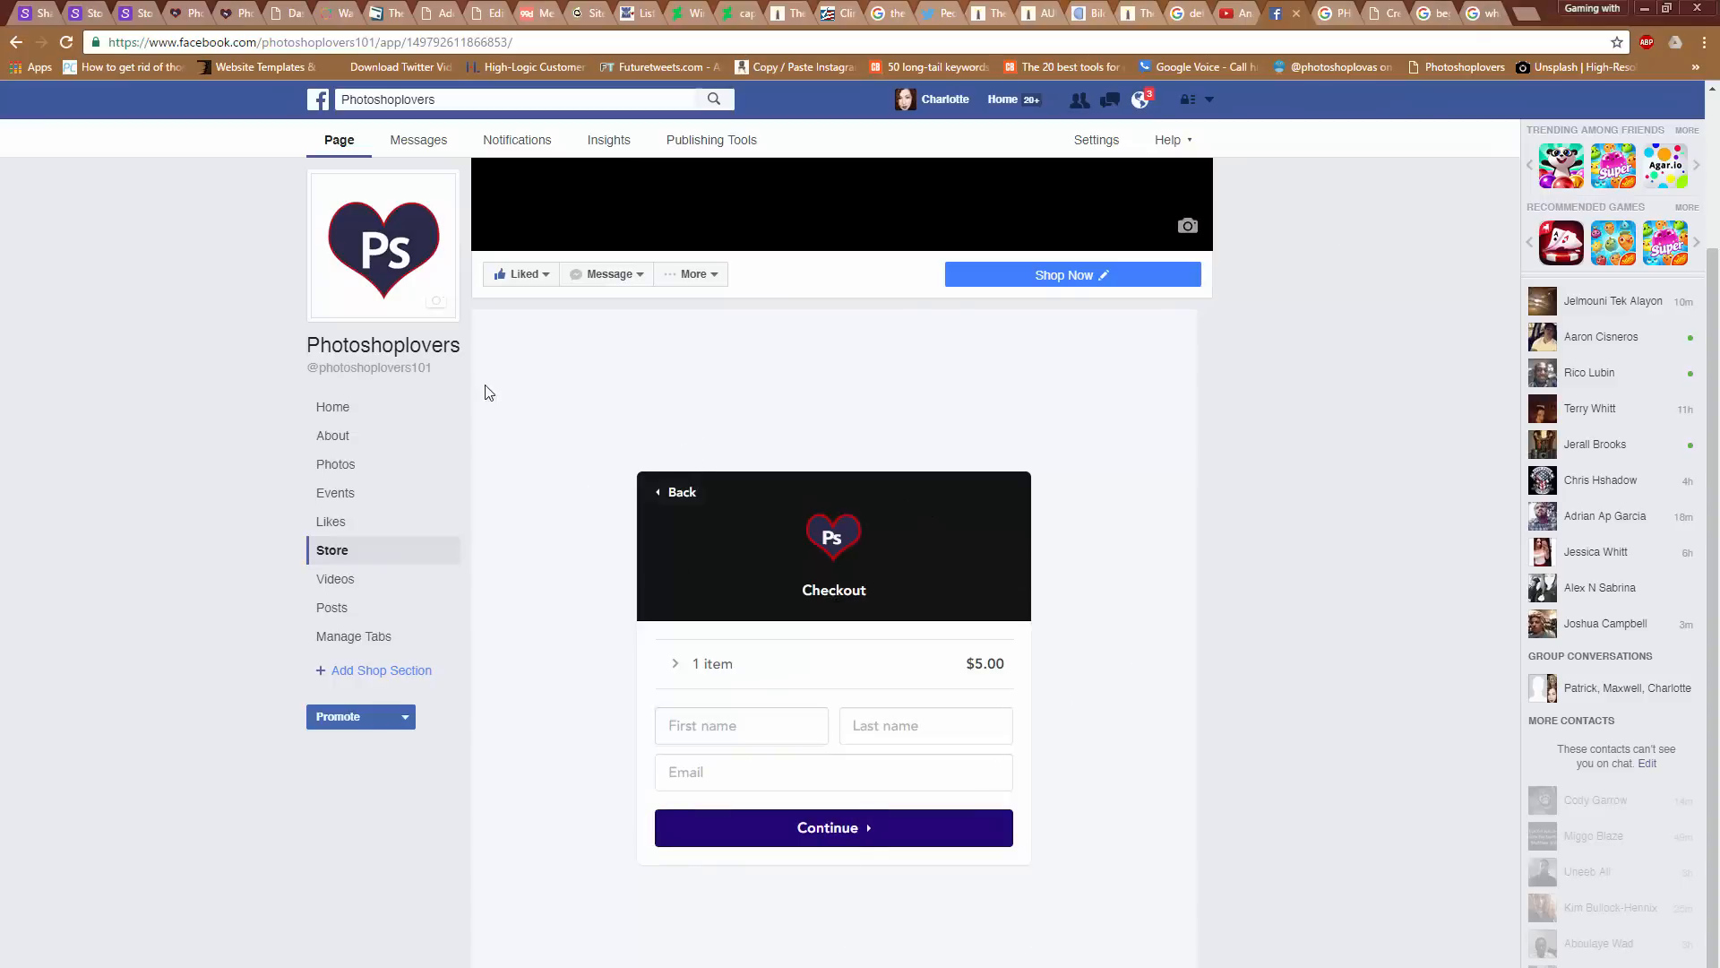
pyautogui.moveTo(659, 455)
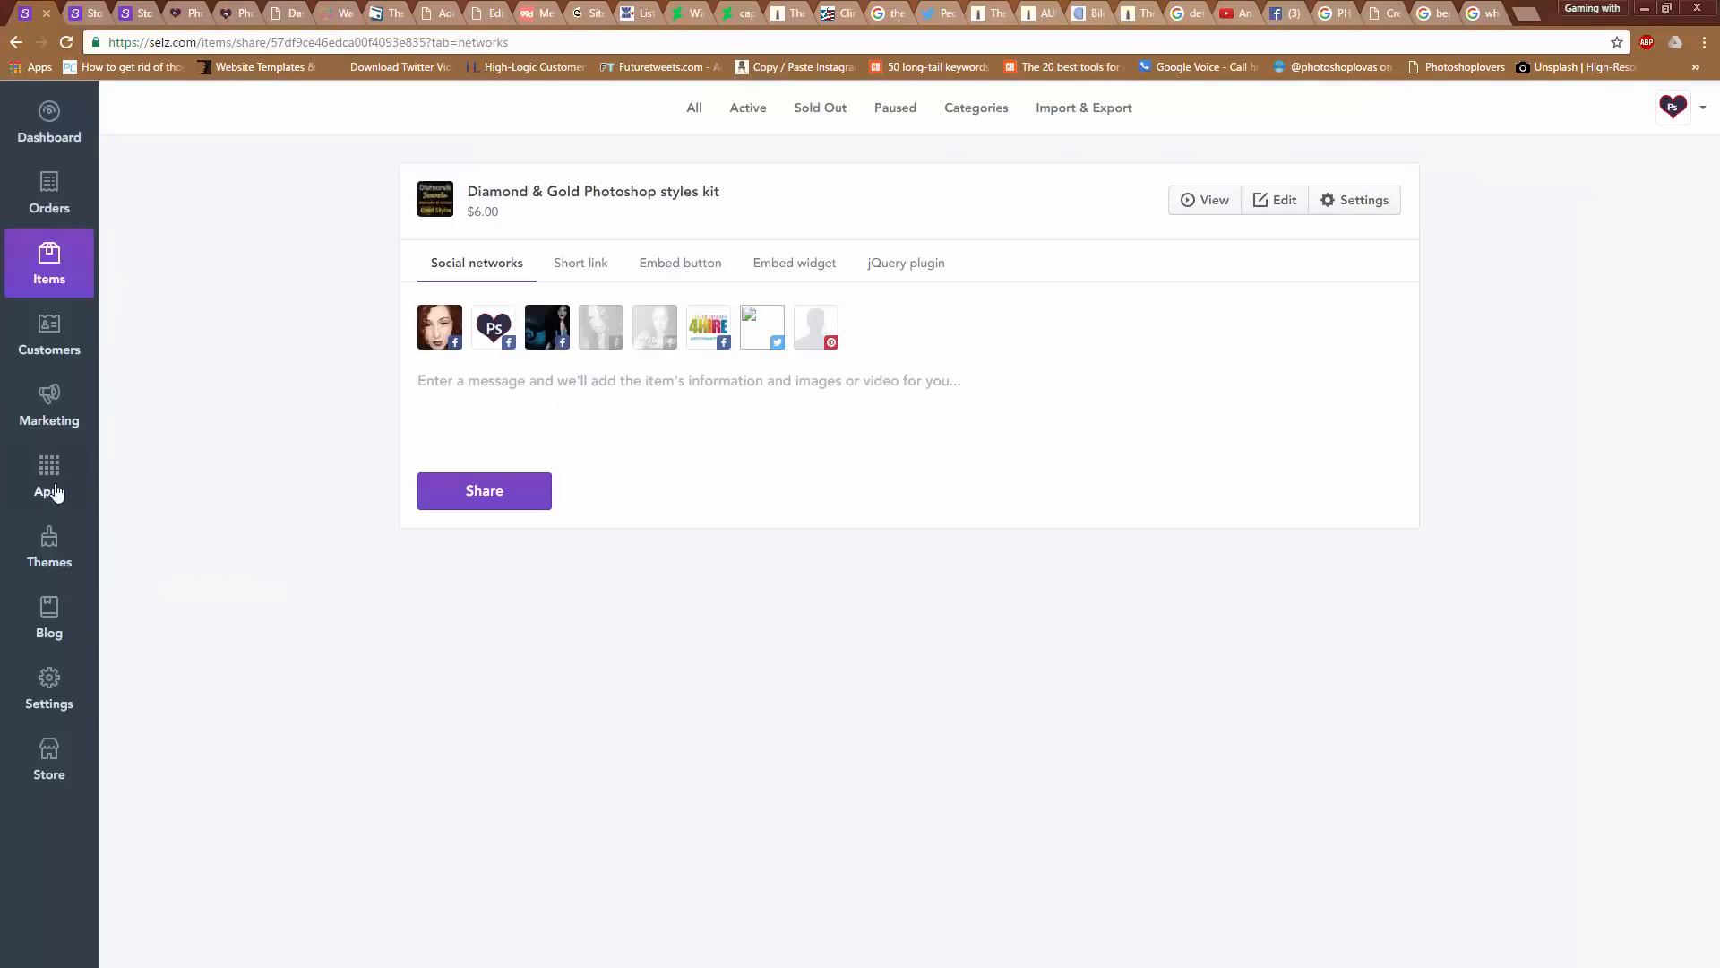
pyautogui.moveTo(20, 356)
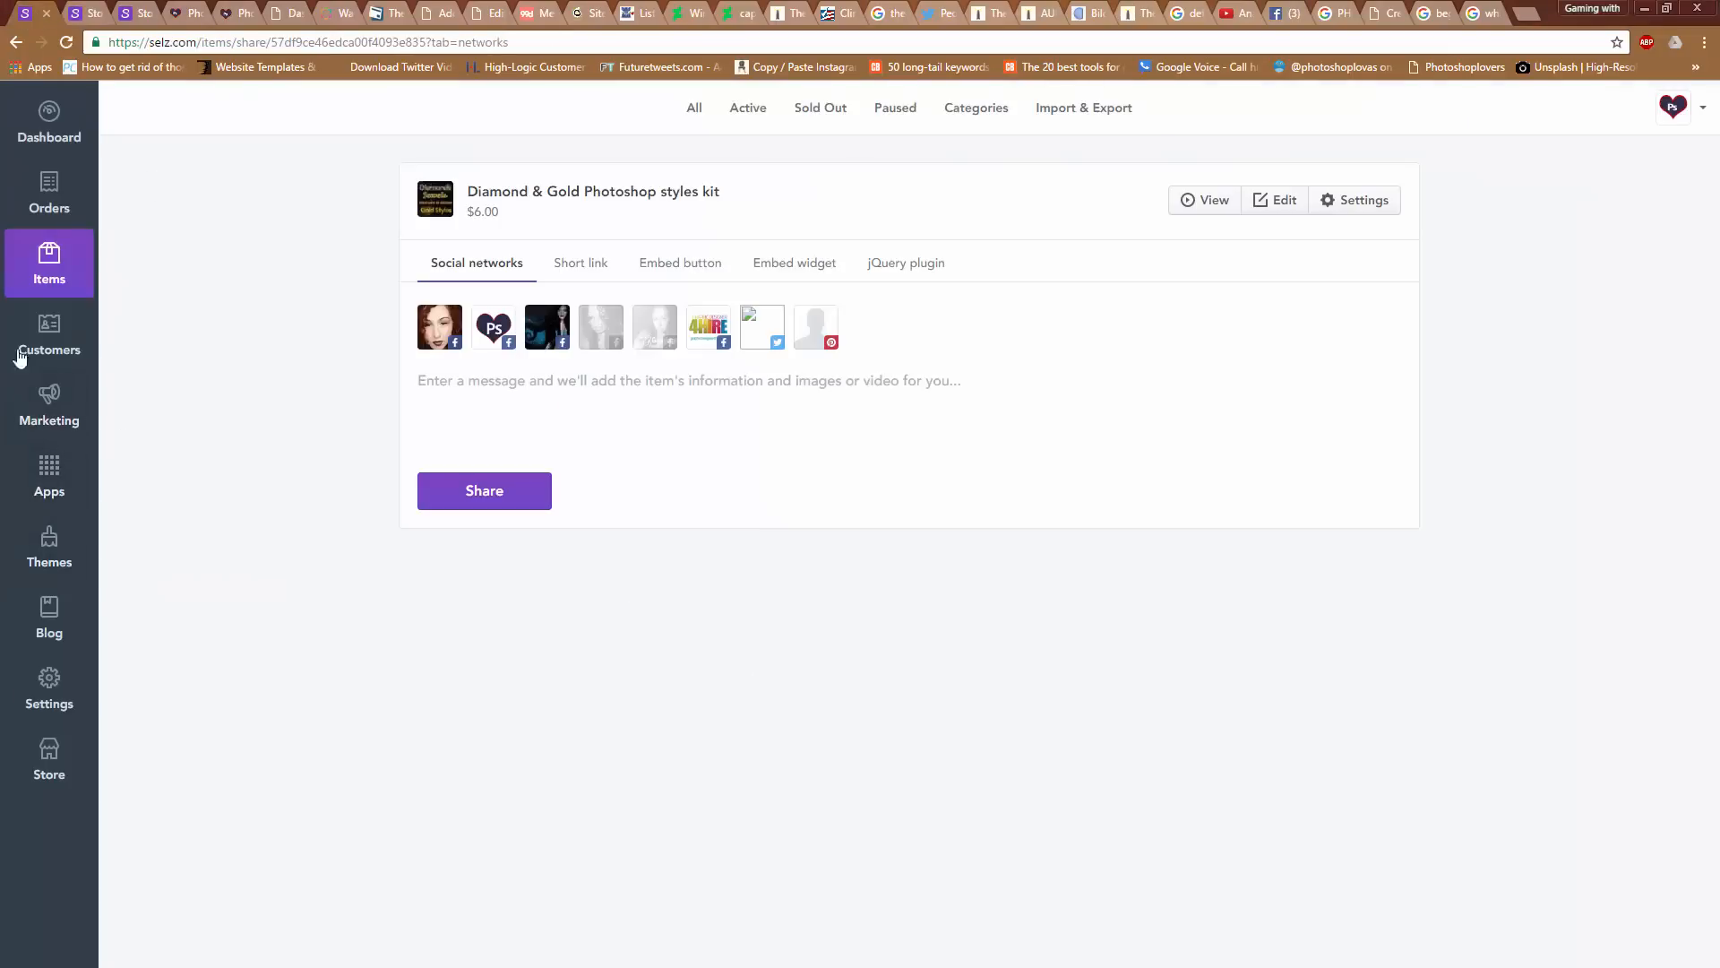
pyautogui.moveTo(49, 465)
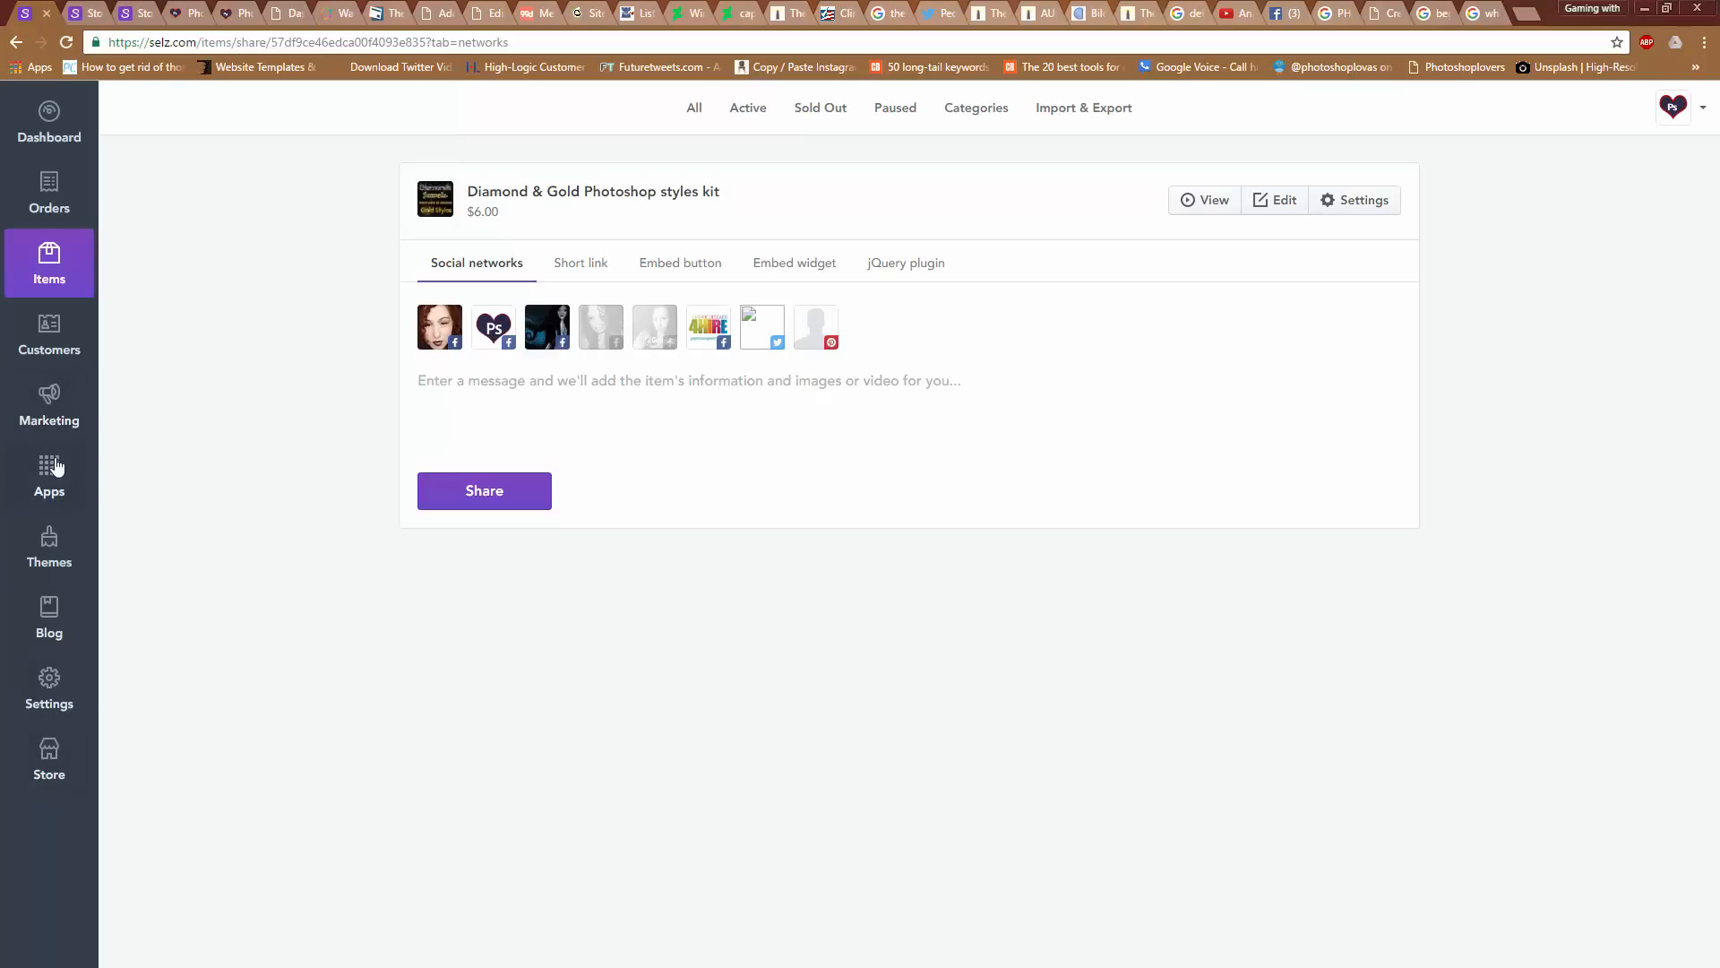
# Go to Apps from the Selz sidebar, landing on the Choose plan page
pyautogui.click(49, 475)
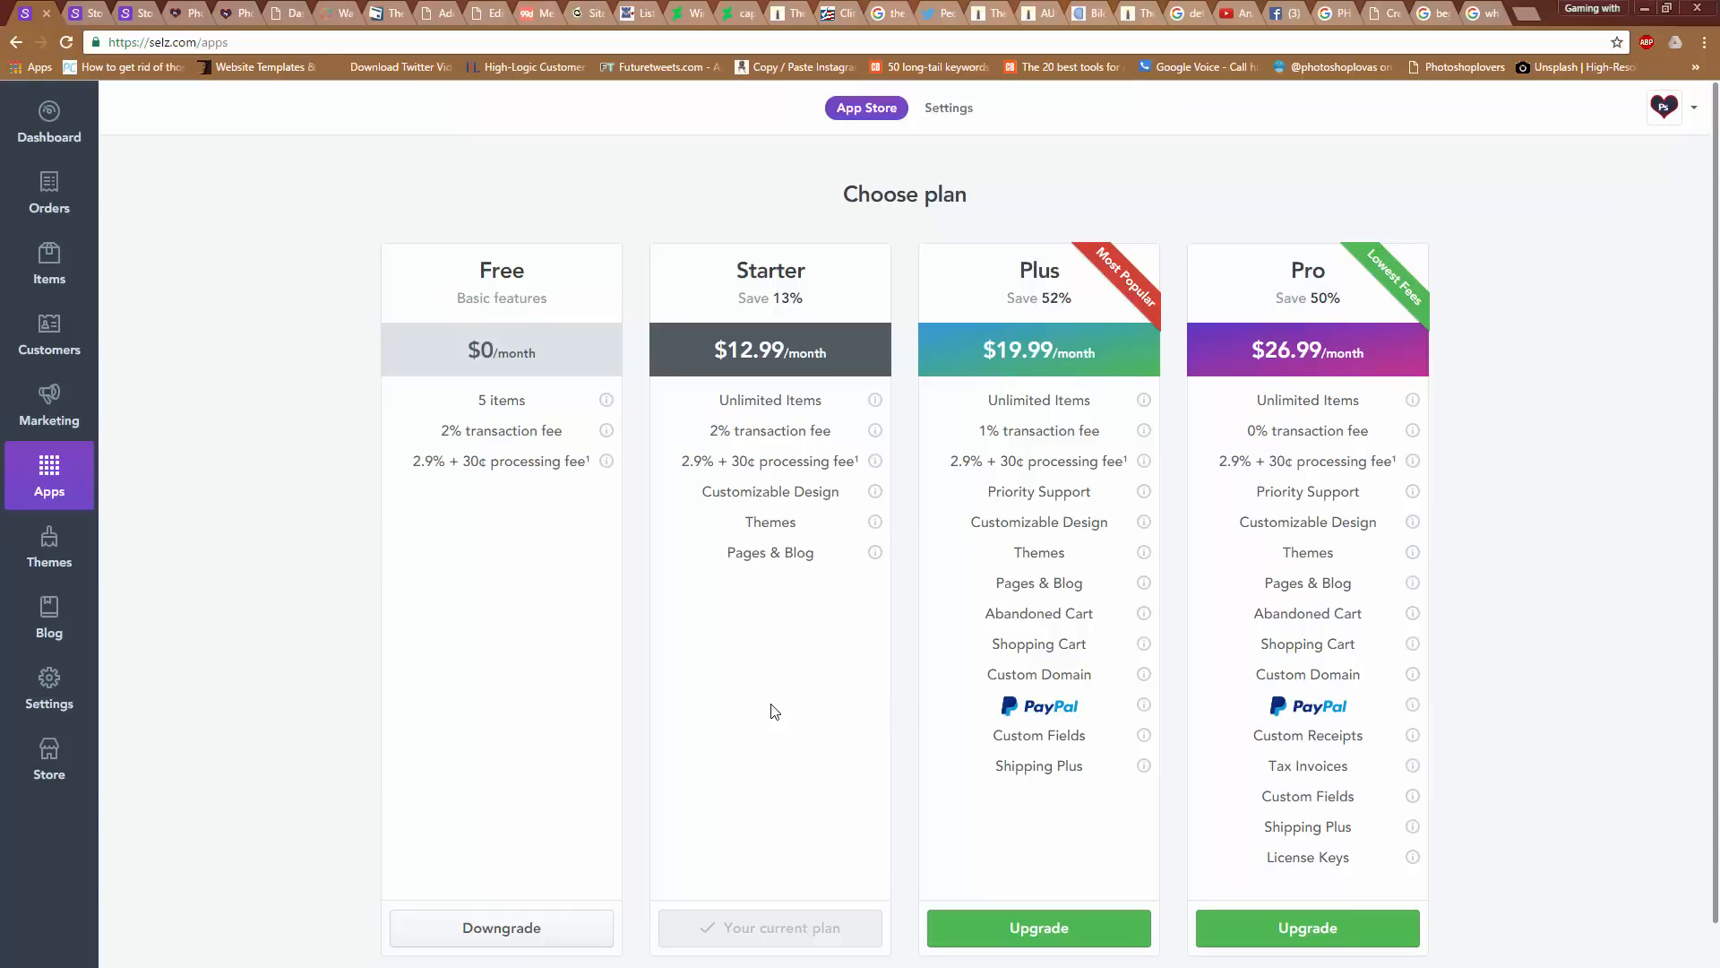
pyautogui.moveTo(826, 702)
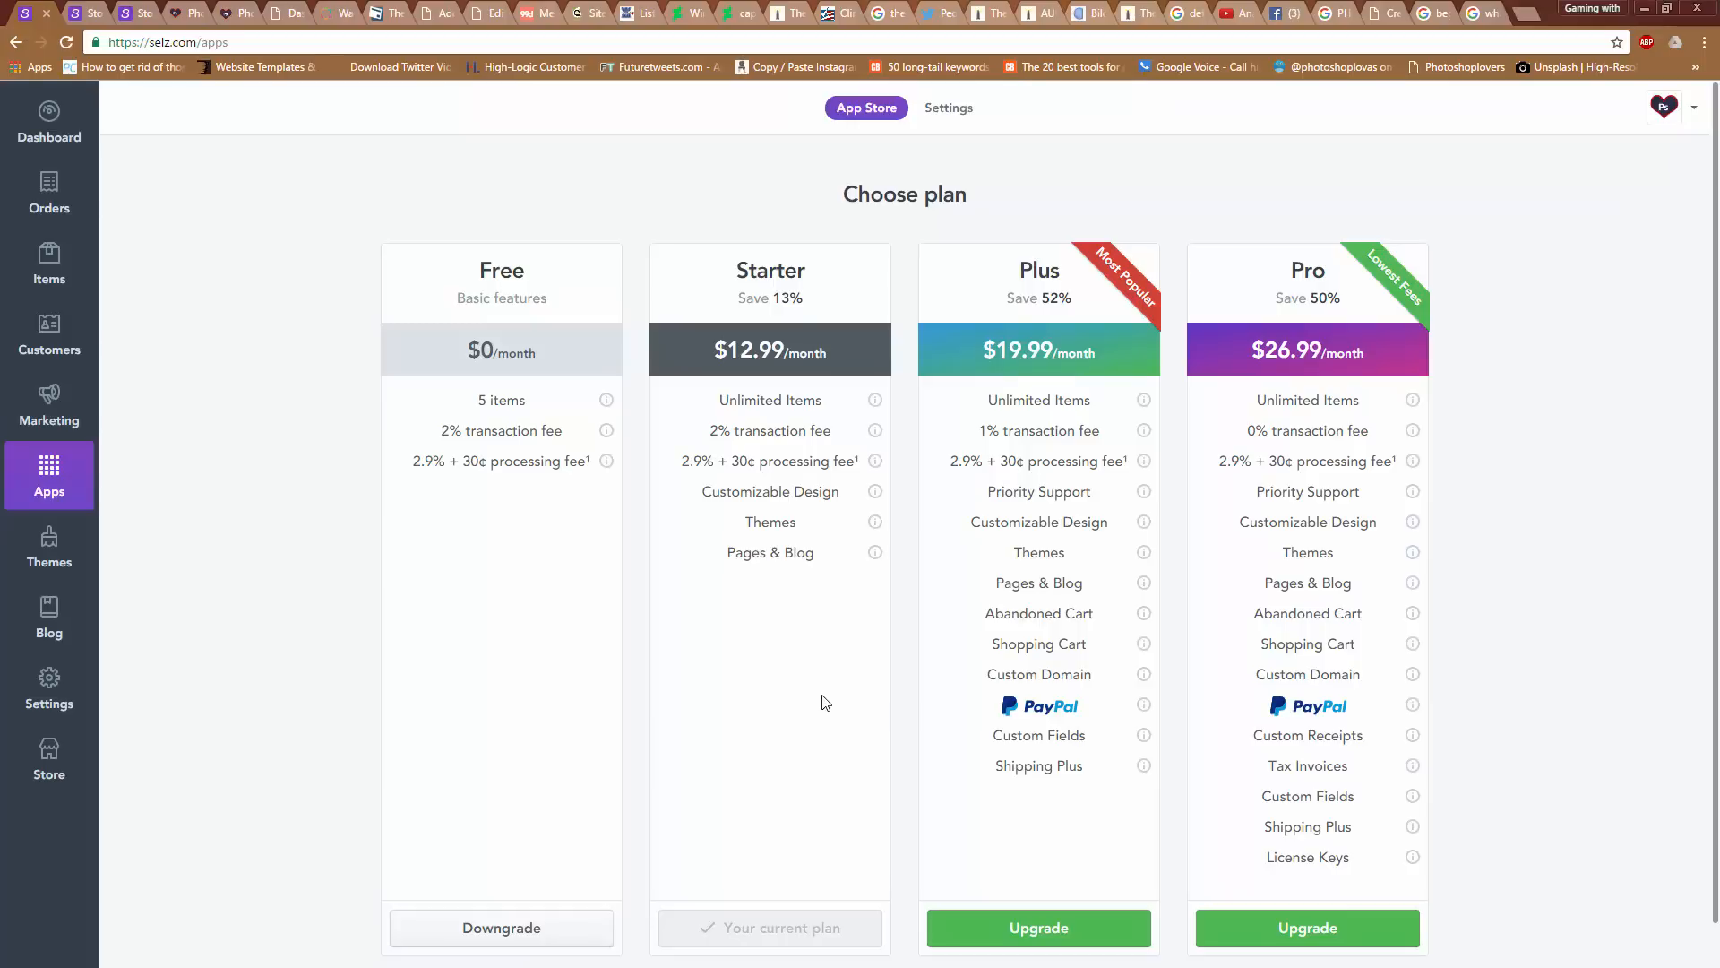